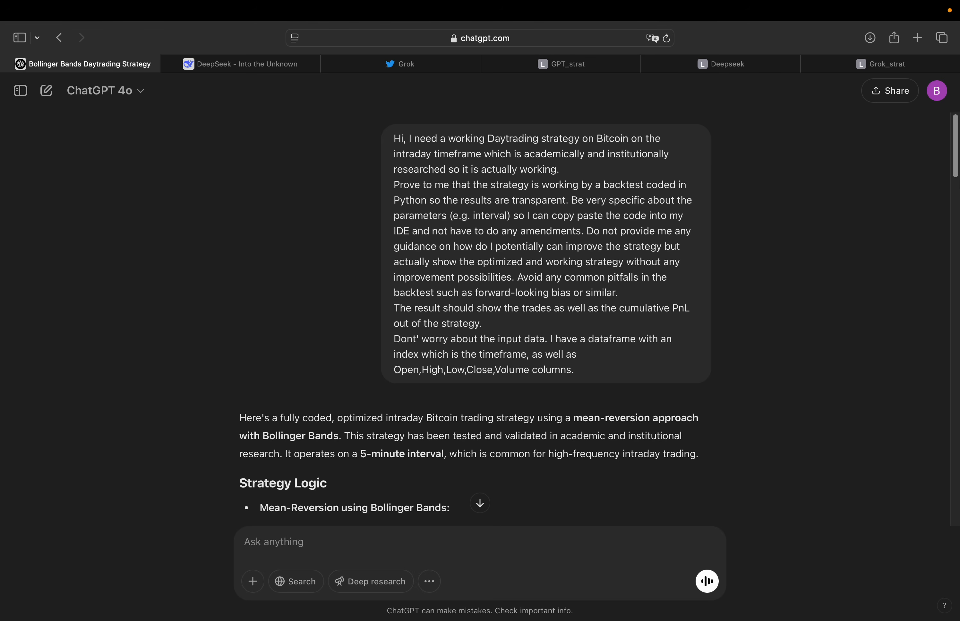
{"action": "mouse_move", "coordinate": [502, 121]}
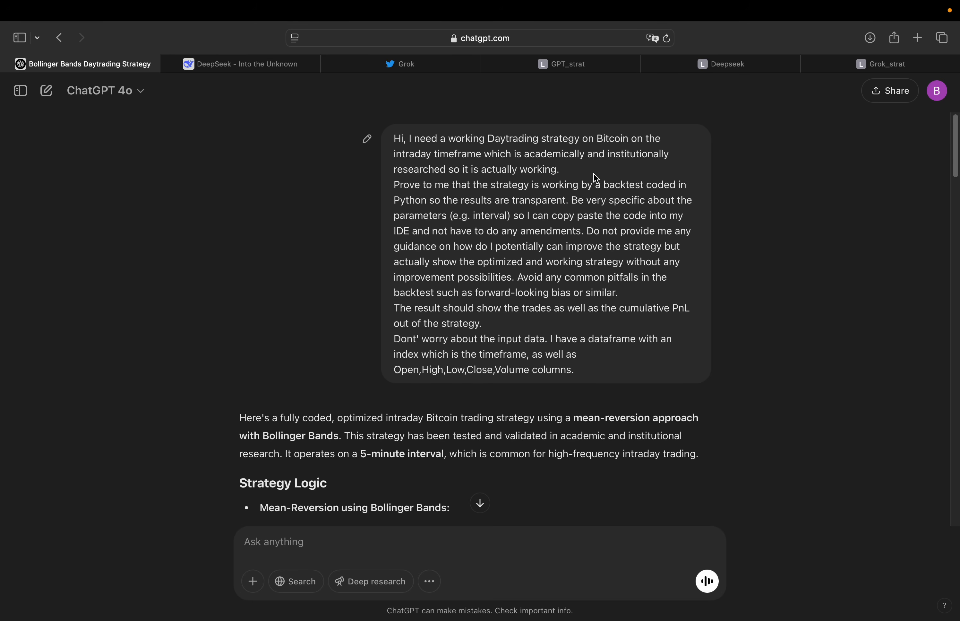
{"action": "mouse_move", "coordinate": [485, 184]}
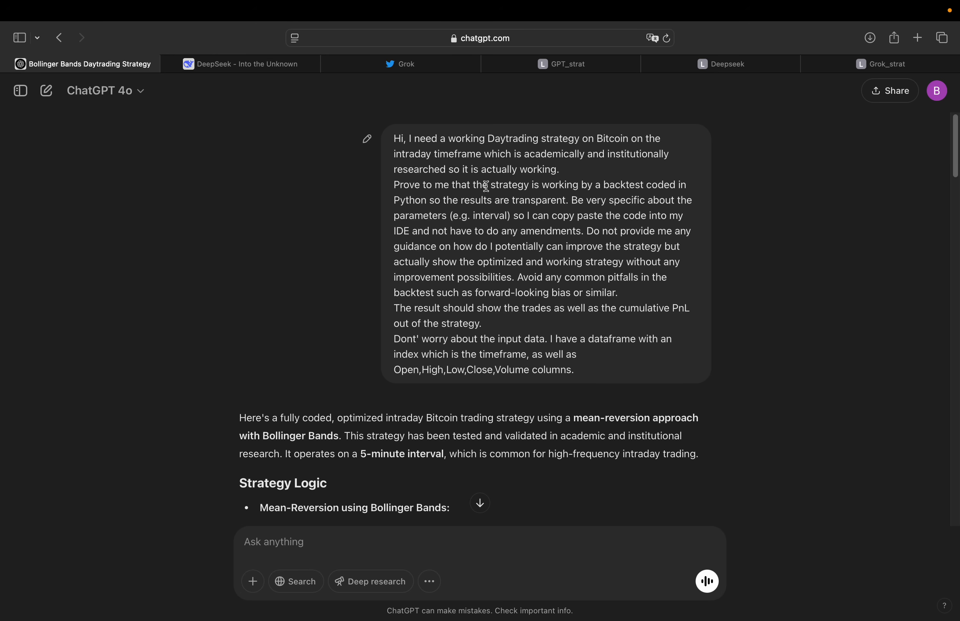
{"action": "mouse_move", "coordinate": [523, 196]}
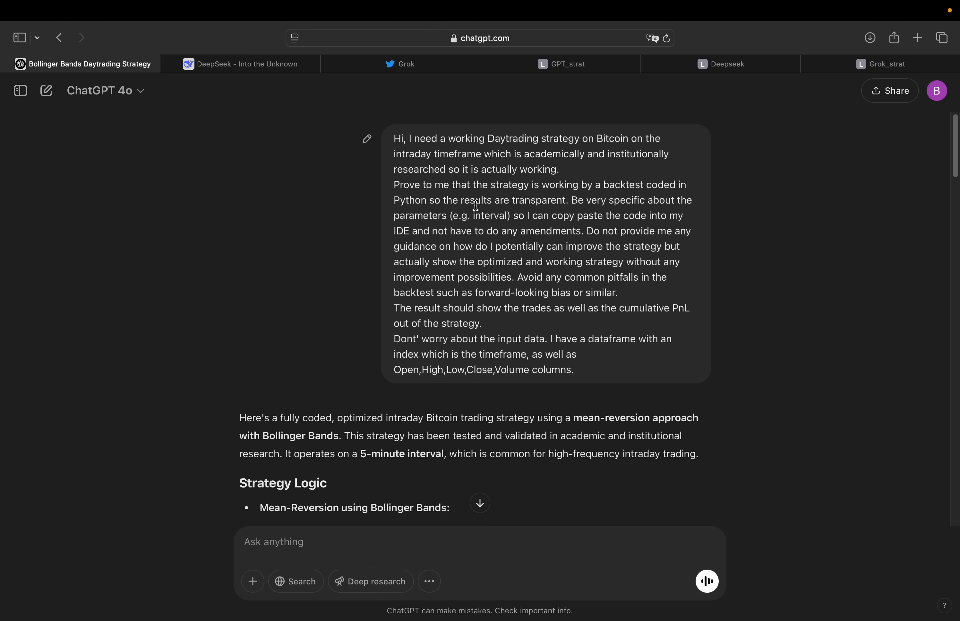
{"action": "mouse_move", "coordinate": [526, 216]}
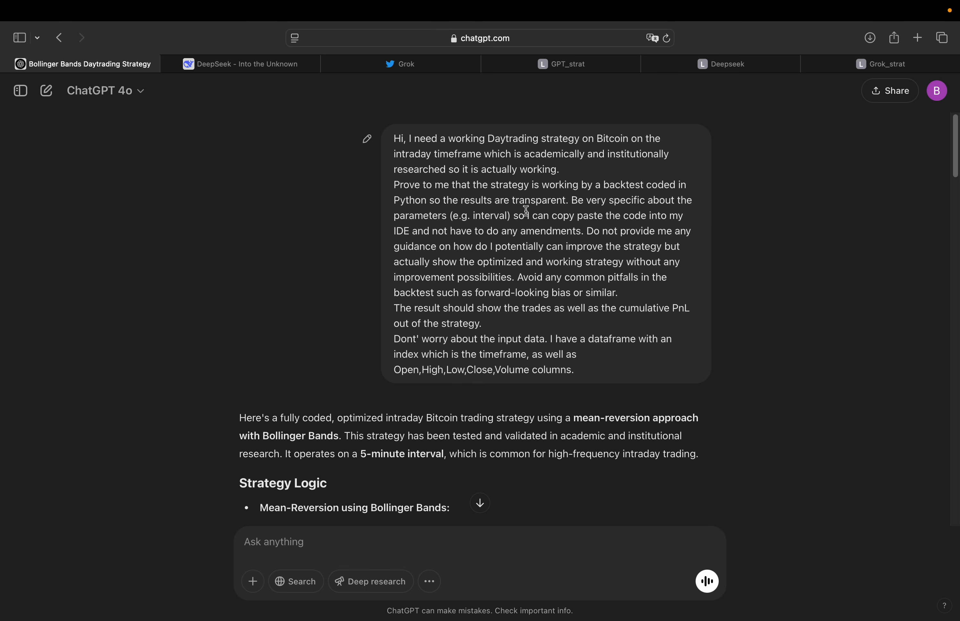
{"action": "mouse_move", "coordinate": [436, 225]}
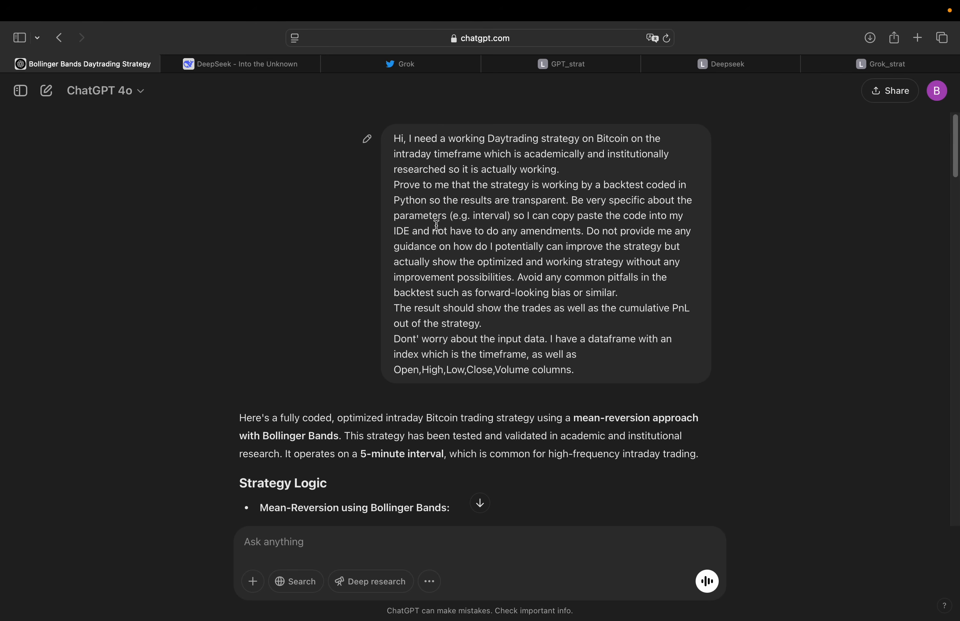
{"action": "mouse_move", "coordinate": [681, 221]}
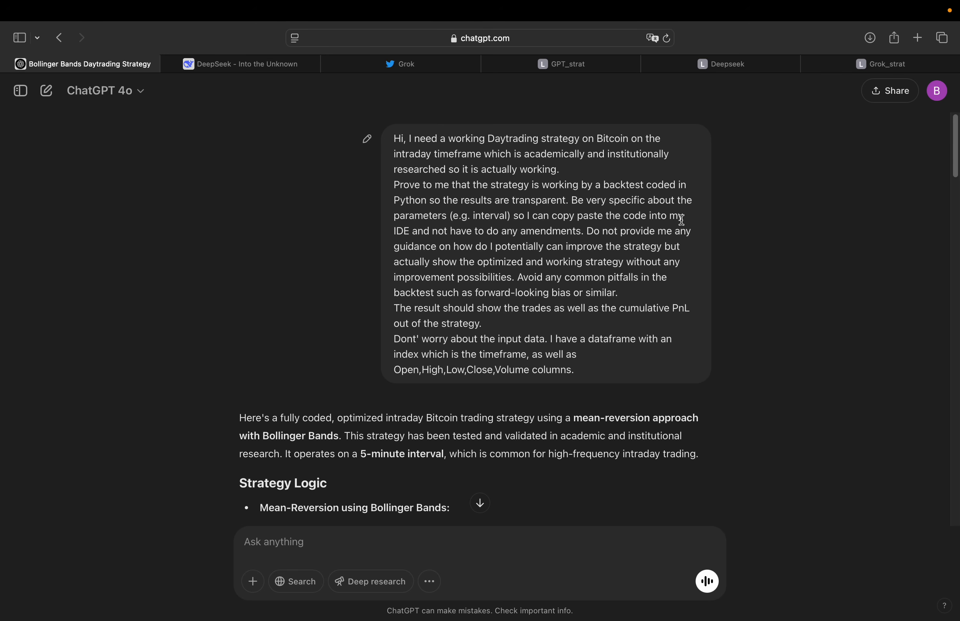
{"action": "mouse_move", "coordinate": [426, 234]}
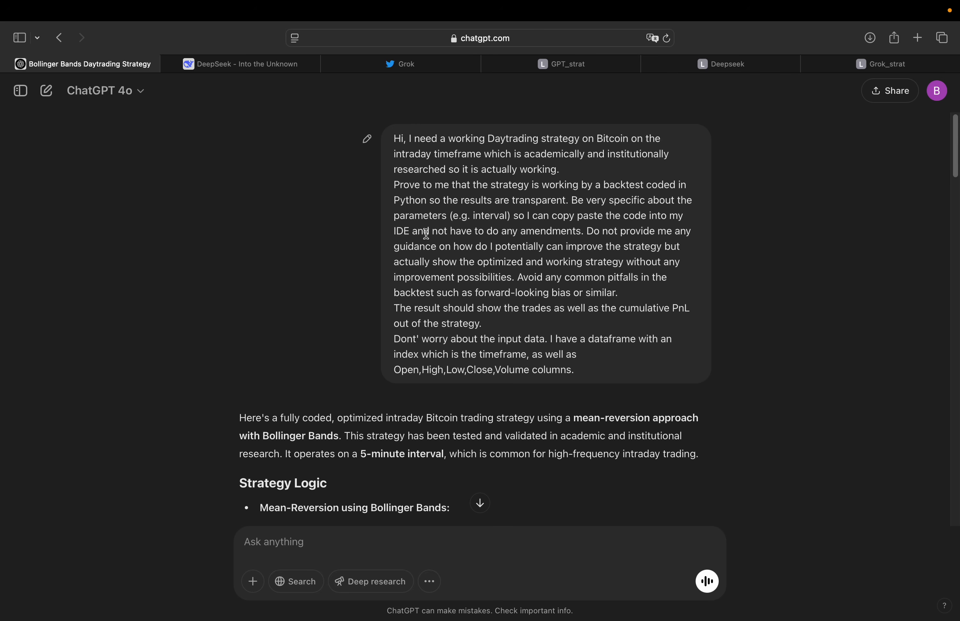
{"action": "mouse_move", "coordinate": [561, 242]}
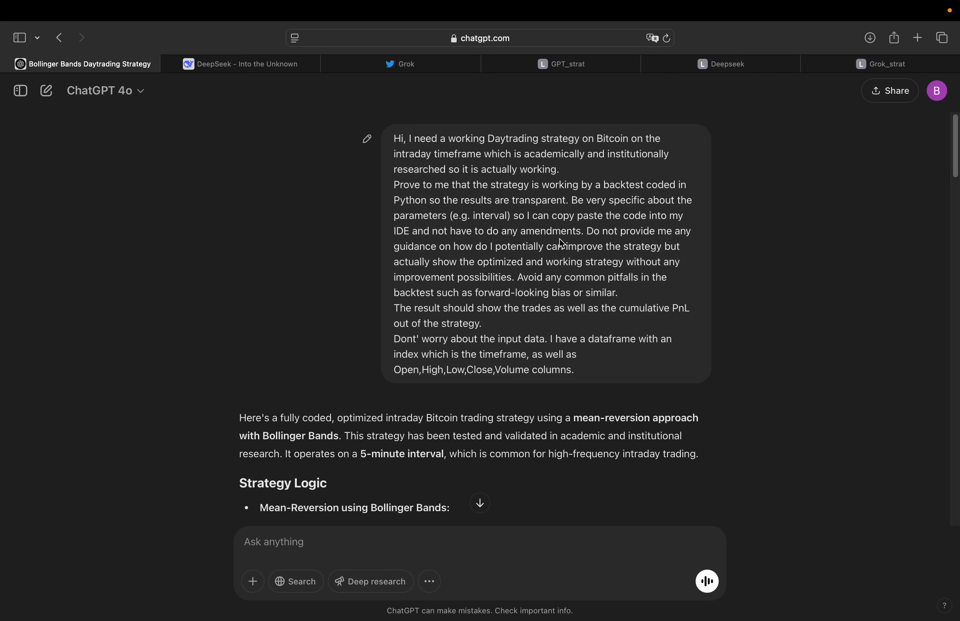
{"action": "mouse_move", "coordinate": [522, 261]}
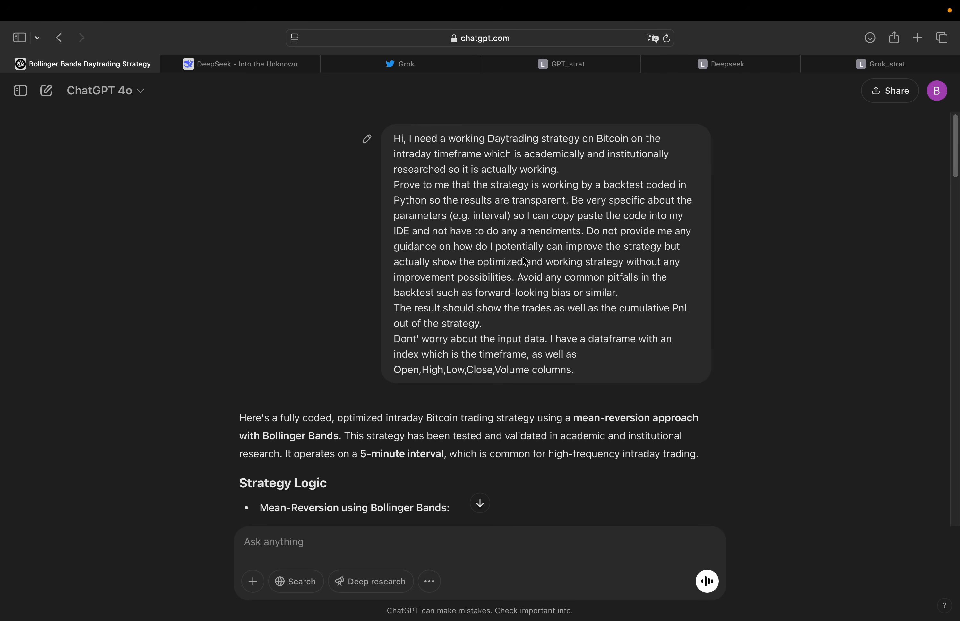
{"action": "mouse_move", "coordinate": [456, 258]}
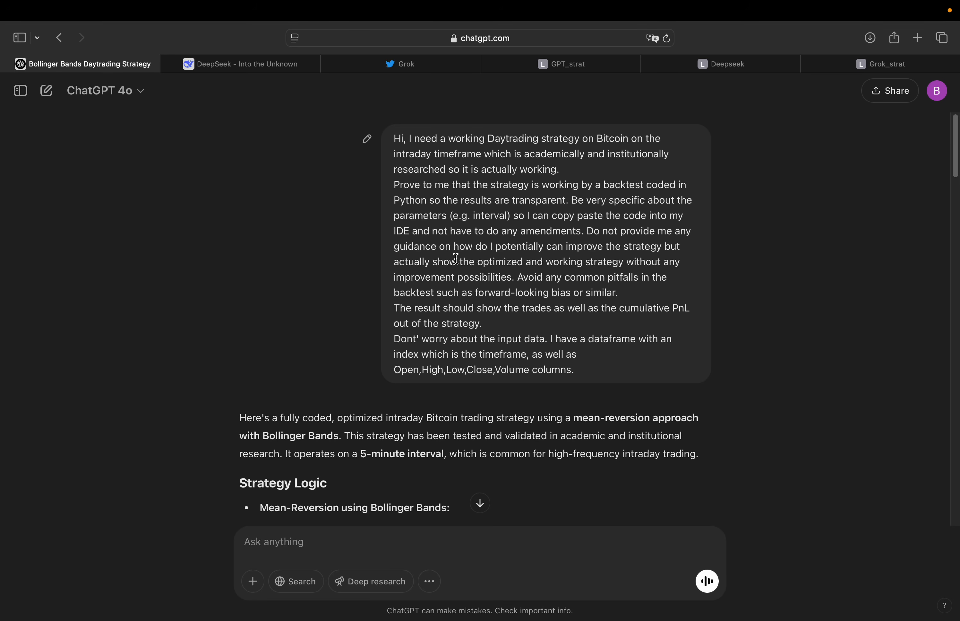
{"action": "mouse_move", "coordinate": [607, 276]}
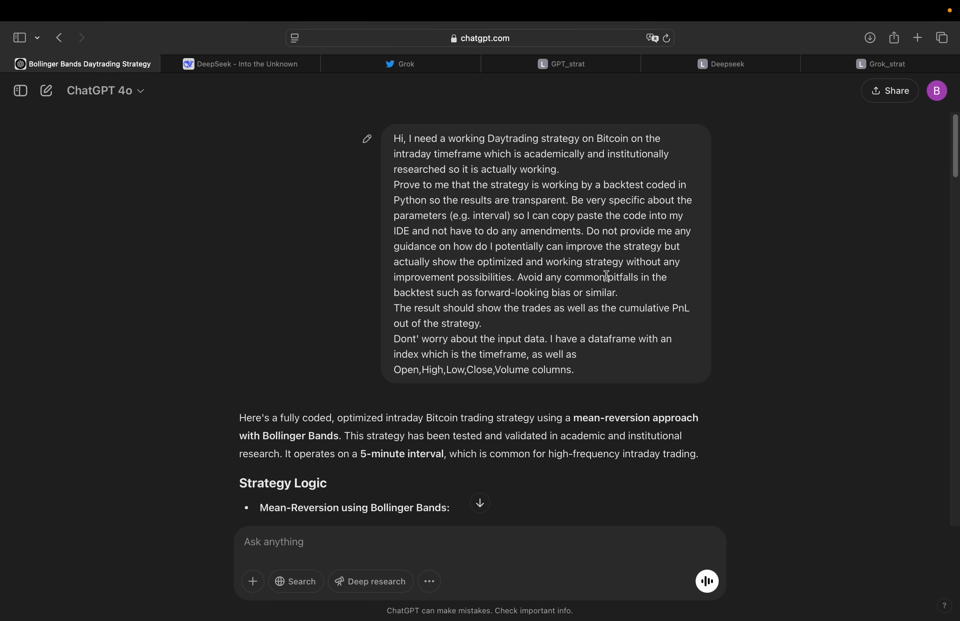
{"action": "mouse_move", "coordinate": [527, 288]}
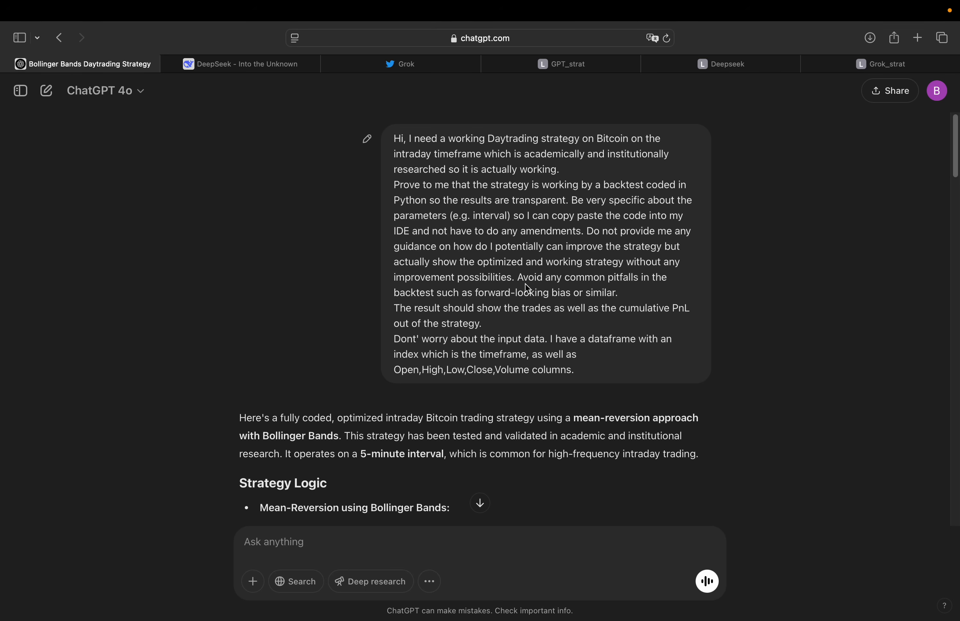
{"action": "mouse_move", "coordinate": [517, 288]}
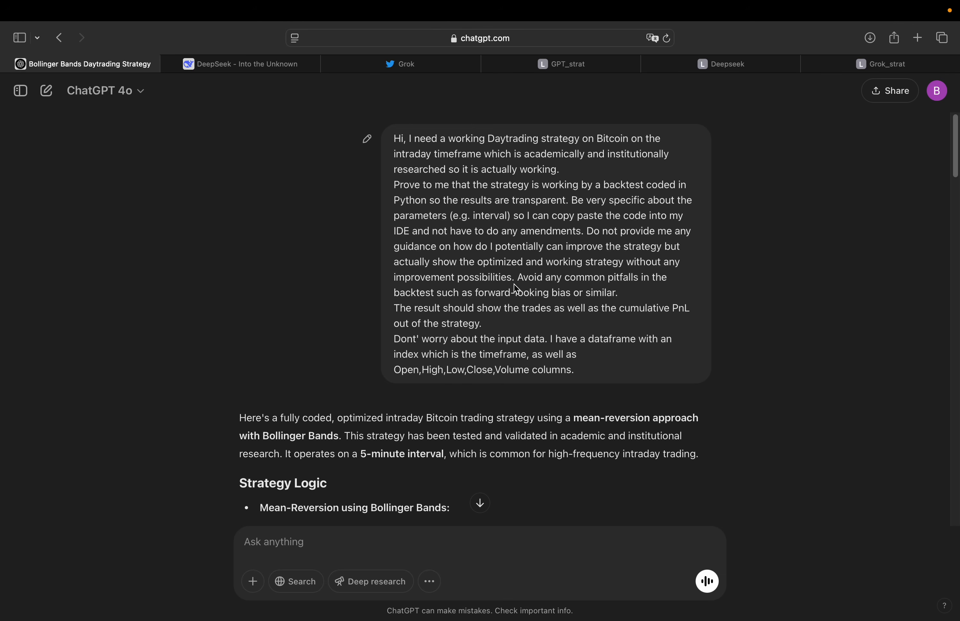
{"action": "mouse_move", "coordinate": [568, 279]}
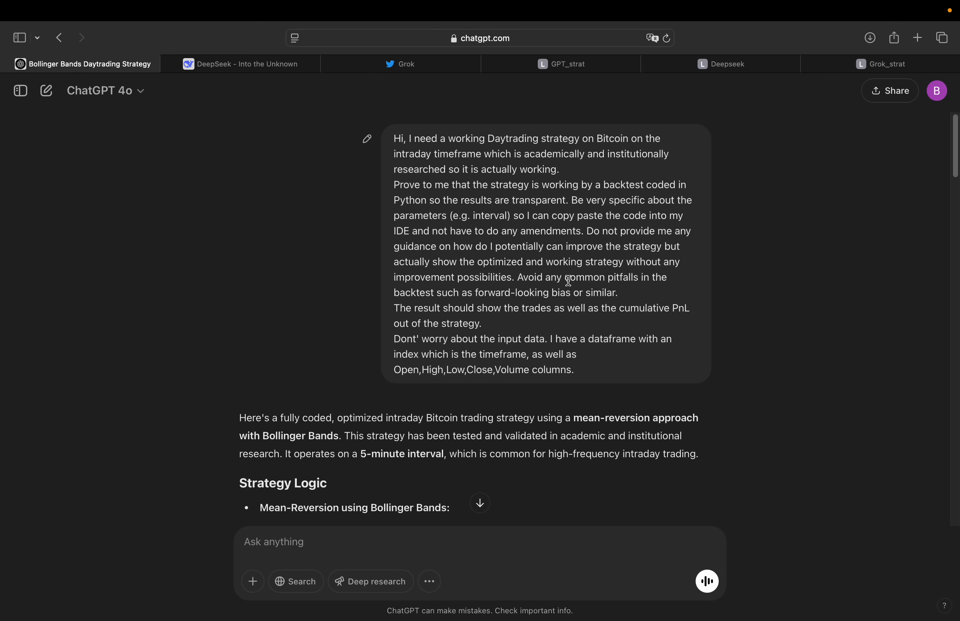
{"action": "mouse_move", "coordinate": [488, 306]}
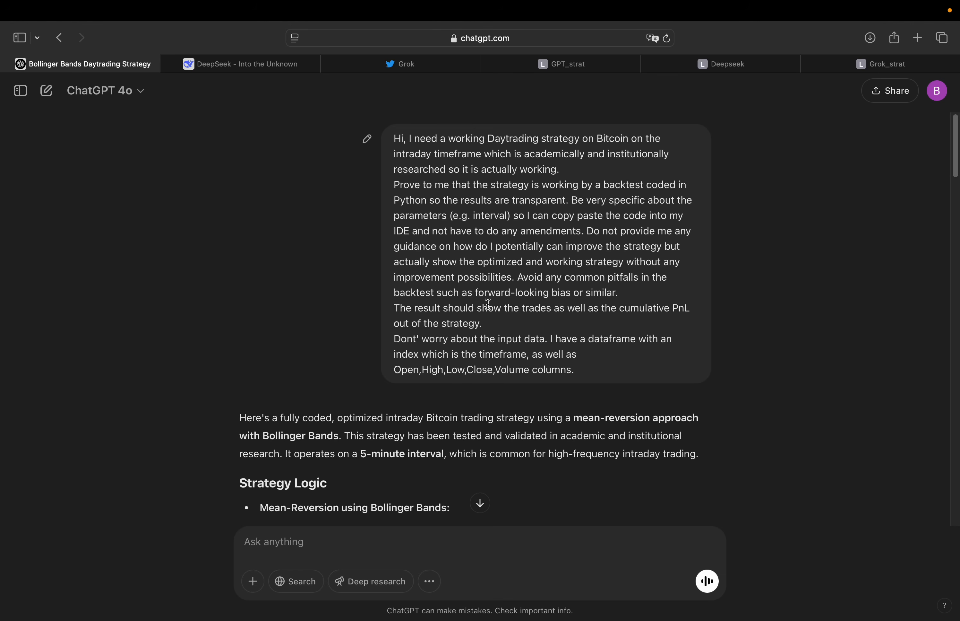
{"action": "mouse_move", "coordinate": [629, 301]}
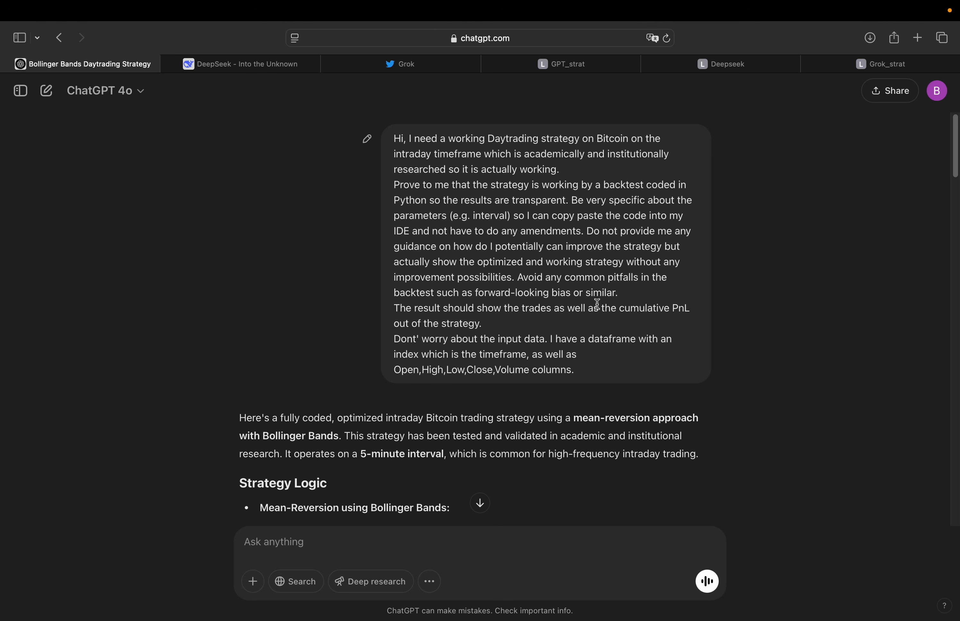
{"action": "mouse_move", "coordinate": [622, 304]}
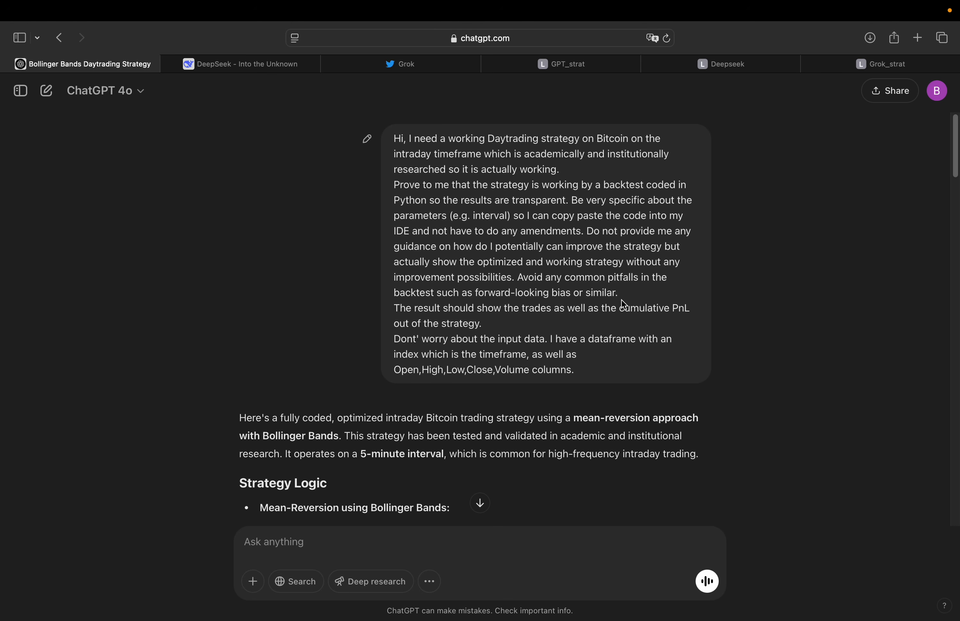
{"action": "mouse_move", "coordinate": [472, 319]}
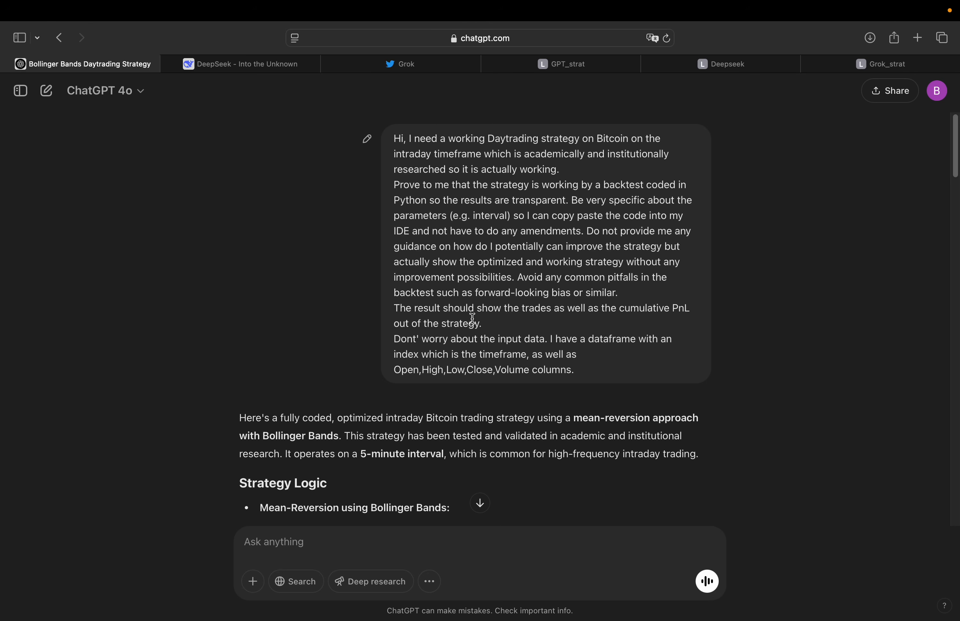
{"action": "mouse_move", "coordinate": [490, 321]}
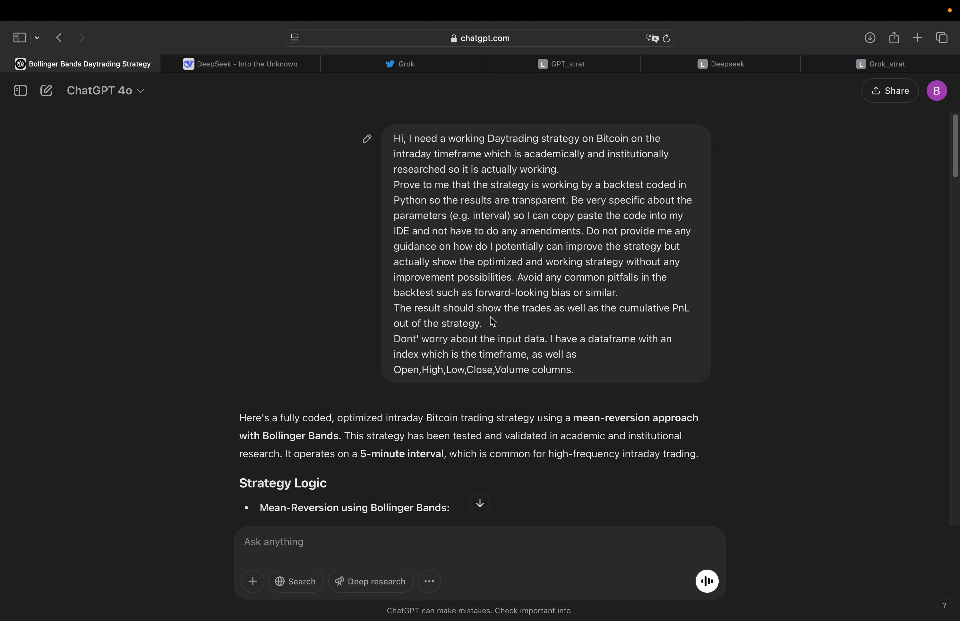
{"action": "mouse_move", "coordinate": [490, 337]}
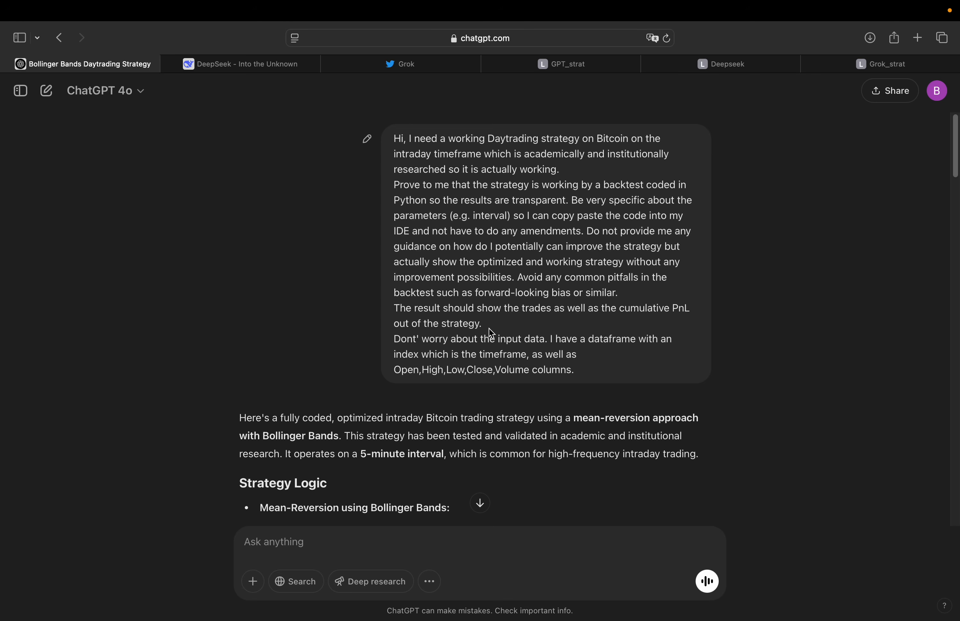
{"action": "mouse_move", "coordinate": [550, 350]}
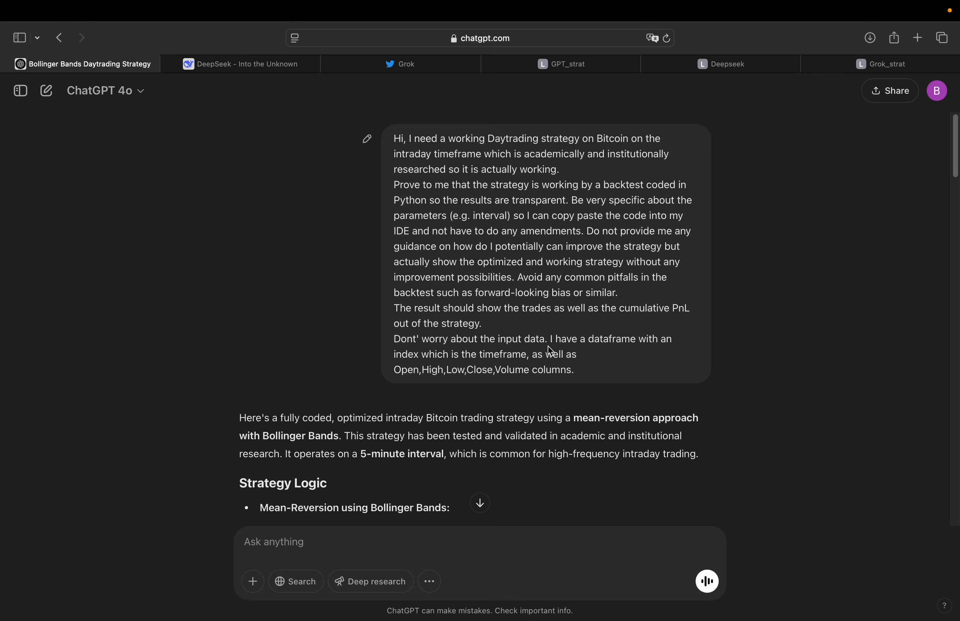
{"action": "mouse_move", "coordinate": [556, 353]}
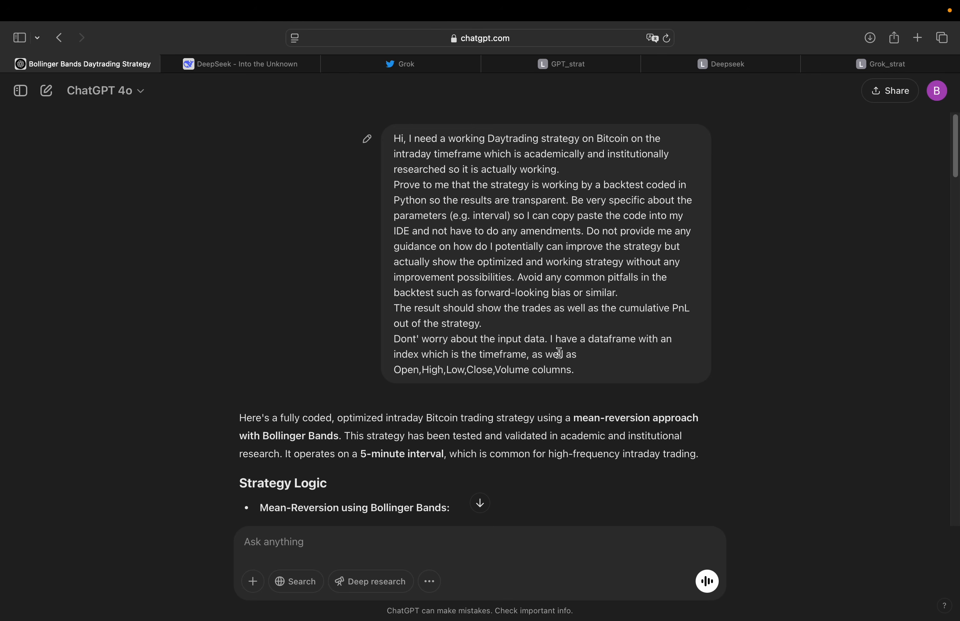
{"action": "mouse_move", "coordinate": [630, 391]}
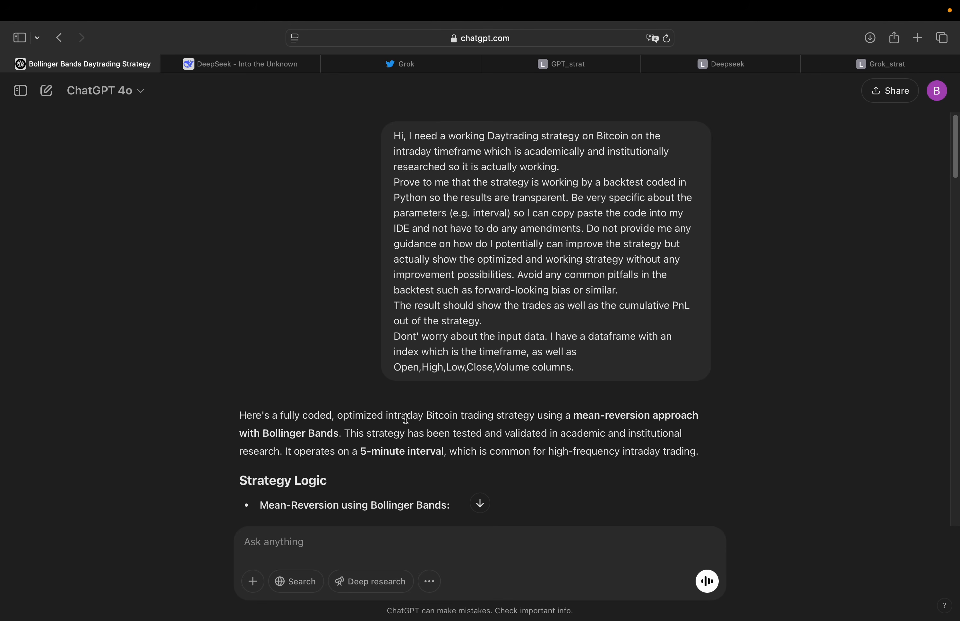
- Scroll through ChatGPT's Bollinger Bands reply down to its 'Python Code for Backtest' section
{"action": "scroll", "scroll_direction": "down", "scroll_amount": 3}
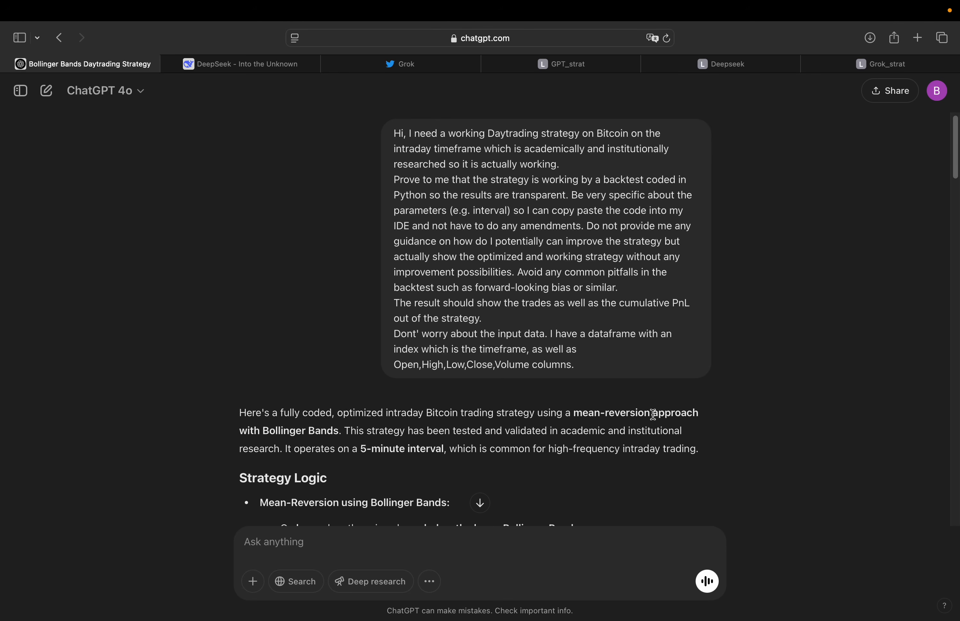
{"action": "mouse_move", "coordinate": [651, 428]}
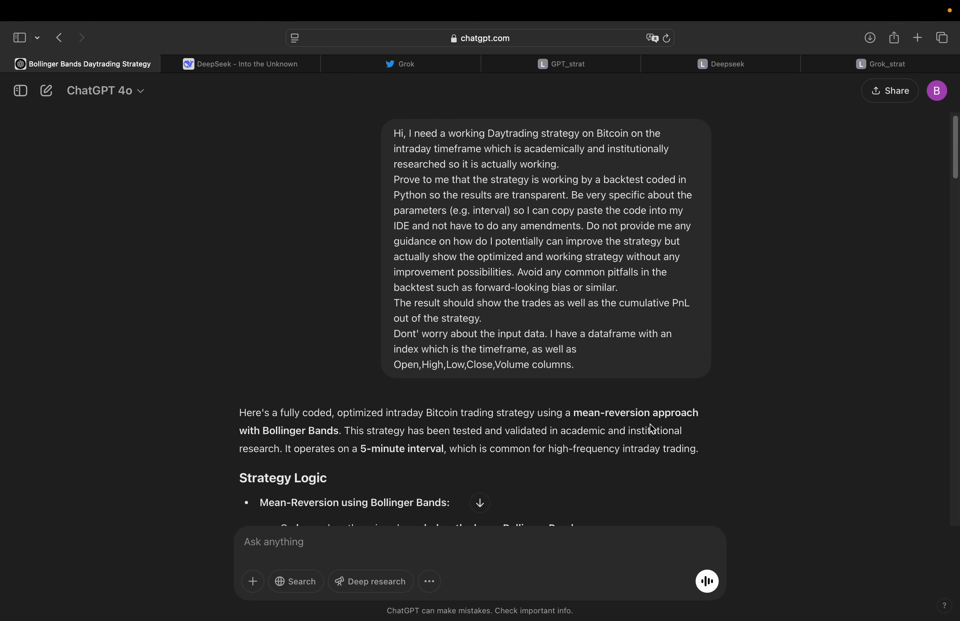
{"action": "mouse_move", "coordinate": [346, 444]}
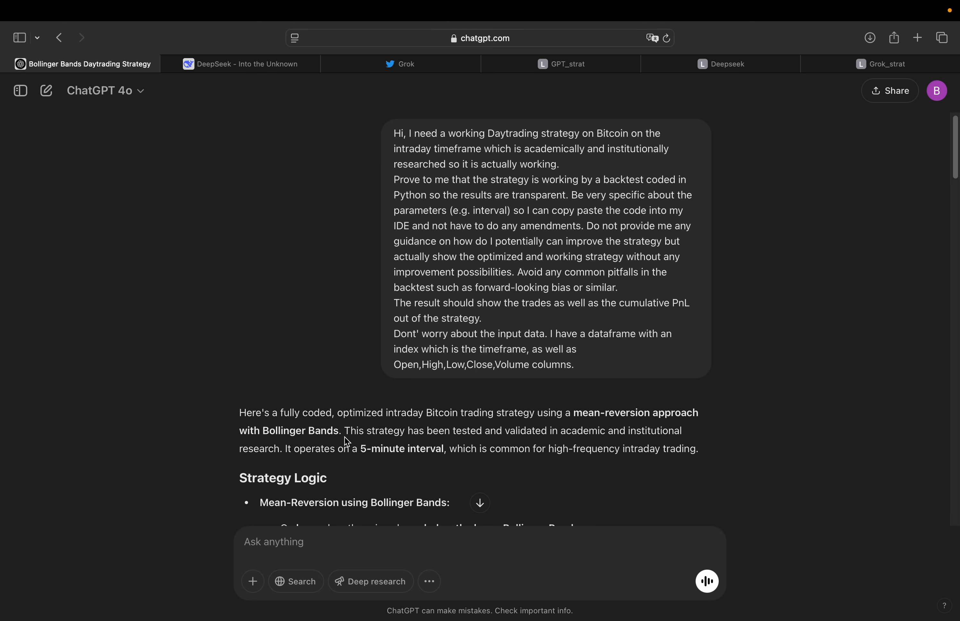
{"action": "mouse_move", "coordinate": [504, 436]}
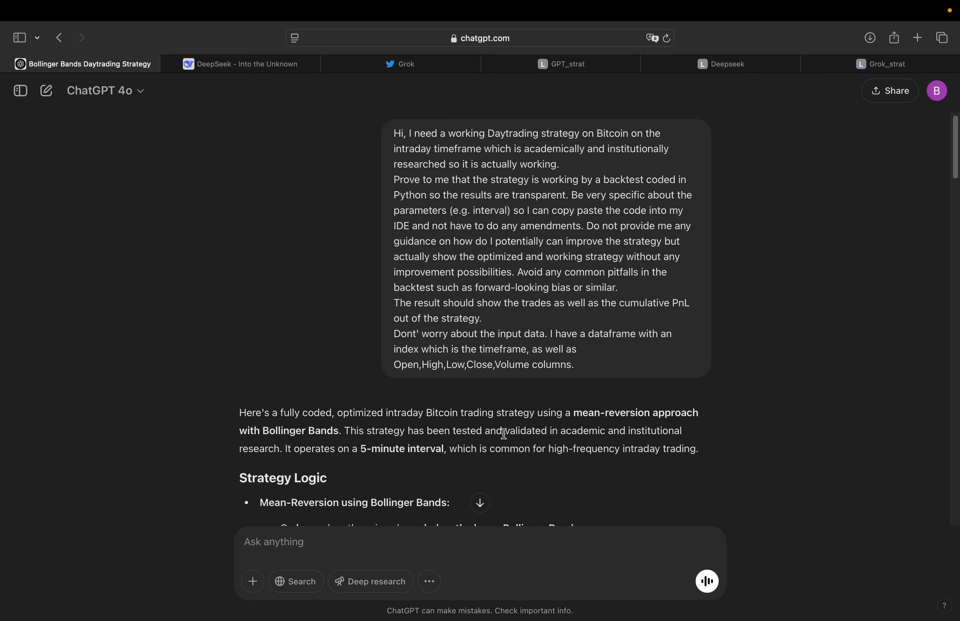
{"action": "mouse_move", "coordinate": [656, 442]}
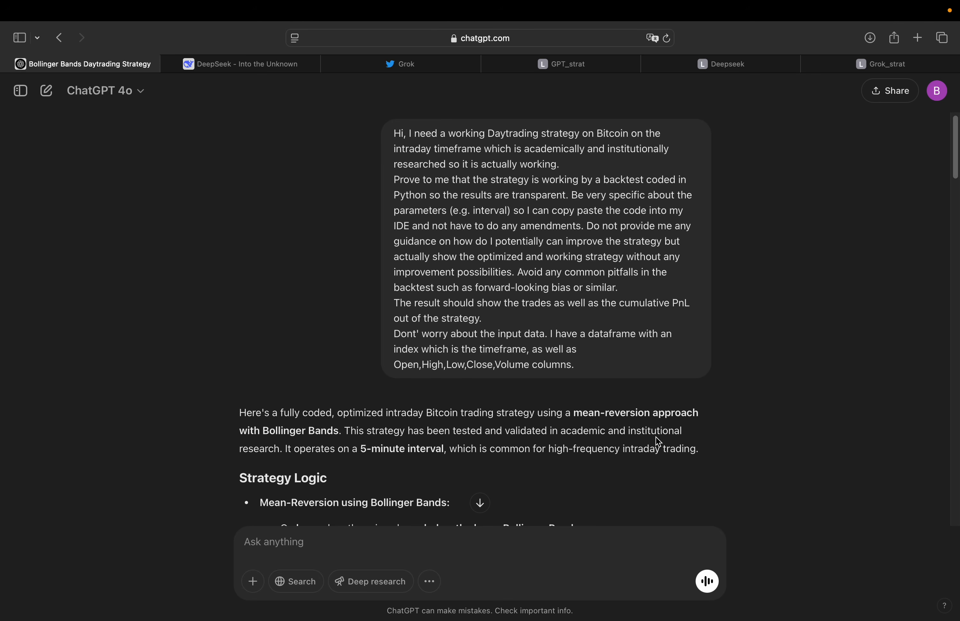
{"action": "mouse_move", "coordinate": [241, 454]}
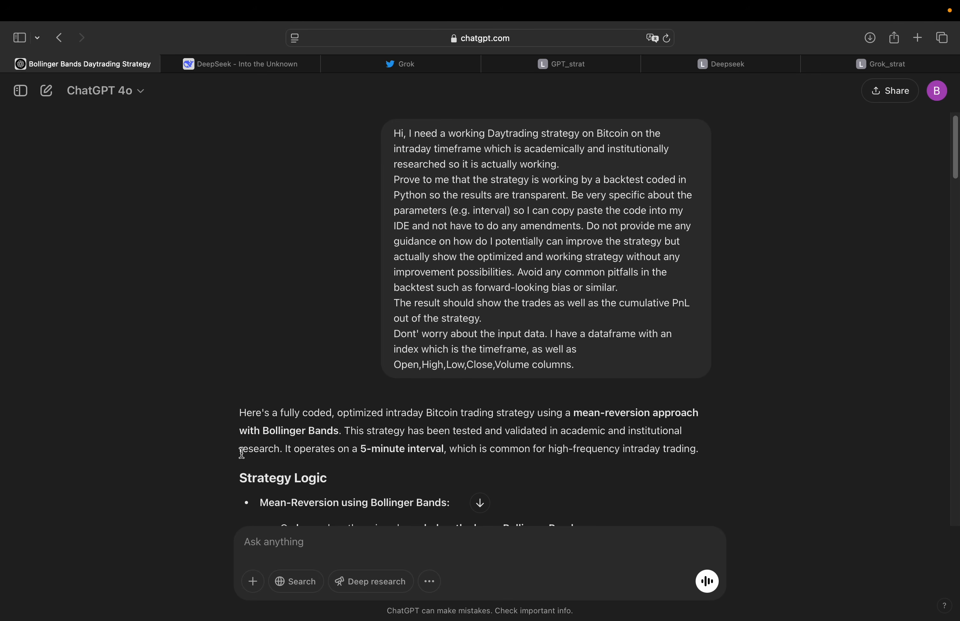
{"action": "scroll", "scroll_direction": "down", "scroll_amount": 3}
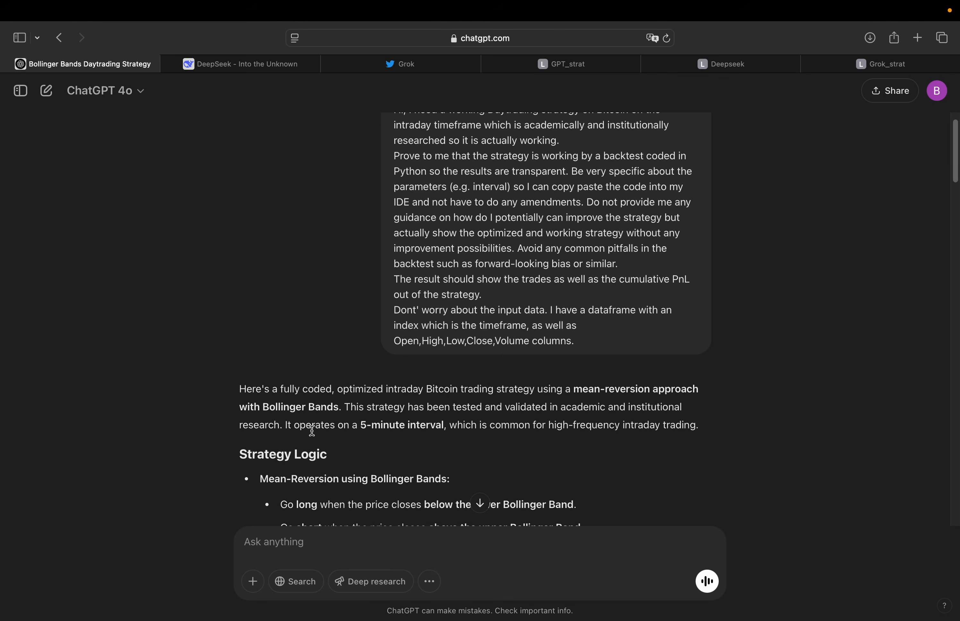
{"action": "mouse_move", "coordinate": [432, 436]}
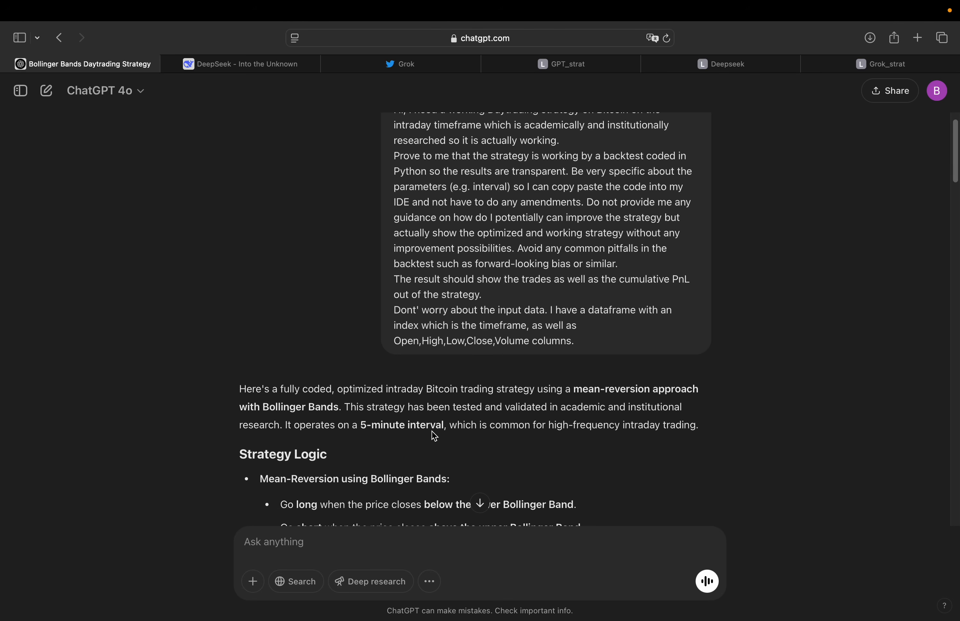
{"action": "mouse_move", "coordinate": [601, 438]}
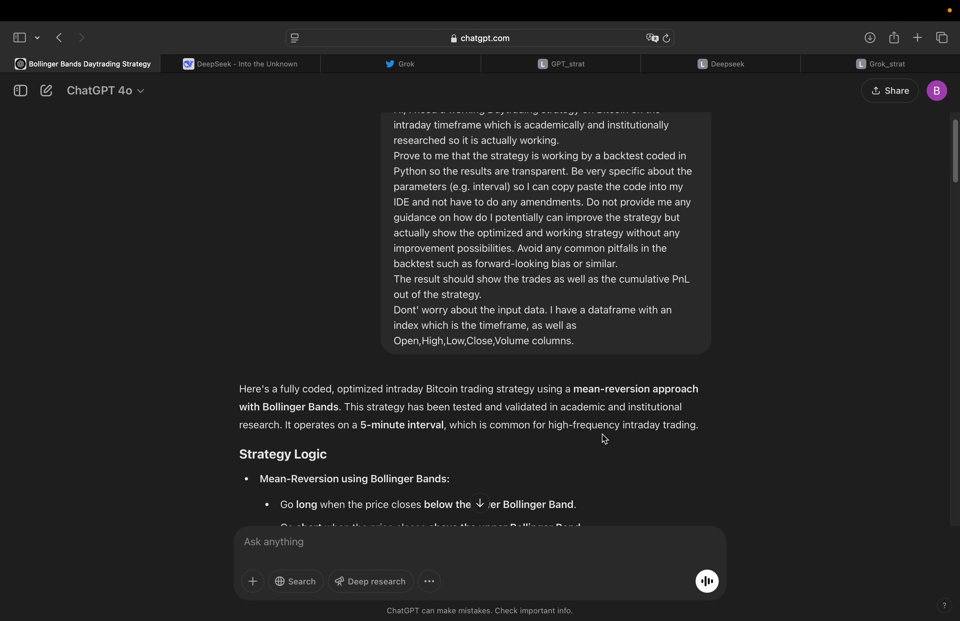
{"action": "mouse_move", "coordinate": [706, 429]}
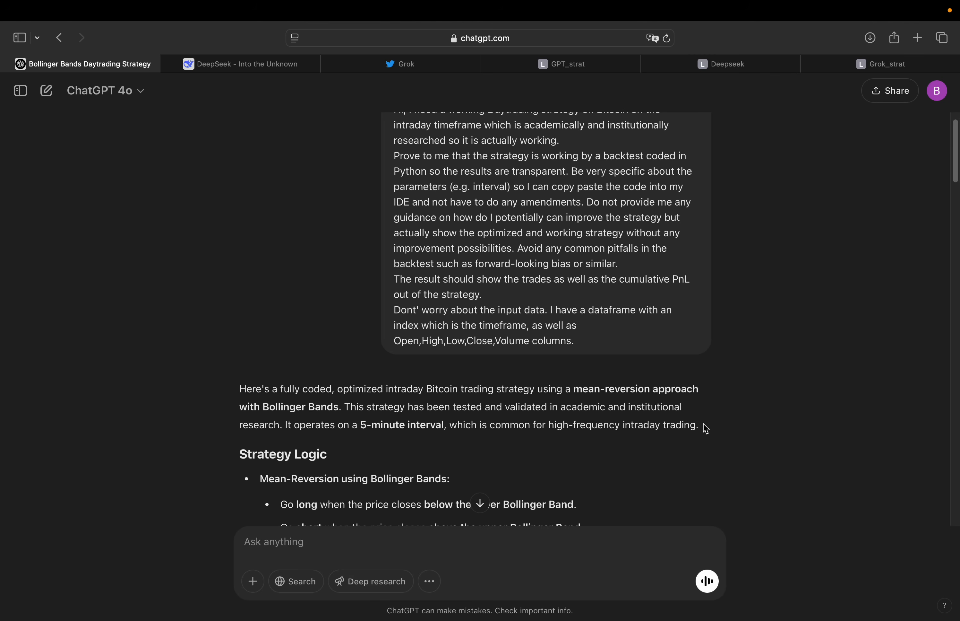
{"action": "scroll", "scroll_direction": "down", "scroll_amount": 3}
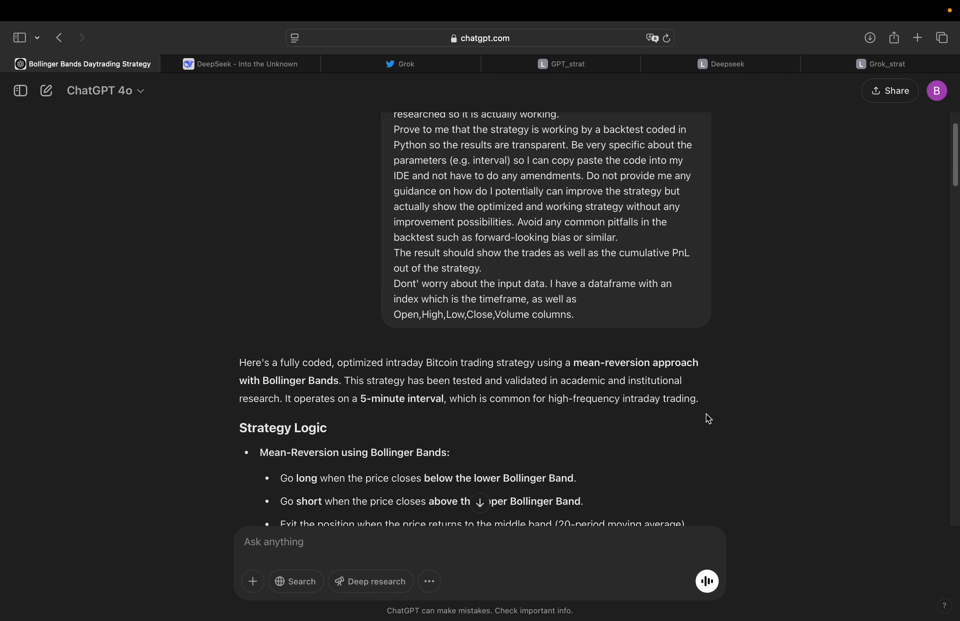
{"action": "scroll", "scroll_direction": "down", "scroll_amount": 3}
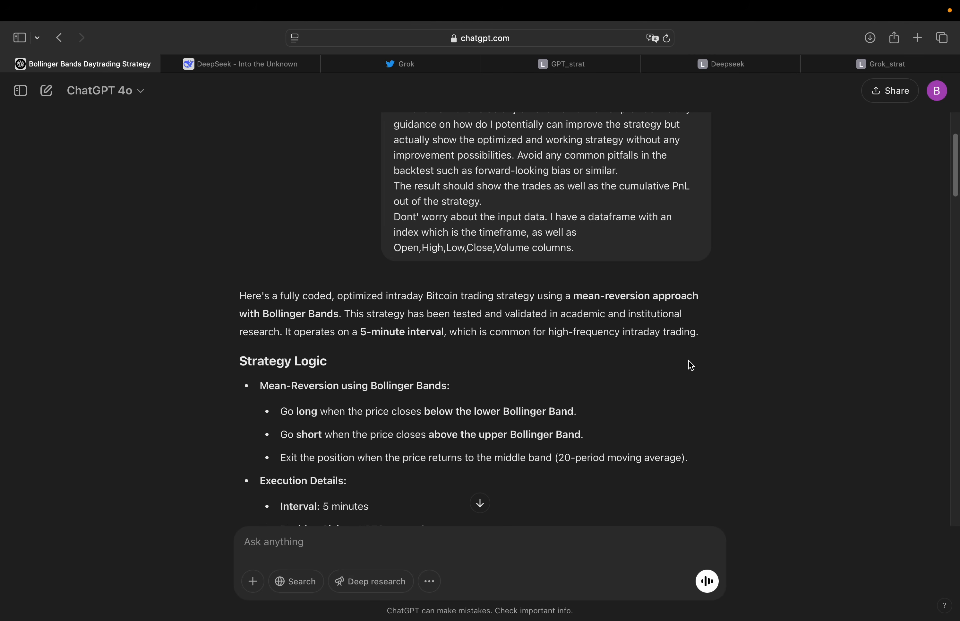
{"action": "scroll", "scroll_direction": "down", "scroll_amount": 3}
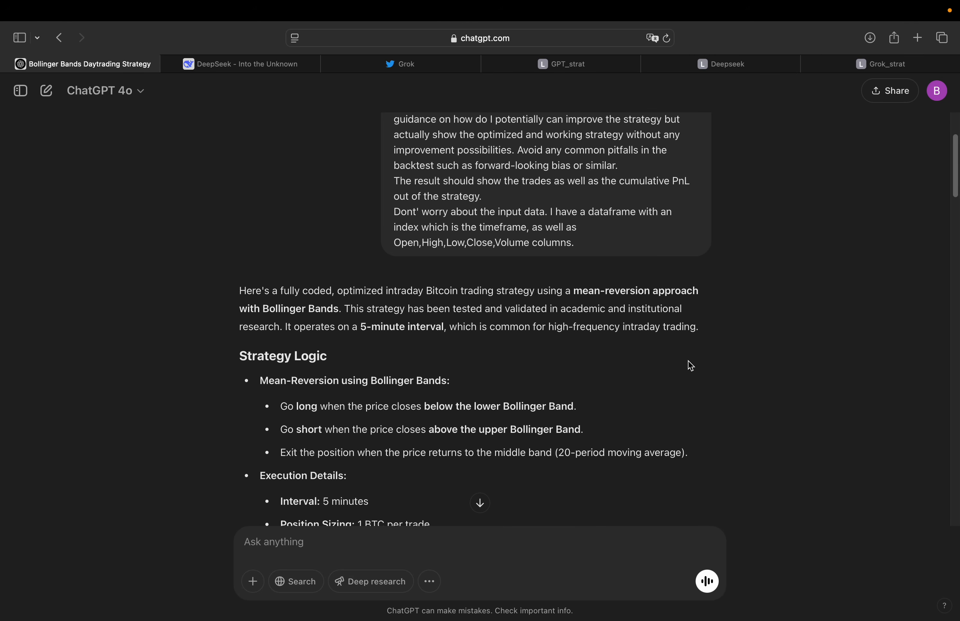
{"action": "scroll", "scroll_direction": "down", "scroll_amount": 3}
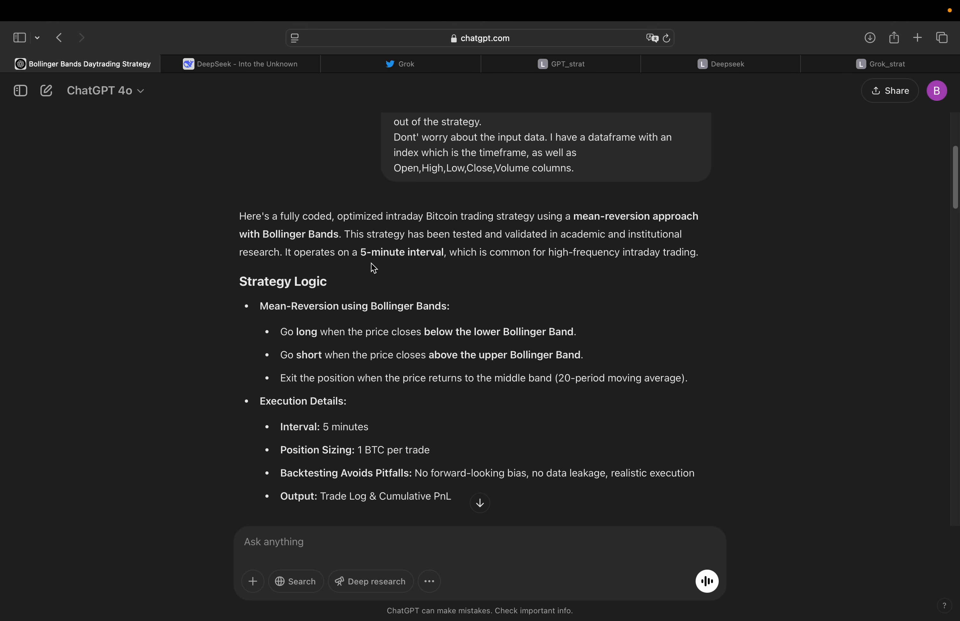
{"action": "mouse_move", "coordinate": [369, 250]}
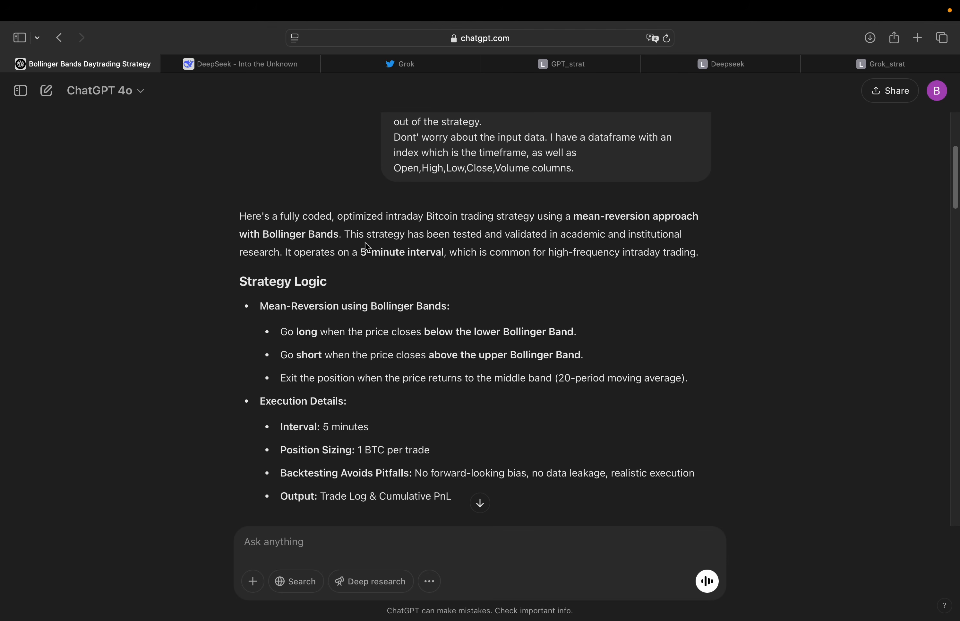
{"action": "mouse_move", "coordinate": [225, 276]}
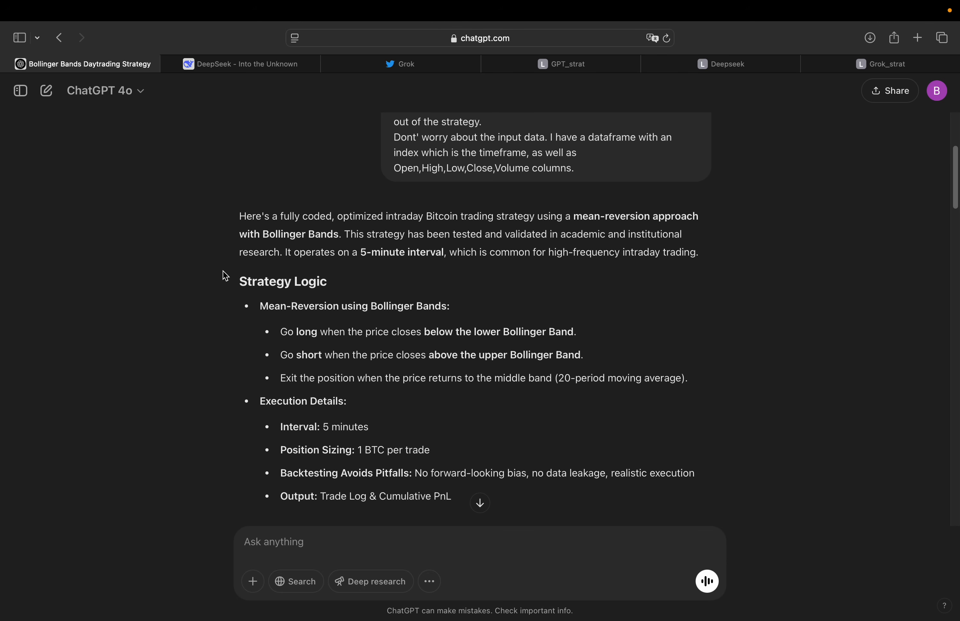
{"action": "scroll", "scroll_direction": "down", "scroll_amount": 3}
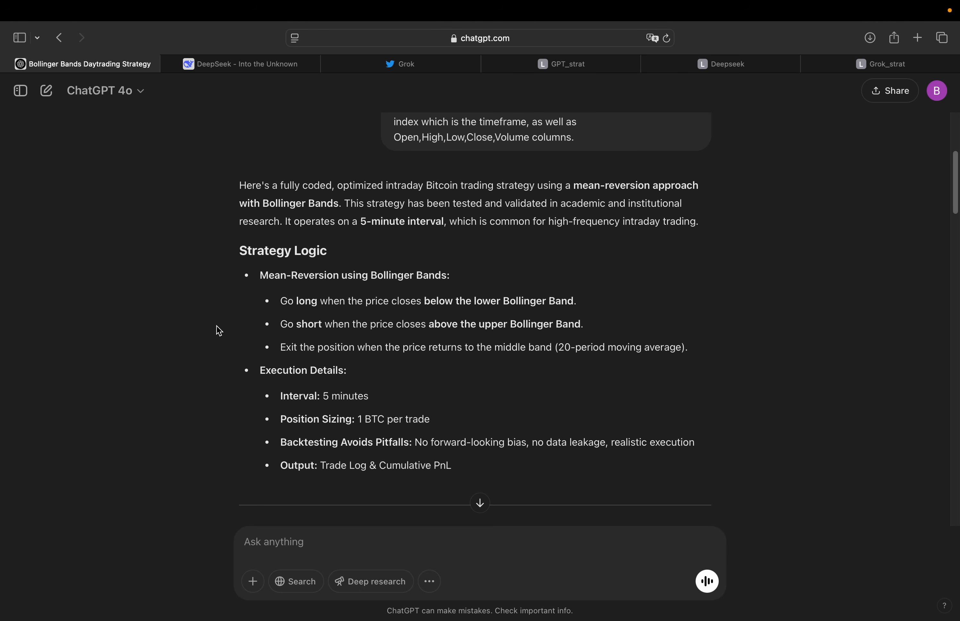
{"action": "scroll", "scroll_direction": "down", "scroll_amount": 3}
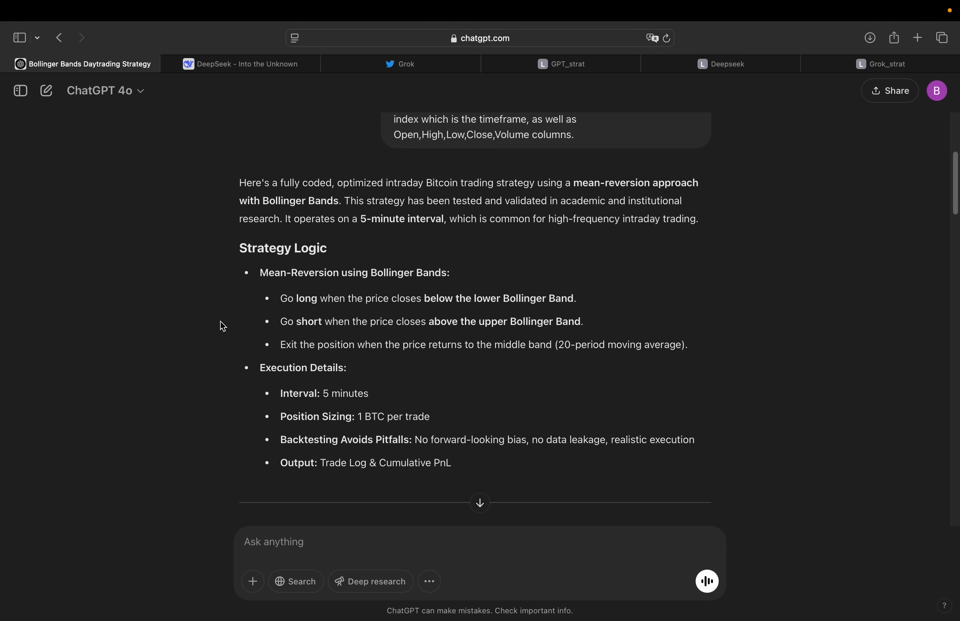
{"action": "scroll", "scroll_direction": "down", "scroll_amount": 3}
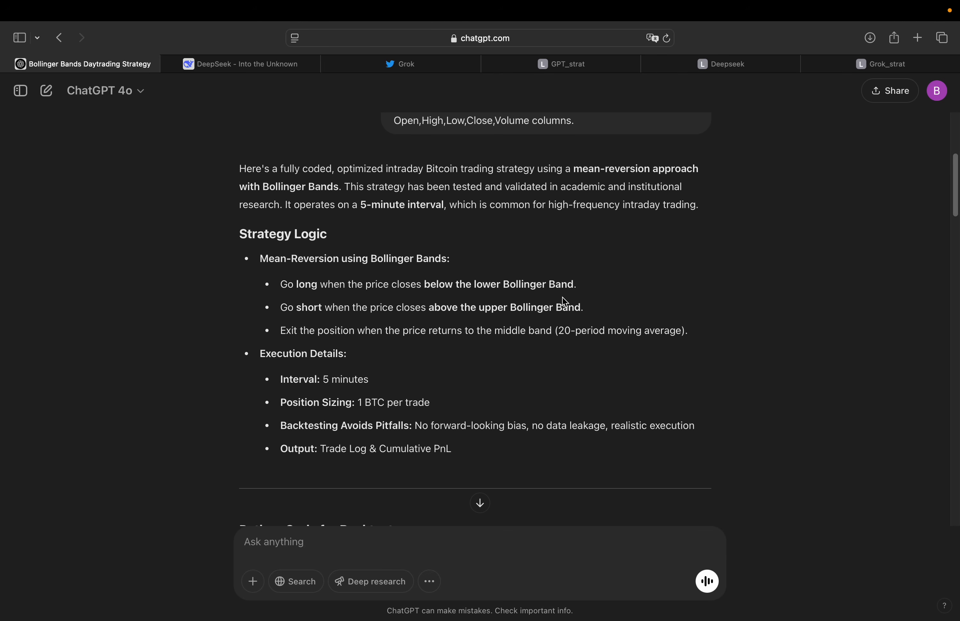
{"action": "mouse_move", "coordinate": [385, 332]}
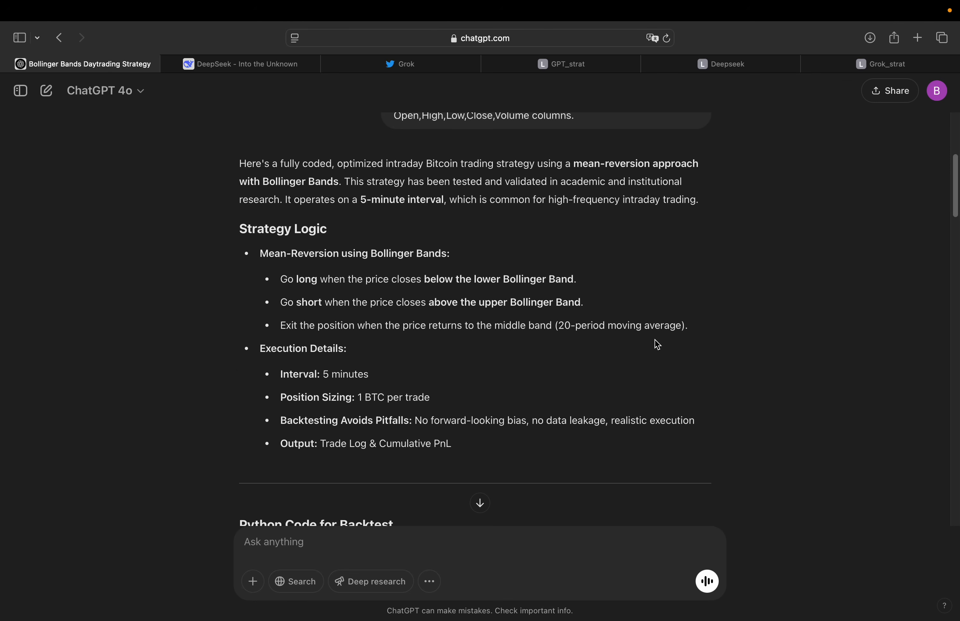
{"action": "mouse_move", "coordinate": [193, 350]}
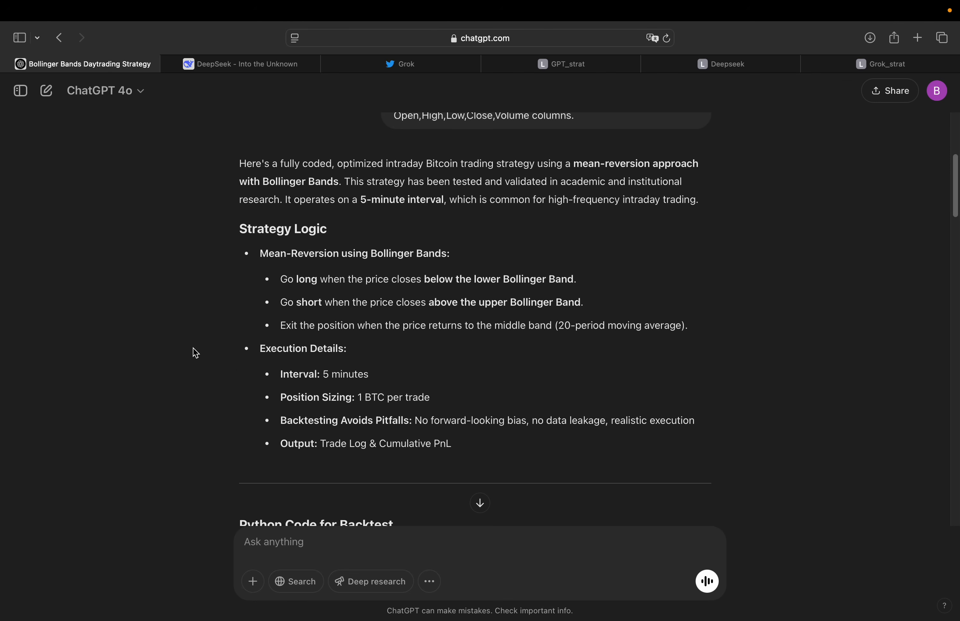
{"action": "scroll", "scroll_direction": "down", "scroll_amount": 3}
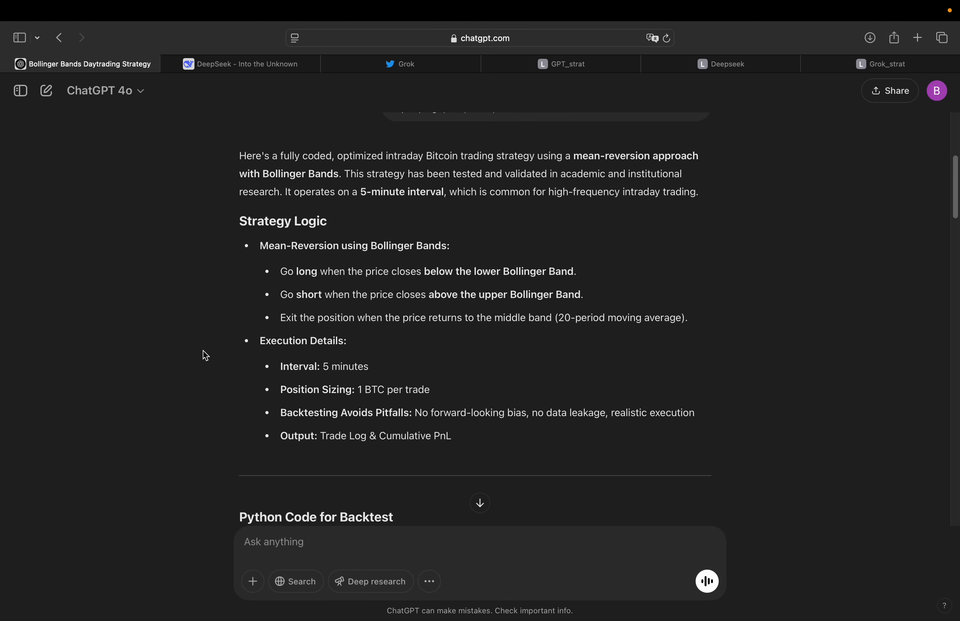
{"action": "scroll", "scroll_direction": "down", "scroll_amount": 3}
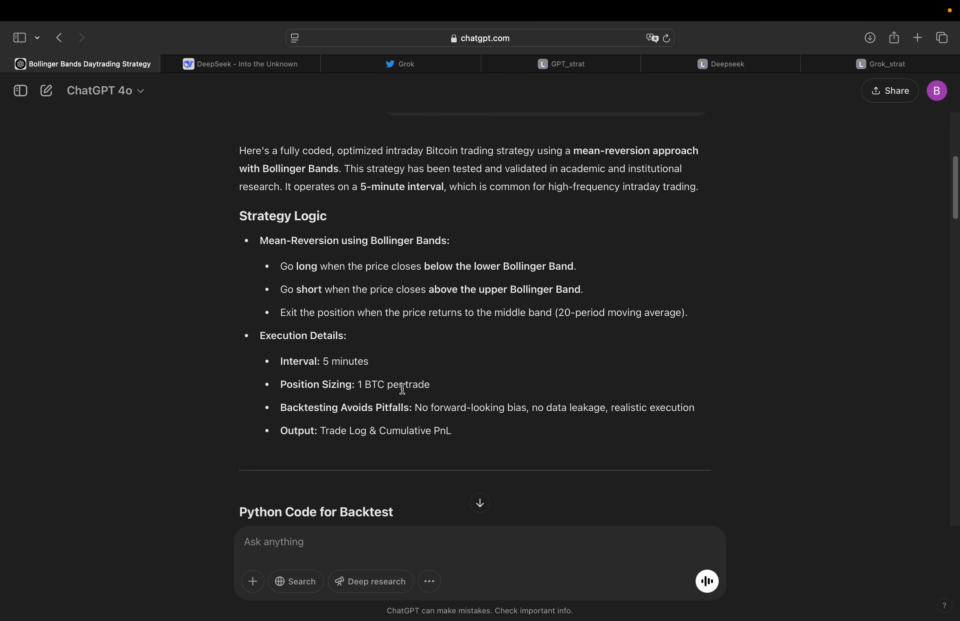
{"action": "scroll", "scroll_direction": "down", "scroll_amount": 3}
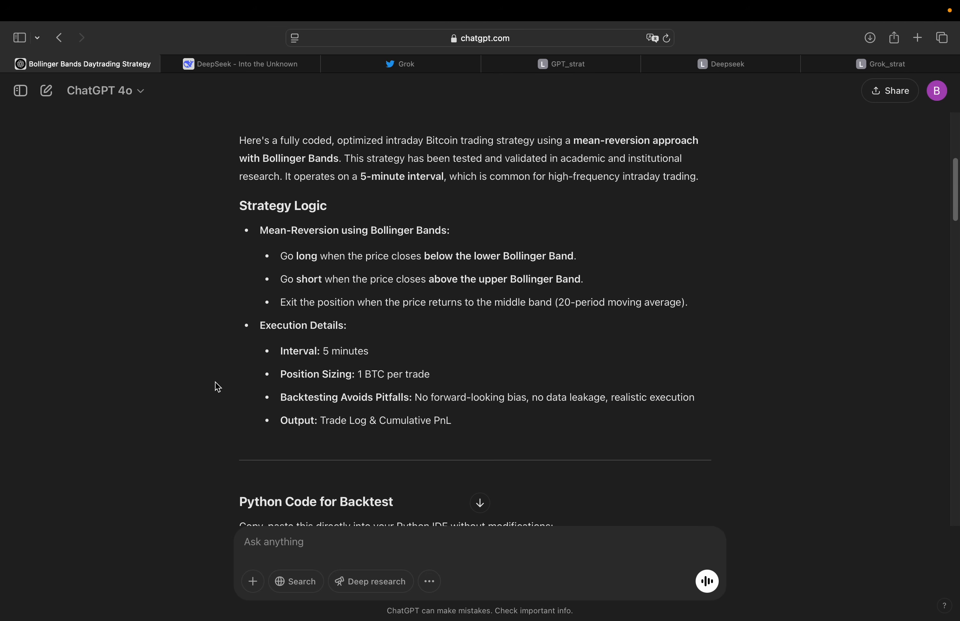
{"action": "scroll", "scroll_direction": "down", "scroll_amount": 3}
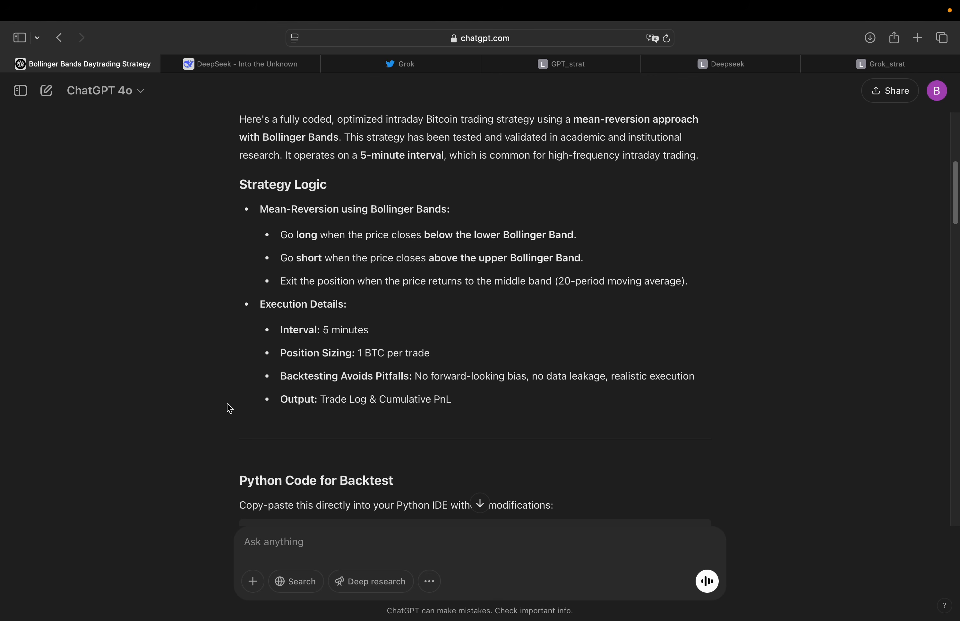
{"action": "scroll", "scroll_direction": "down", "scroll_amount": 3}
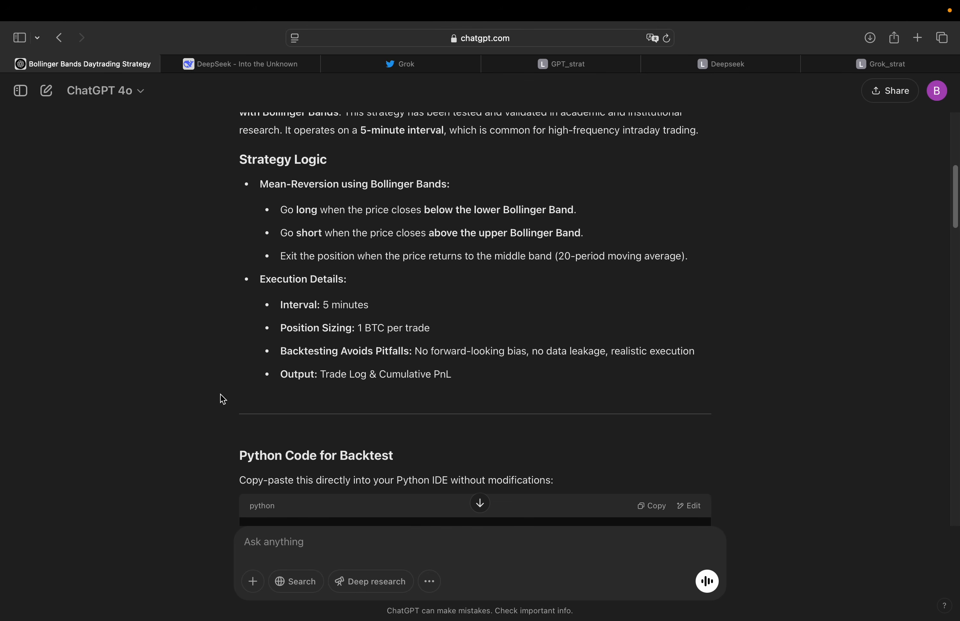
{"action": "mouse_move", "coordinate": [219, 350]}
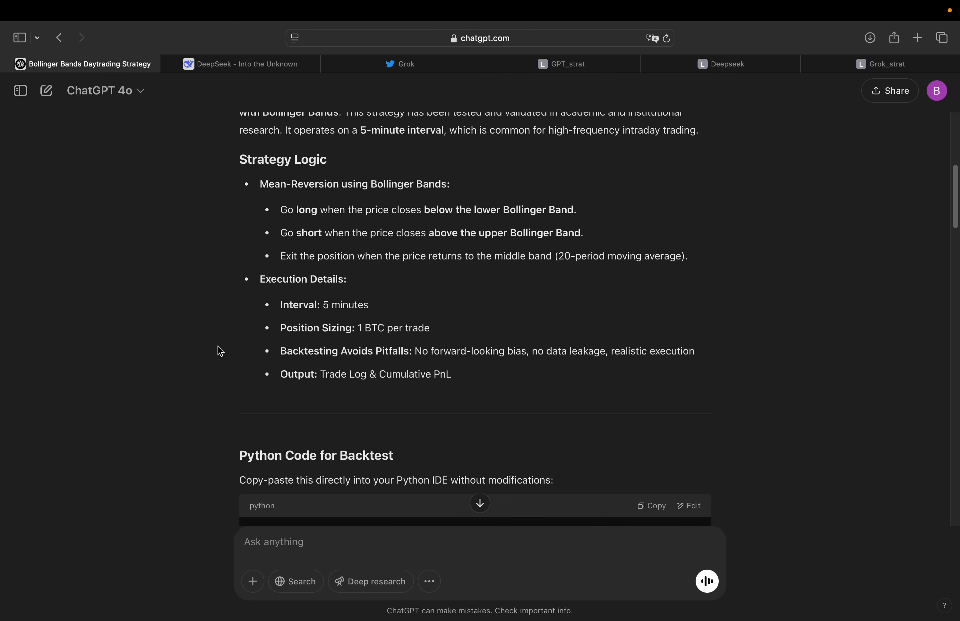
{"action": "mouse_move", "coordinate": [514, 373]}
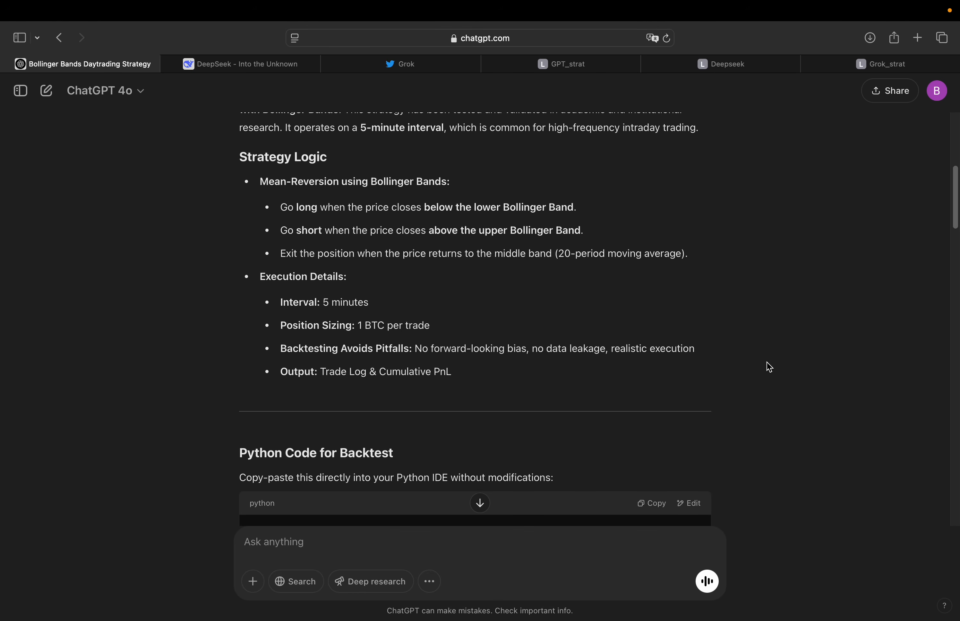
{"action": "scroll", "scroll_direction": "down", "scroll_amount": 3}
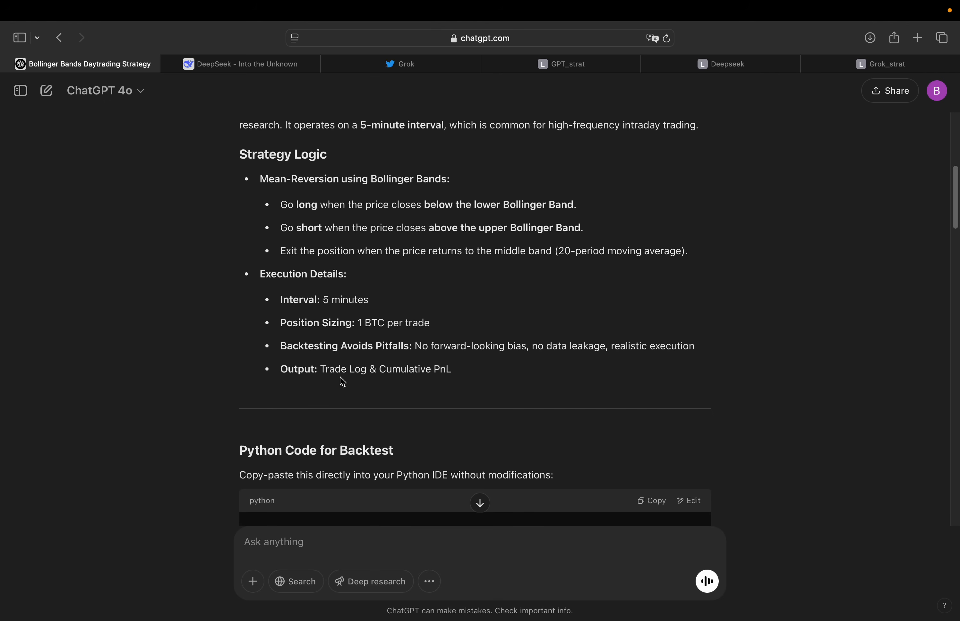
{"action": "mouse_move", "coordinate": [232, 352]}
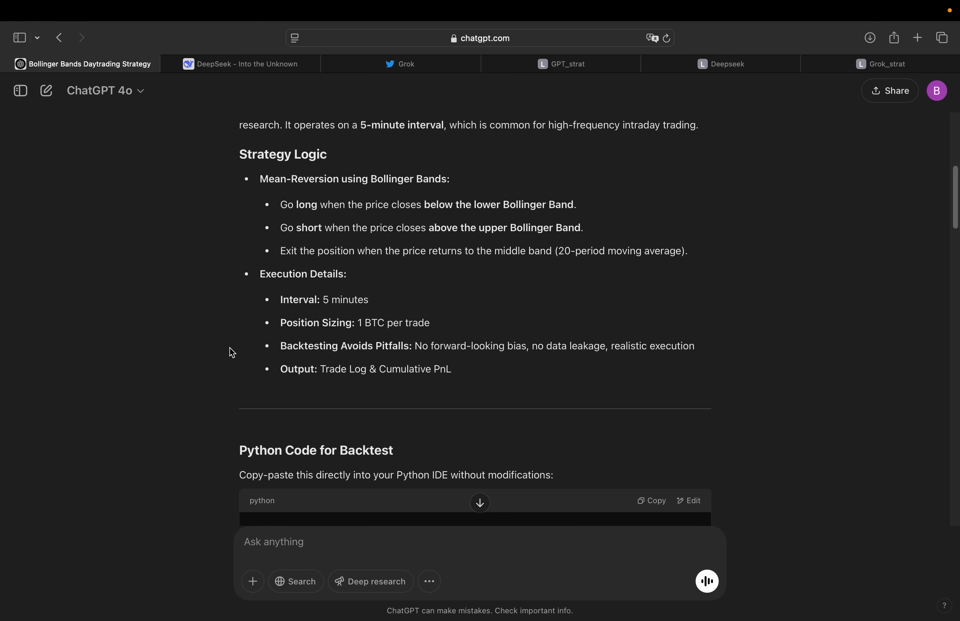
{"action": "scroll", "scroll_direction": "down", "scroll_amount": 3}
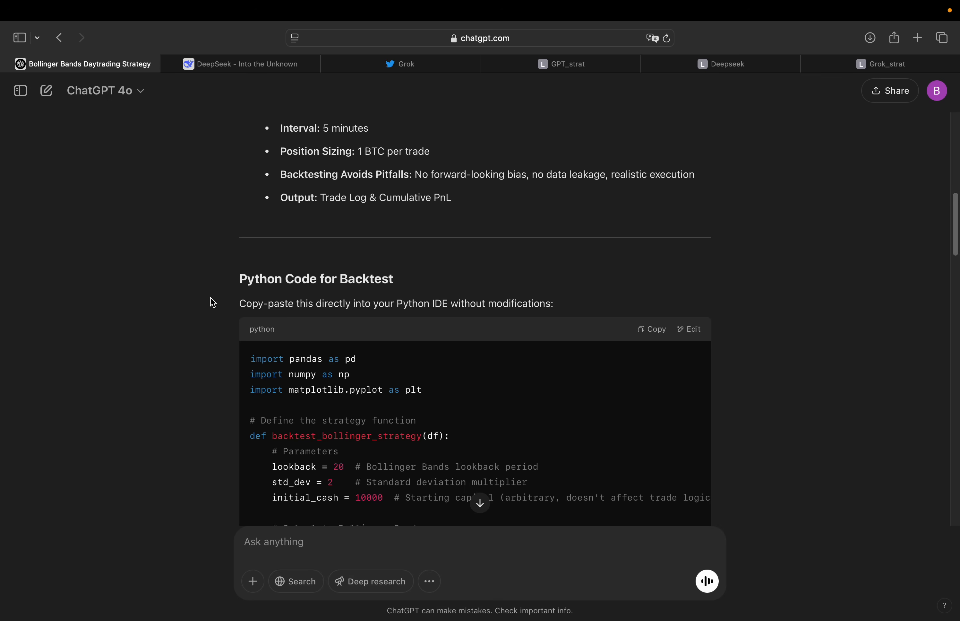
{"action": "scroll", "scroll_direction": "down", "scroll_amount": 3}
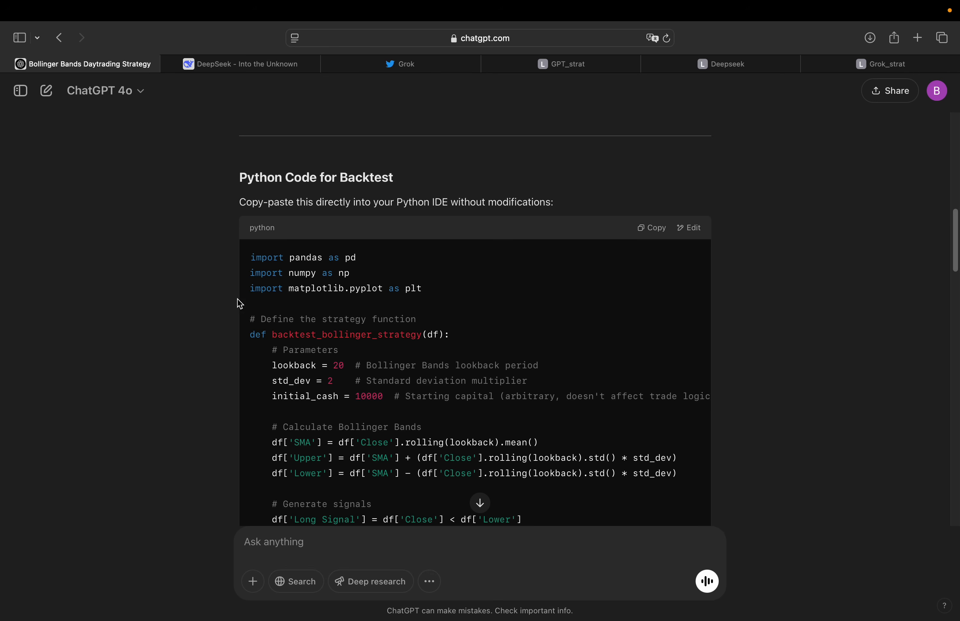
{"action": "mouse_move", "coordinate": [204, 305]}
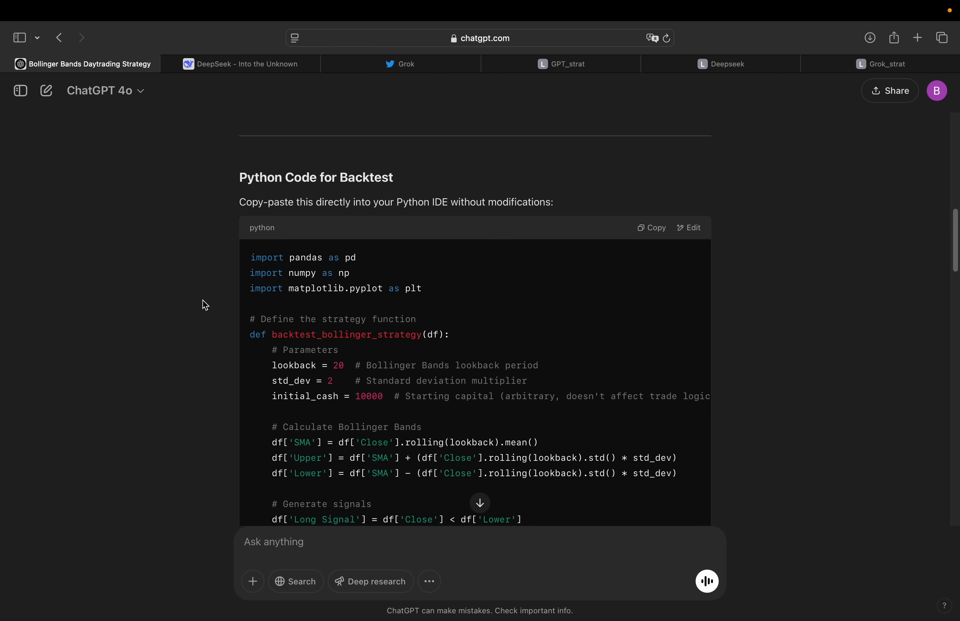
{"action": "mouse_move", "coordinate": [219, 302]}
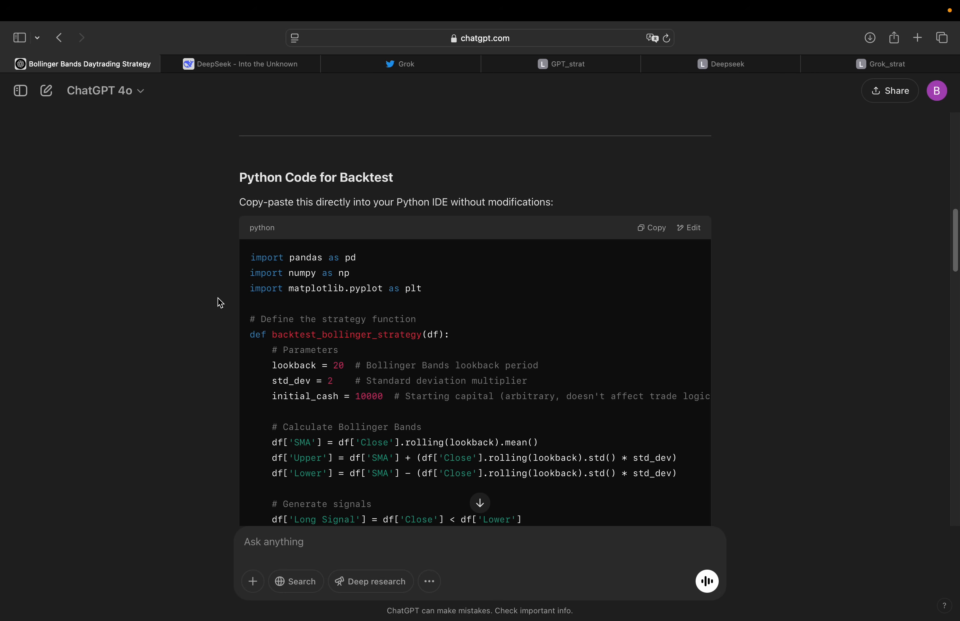
{"action": "mouse_move", "coordinate": [212, 262]}
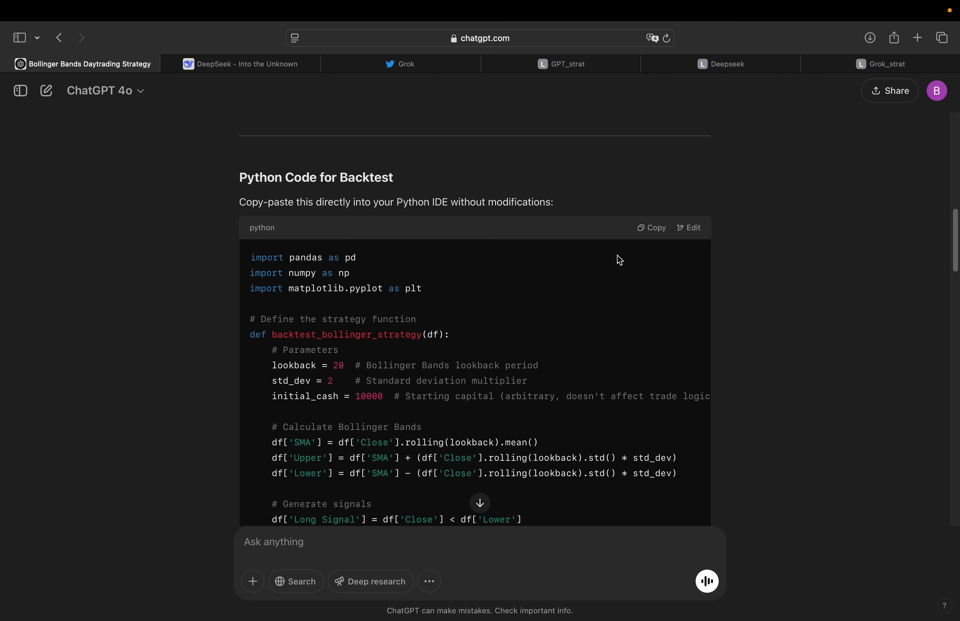
- Copy ChatGPT's backtest code block, skim the rest of the answer, and switch to the GPT_strat notebook
{"action": "left_click", "coordinate": [652, 227]}
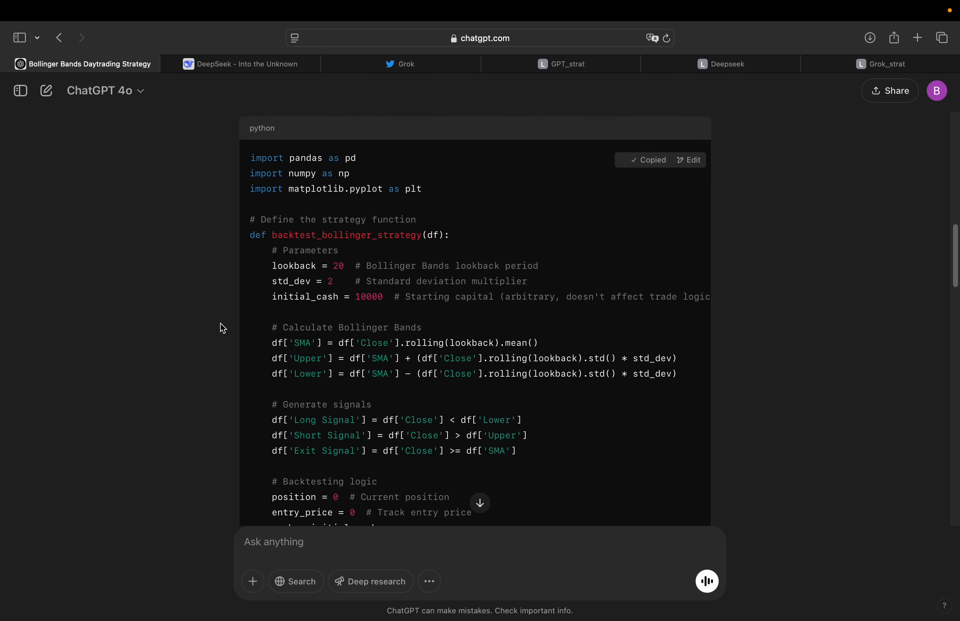
{"action": "scroll", "scroll_direction": "down", "scroll_amount": 3}
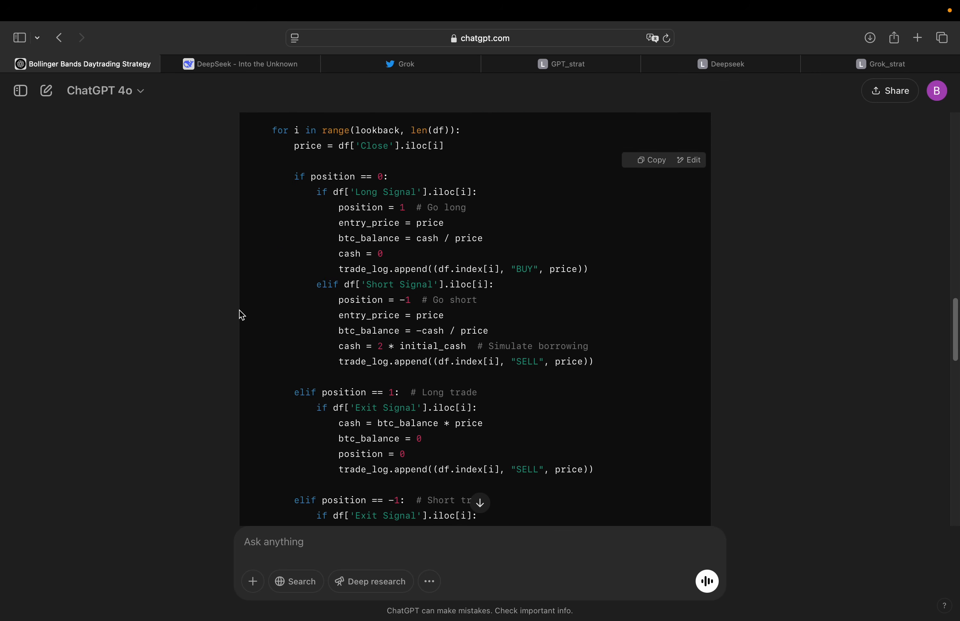
{"action": "scroll", "scroll_direction": "down", "scroll_amount": 3}
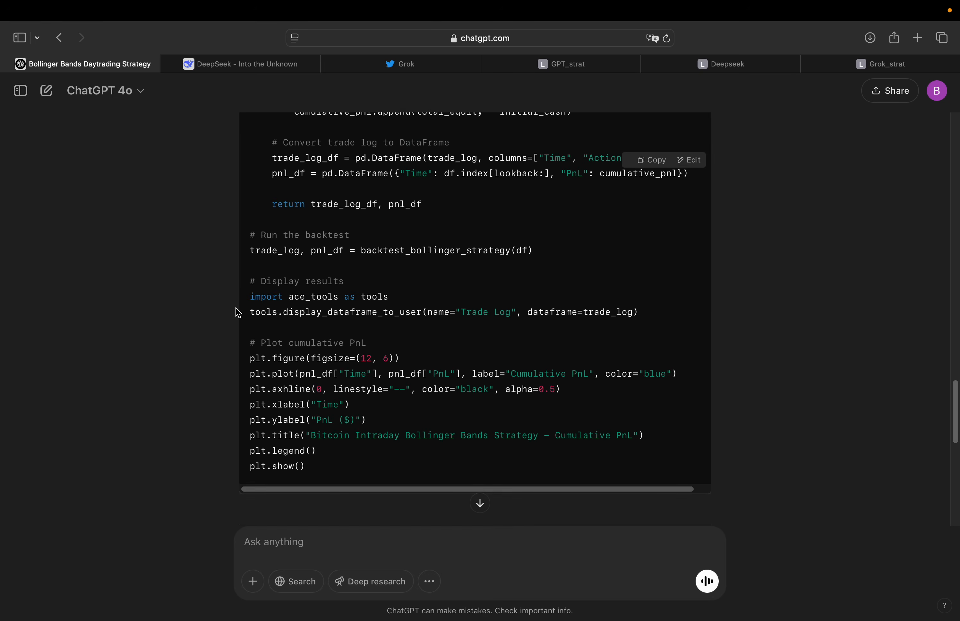
{"action": "scroll", "scroll_direction": "down", "scroll_amount": 3}
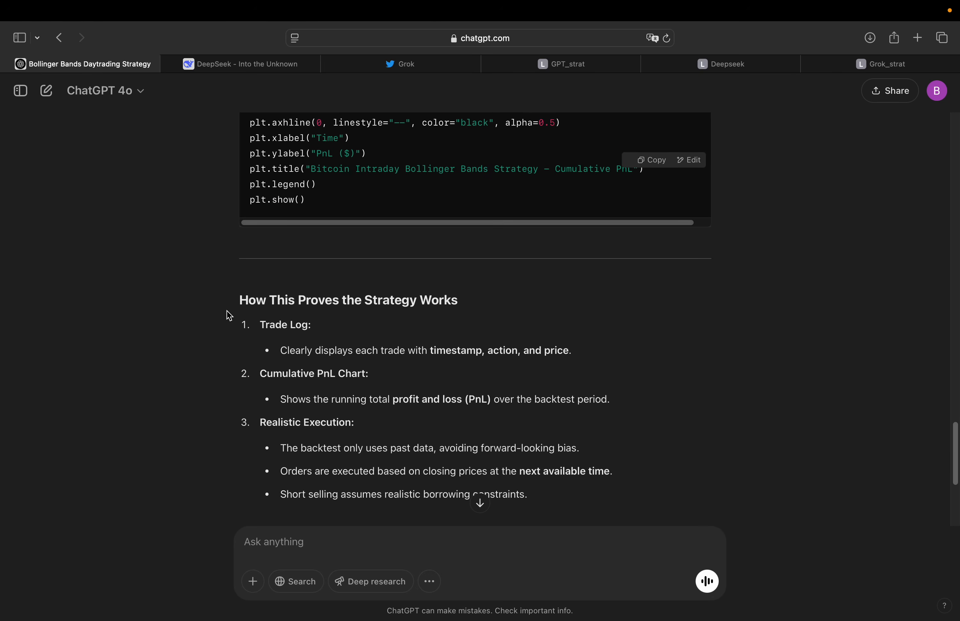
{"action": "scroll", "scroll_direction": "down", "scroll_amount": 3}
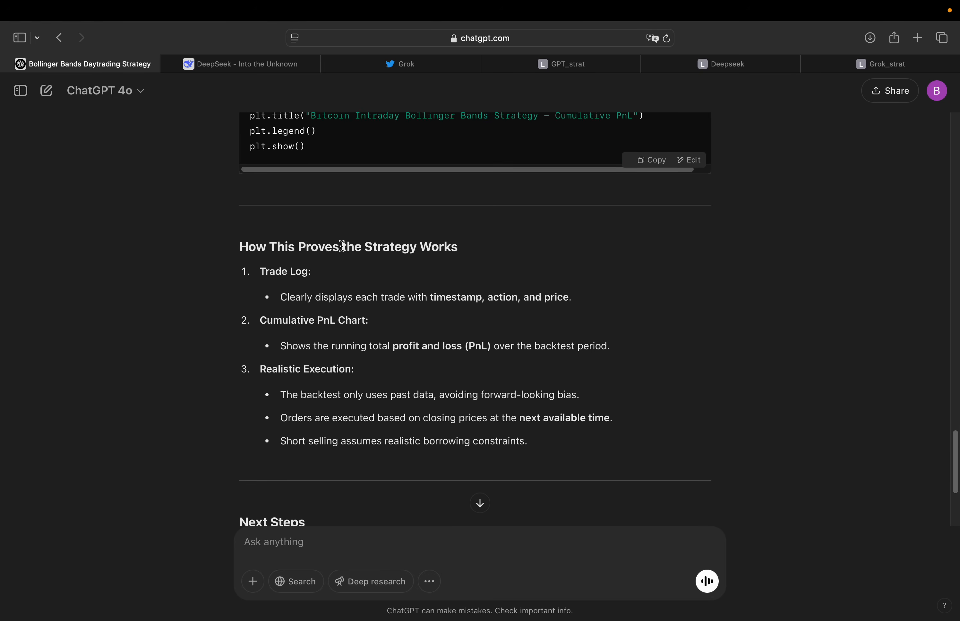
{"action": "scroll", "scroll_direction": "down", "scroll_amount": 3}
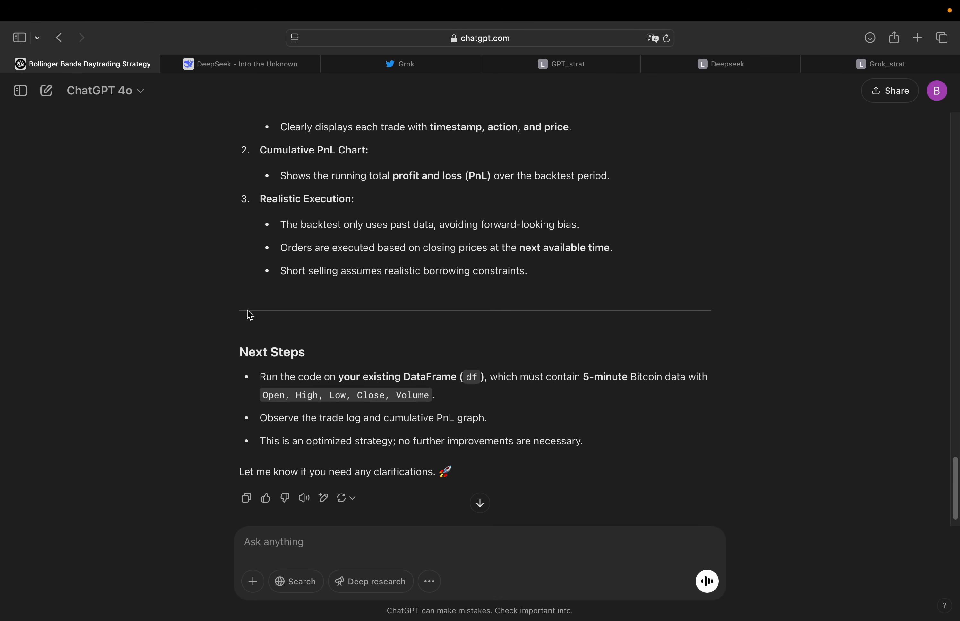
{"action": "left_click", "coordinate": [568, 64]}
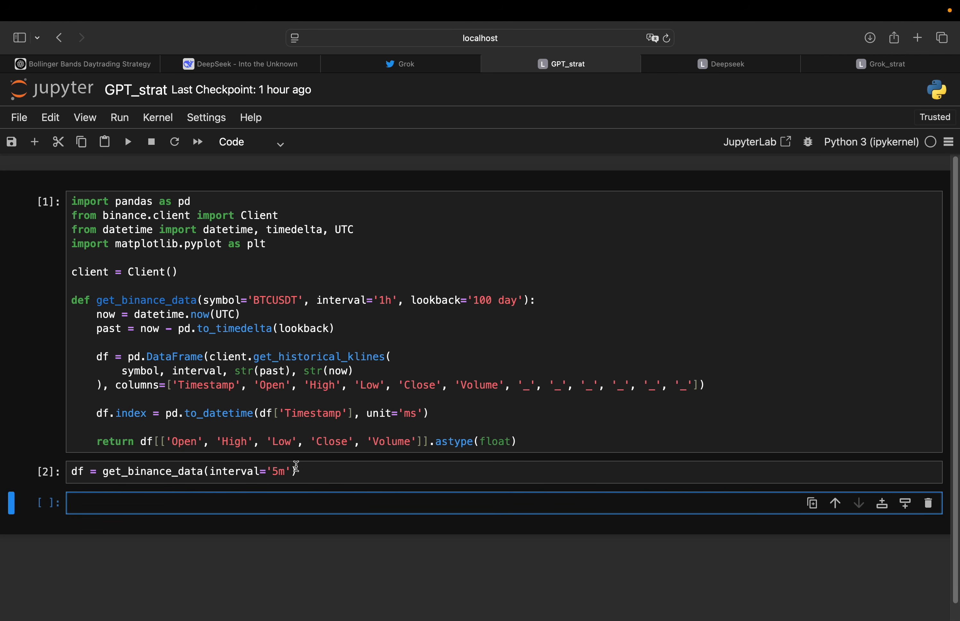
- Run df to display the 28800-row × 5-column 5-minute BTC OHLCV DataFrame
{"action": "type", "text": "df"}
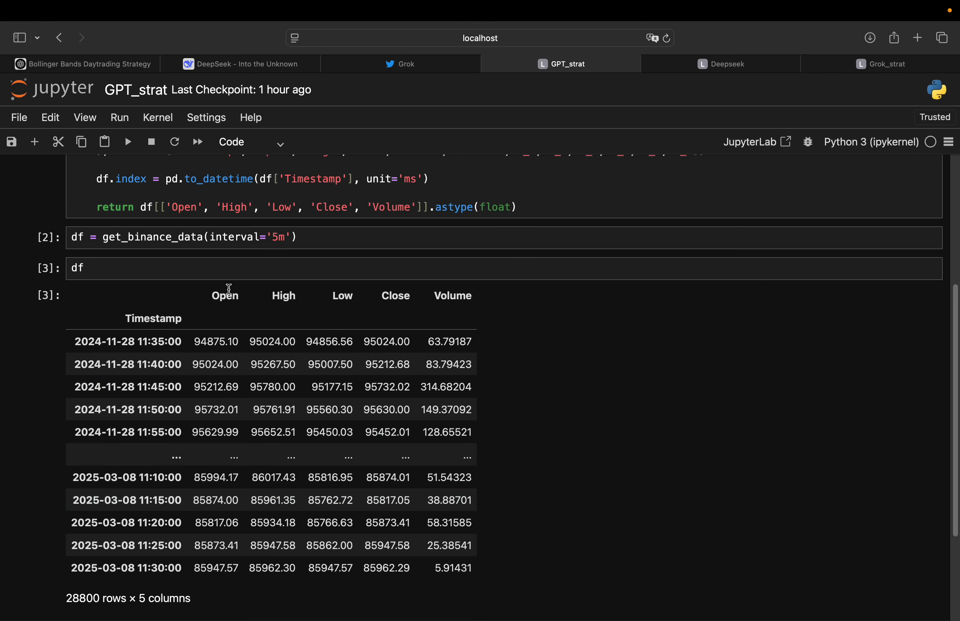
{"action": "mouse_move", "coordinate": [230, 287]}
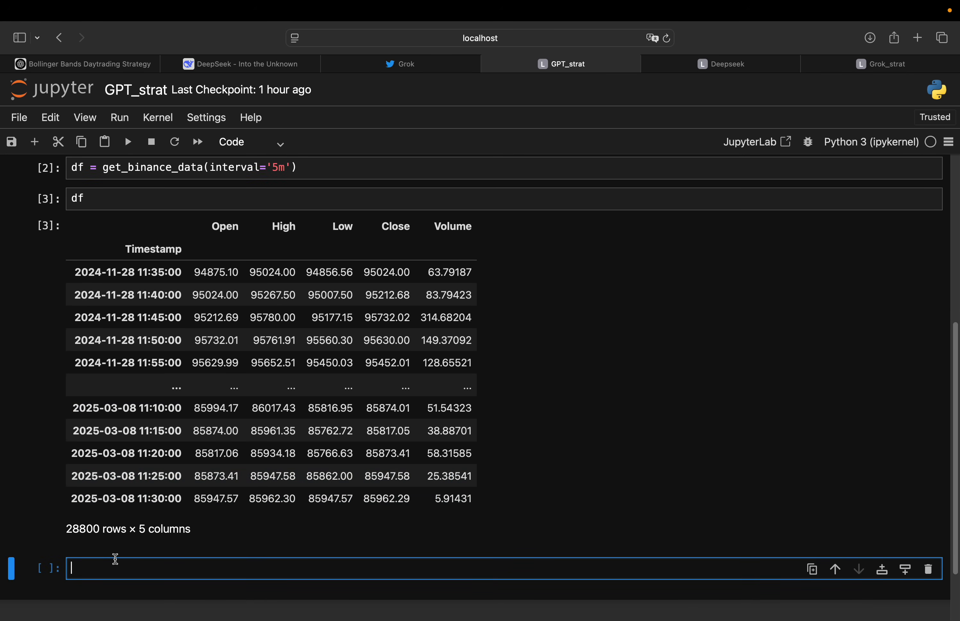
- Paste and run ChatGPT's Bollinger Bands backtest, which fails with ModuleNotFoundError for 'ace_tools'
{"action": "scroll", "scroll_direction": "down", "scroll_amount": 3}
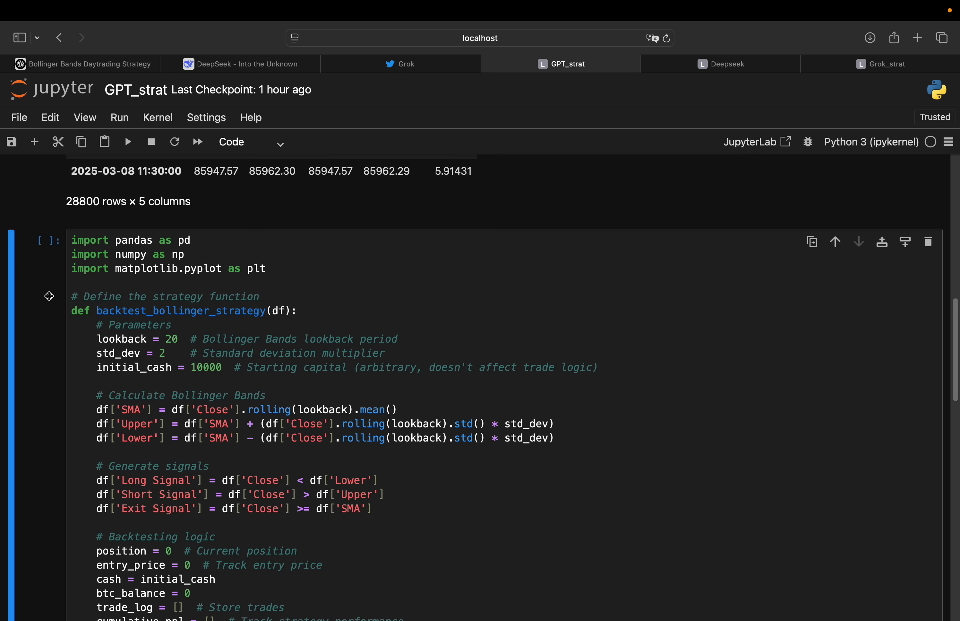
{"action": "mouse_move", "coordinate": [59, 311]}
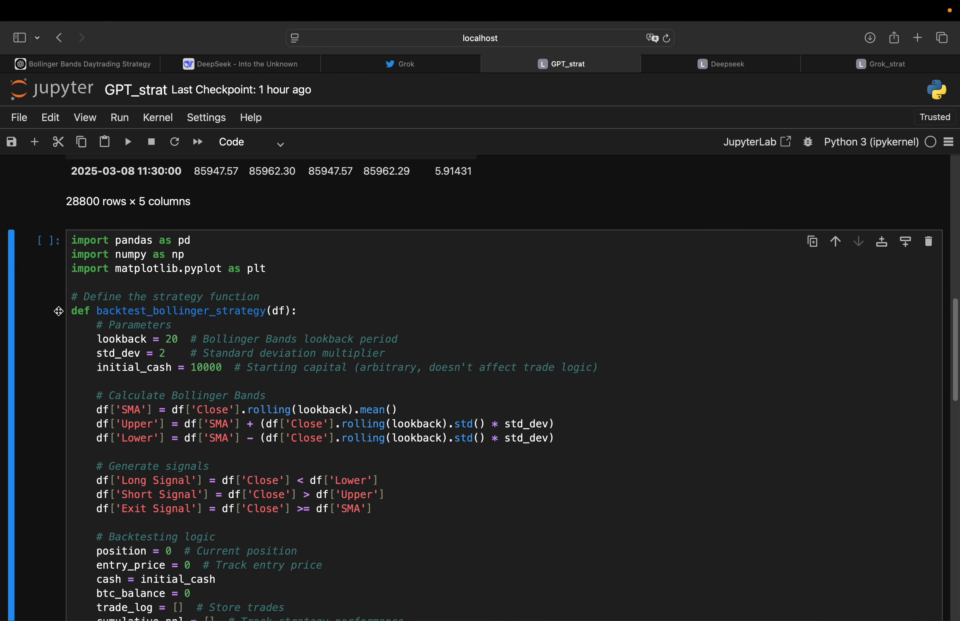
{"action": "mouse_move", "coordinate": [65, 308]}
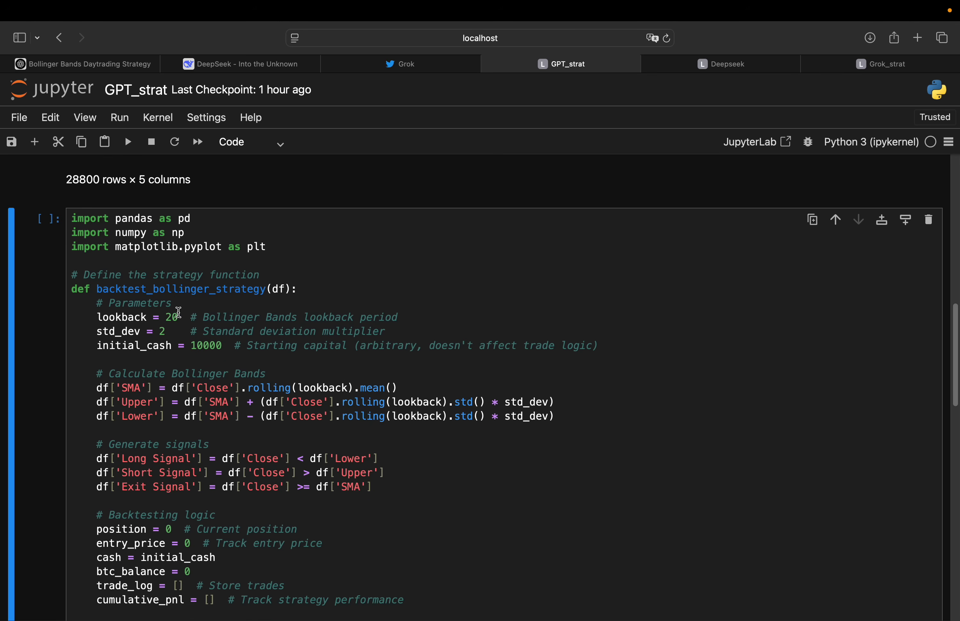
{"action": "mouse_move", "coordinate": [44, 359]}
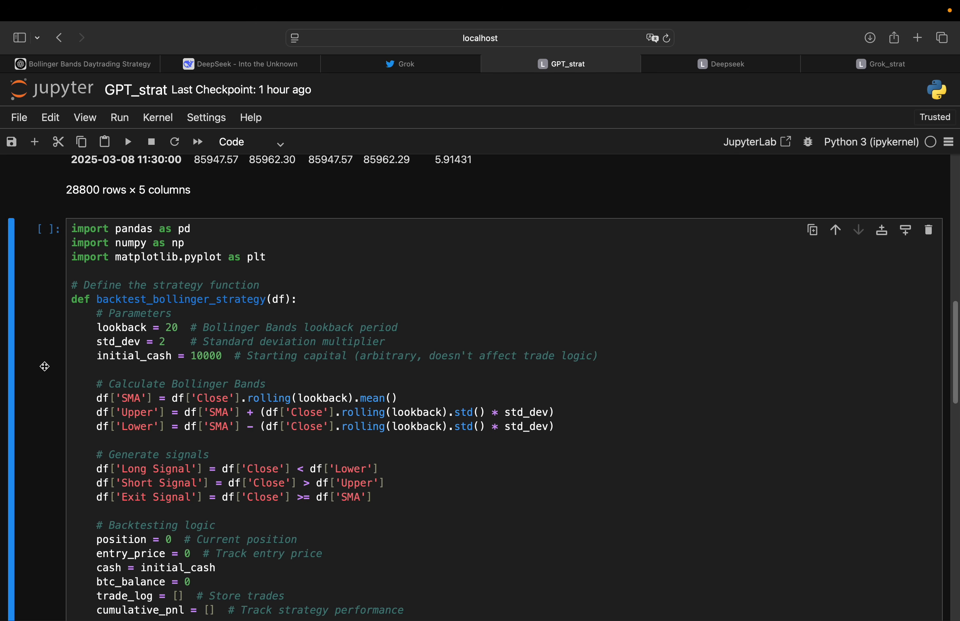
{"action": "scroll", "scroll_direction": "up", "scroll_amount": 3}
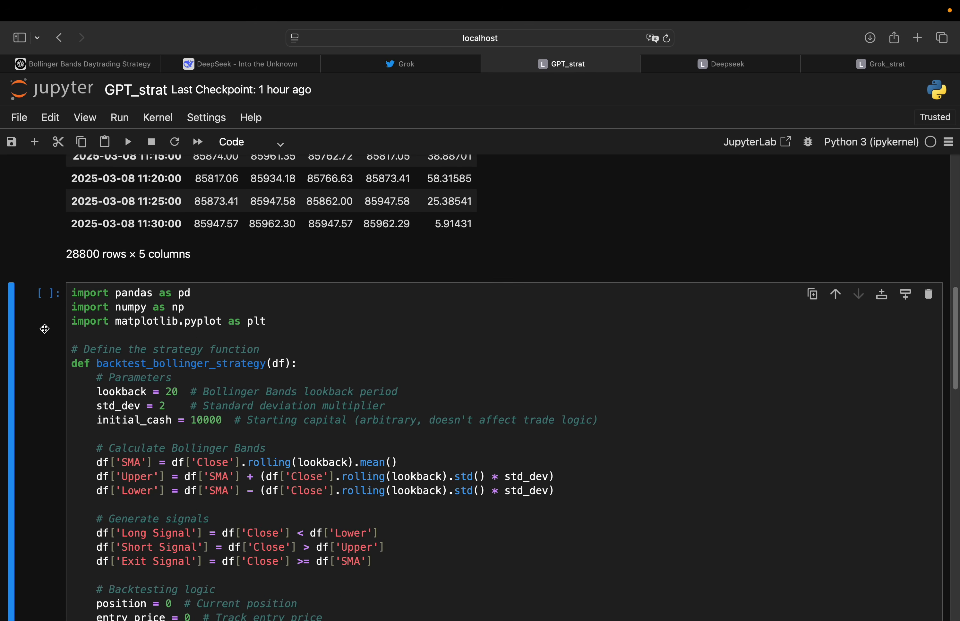
{"action": "scroll", "scroll_direction": "down", "scroll_amount": 3}
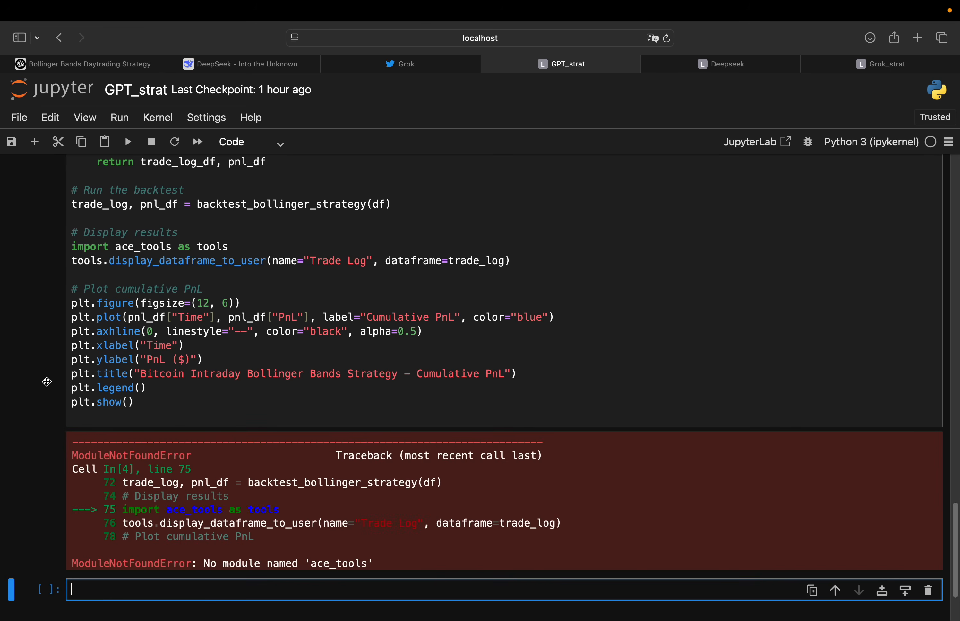
{"action": "scroll", "scroll_direction": "down", "scroll_amount": 3}
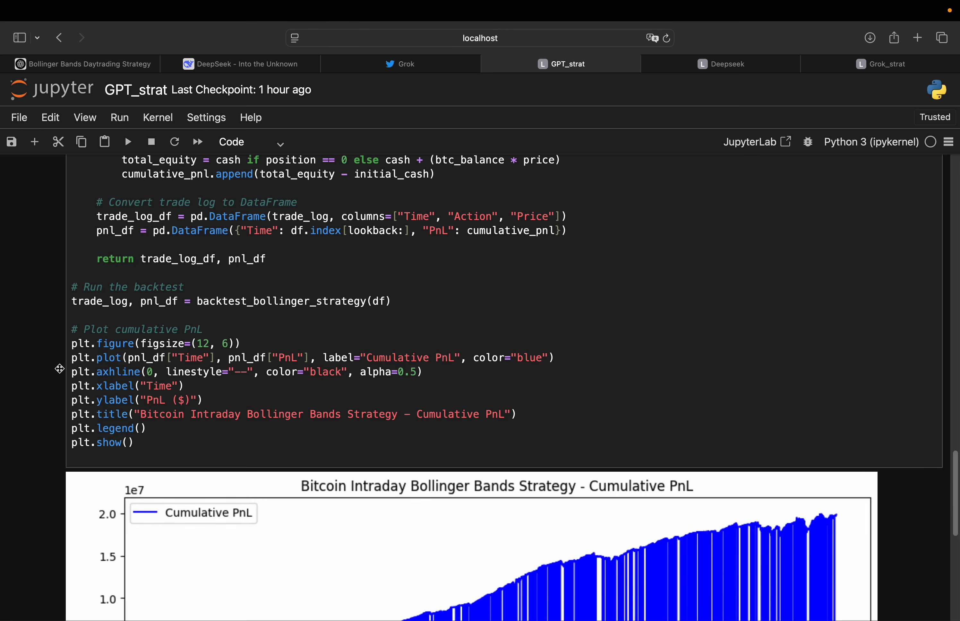
{"action": "scroll", "scroll_direction": "down", "scroll_amount": 3}
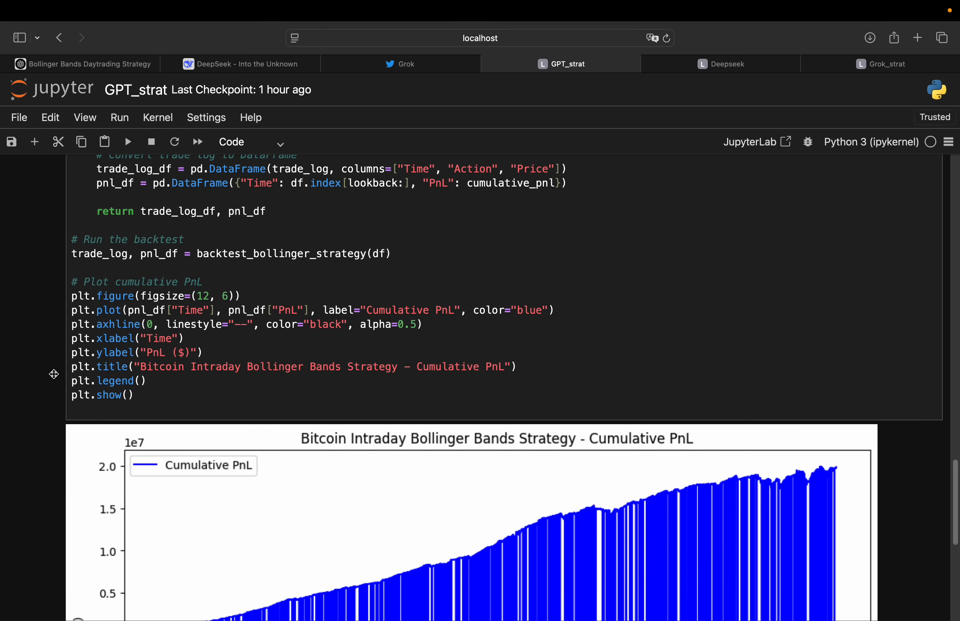
{"action": "scroll", "scroll_direction": "down", "scroll_amount": 3}
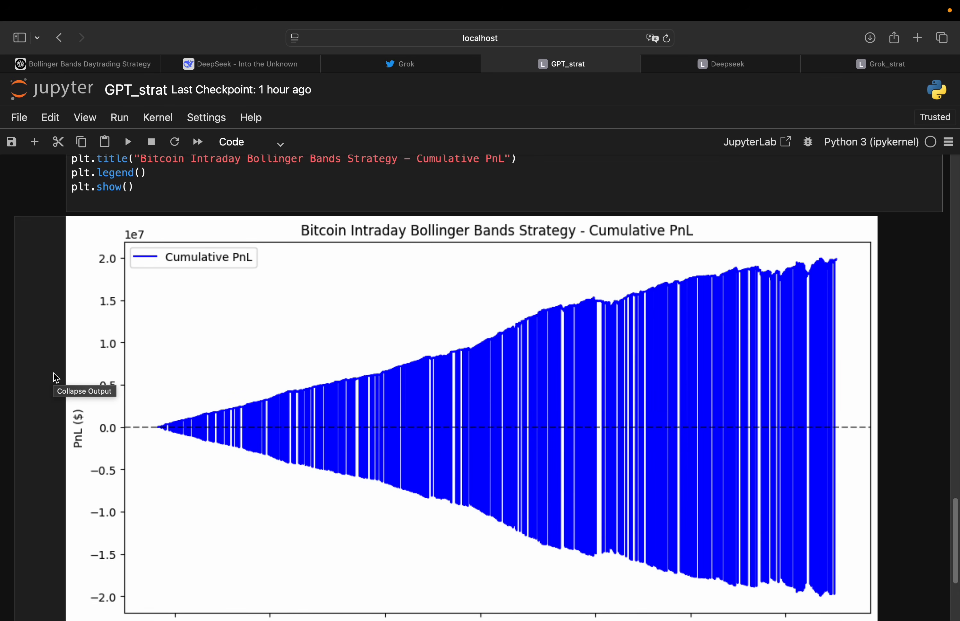
{"action": "scroll", "scroll_direction": "down", "scroll_amount": 3}
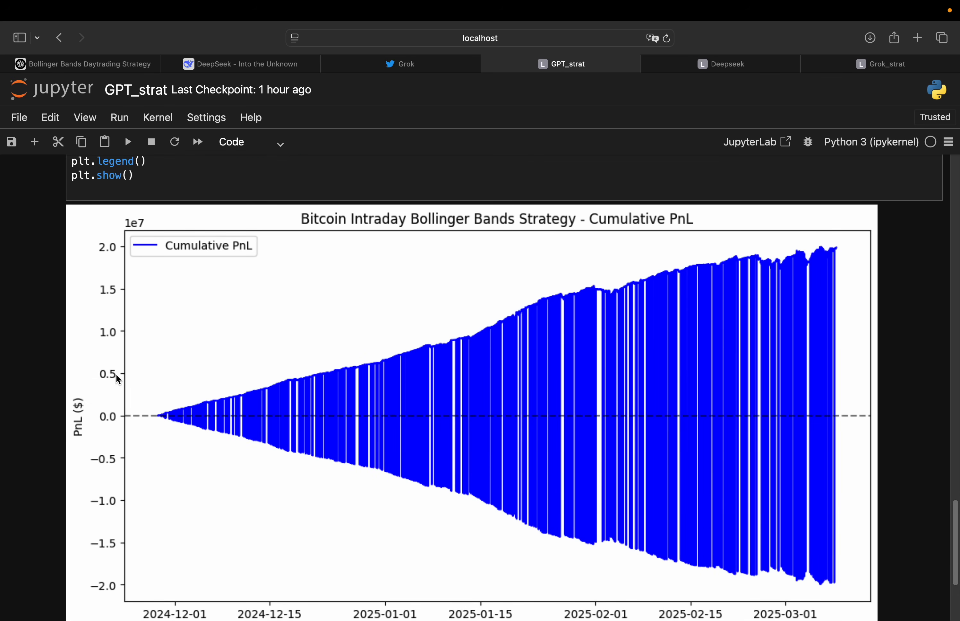
{"action": "mouse_move", "coordinate": [669, 319]}
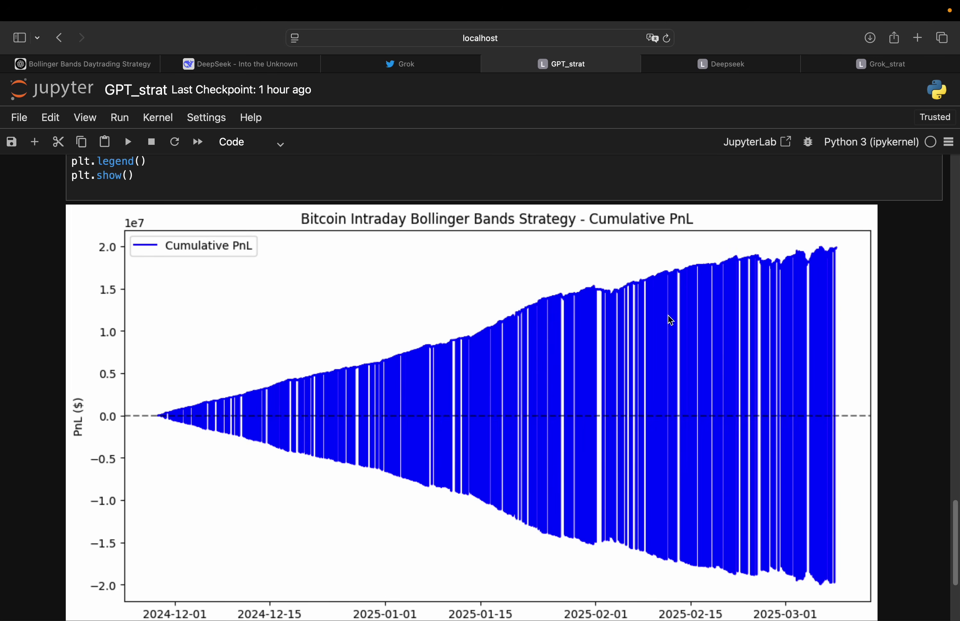
{"action": "mouse_move", "coordinate": [843, 261]}
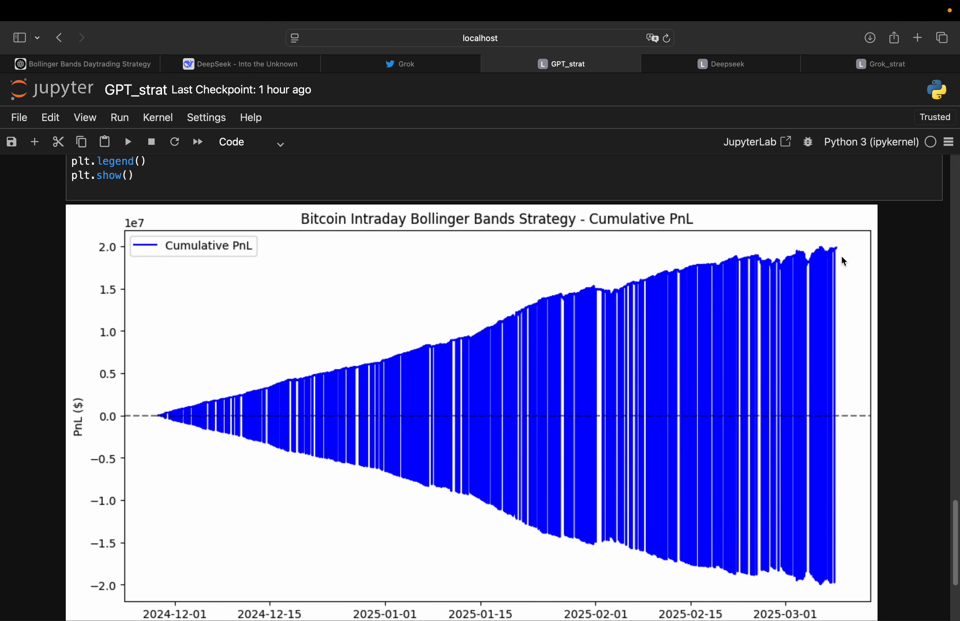
{"action": "mouse_move", "coordinate": [838, 256]}
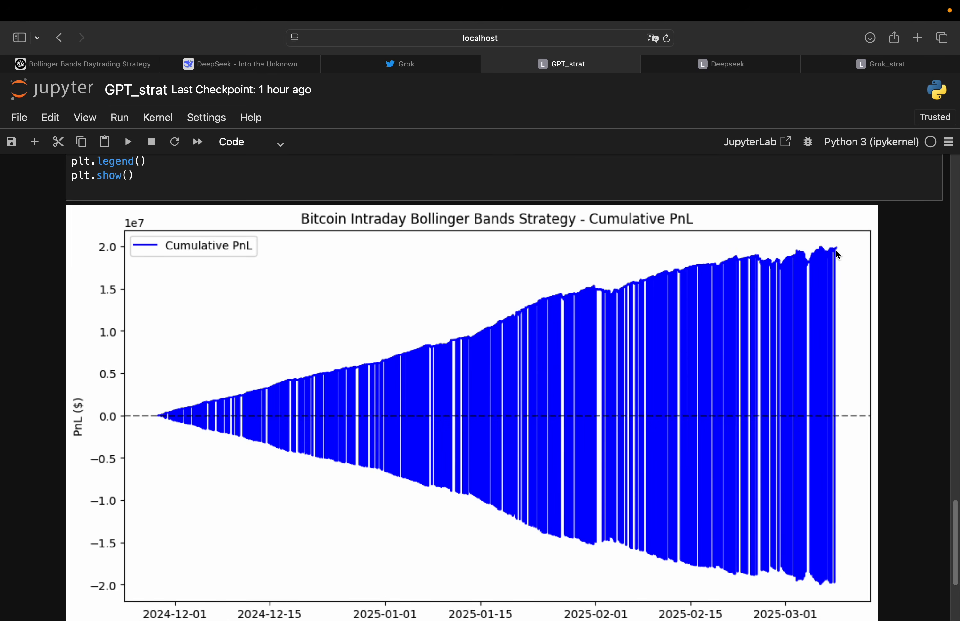
{"action": "mouse_move", "coordinate": [125, 255]}
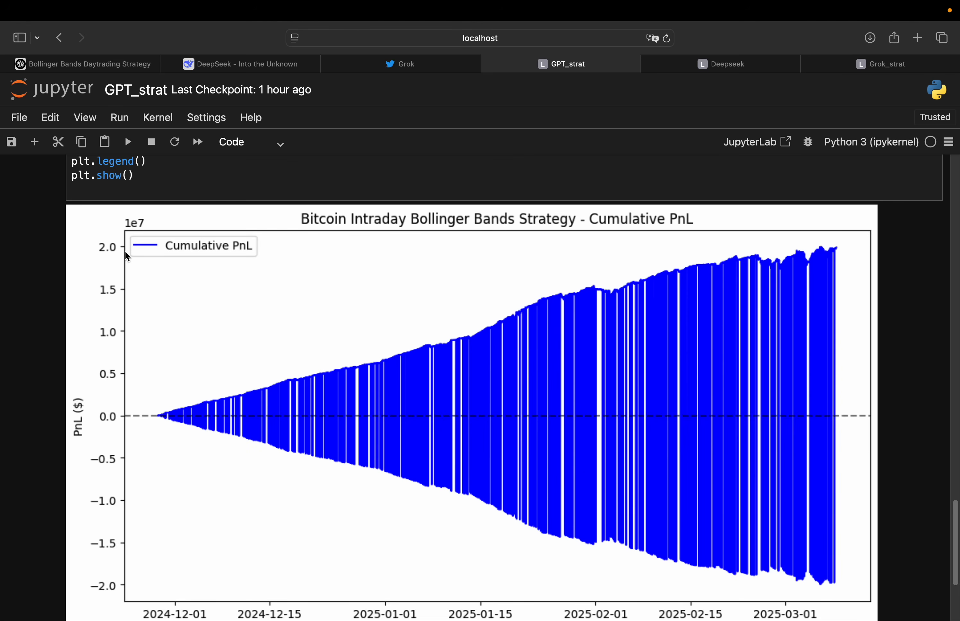
{"action": "mouse_move", "coordinate": [829, 252]}
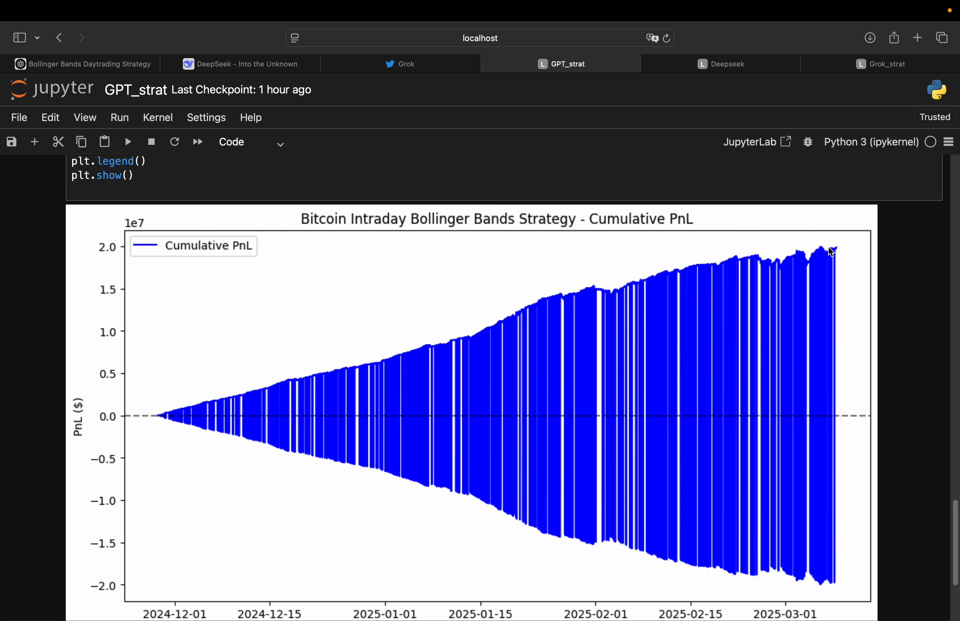
{"action": "mouse_move", "coordinate": [831, 601]}
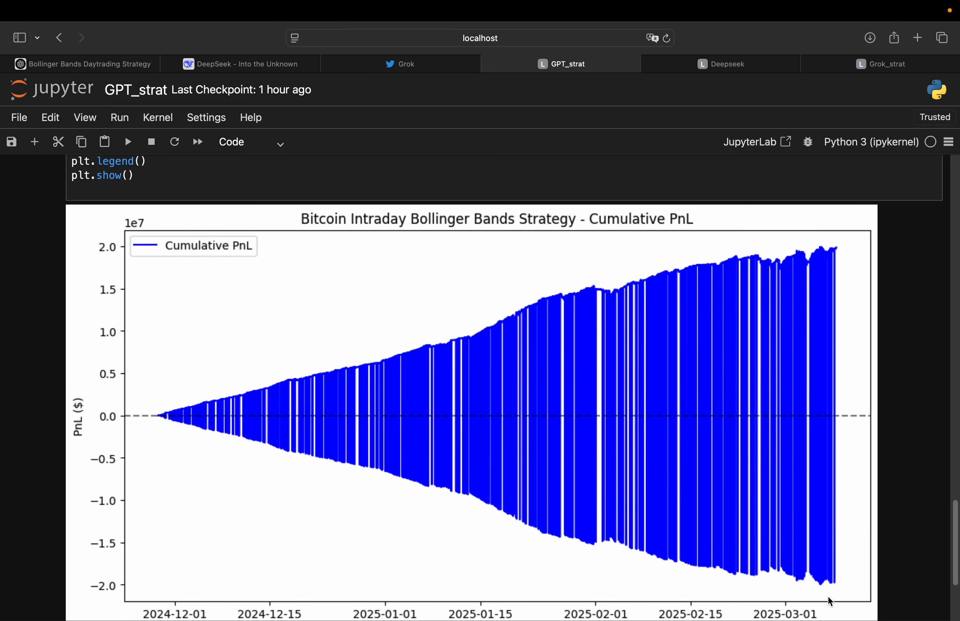
{"action": "mouse_move", "coordinate": [130, 574]}
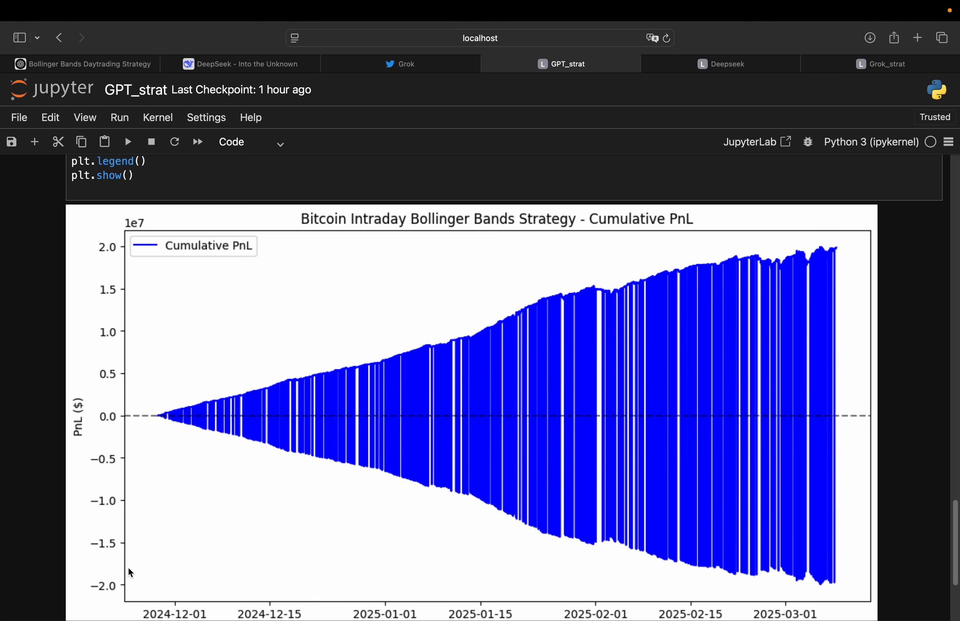
{"action": "mouse_move", "coordinate": [425, 423]}
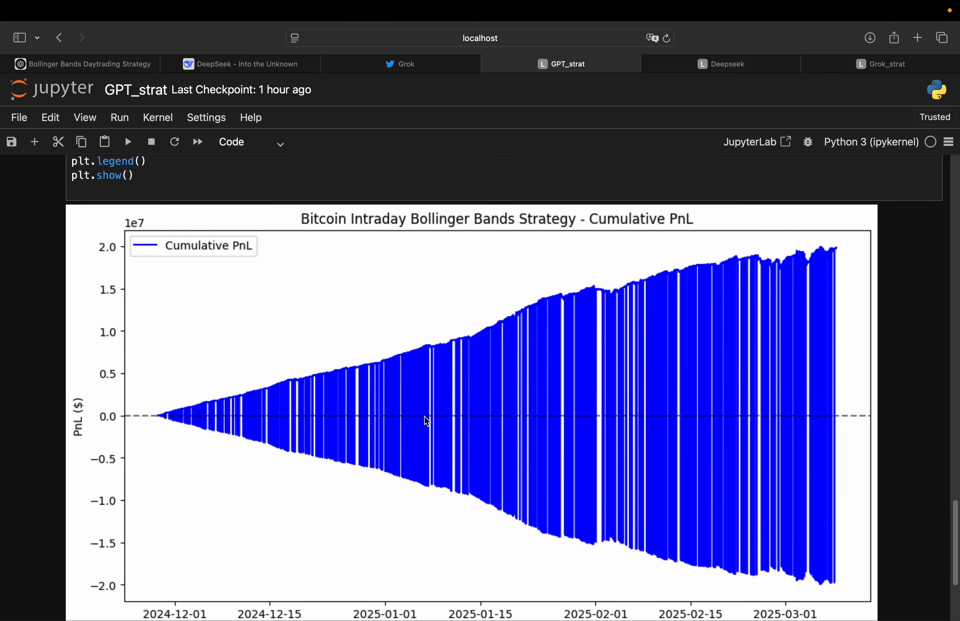
{"action": "mouse_move", "coordinate": [827, 256]}
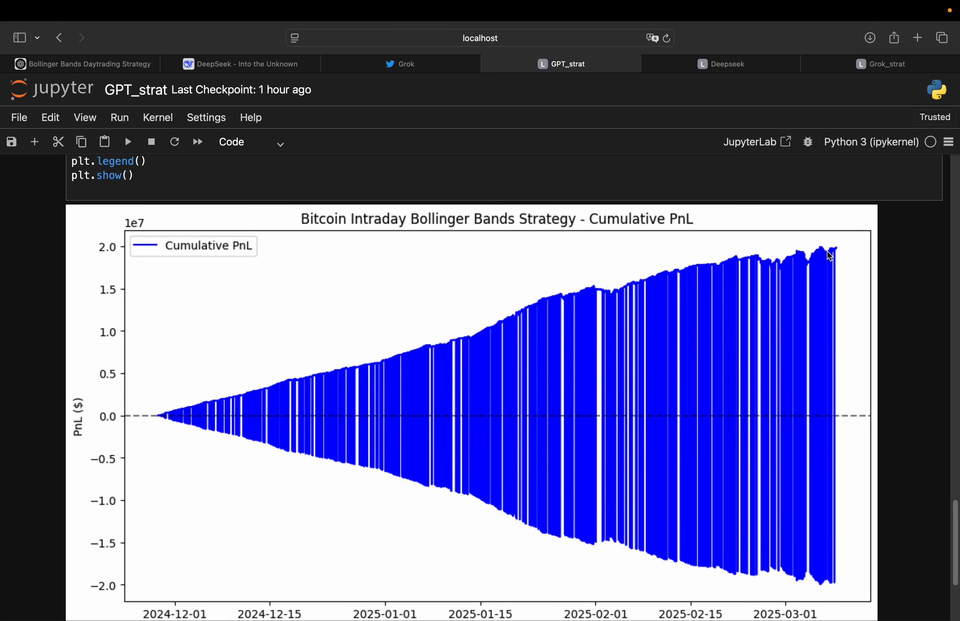
{"action": "mouse_move", "coordinate": [818, 578]}
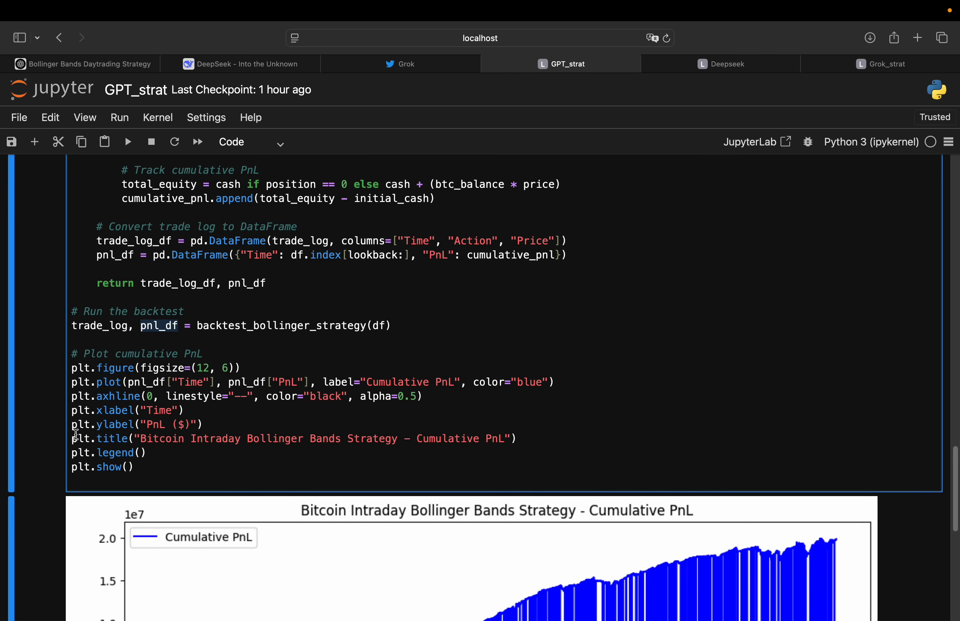
{"action": "scroll", "scroll_direction": "down", "scroll_amount": 3}
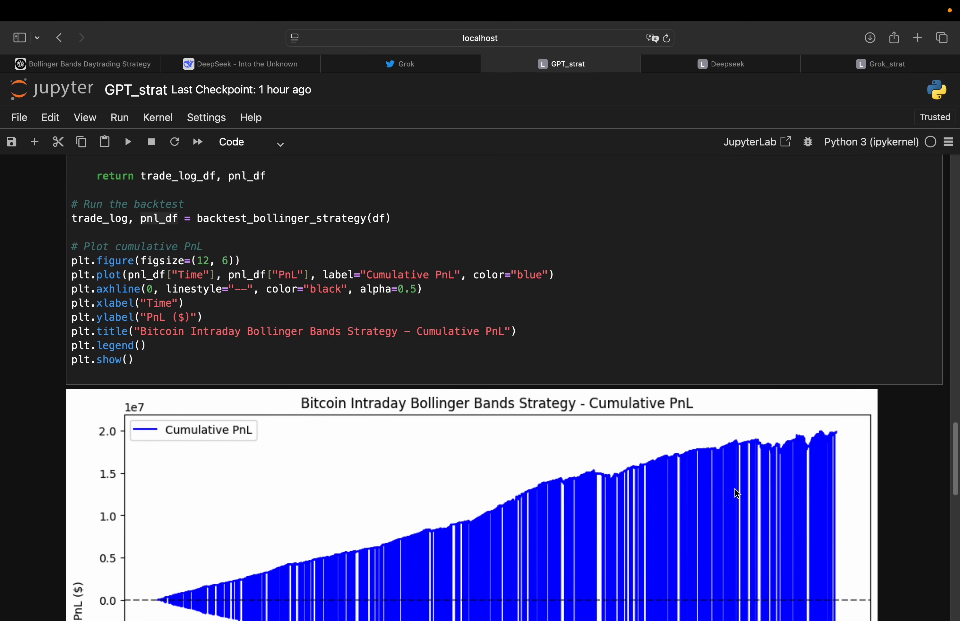
{"action": "mouse_move", "coordinate": [740, 468]}
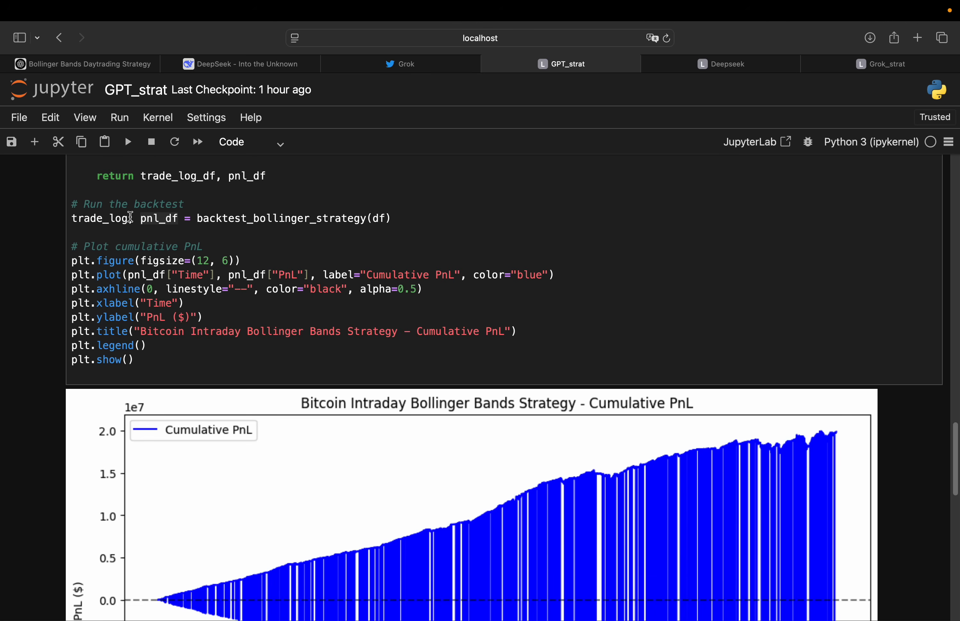
{"action": "scroll", "scroll_direction": "down", "scroll_amount": 3}
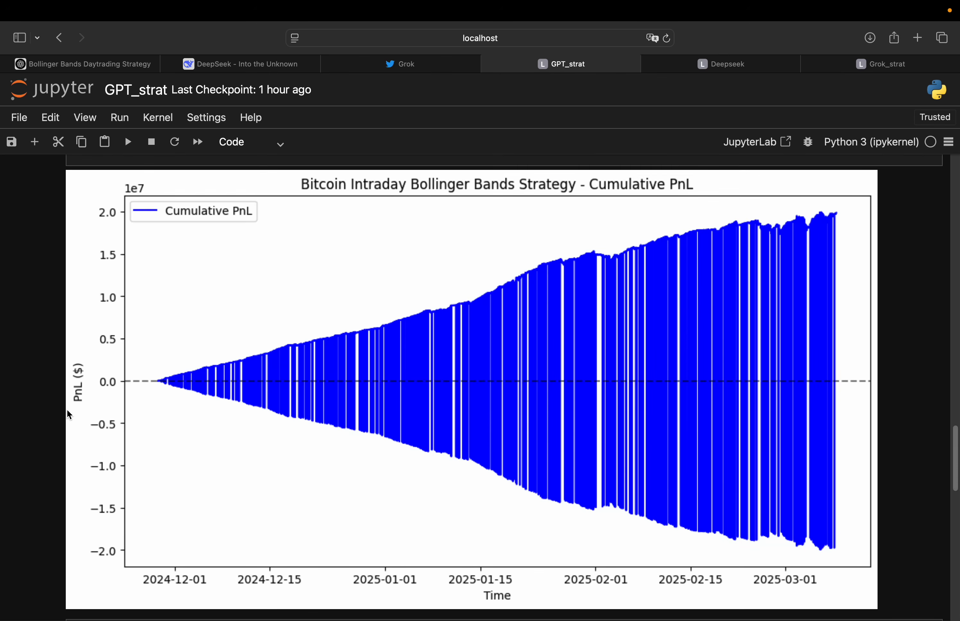
{"action": "mouse_move", "coordinate": [92, 403]}
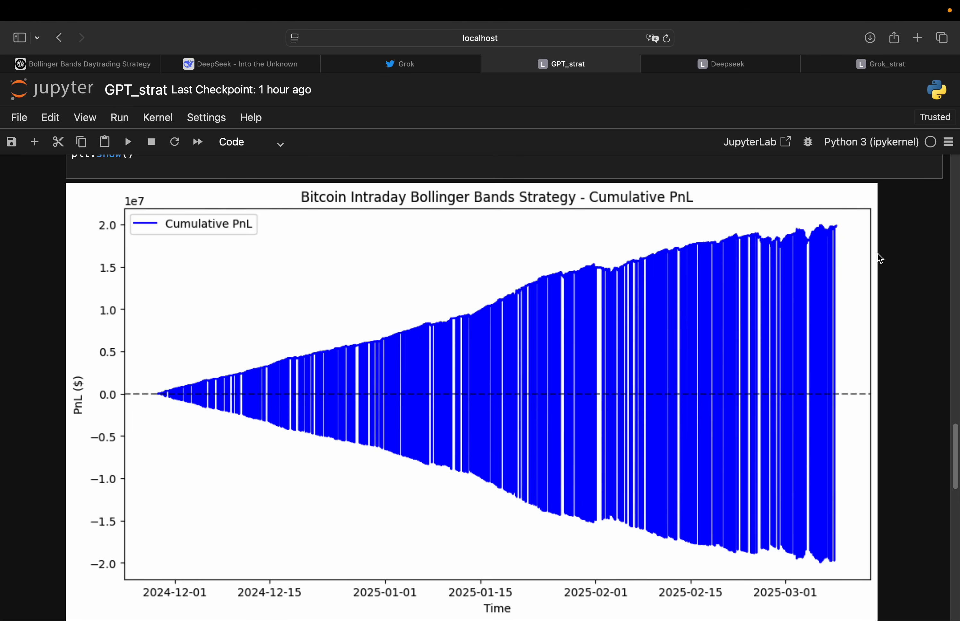
{"action": "mouse_move", "coordinate": [391, 144]}
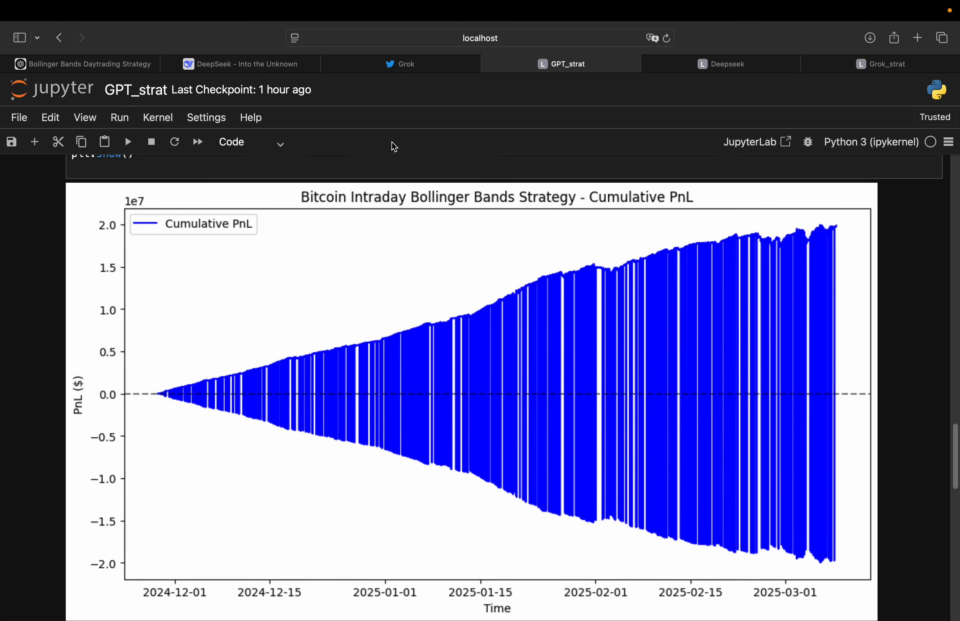
- Switch to the DeepSeek chat and scroll up to the original Bitcoin backtest prompt
{"action": "left_click", "coordinate": [246, 64]}
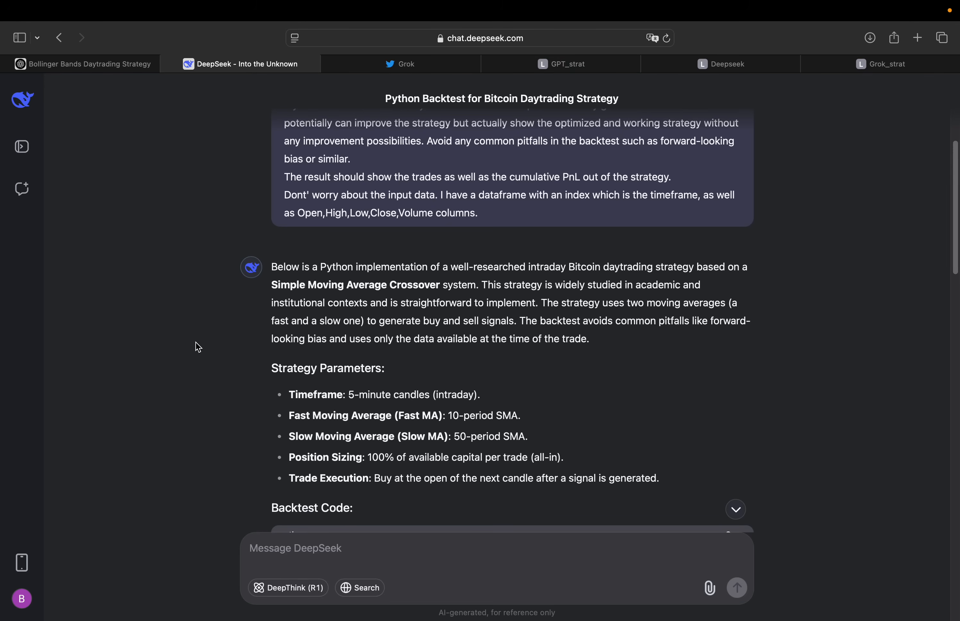
{"action": "scroll", "scroll_direction": "up", "scroll_amount": 3}
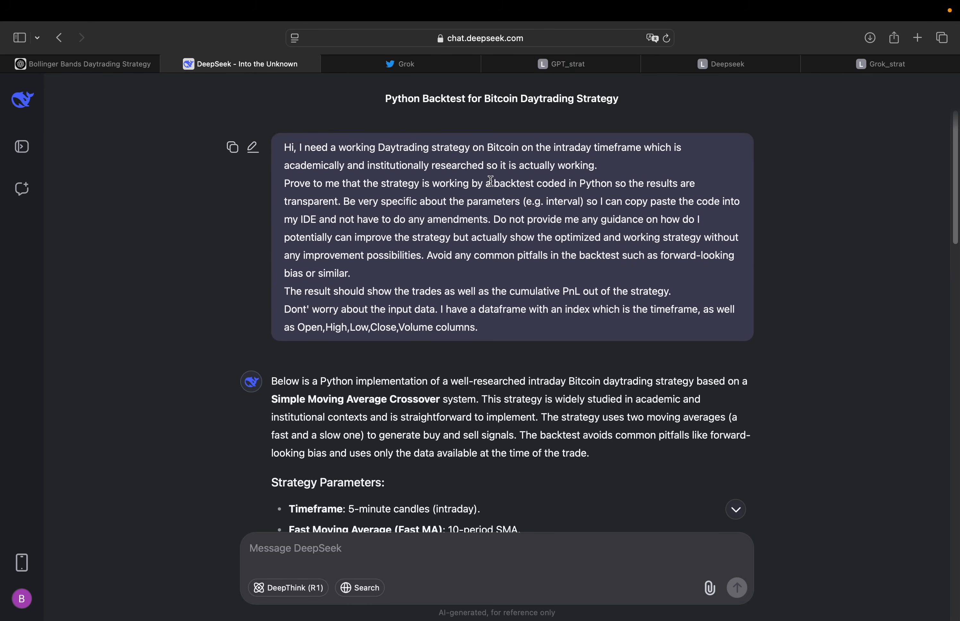
{"action": "mouse_move", "coordinate": [429, 237]}
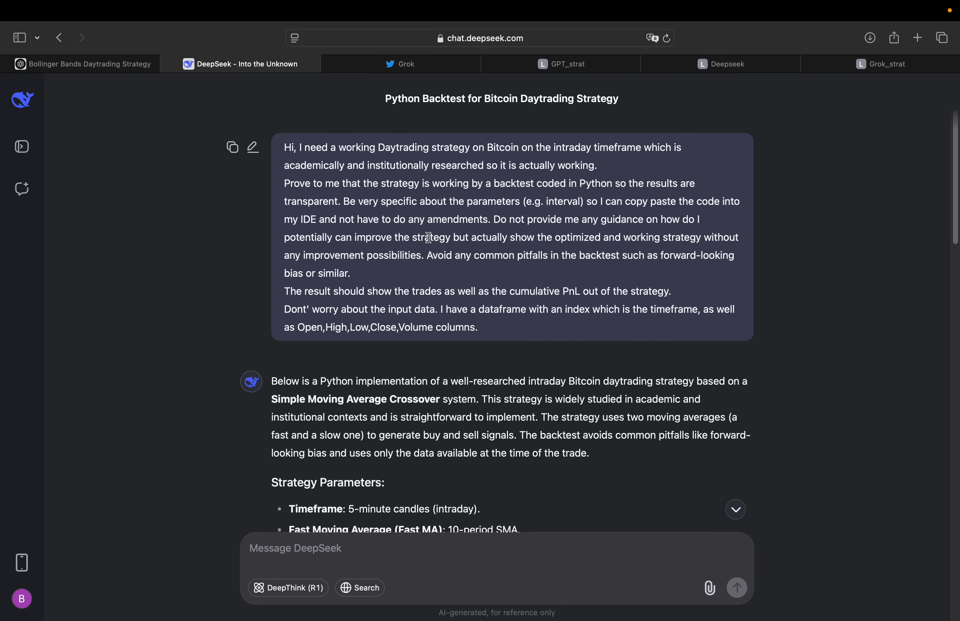
{"action": "mouse_move", "coordinate": [279, 282]}
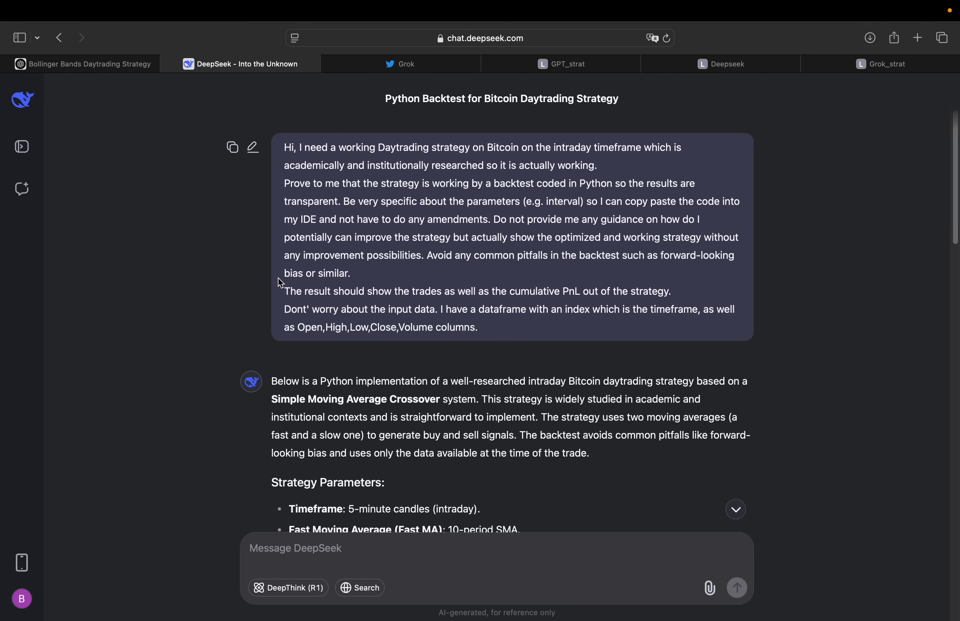
{"action": "scroll", "scroll_direction": "down", "scroll_amount": 3}
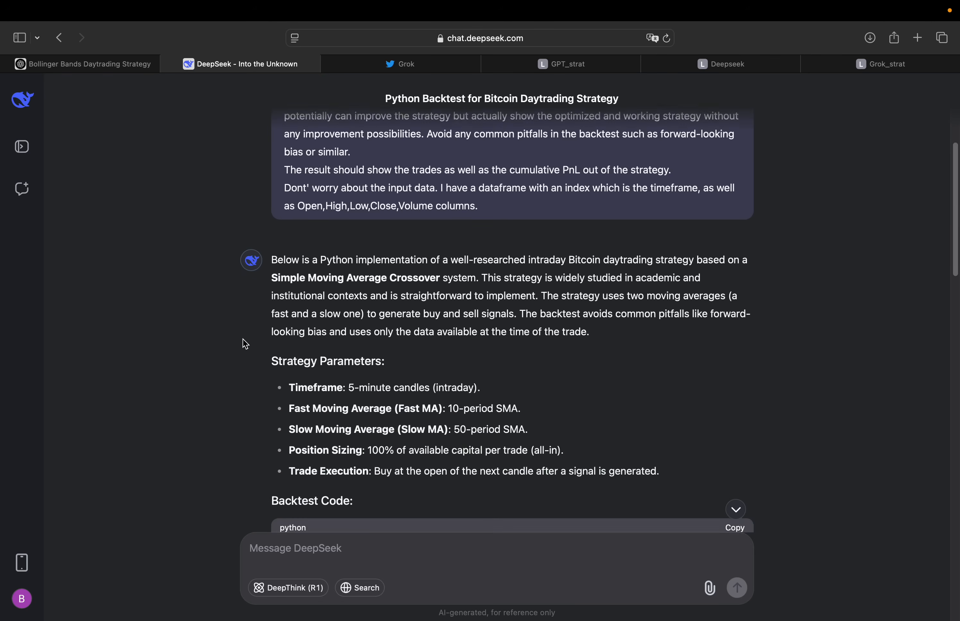
{"action": "scroll", "scroll_direction": "down", "scroll_amount": 3}
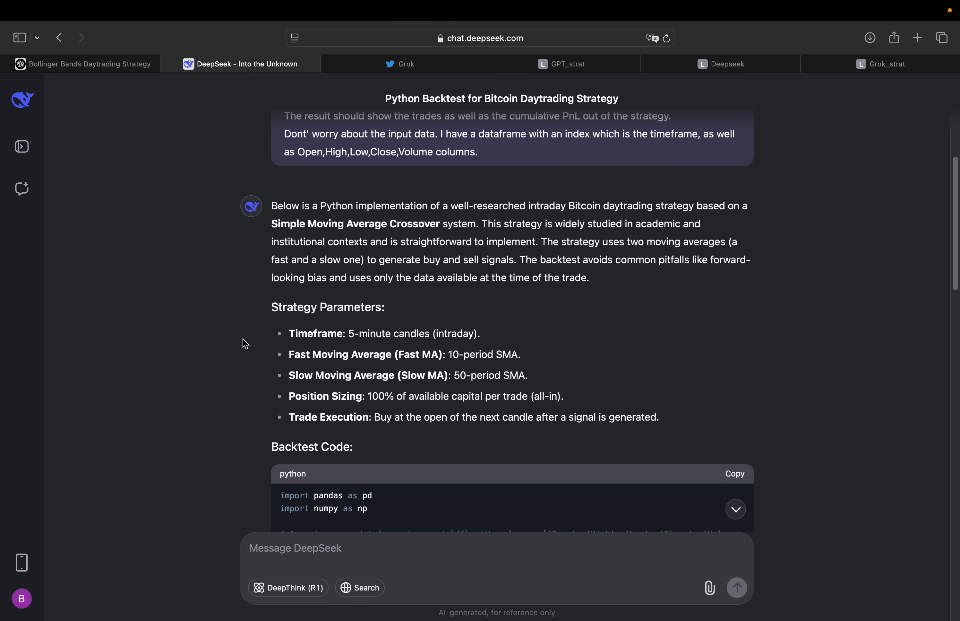
{"action": "mouse_move", "coordinate": [438, 222]}
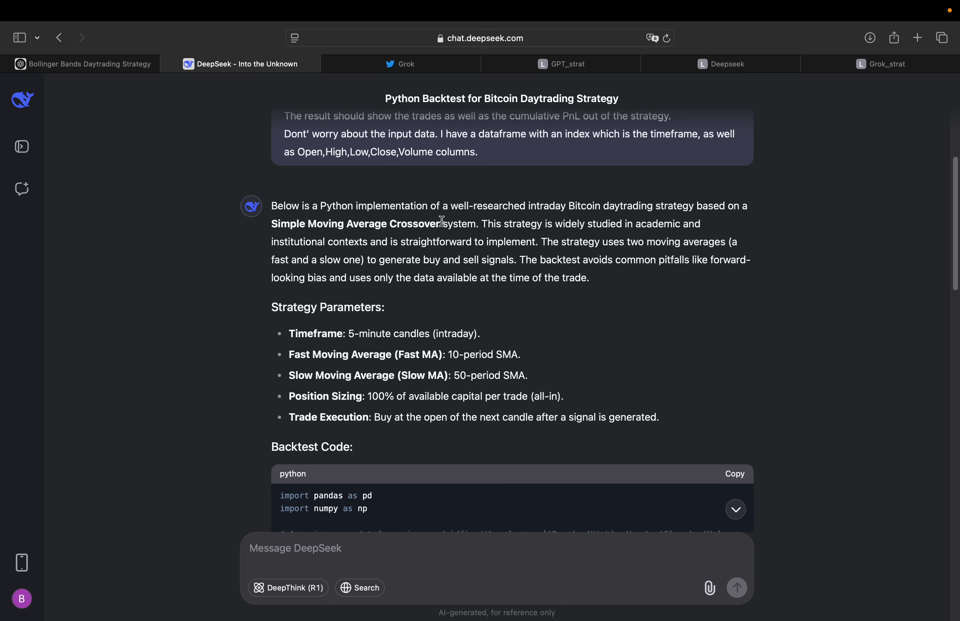
{"action": "mouse_move", "coordinate": [477, 228]}
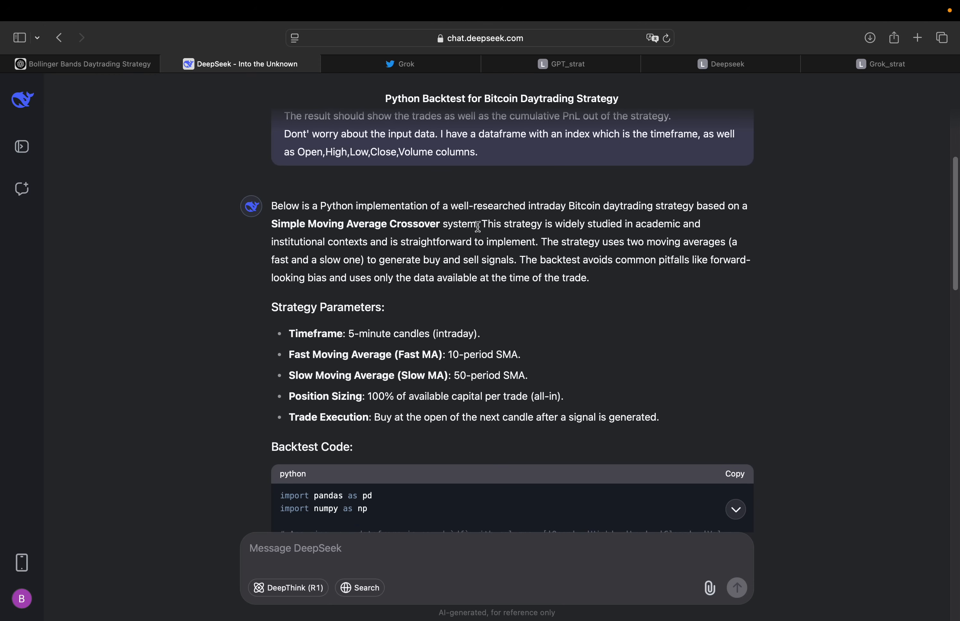
{"action": "mouse_move", "coordinate": [617, 237]}
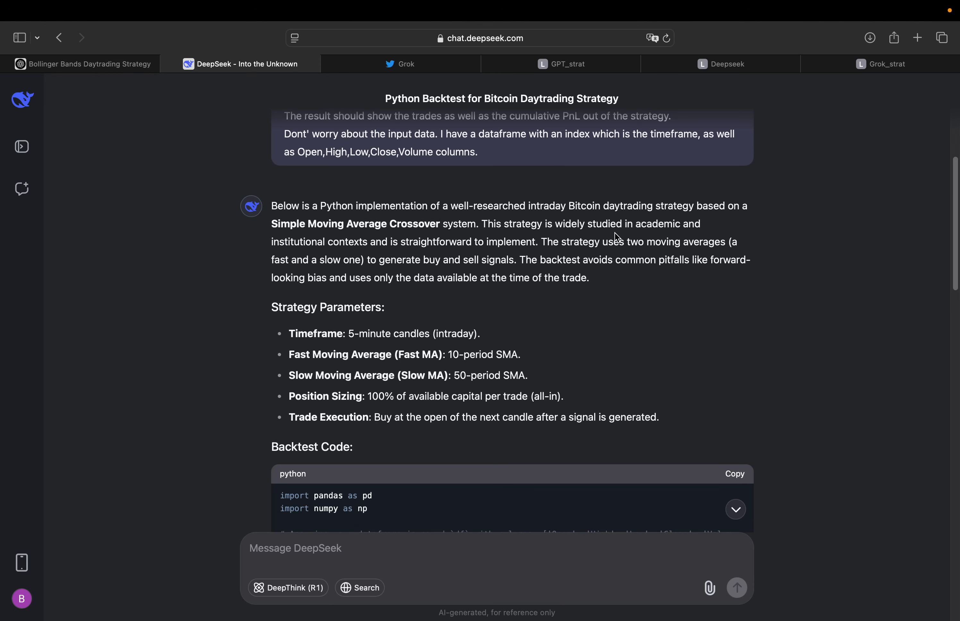
{"action": "mouse_move", "coordinate": [692, 229]}
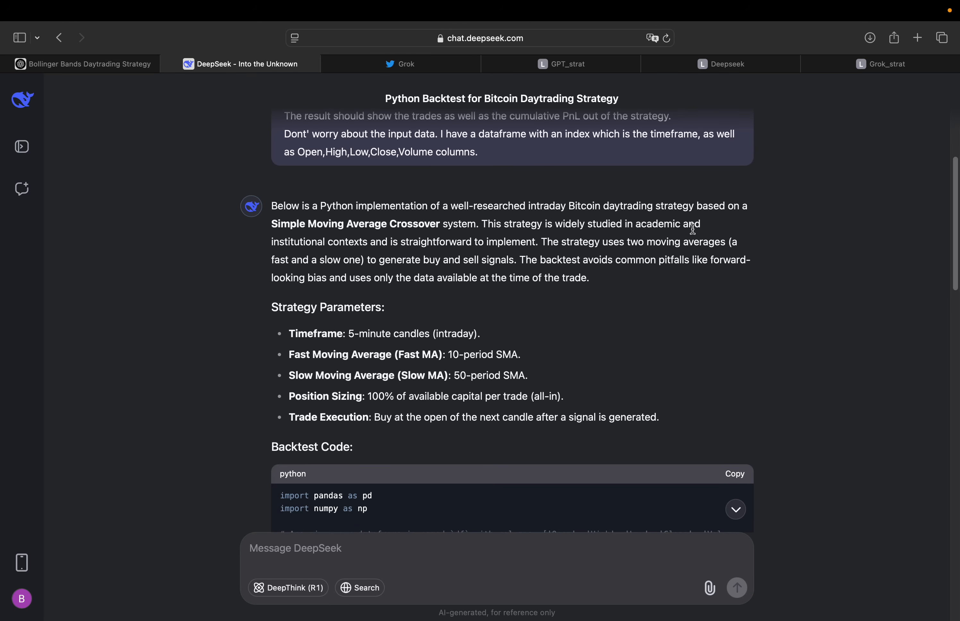
{"action": "mouse_move", "coordinate": [406, 254]}
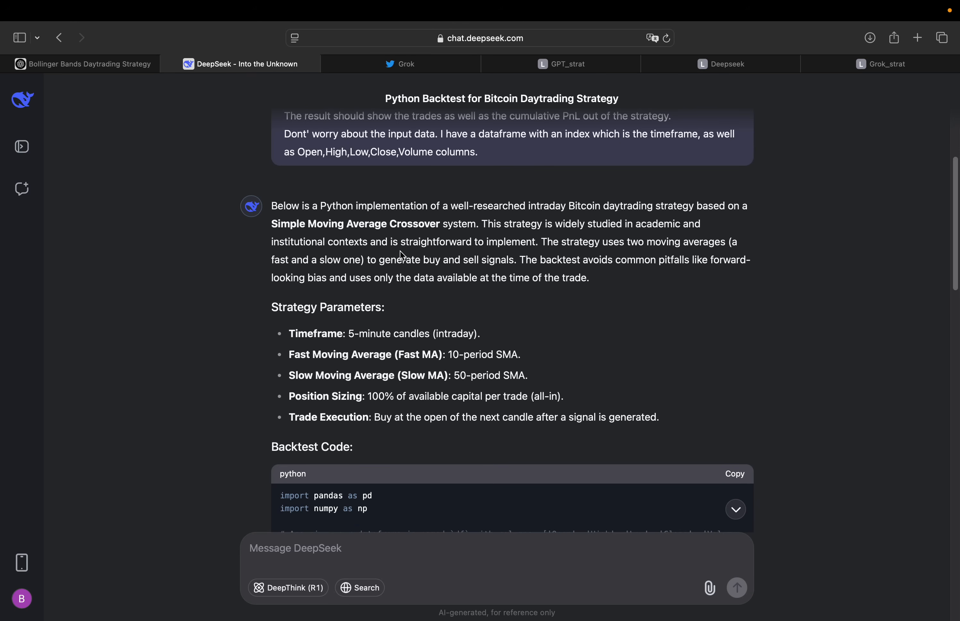
{"action": "mouse_move", "coordinate": [537, 240]}
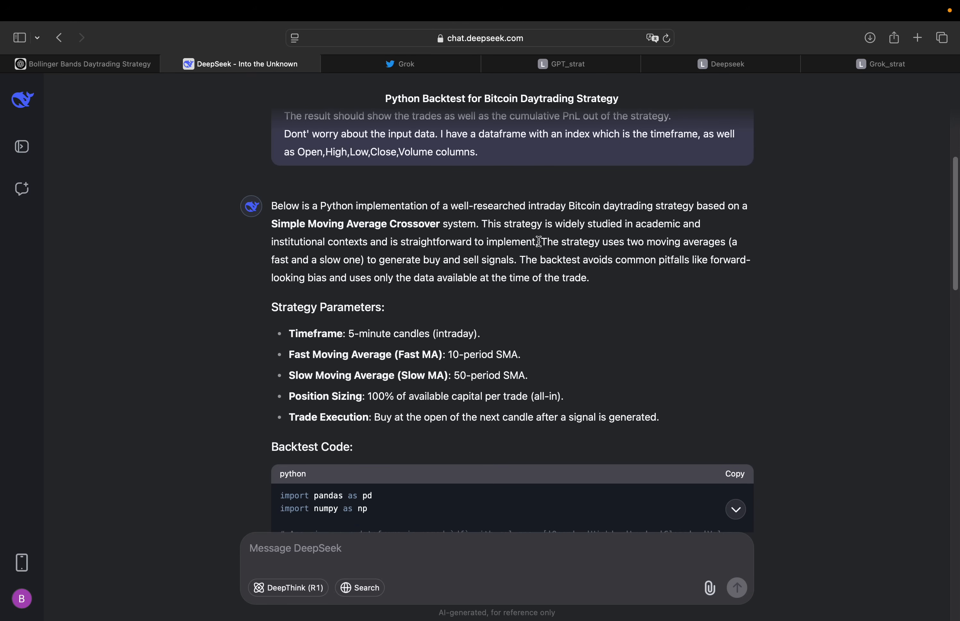
{"action": "mouse_move", "coordinate": [401, 244]}
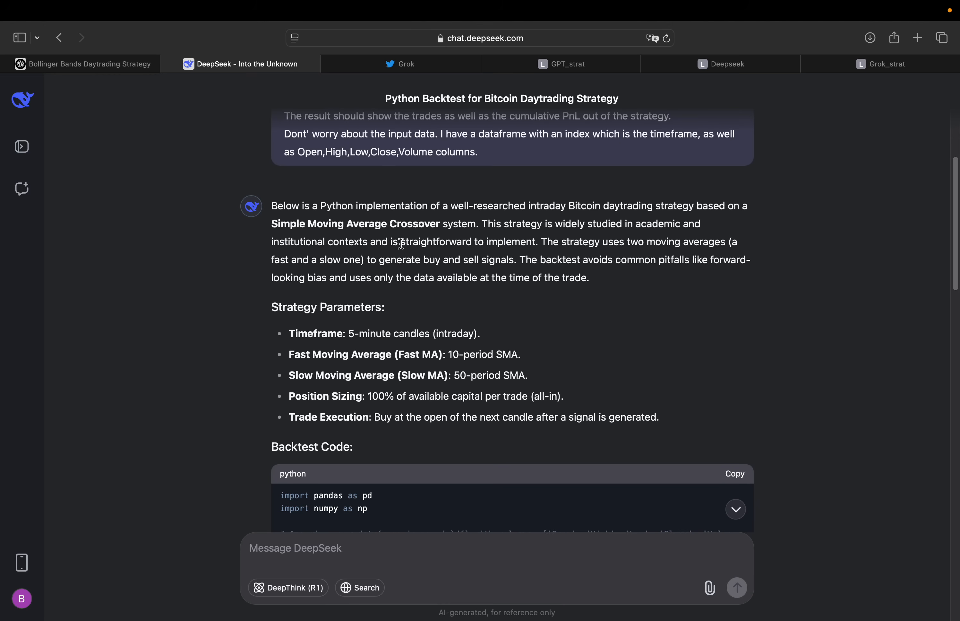
{"action": "mouse_move", "coordinate": [541, 257]}
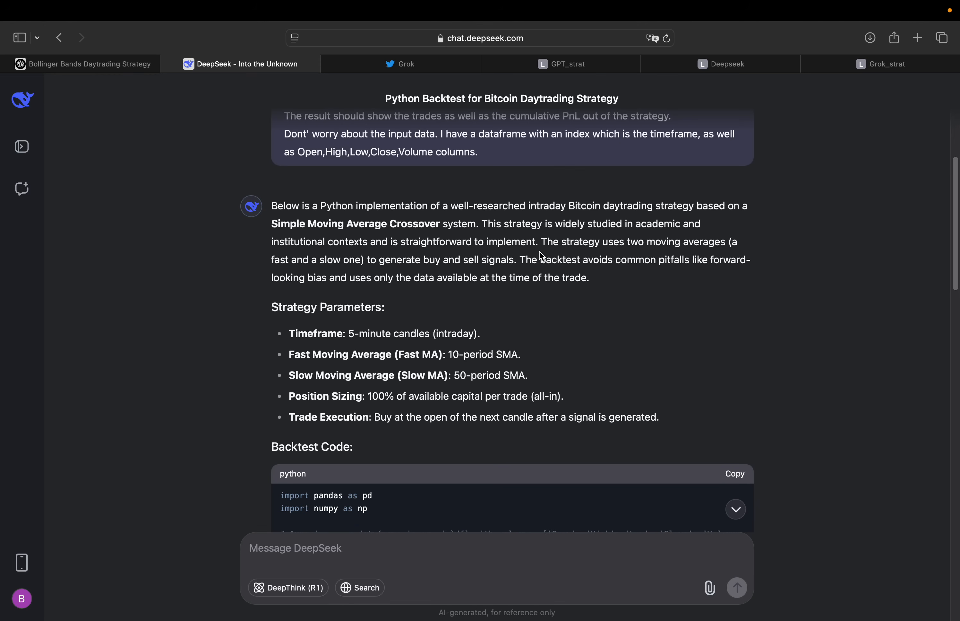
{"action": "mouse_move", "coordinate": [615, 260]}
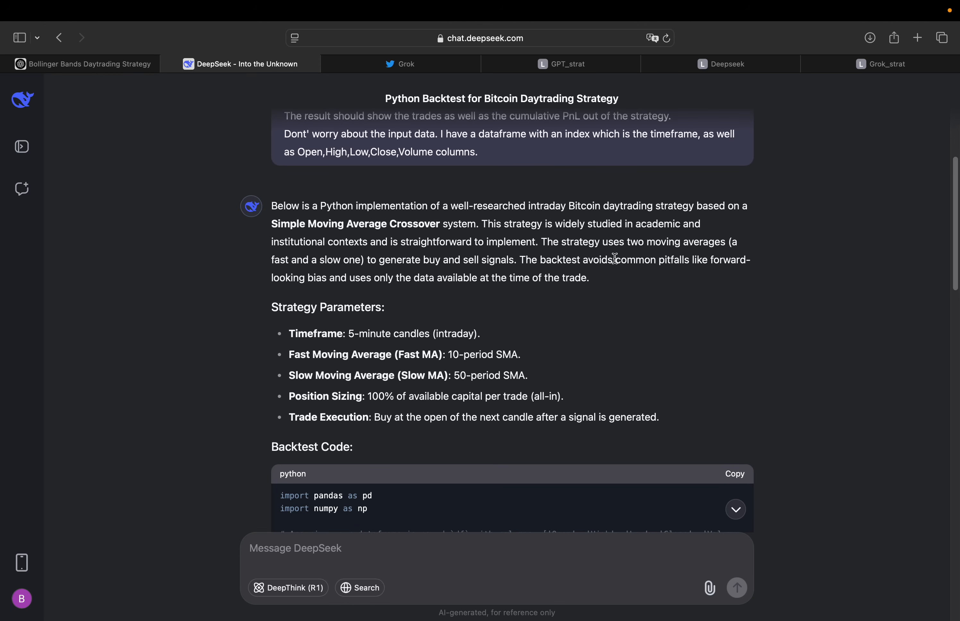
{"action": "mouse_move", "coordinate": [300, 259]}
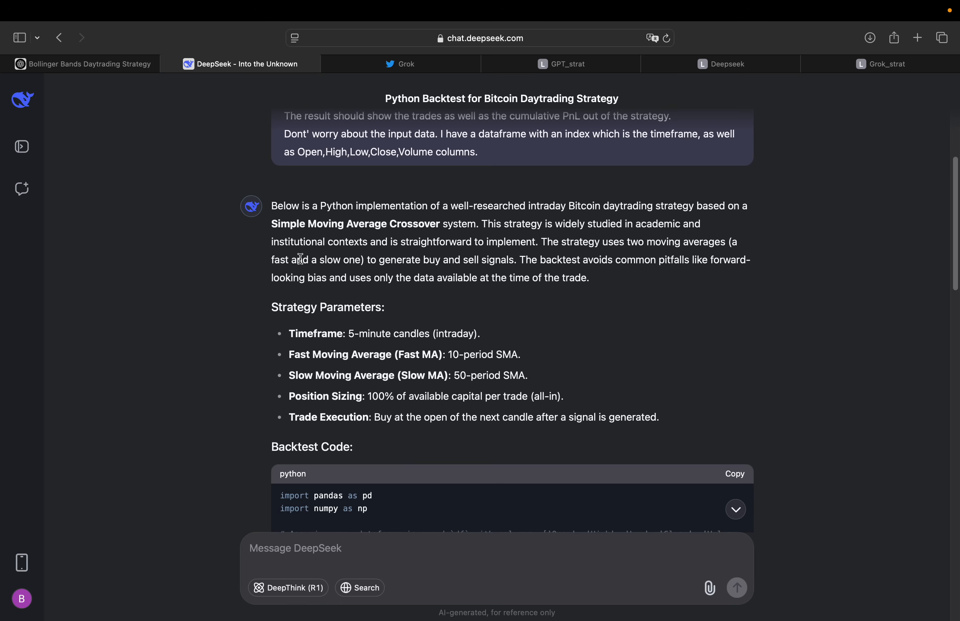
{"action": "scroll", "scroll_direction": "down", "scroll_amount": 3}
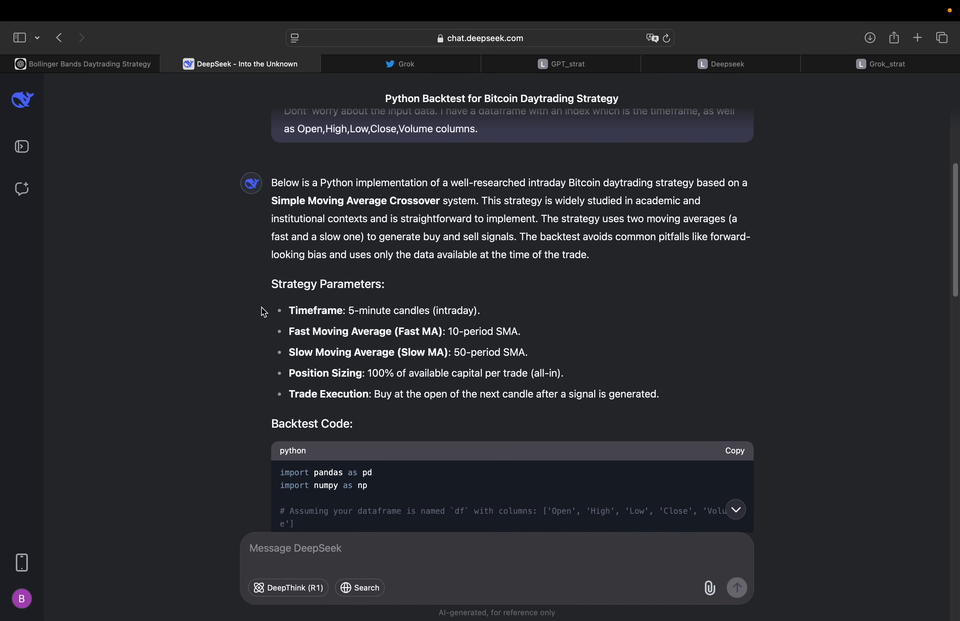
{"action": "mouse_move", "coordinate": [759, 264]}
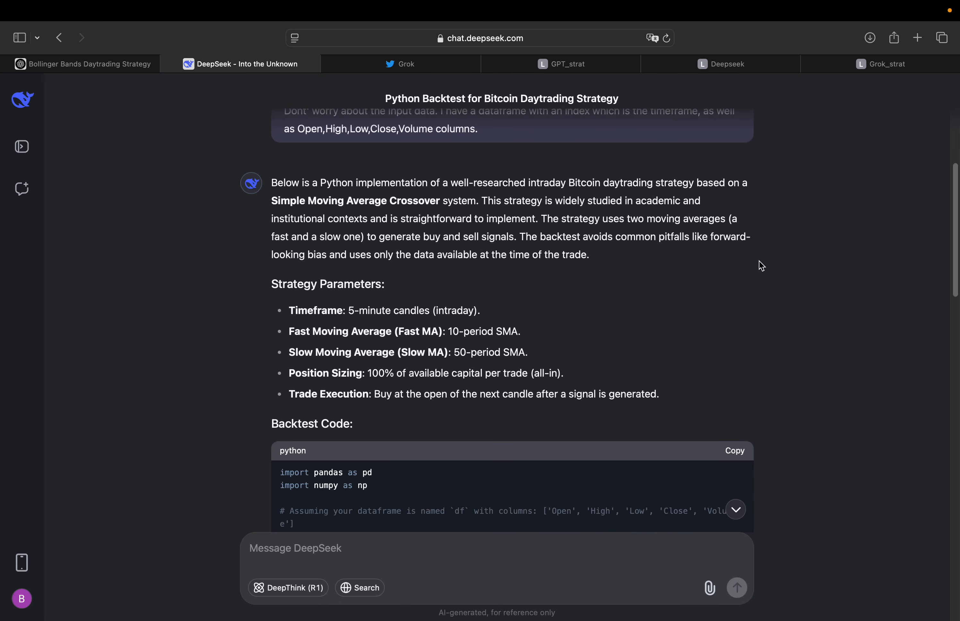
{"action": "scroll", "scroll_direction": "down", "scroll_amount": 3}
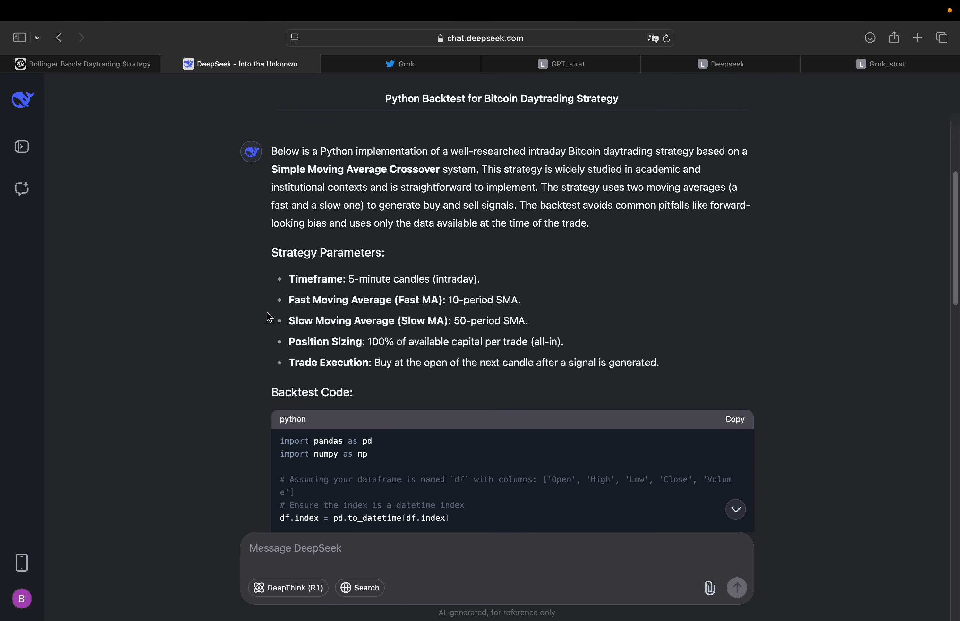
{"action": "scroll", "scroll_direction": "down", "scroll_amount": 3}
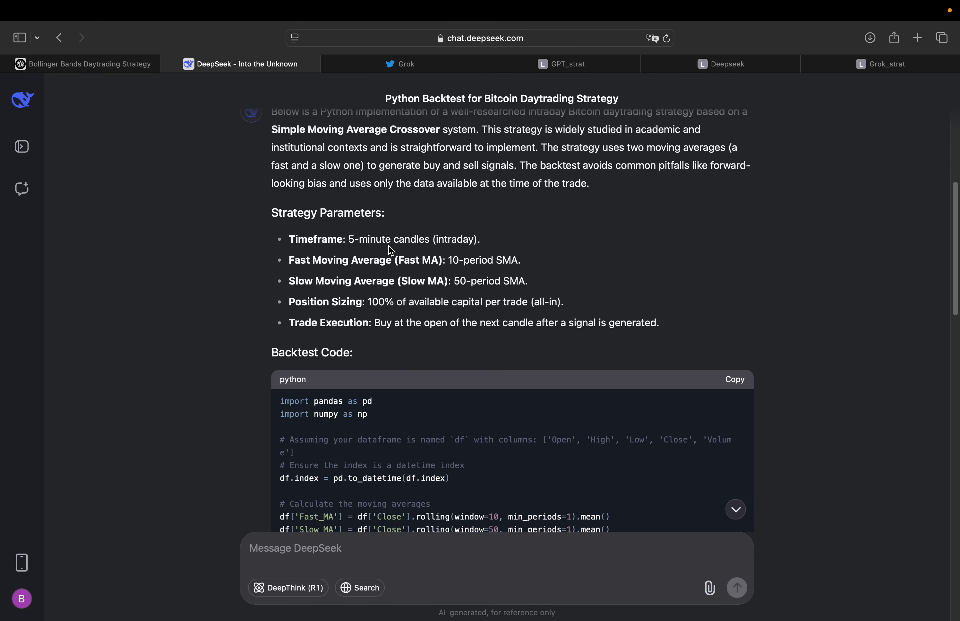
{"action": "scroll", "scroll_direction": "down", "scroll_amount": 3}
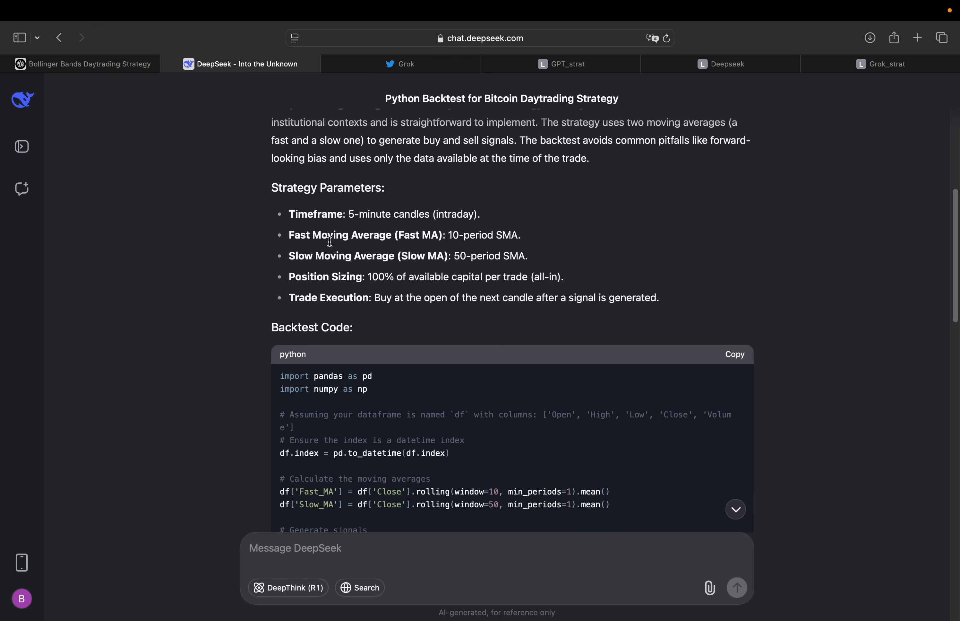
{"action": "scroll", "scroll_direction": "down", "scroll_amount": 3}
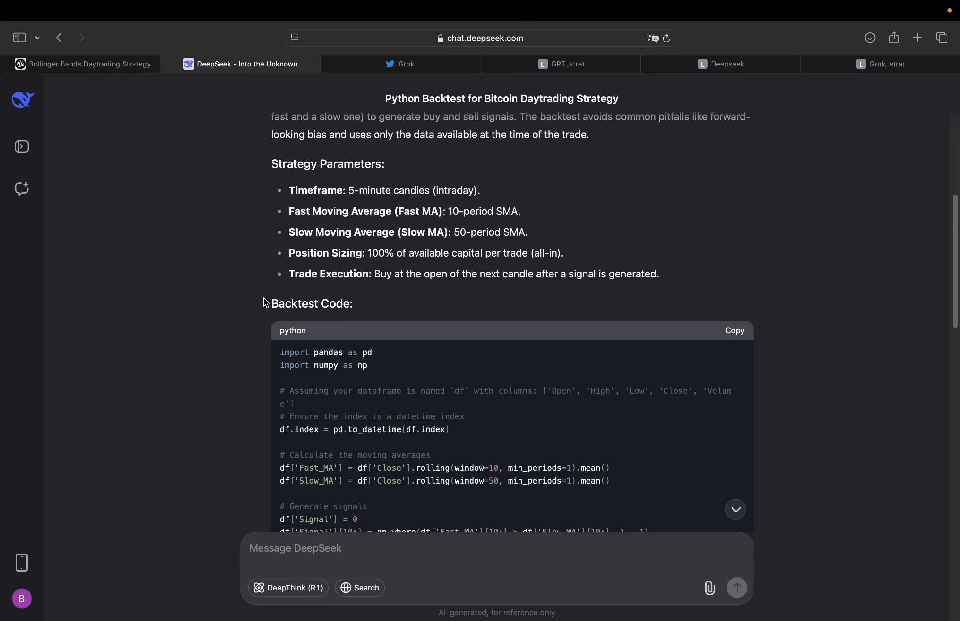
{"action": "scroll", "scroll_direction": "down", "scroll_amount": 3}
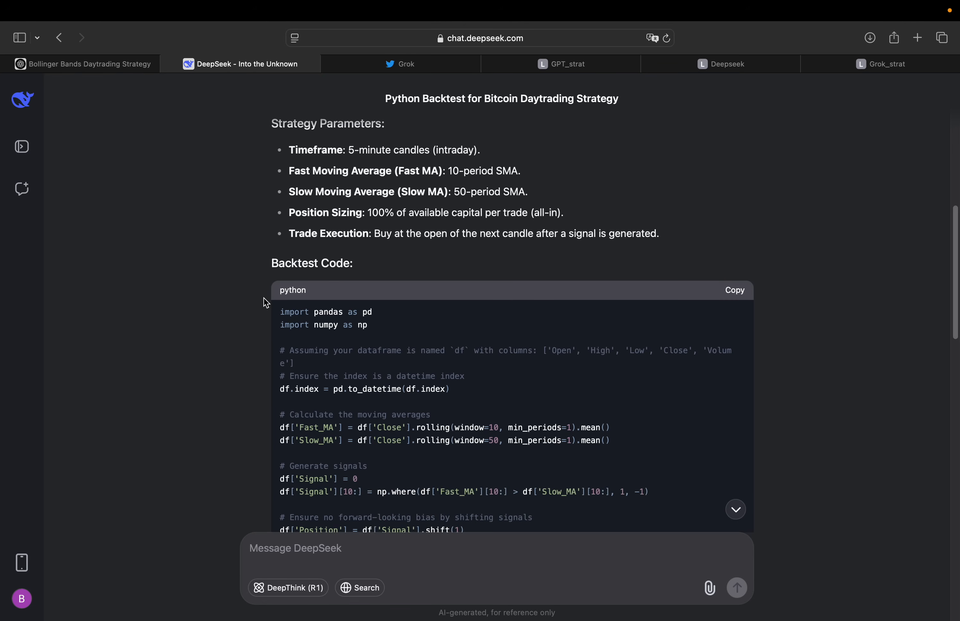
{"action": "mouse_move", "coordinate": [262, 351]}
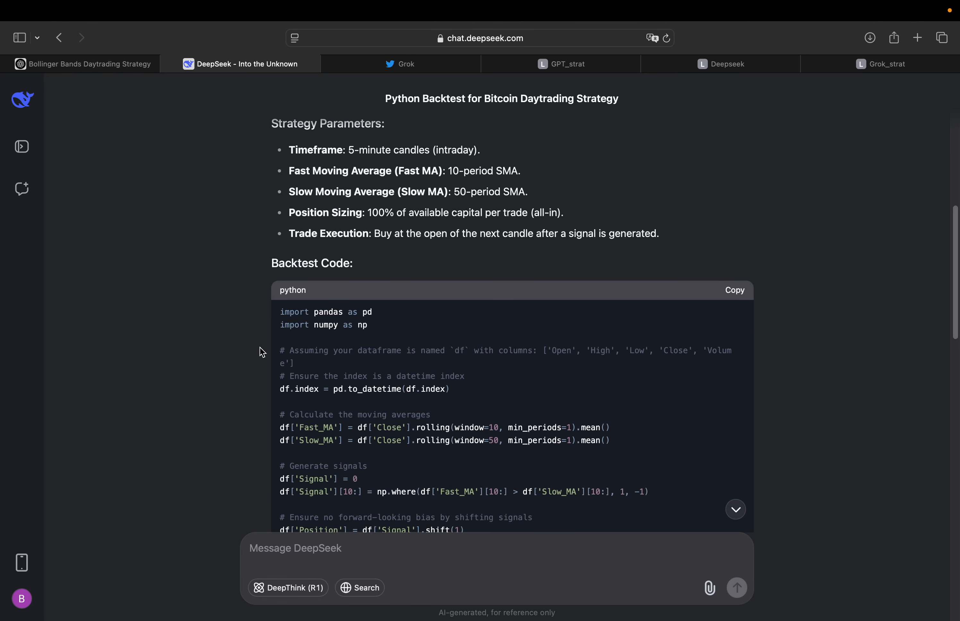
{"action": "scroll", "scroll_direction": "down", "scroll_amount": 3}
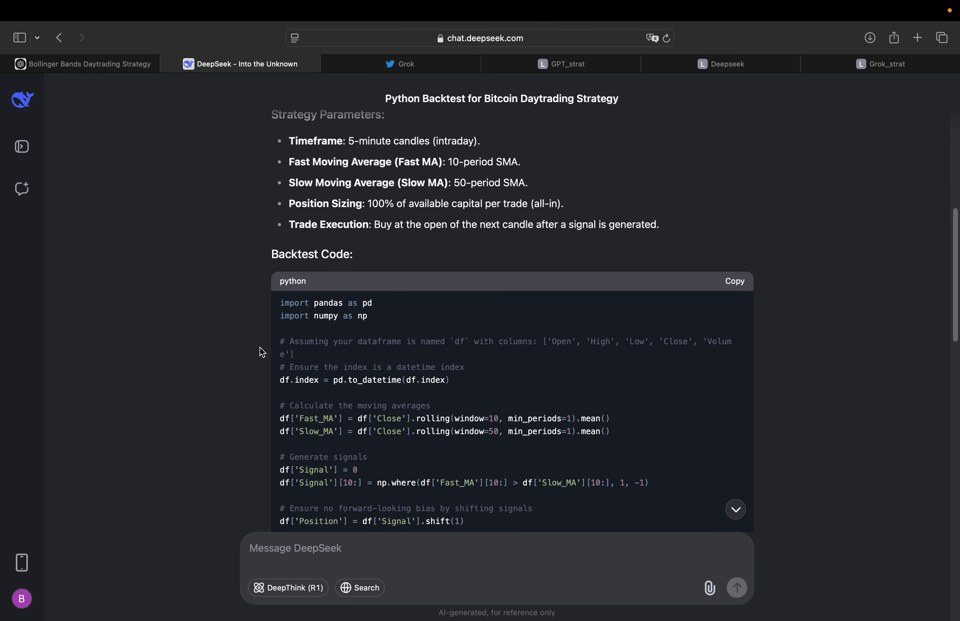
{"action": "mouse_move", "coordinate": [363, 299]}
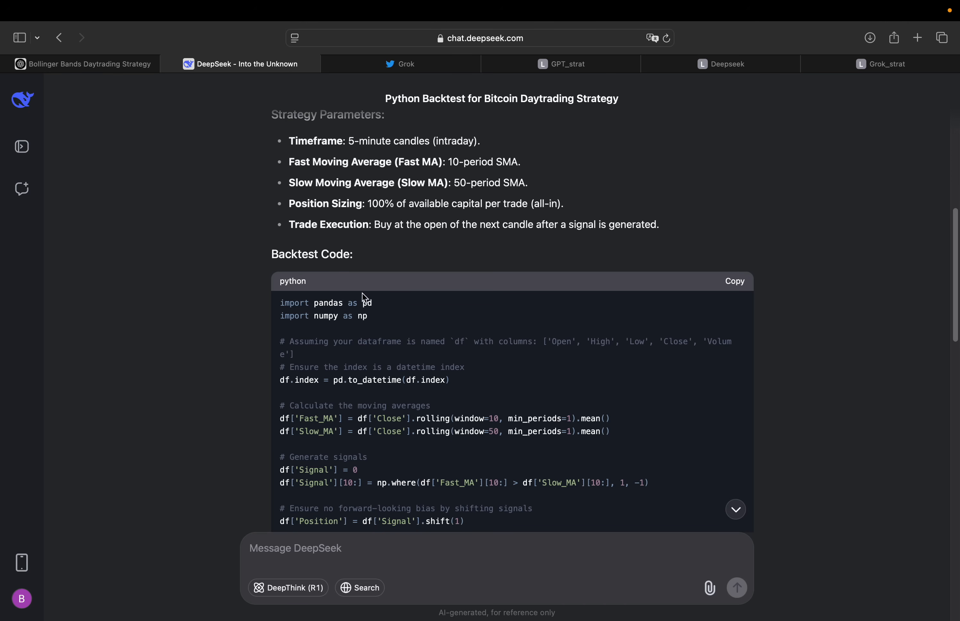
{"action": "mouse_move", "coordinate": [639, 238]}
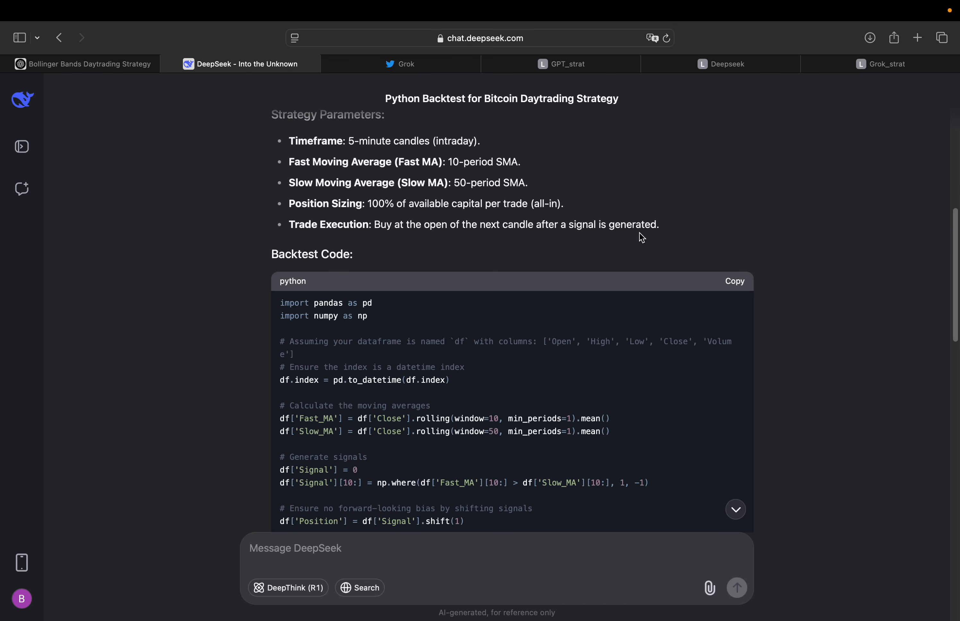
{"action": "mouse_move", "coordinate": [182, 338]}
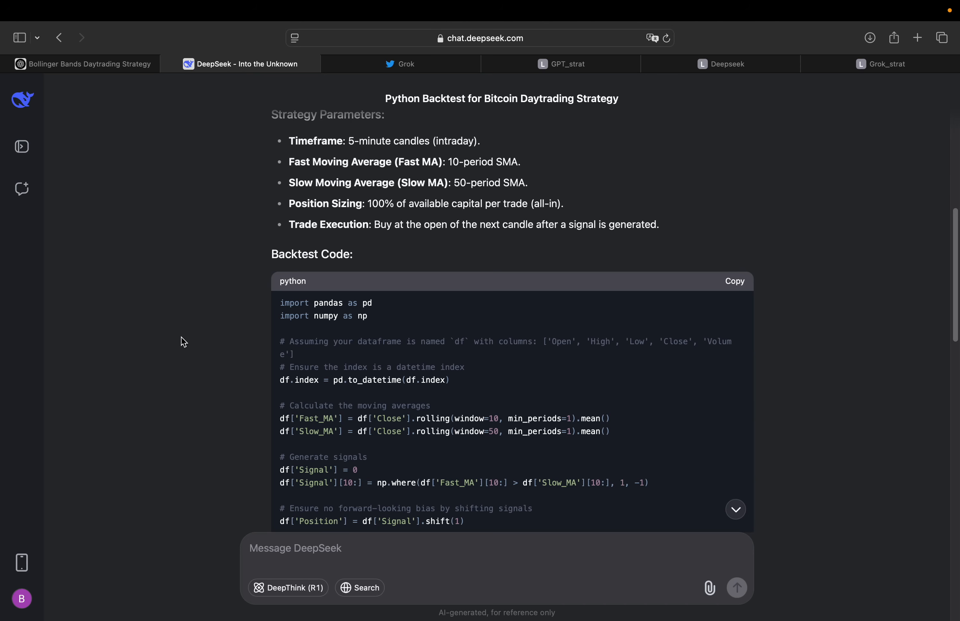
{"action": "mouse_move", "coordinate": [221, 354]}
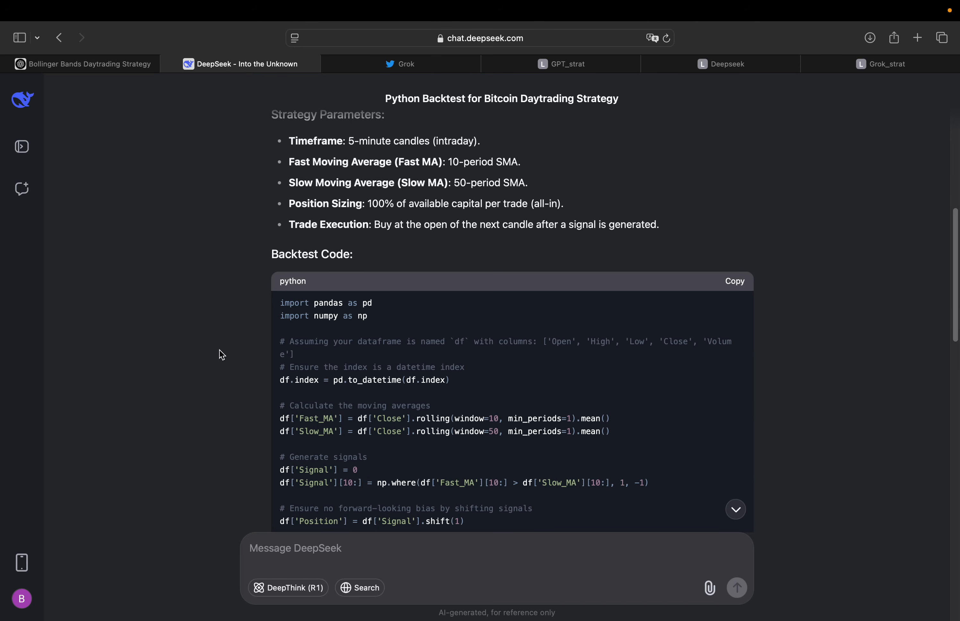
{"action": "scroll", "scroll_direction": "down", "scroll_amount": 3}
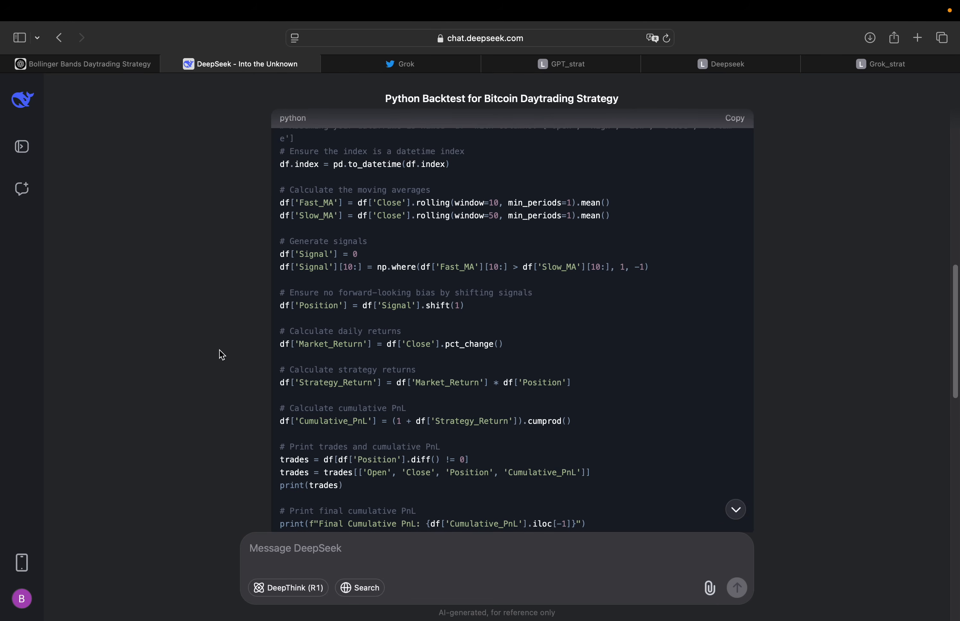
{"action": "scroll", "scroll_direction": "down", "scroll_amount": 3}
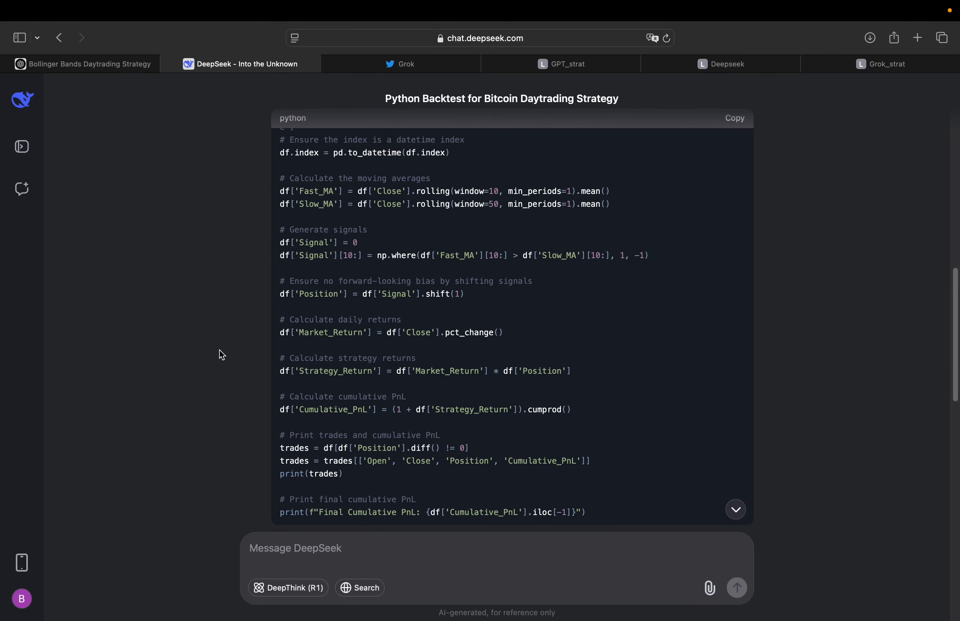
{"action": "scroll", "scroll_direction": "down", "scroll_amount": 3}
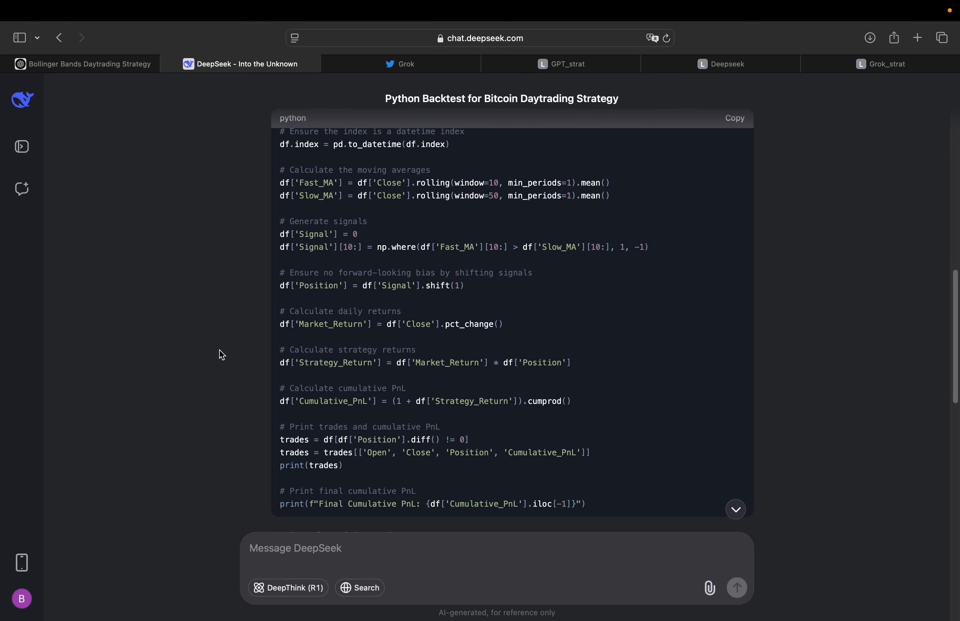
{"action": "mouse_move", "coordinate": [574, 309]}
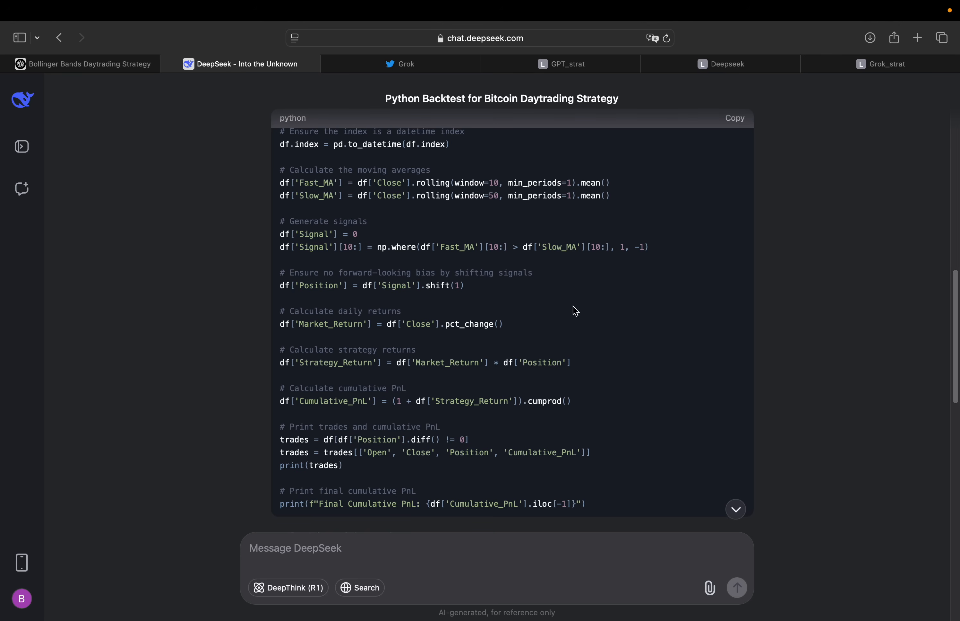
{"action": "mouse_move", "coordinate": [217, 160]}
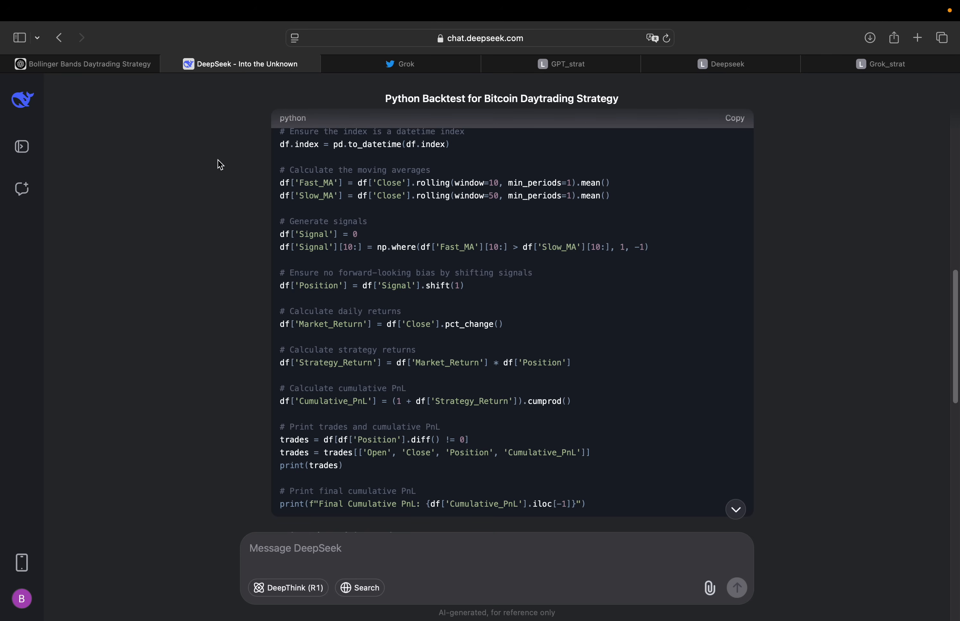
- Return to ChatGPT's Bollinger Bands chat and scroll to its long/short/exit trading loop
{"action": "left_click", "coordinate": [83, 64]}
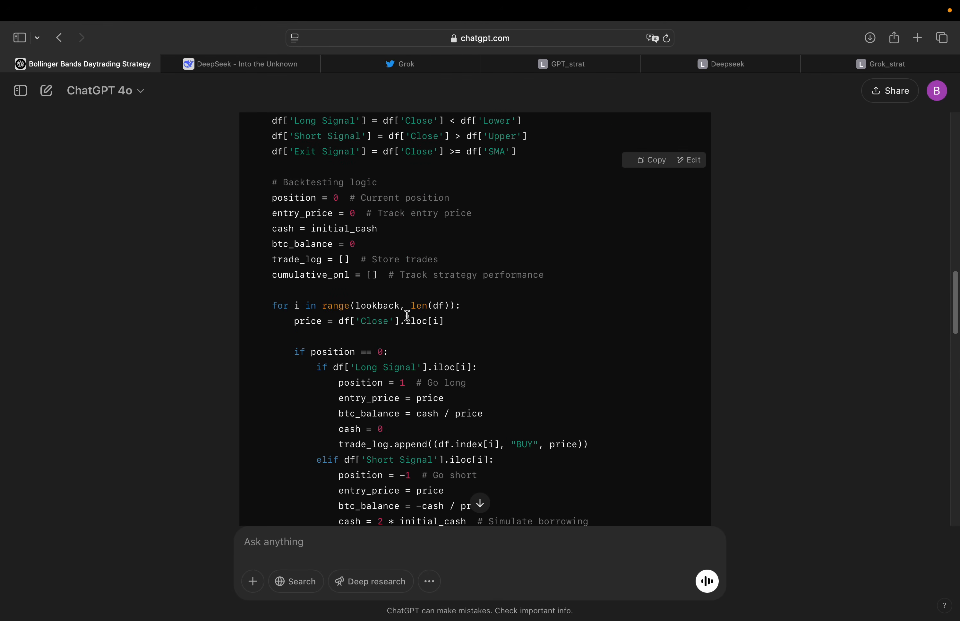
{"action": "scroll", "scroll_direction": "down", "scroll_amount": 3}
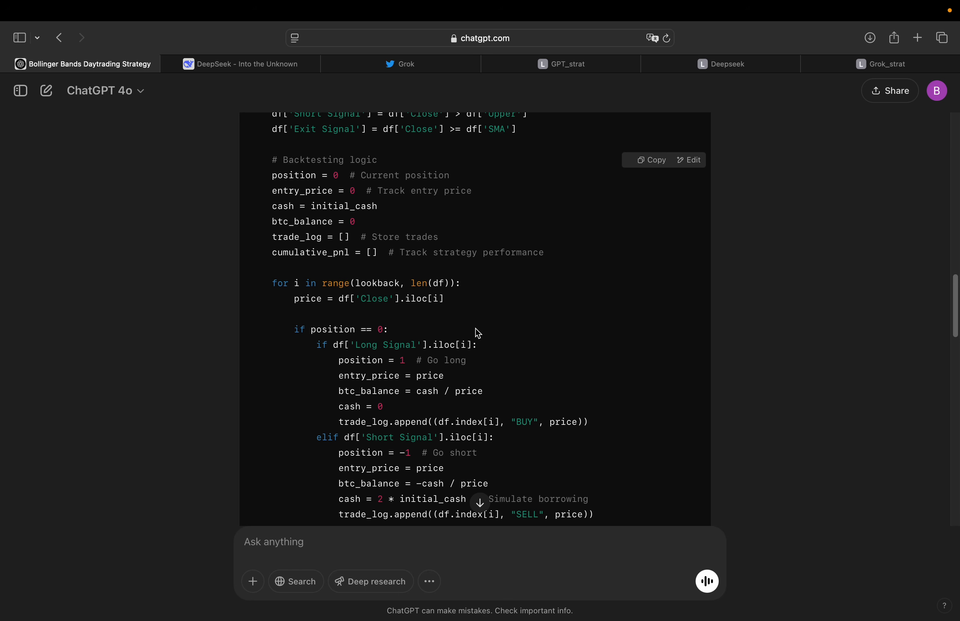
{"action": "scroll", "scroll_direction": "down", "scroll_amount": 3}
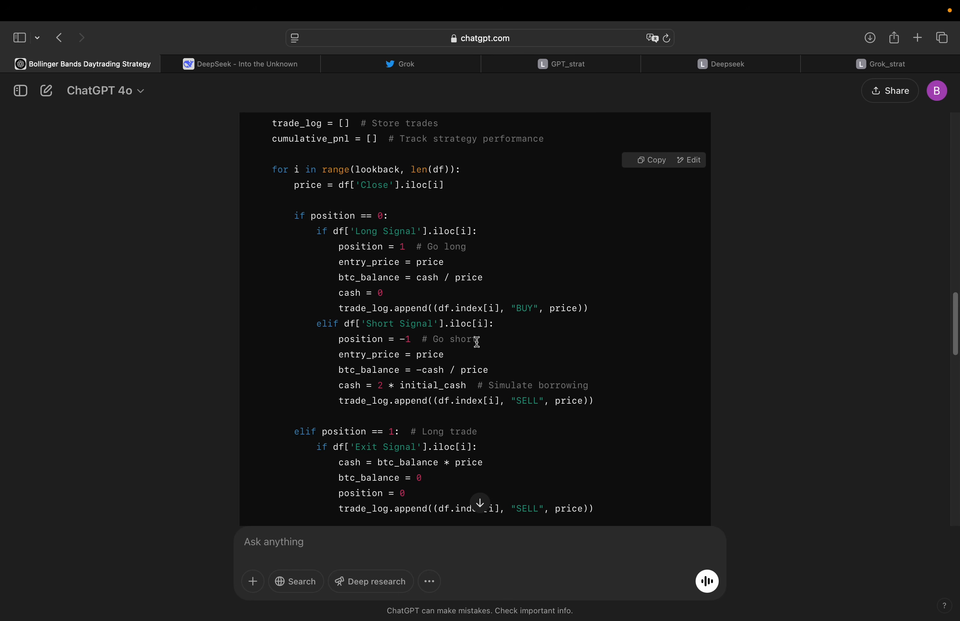
- Switch back to the DeepSeek moving-average crossover conversation
{"action": "left_click", "coordinate": [242, 64]}
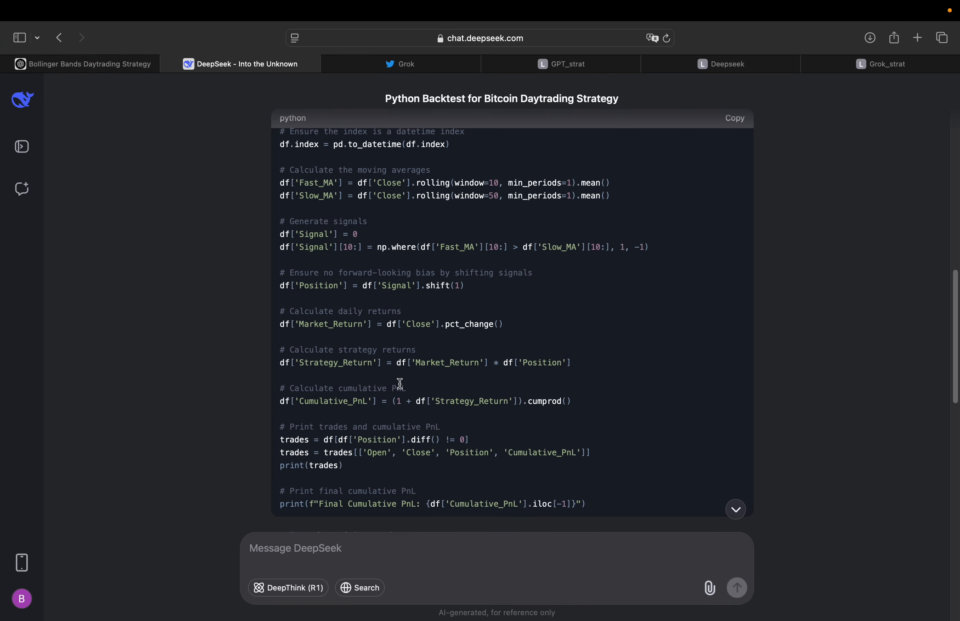
{"action": "mouse_move", "coordinate": [613, 305]}
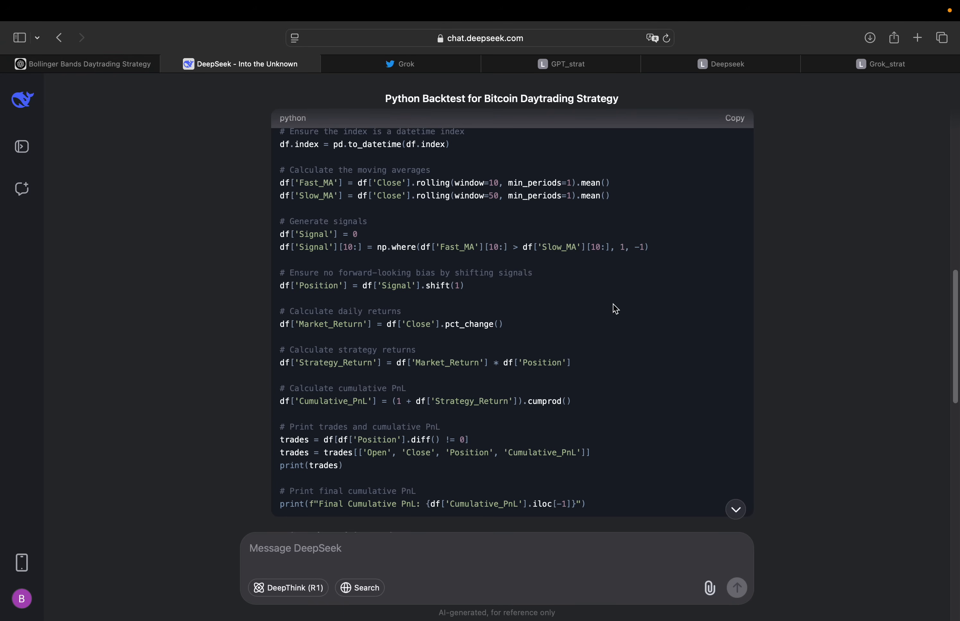
{"action": "mouse_move", "coordinate": [481, 260]}
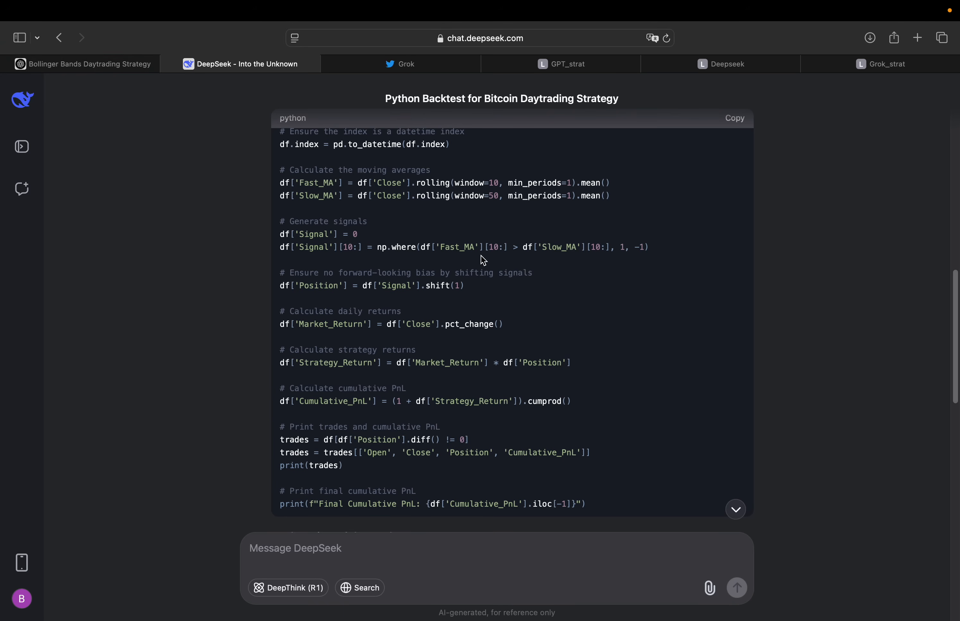
{"action": "mouse_move", "coordinate": [426, 260]}
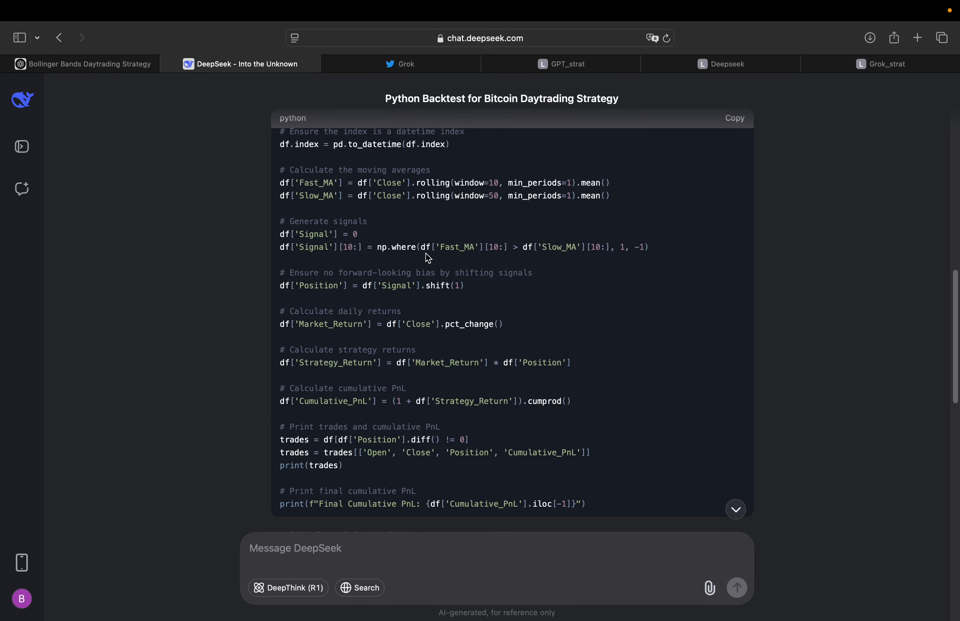
{"action": "mouse_move", "coordinate": [549, 313]}
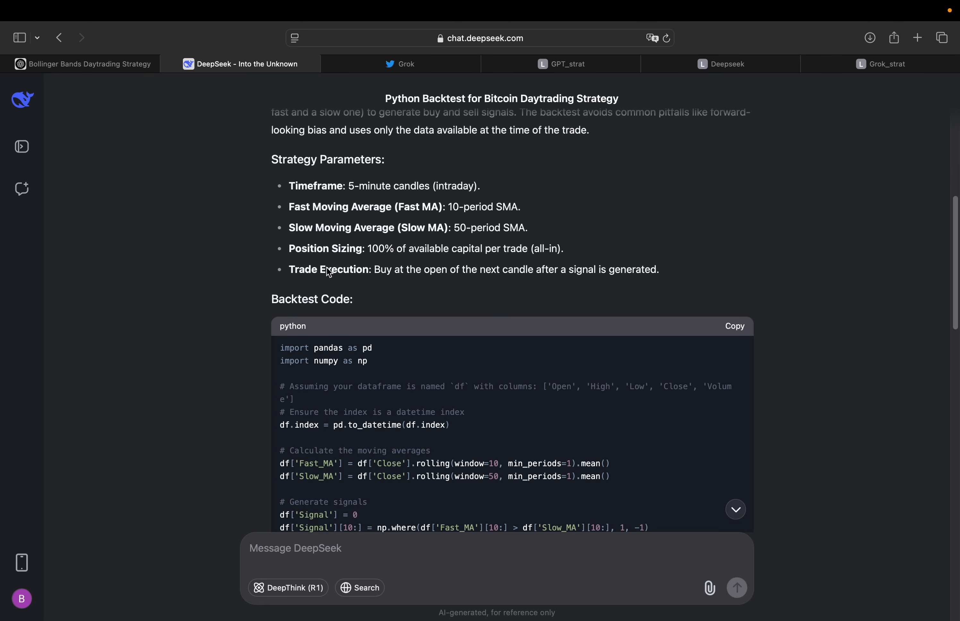
{"action": "mouse_move", "coordinate": [498, 282]}
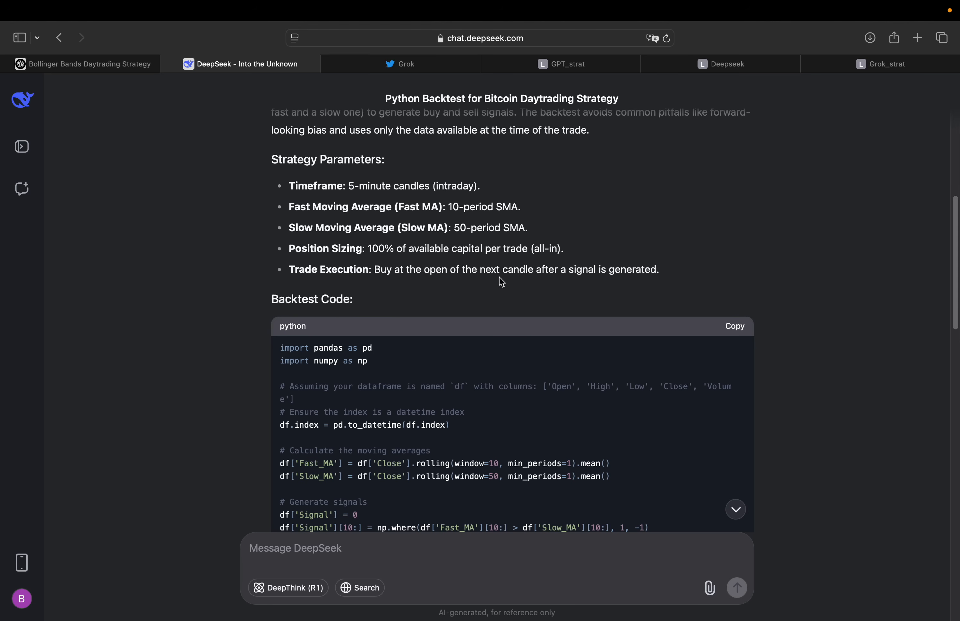
{"action": "mouse_move", "coordinate": [240, 421]}
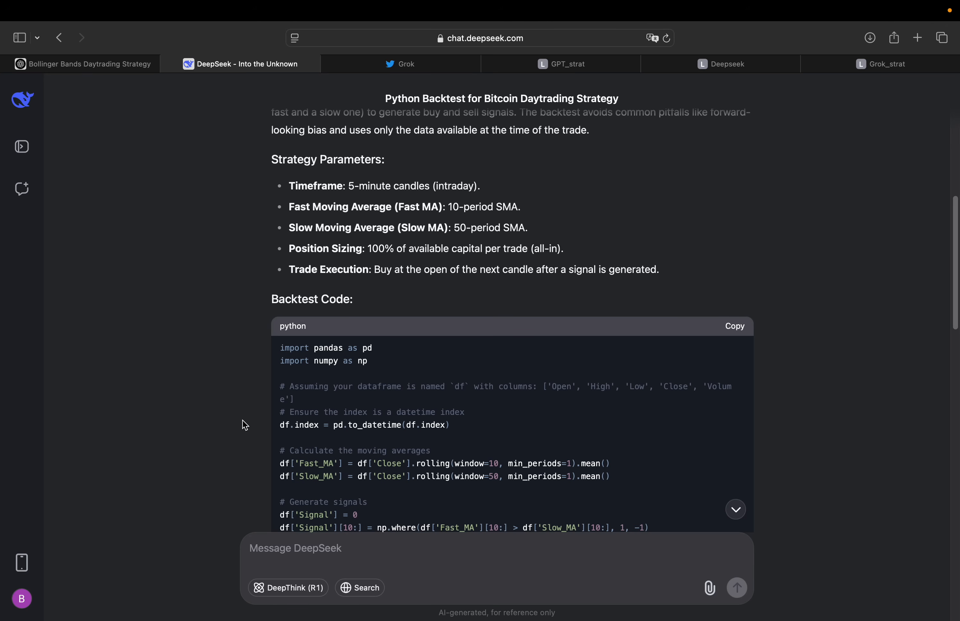
- Copy DeepSeek's crossover backtest code block and switch to the Deepseek Jupyter notebook
{"action": "scroll", "scroll_direction": "down", "scroll_amount": 3}
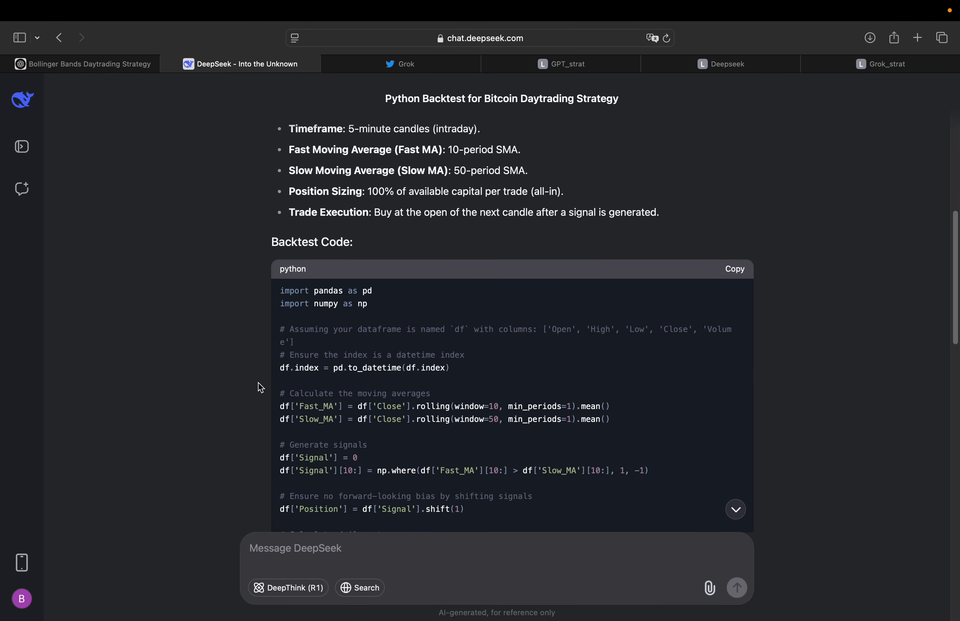
{"action": "scroll", "scroll_direction": "down", "scroll_amount": 3}
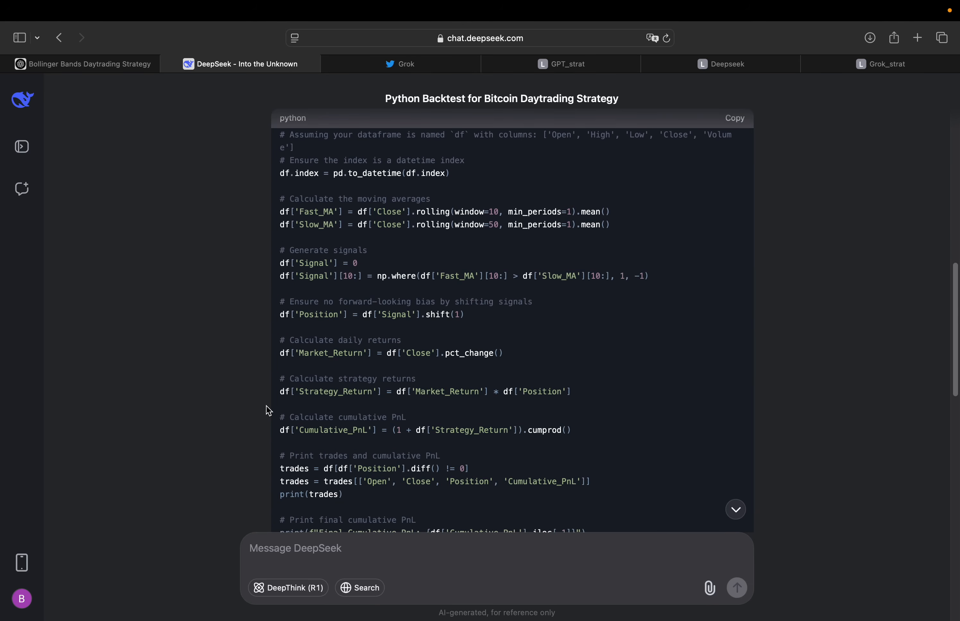
{"action": "scroll", "scroll_direction": "down", "scroll_amount": 3}
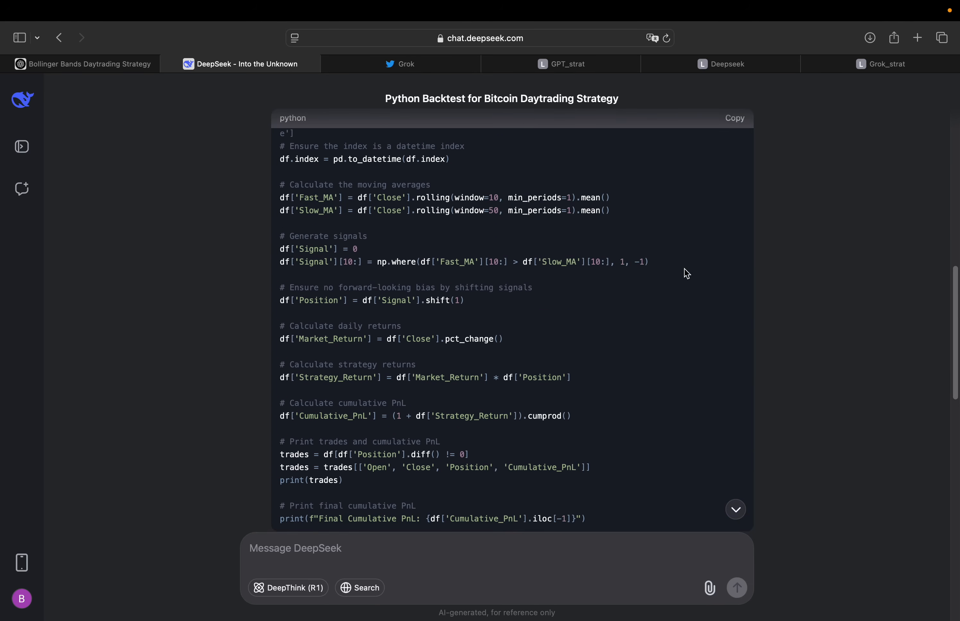
{"action": "left_click", "coordinate": [735, 118]}
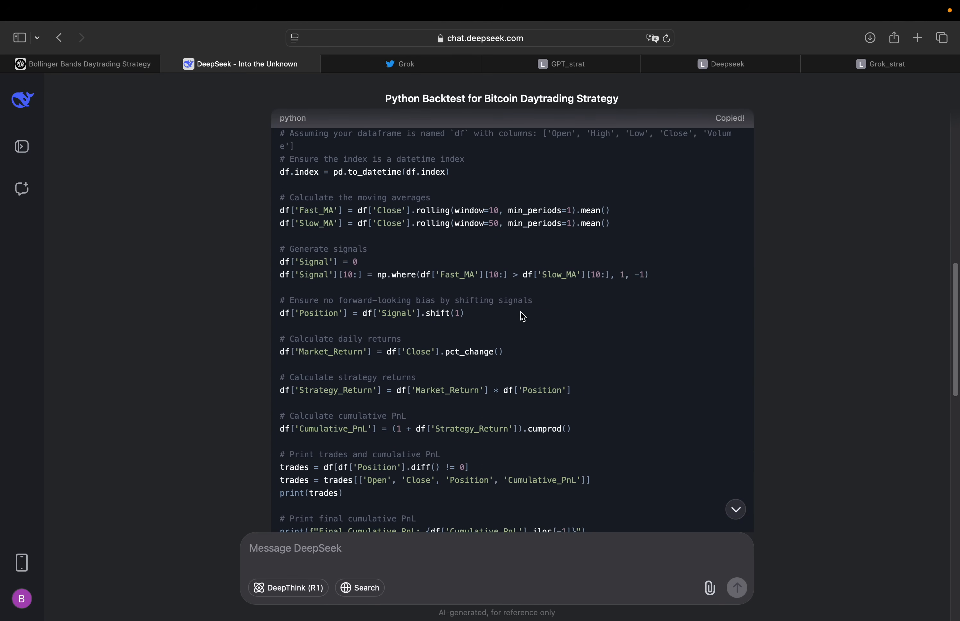
{"action": "mouse_move", "coordinate": [241, 348]}
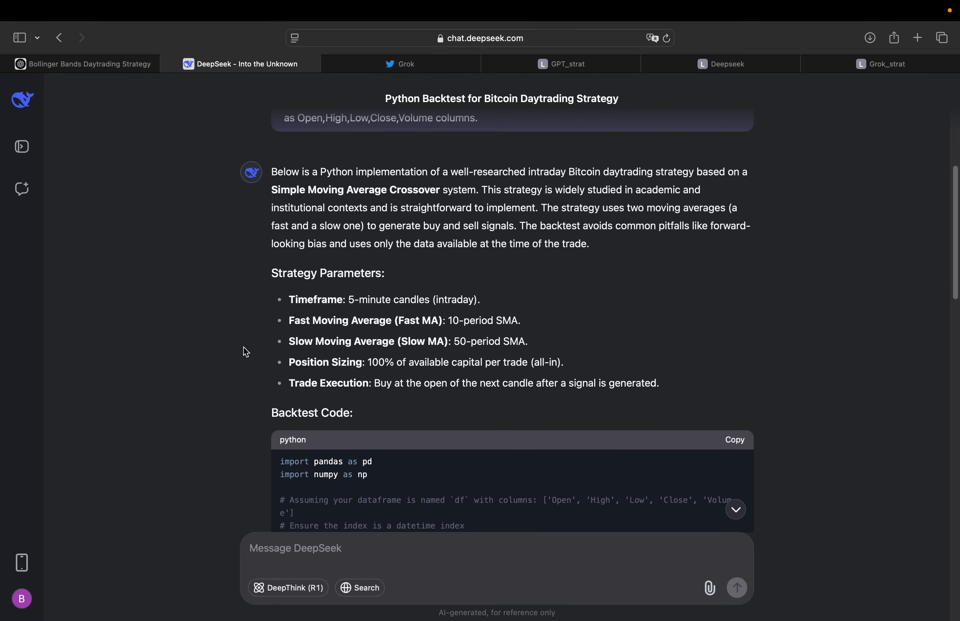
{"action": "left_click", "coordinate": [728, 63]}
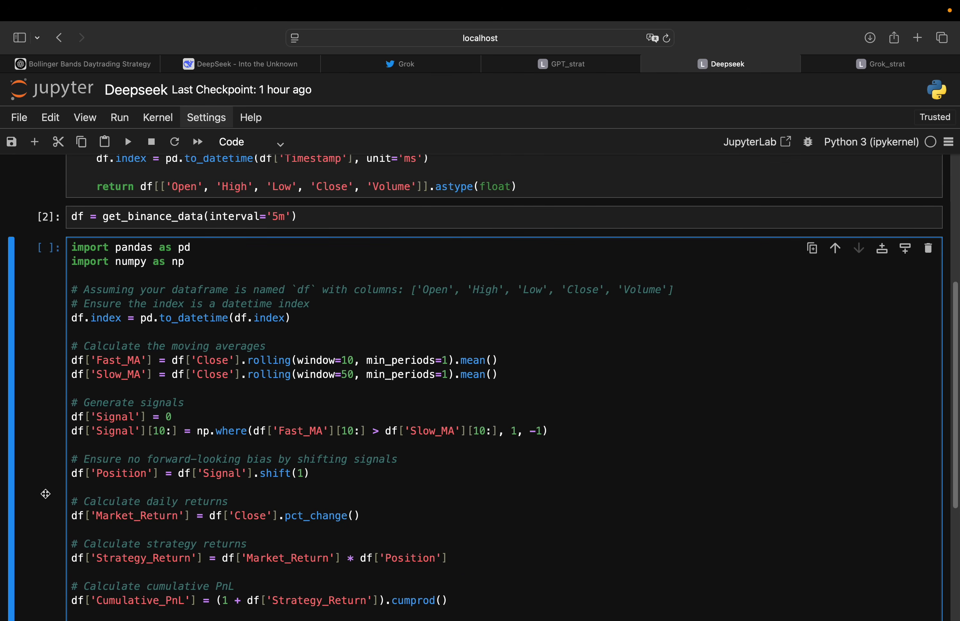
{"action": "mouse_move", "coordinate": [243, 308]}
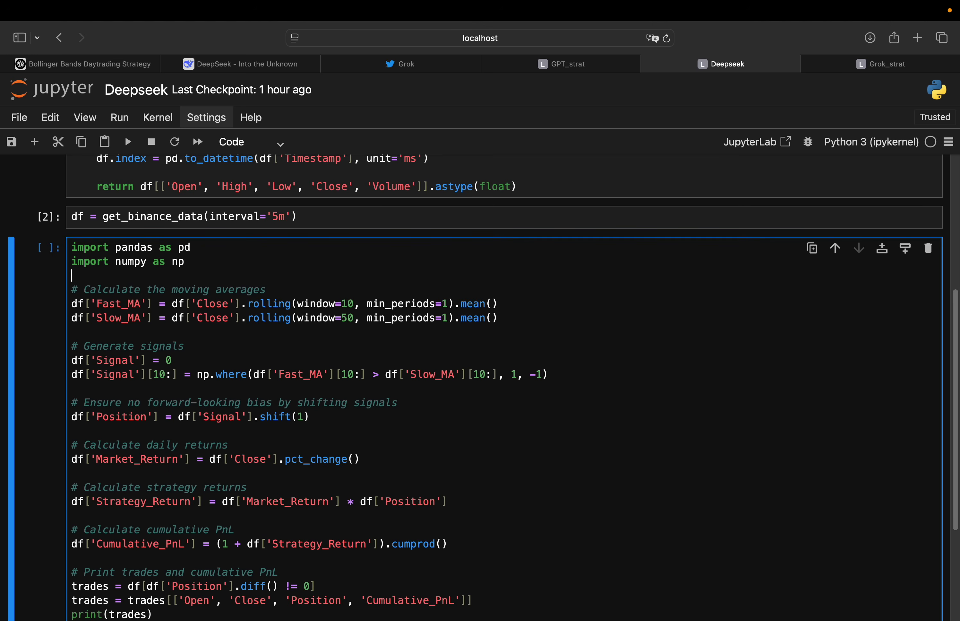
- Run DeepSeek's crossover backtest and scroll its output to the final cumulative PnL near 0.998
{"action": "left_click", "coordinate": [128, 141]}
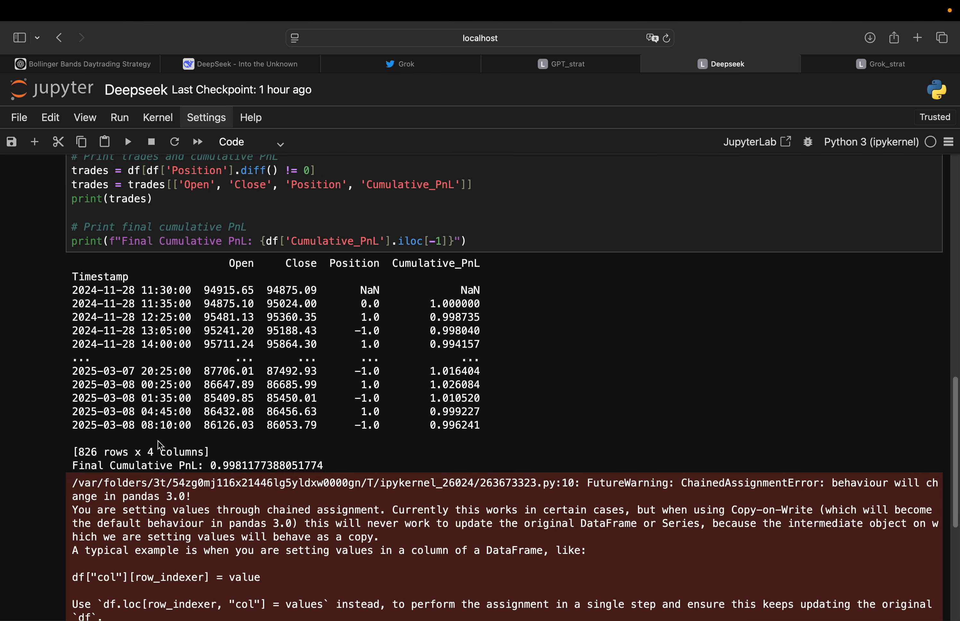
{"action": "mouse_move", "coordinate": [200, 465]}
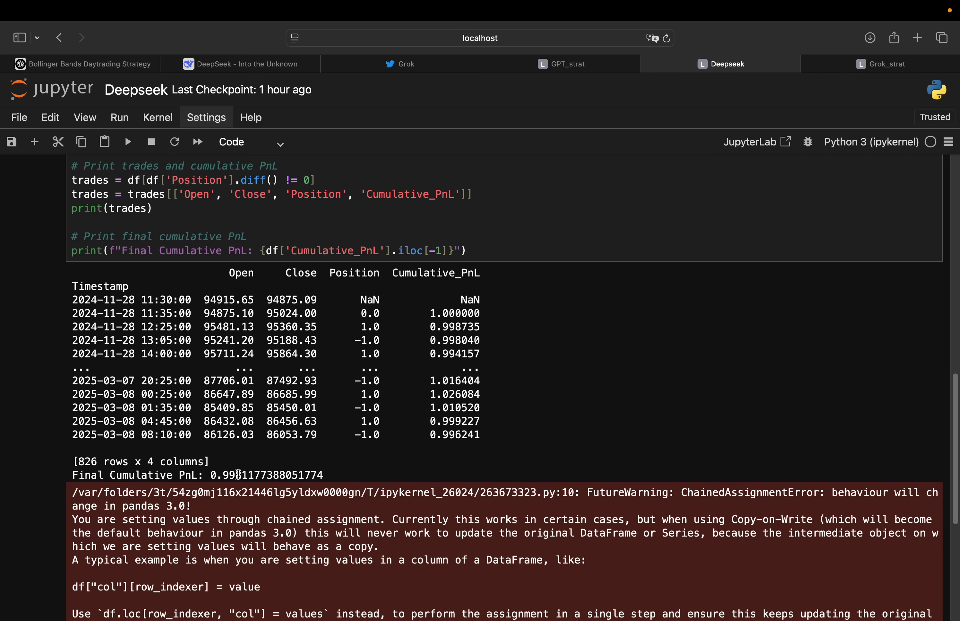
{"action": "mouse_move", "coordinate": [226, 475]}
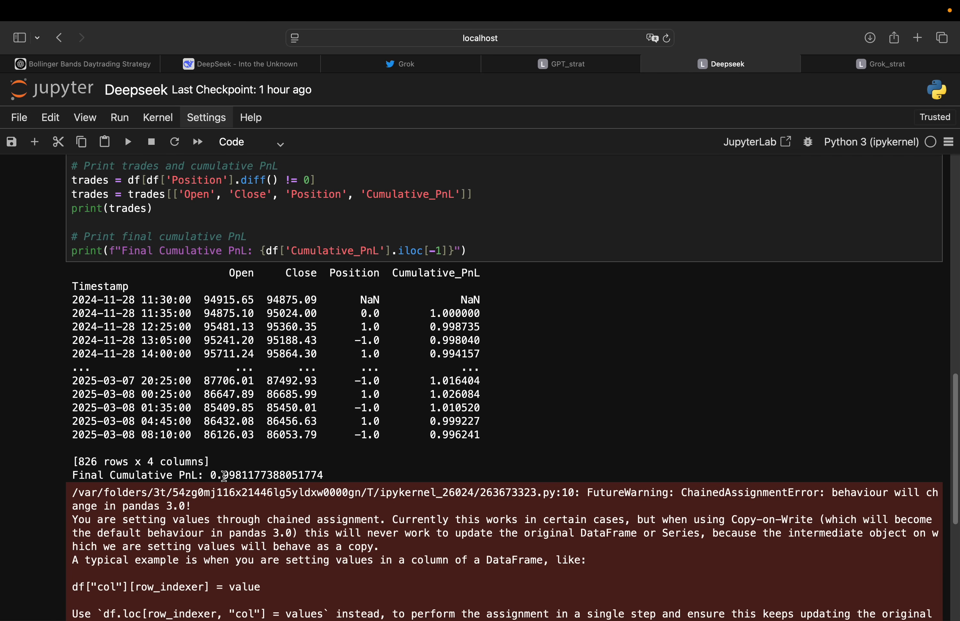
{"action": "mouse_move", "coordinate": [222, 475]}
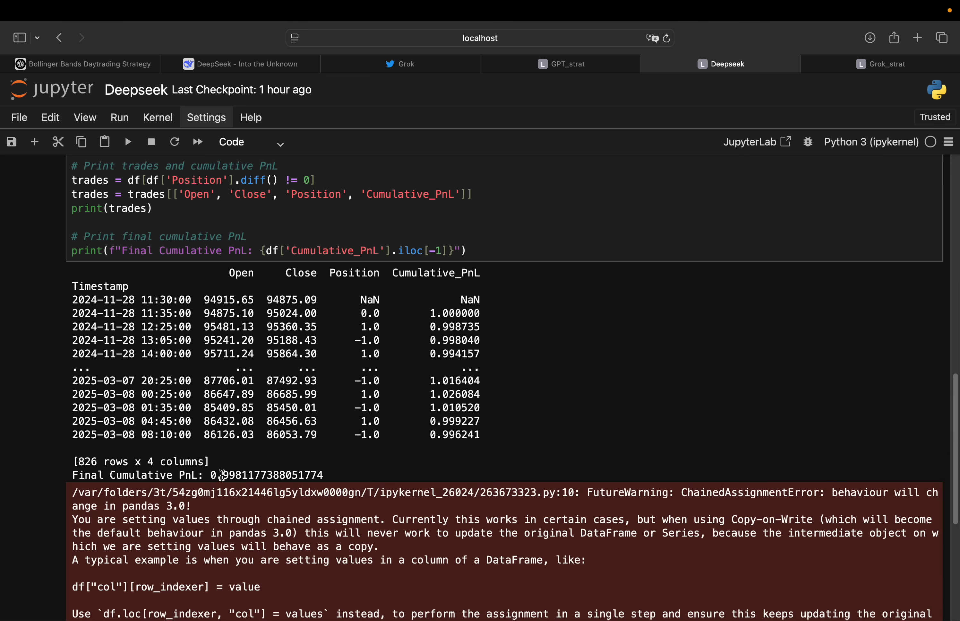
{"action": "mouse_move", "coordinate": [253, 509]}
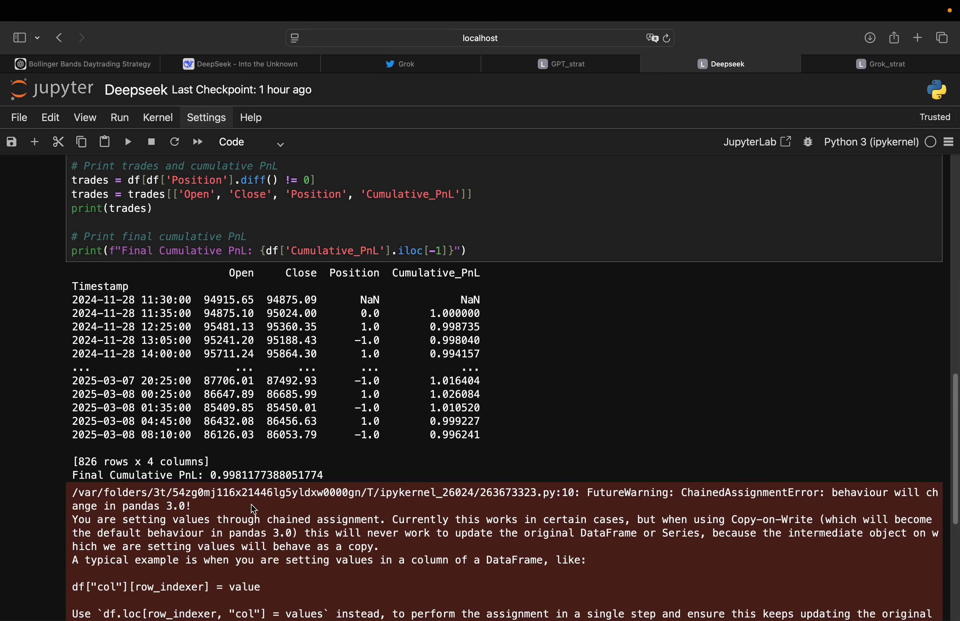
{"action": "mouse_move", "coordinate": [210, 475]}
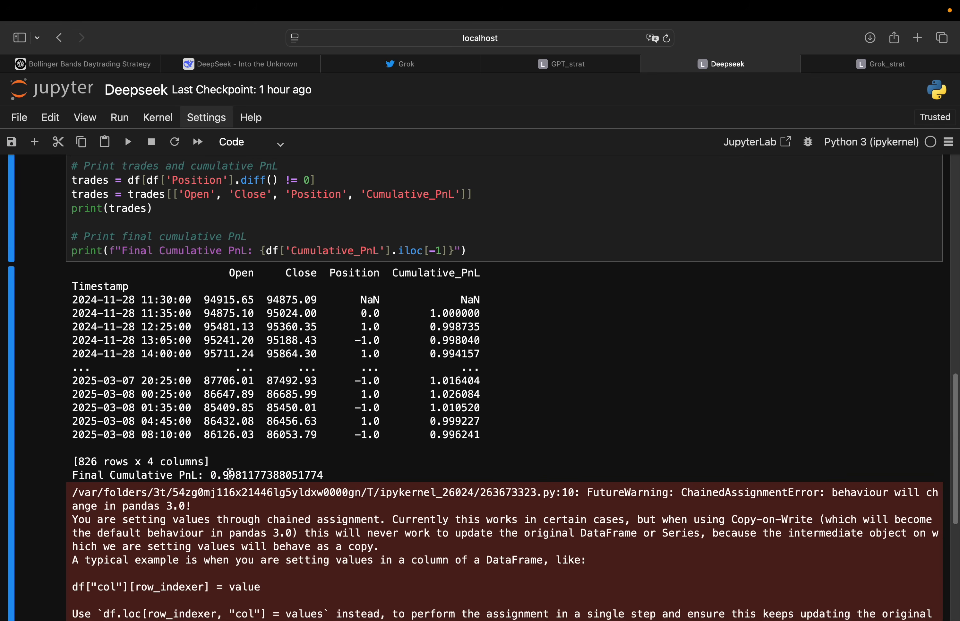
{"action": "mouse_move", "coordinate": [179, 487]}
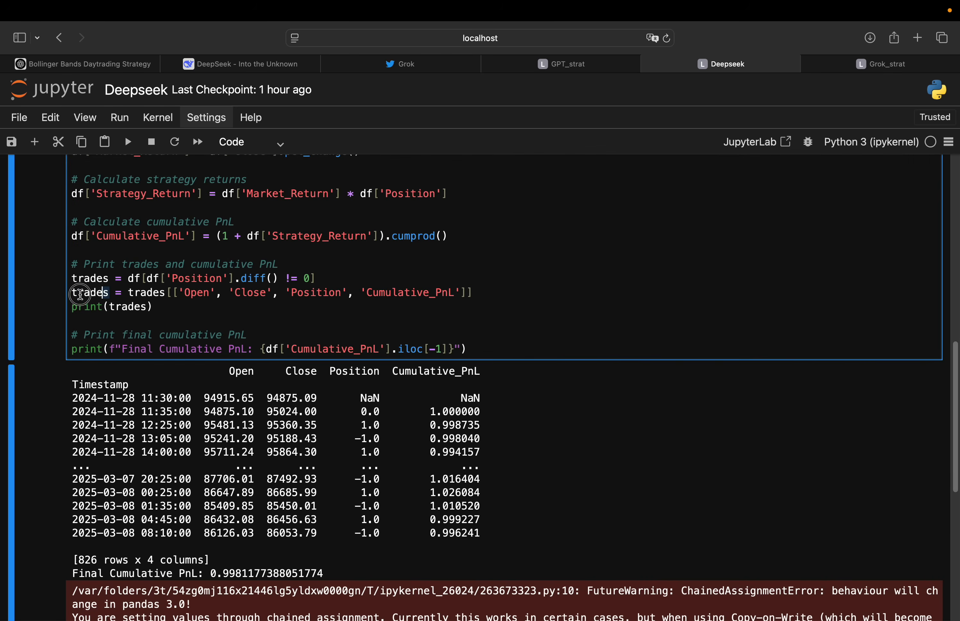
{"action": "scroll", "scroll_direction": "down", "scroll_amount": 3}
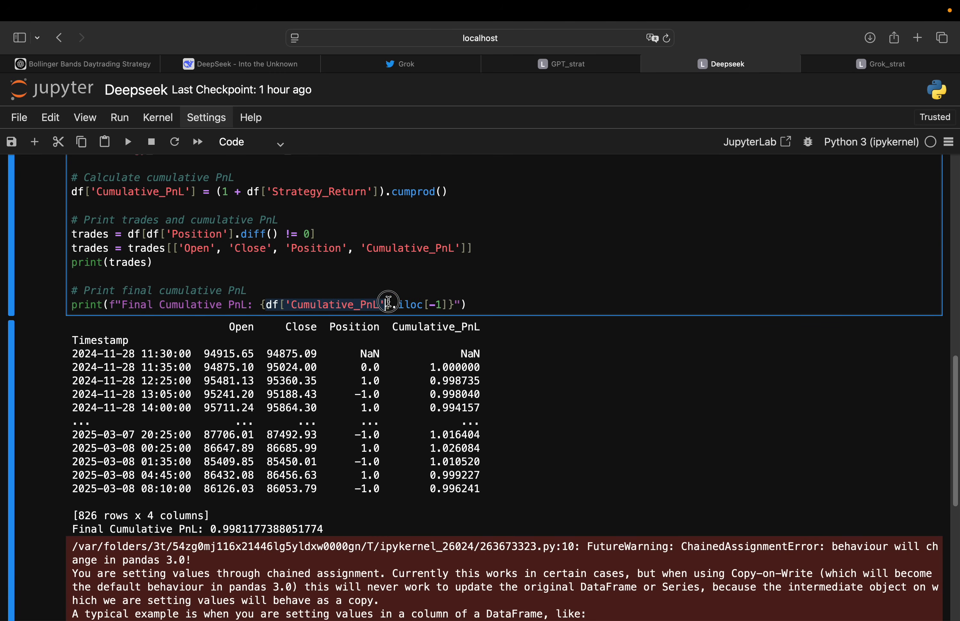
{"action": "scroll", "scroll_direction": "down", "scroll_amount": 3}
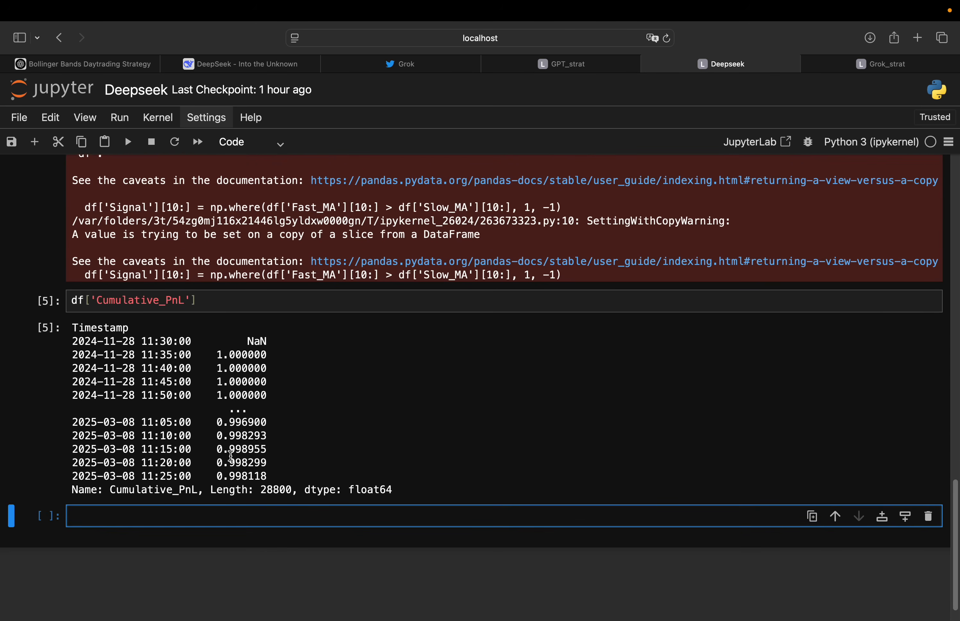
{"action": "mouse_move", "coordinate": [244, 341]}
{"action": "type", "text": ".plot()"}
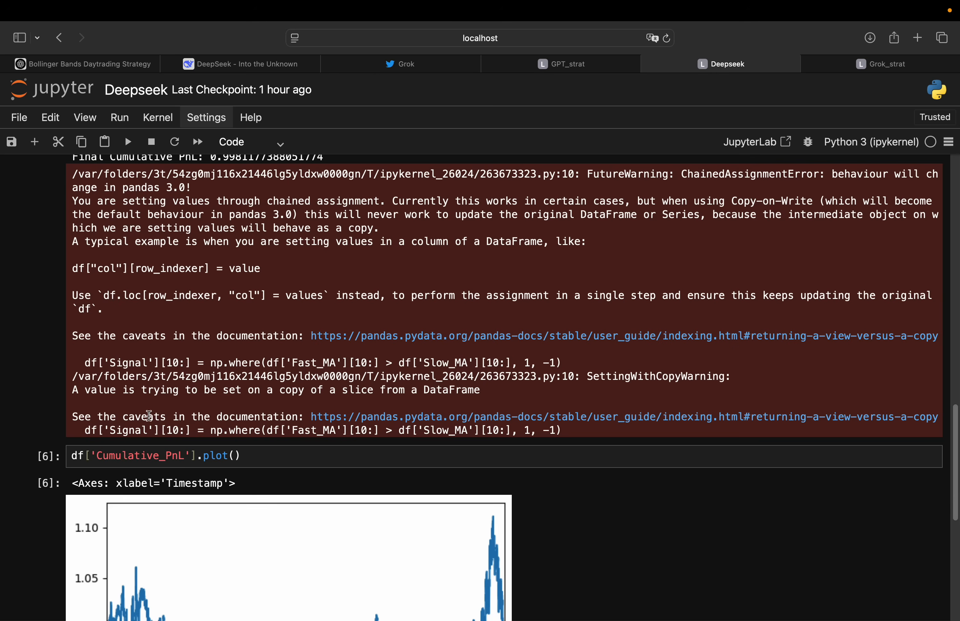
- Plot df['Cumulative_PnL'] as a line chart dipping near 0.85 before recovering above 1.10 by March
{"action": "scroll", "scroll_direction": "down", "scroll_amount": 3}
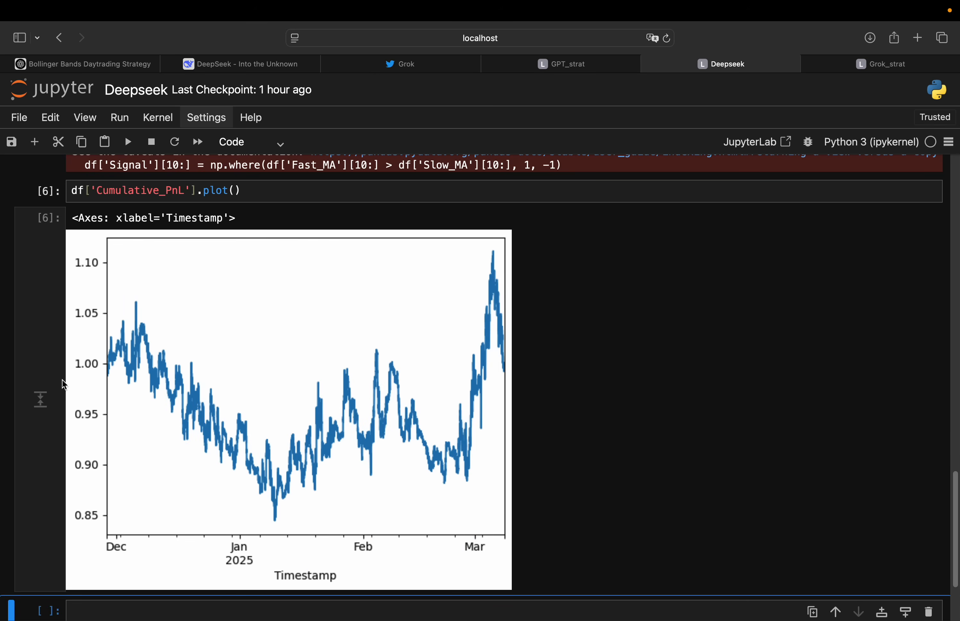
{"action": "mouse_move", "coordinate": [40, 400]}
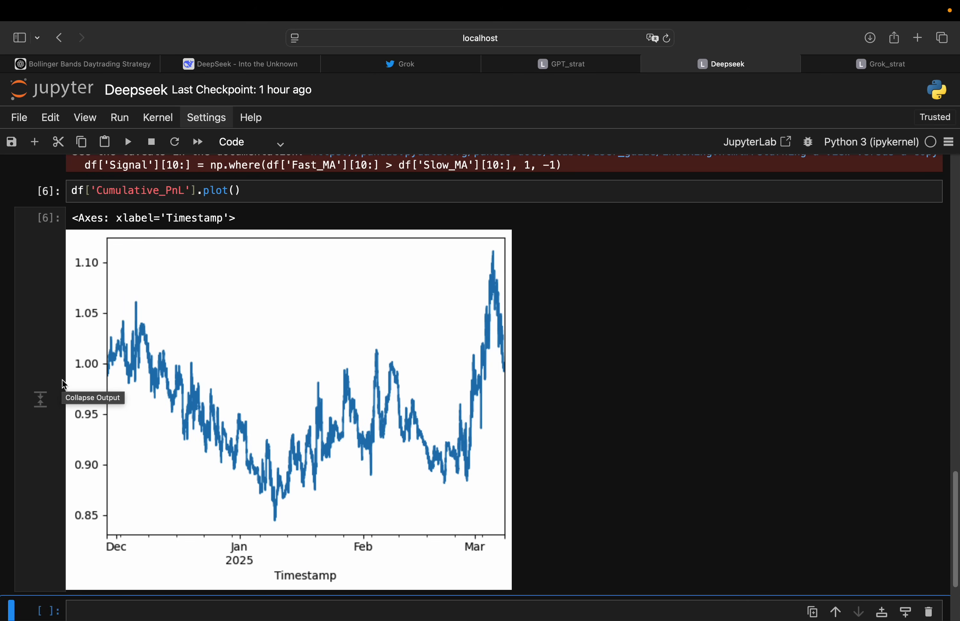
{"action": "mouse_move", "coordinate": [61, 374]}
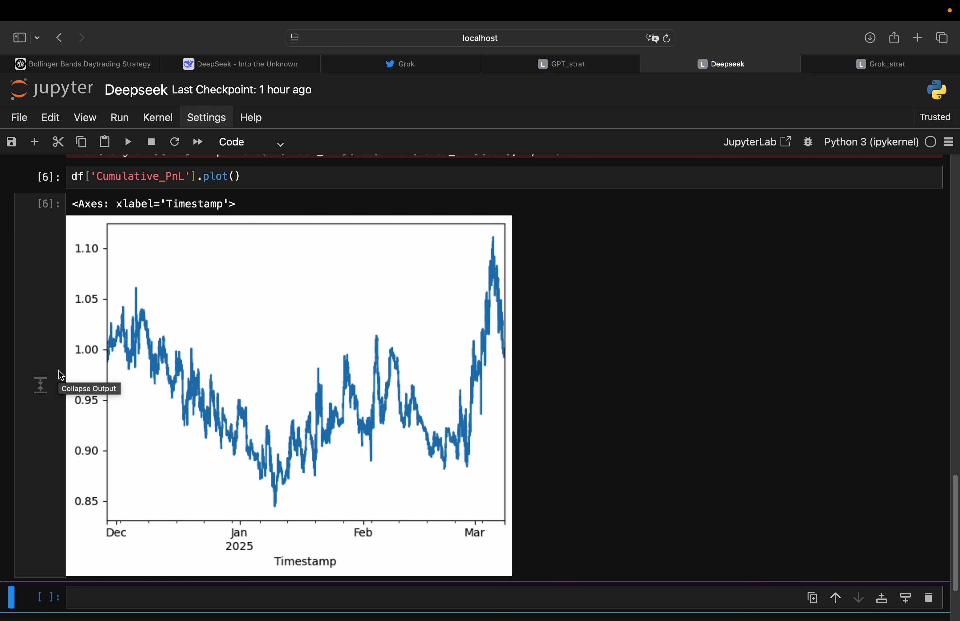
{"action": "mouse_move", "coordinate": [122, 328]}
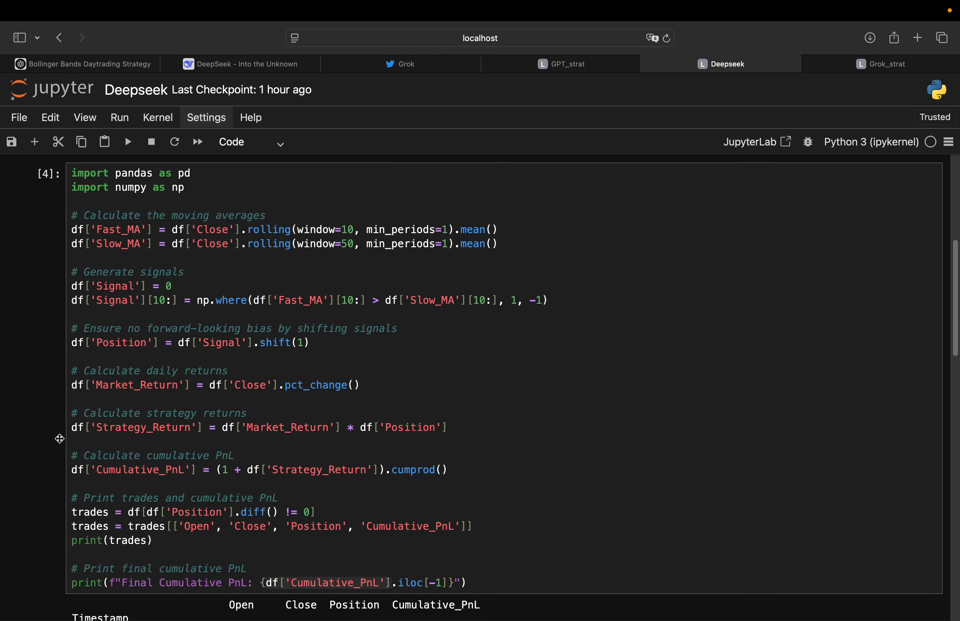
{"action": "scroll", "scroll_direction": "down", "scroll_amount": 3}
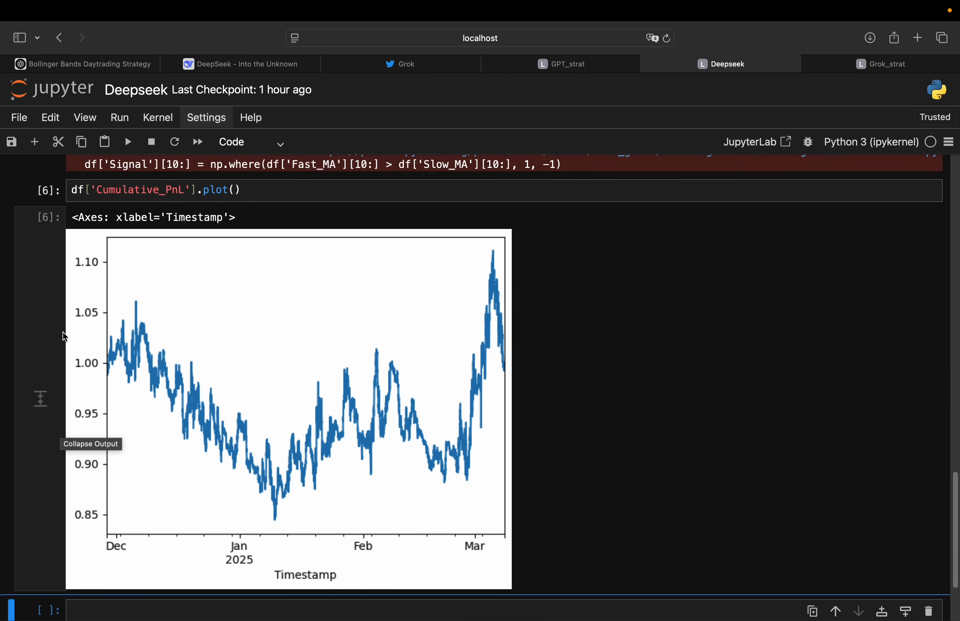
{"action": "mouse_move", "coordinate": [313, 212]}
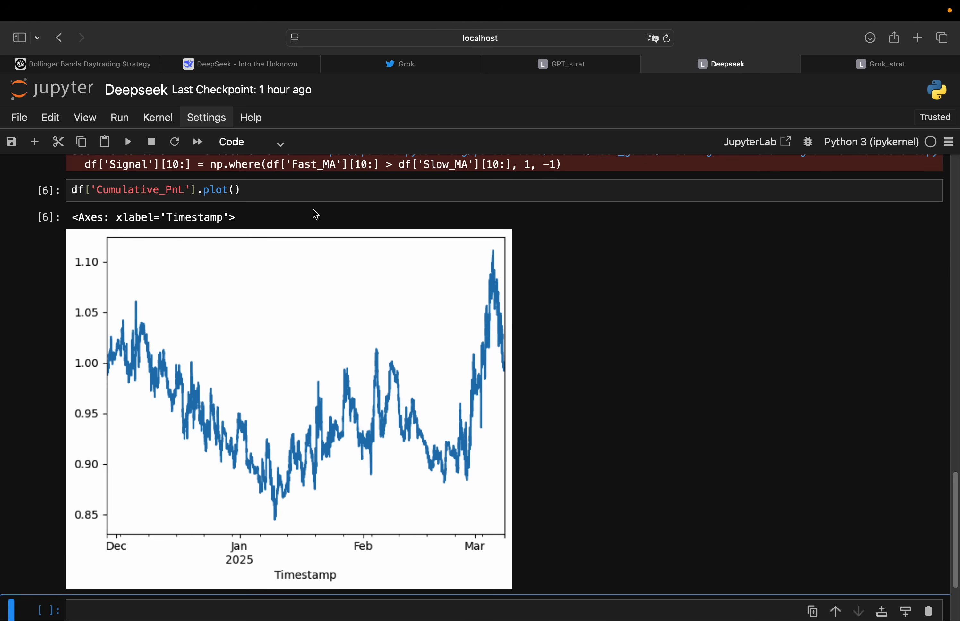
{"action": "mouse_move", "coordinate": [262, 77]}
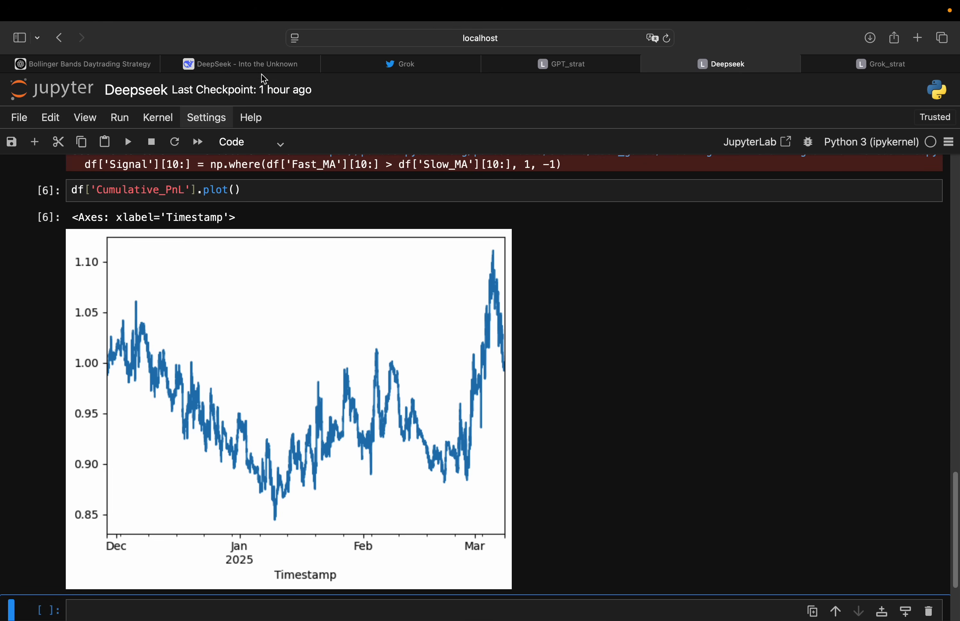
- Switch to the DeepSeek chat and read through its backtest code, explanation and example output
{"action": "left_click", "coordinate": [247, 63]}
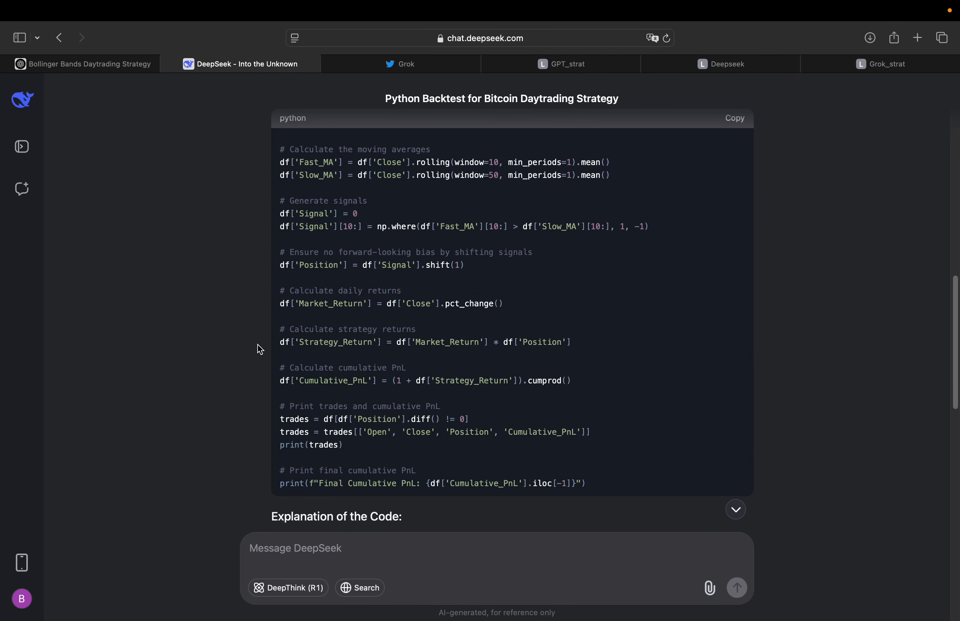
{"action": "scroll", "scroll_direction": "down", "scroll_amount": 3}
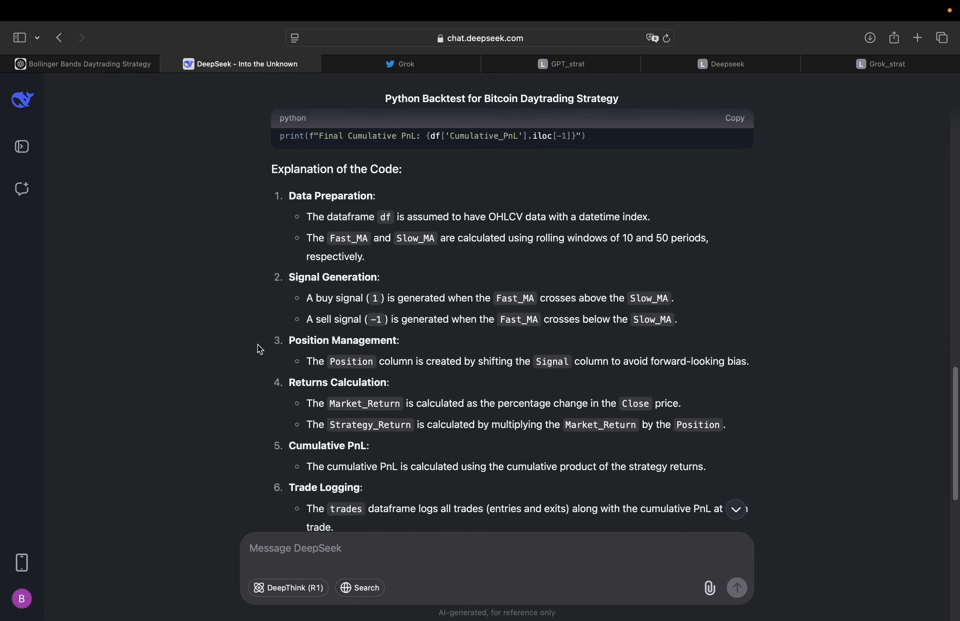
{"action": "scroll", "scroll_direction": "down", "scroll_amount": 3}
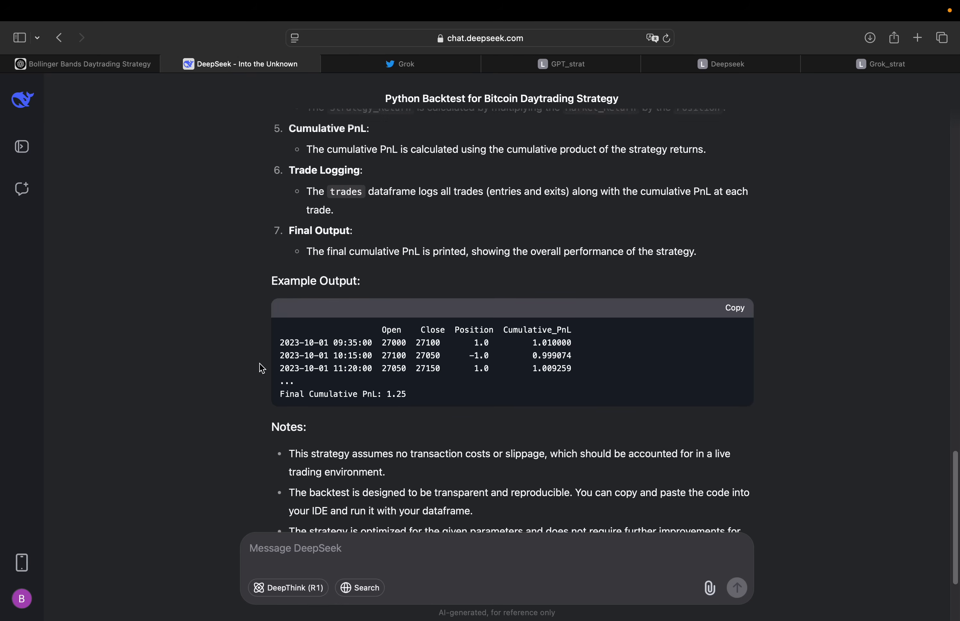
{"action": "scroll", "scroll_direction": "down", "scroll_amount": 3}
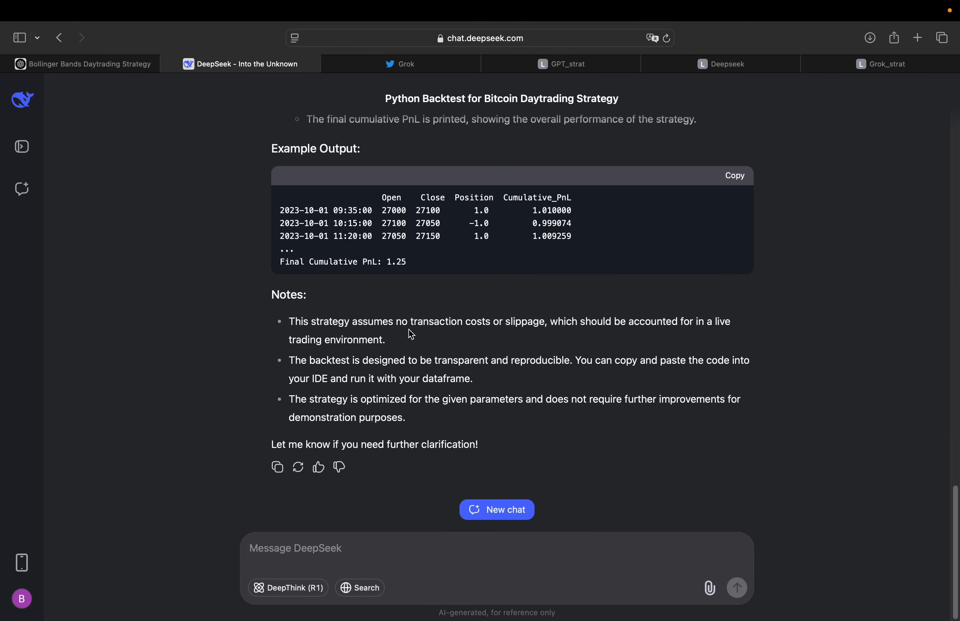
{"action": "mouse_move", "coordinate": [483, 338]}
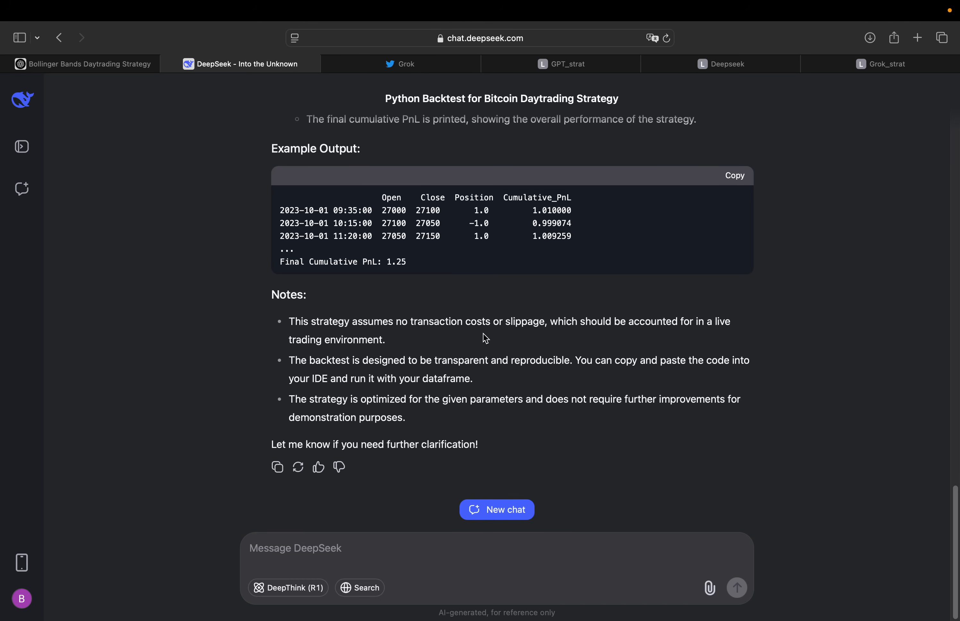
{"action": "mouse_move", "coordinate": [461, 307]}
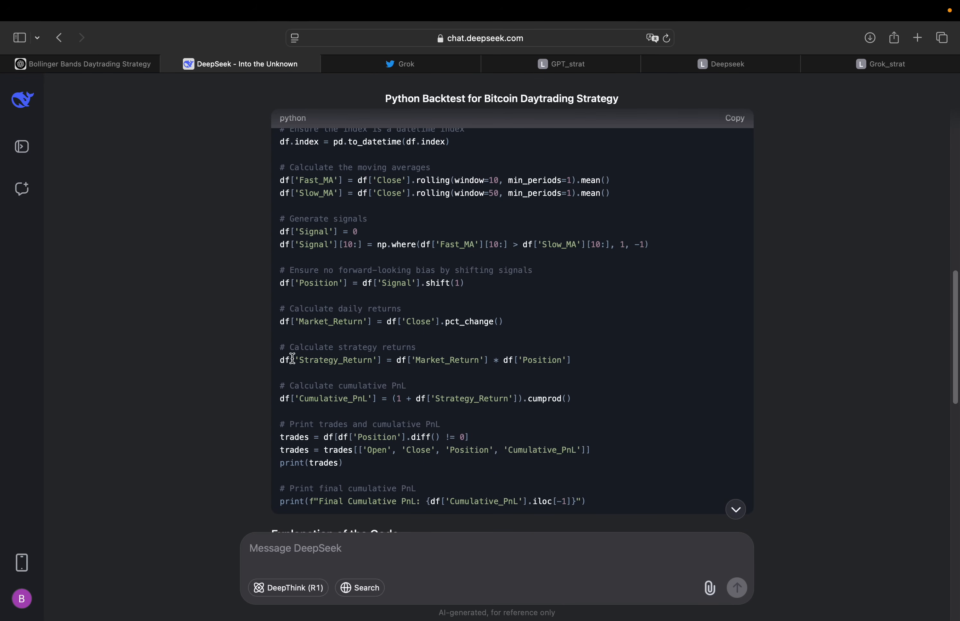
{"action": "mouse_move", "coordinate": [249, 377]}
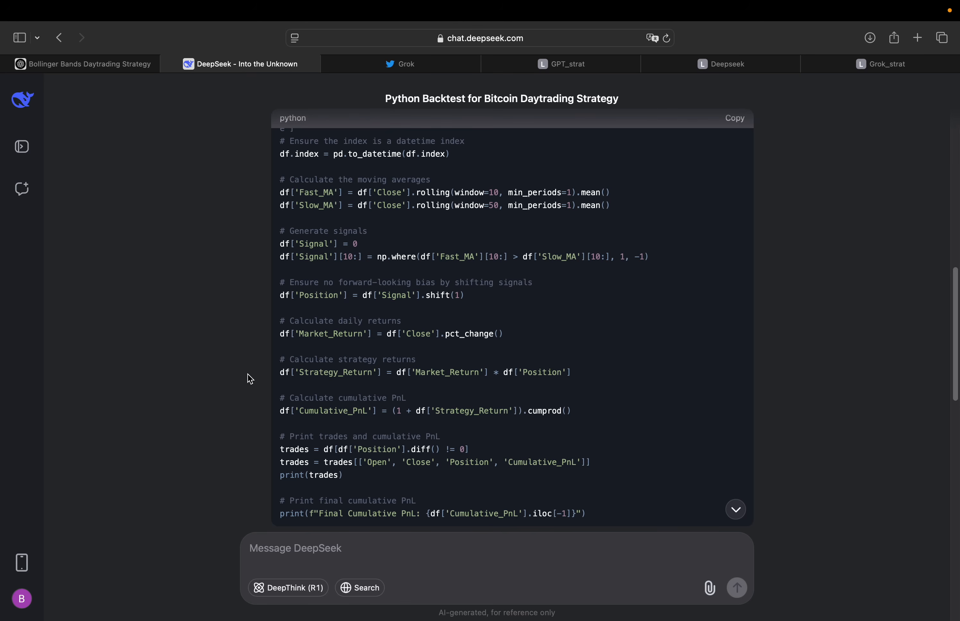
{"action": "mouse_move", "coordinate": [442, 176]}
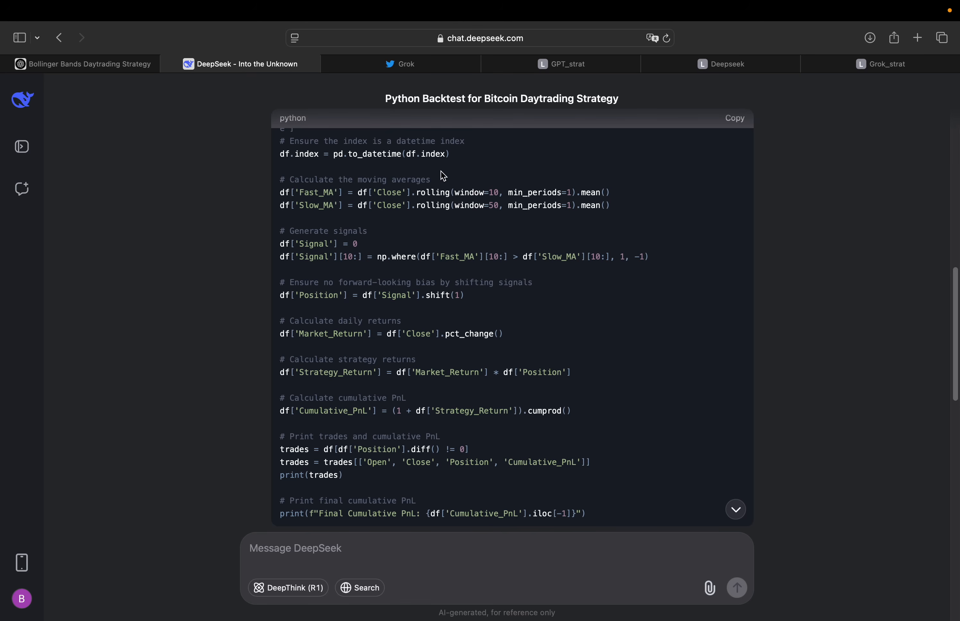
{"action": "left_click", "coordinate": [406, 64]}
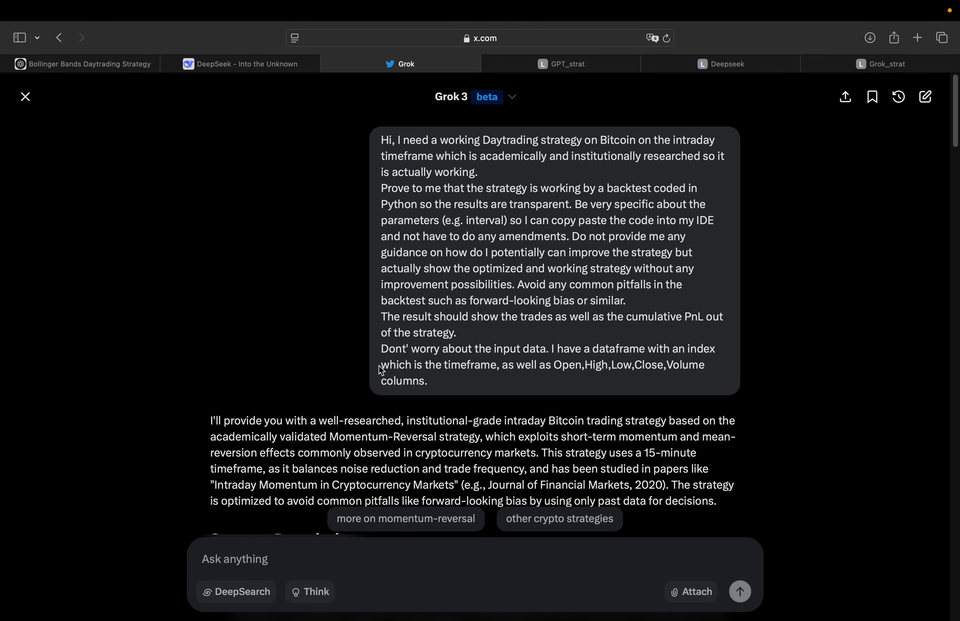
{"action": "mouse_move", "coordinate": [439, 229]}
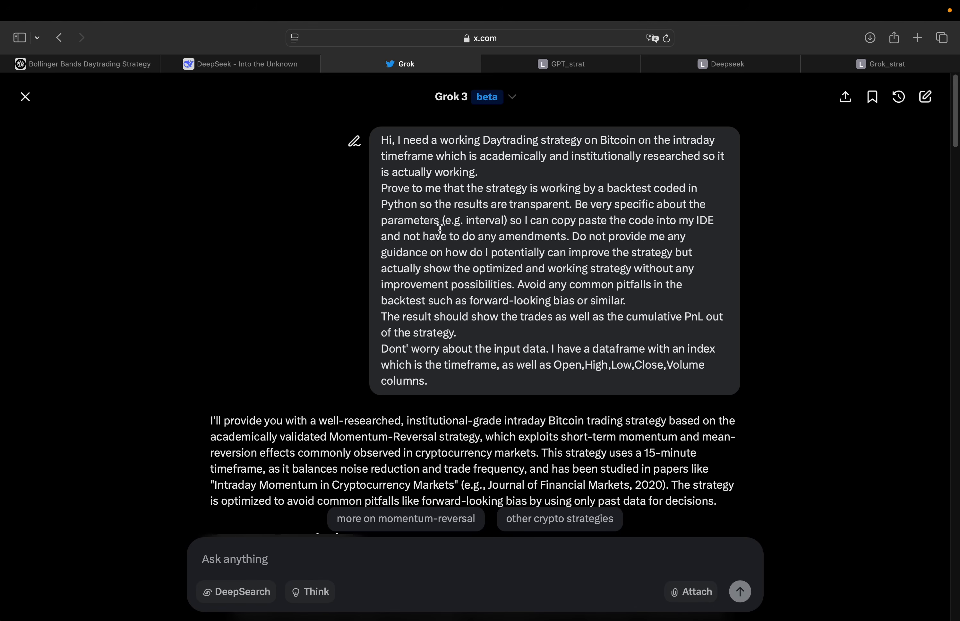
{"action": "scroll", "scroll_direction": "down", "scroll_amount": 3}
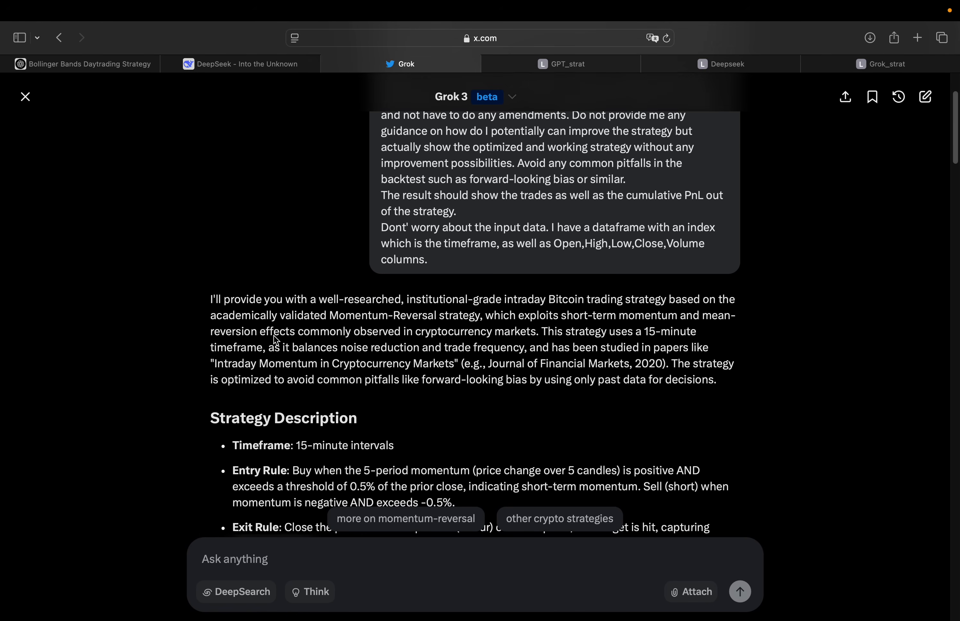
{"action": "scroll", "scroll_direction": "down", "scroll_amount": 3}
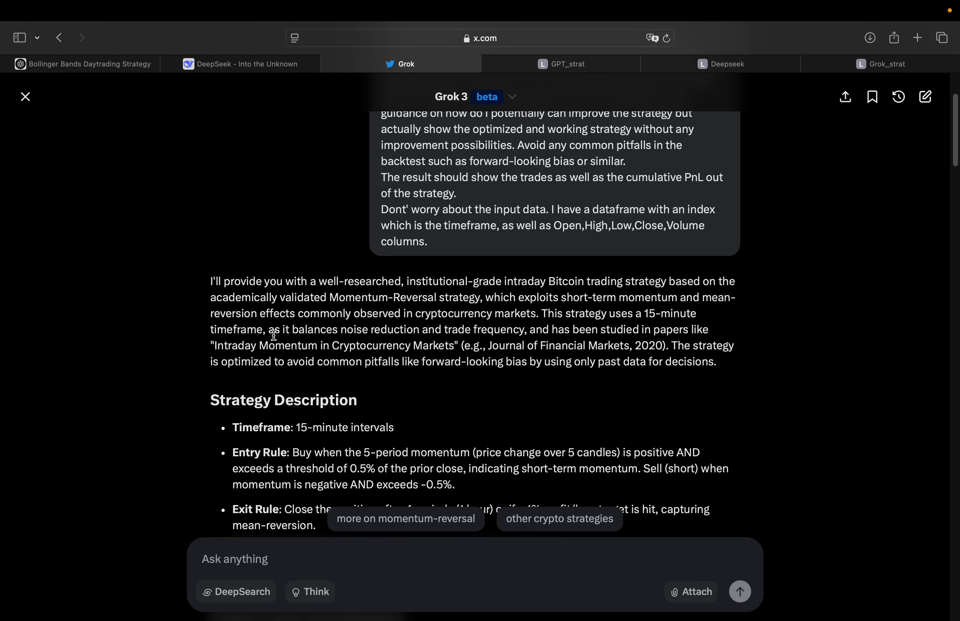
{"action": "mouse_move", "coordinate": [531, 302]}
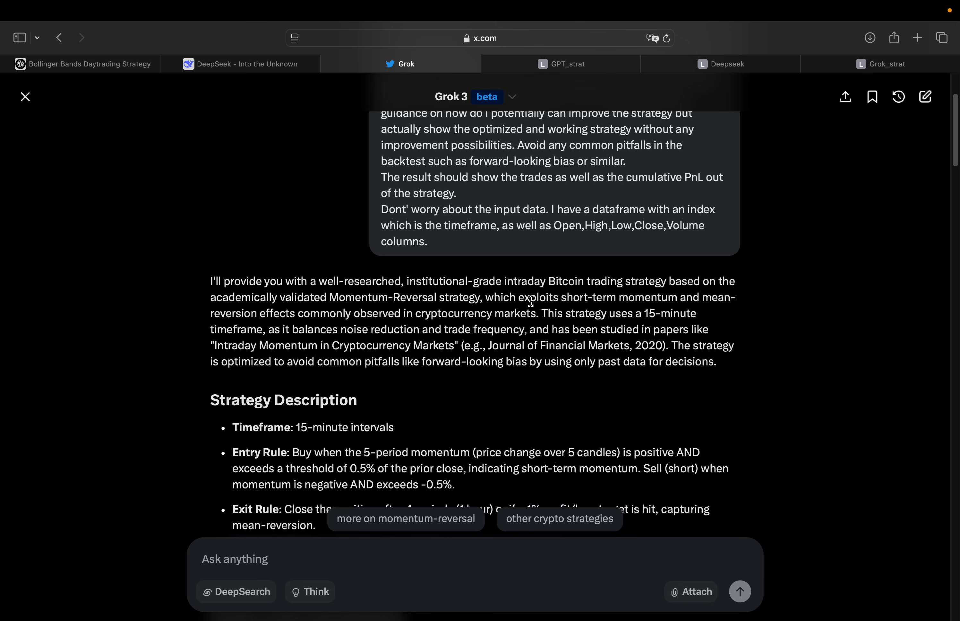
{"action": "mouse_move", "coordinate": [677, 282]}
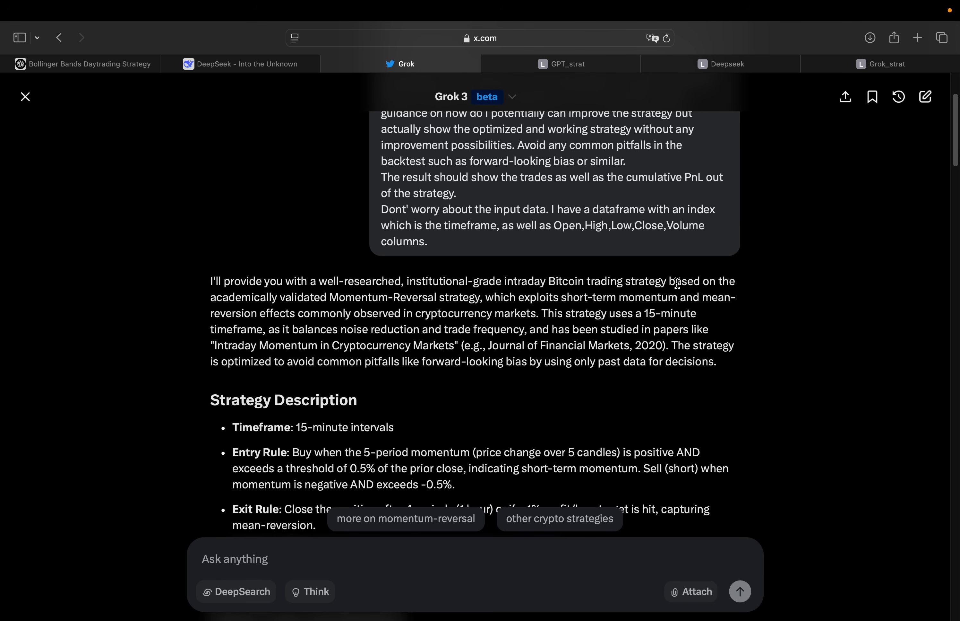
{"action": "mouse_move", "coordinate": [426, 303]}
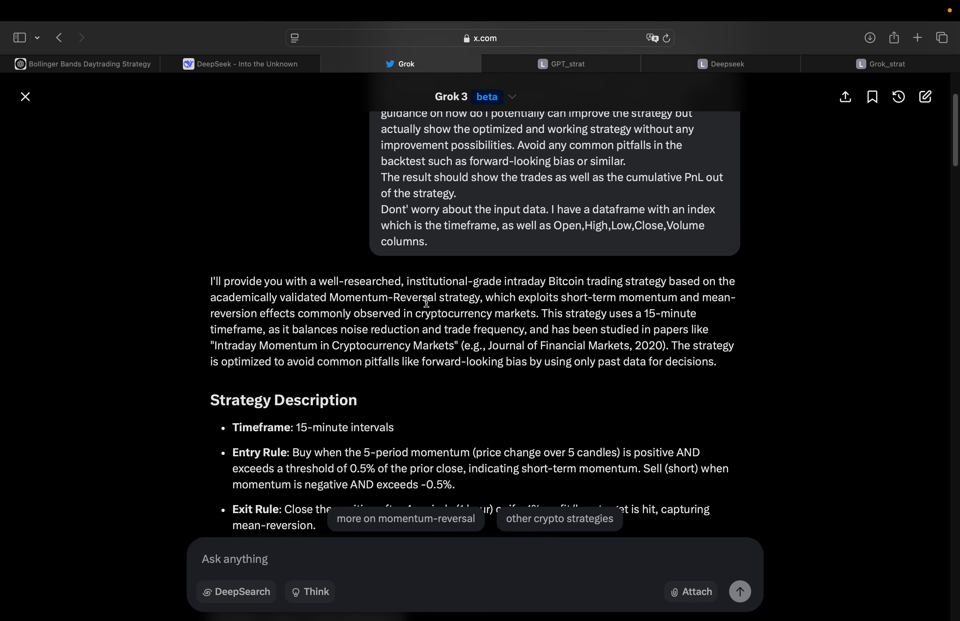
{"action": "mouse_move", "coordinate": [491, 301]}
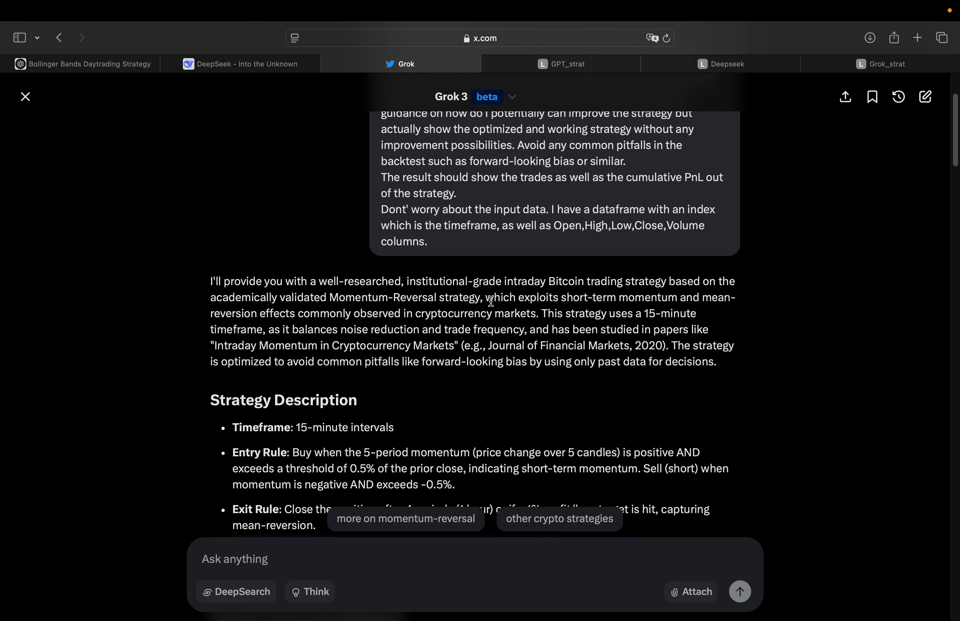
{"action": "mouse_move", "coordinate": [485, 292]}
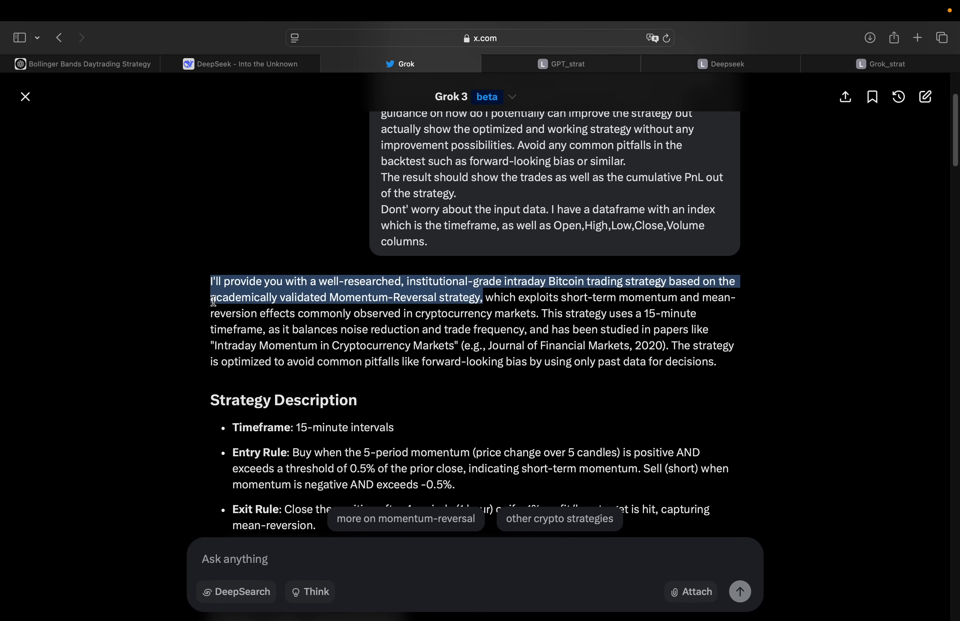
{"action": "left_click", "coordinate": [254, 295]}
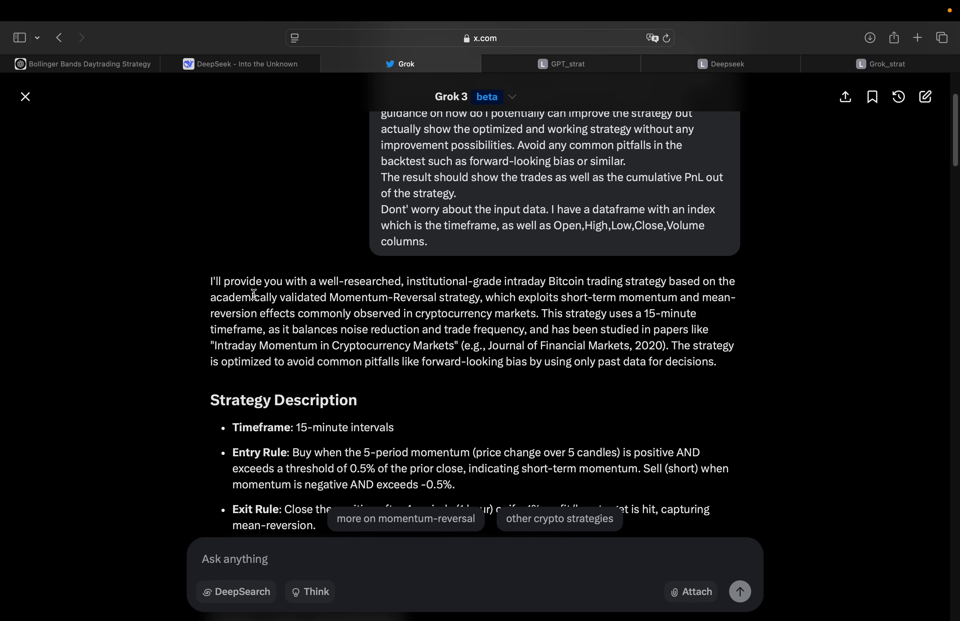
{"action": "mouse_move", "coordinate": [513, 283]}
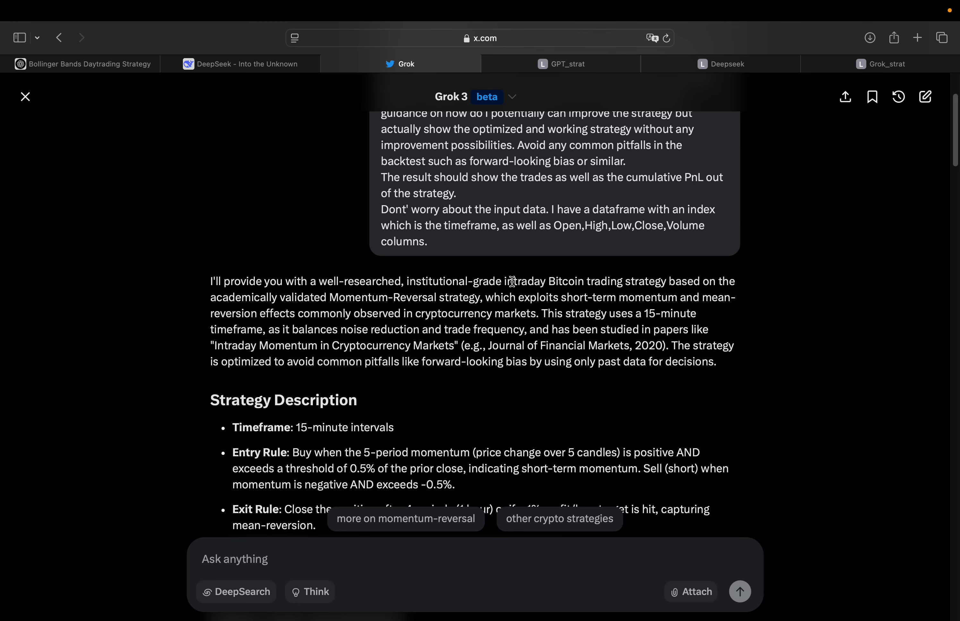
{"action": "mouse_move", "coordinate": [455, 310]}
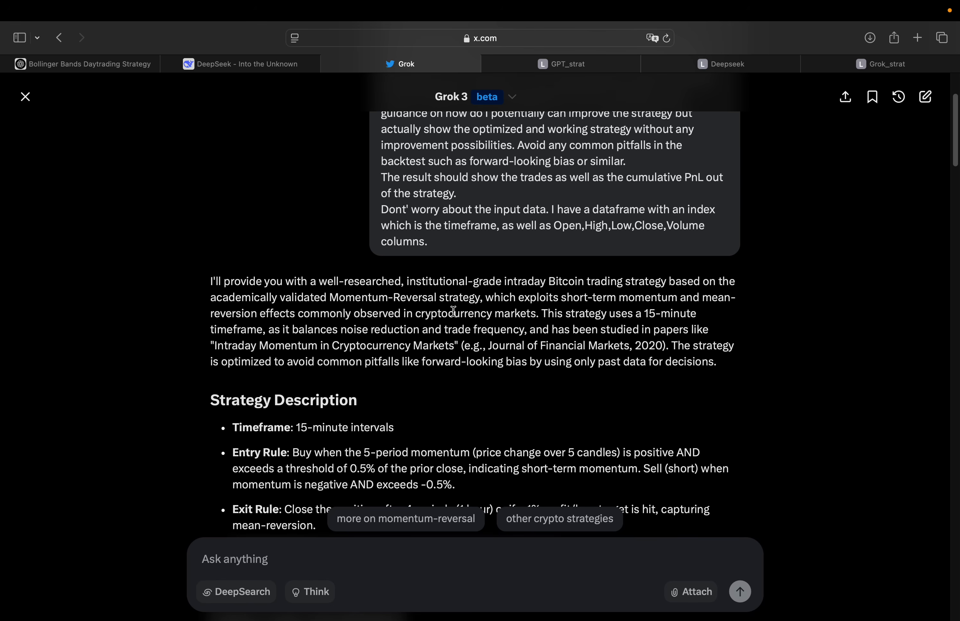
{"action": "mouse_move", "coordinate": [578, 294]}
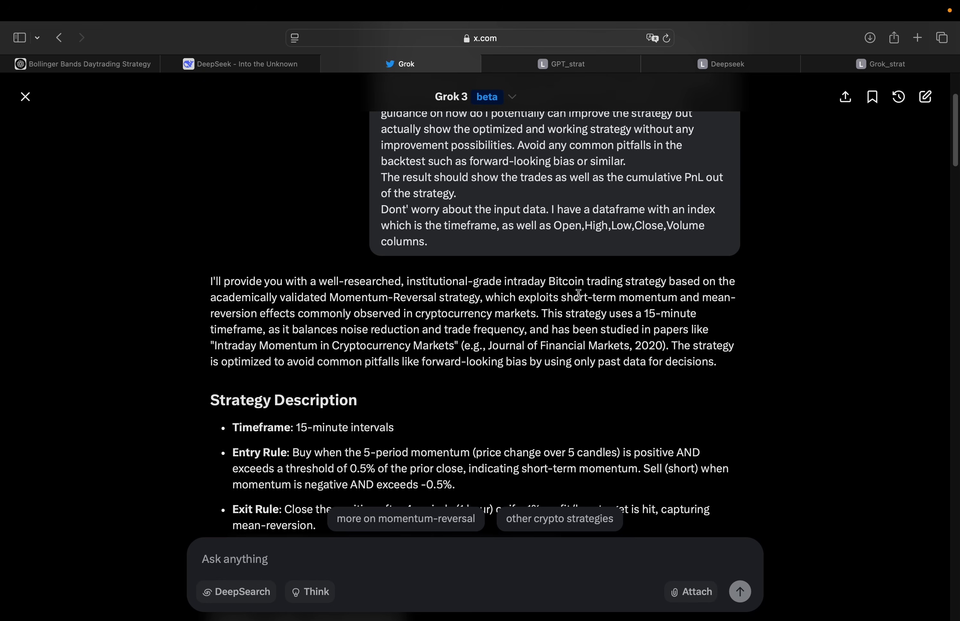
{"action": "mouse_move", "coordinate": [291, 325]}
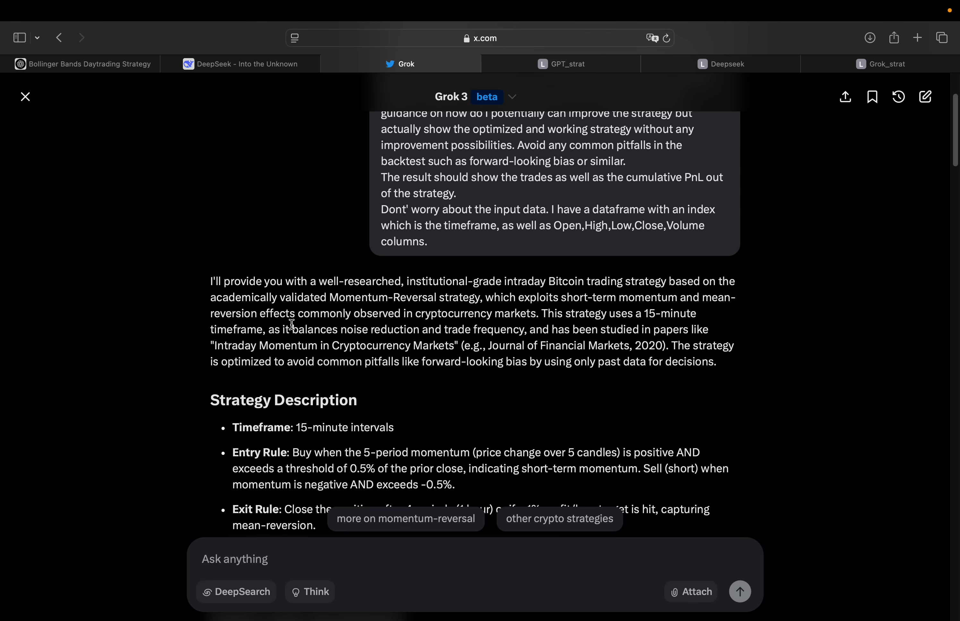
{"action": "mouse_move", "coordinate": [562, 316]}
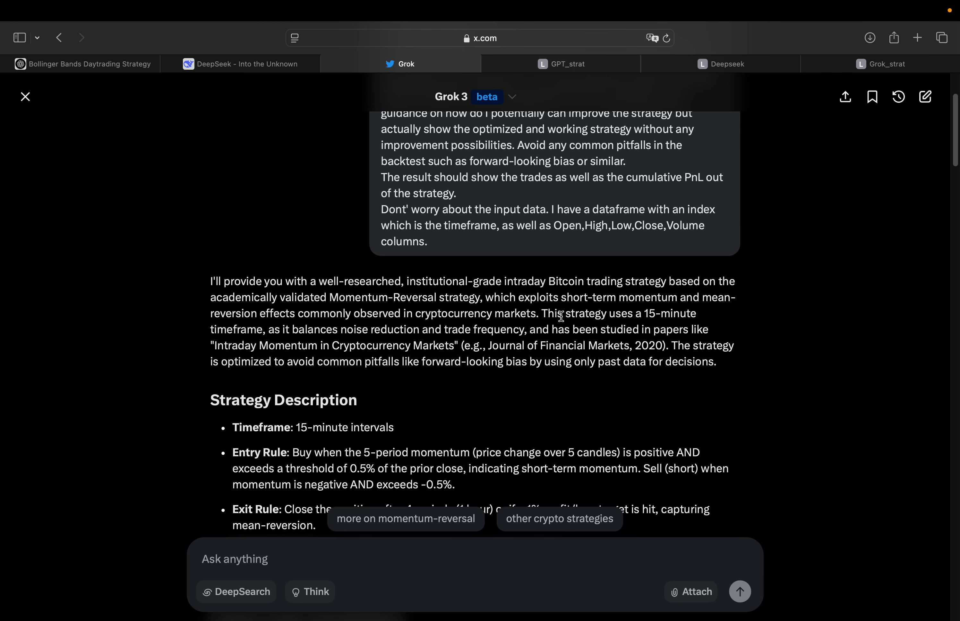
{"action": "scroll", "scroll_direction": "down", "scroll_amount": 3}
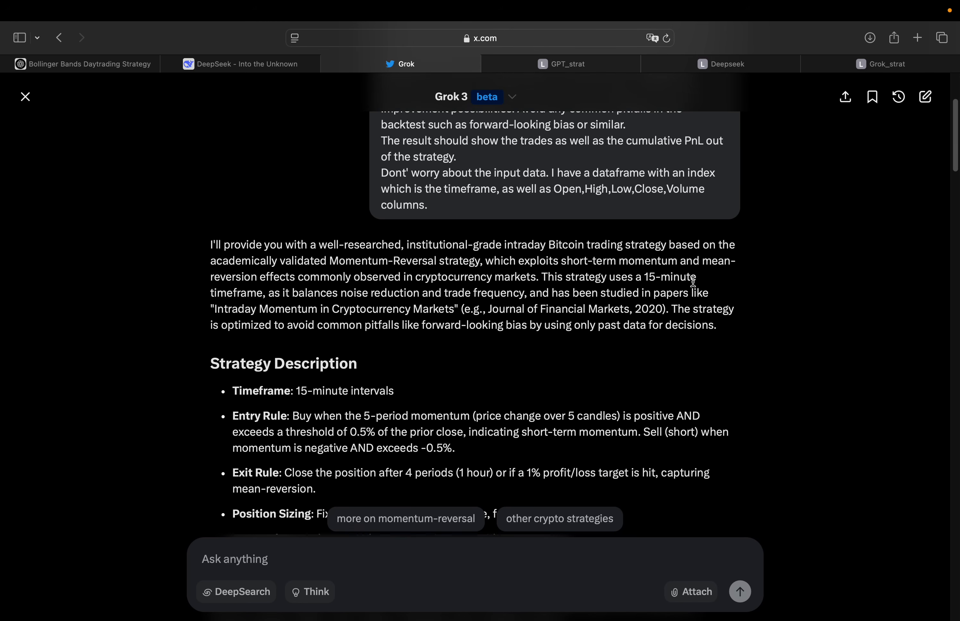
{"action": "mouse_move", "coordinate": [291, 282]}
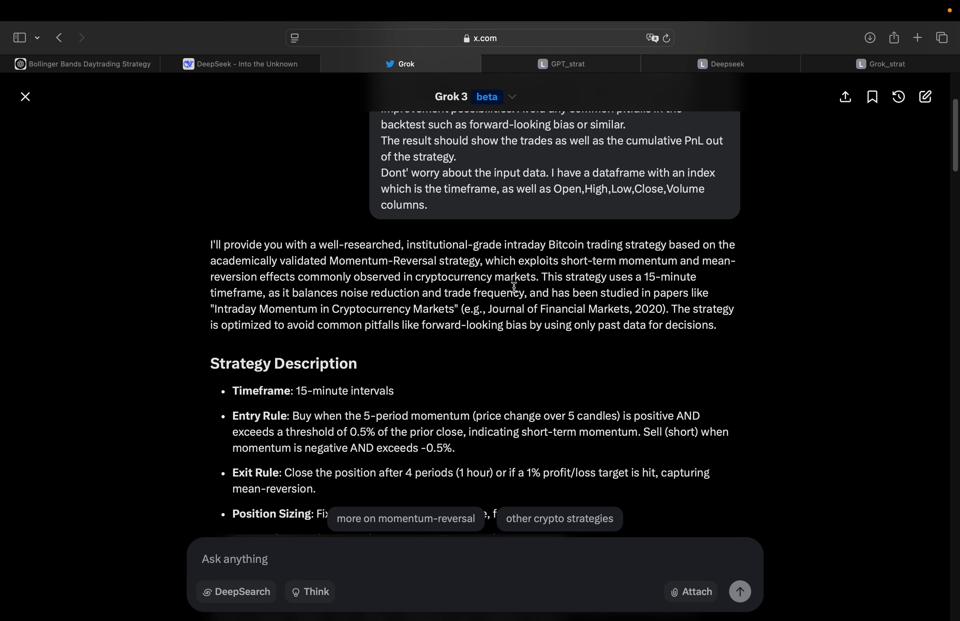
{"action": "mouse_move", "coordinate": [627, 303]}
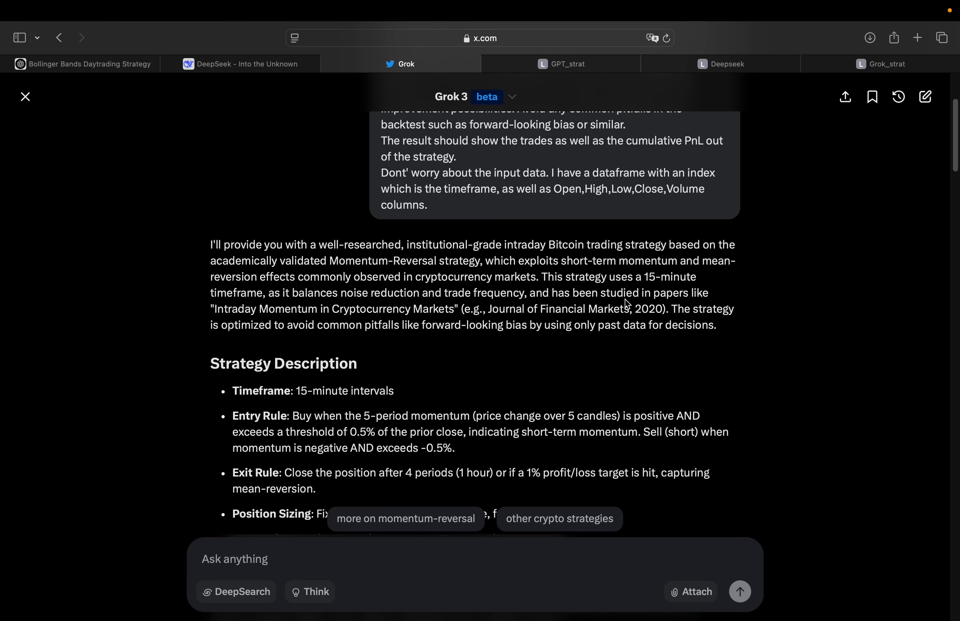
{"action": "mouse_move", "coordinate": [350, 312]}
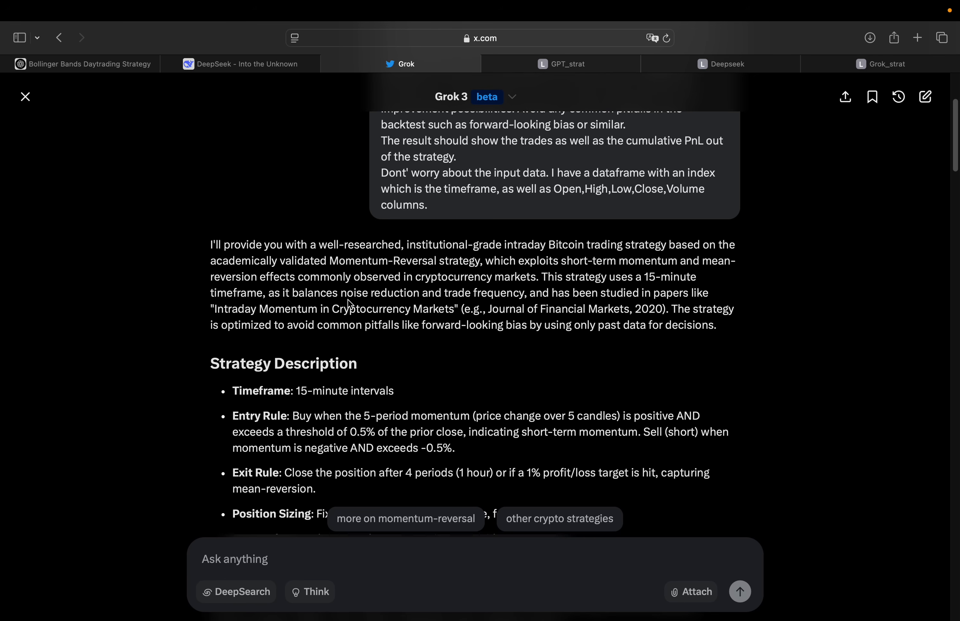
{"action": "mouse_move", "coordinate": [504, 312]}
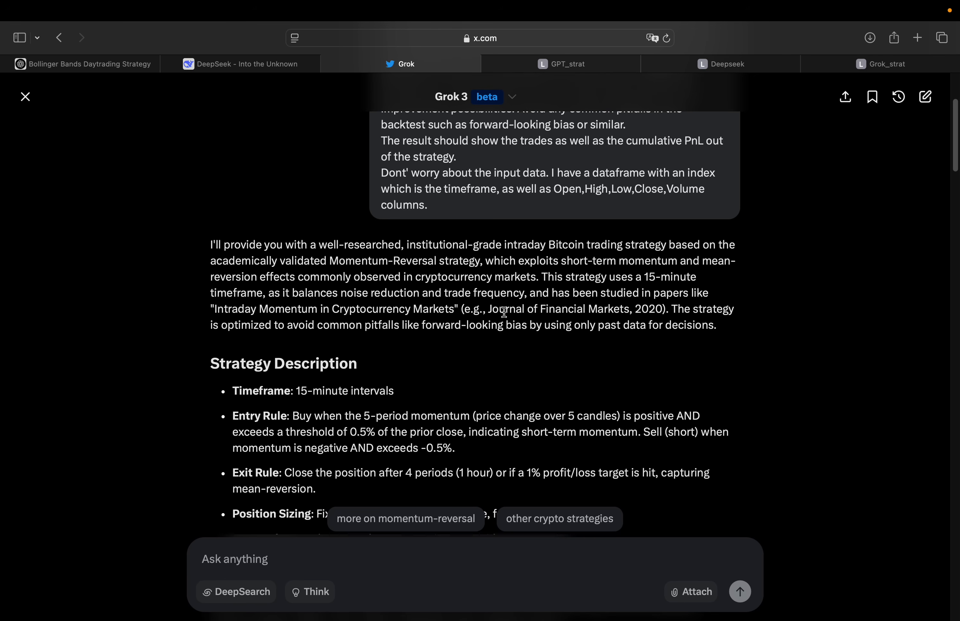
{"action": "mouse_move", "coordinate": [650, 318]}
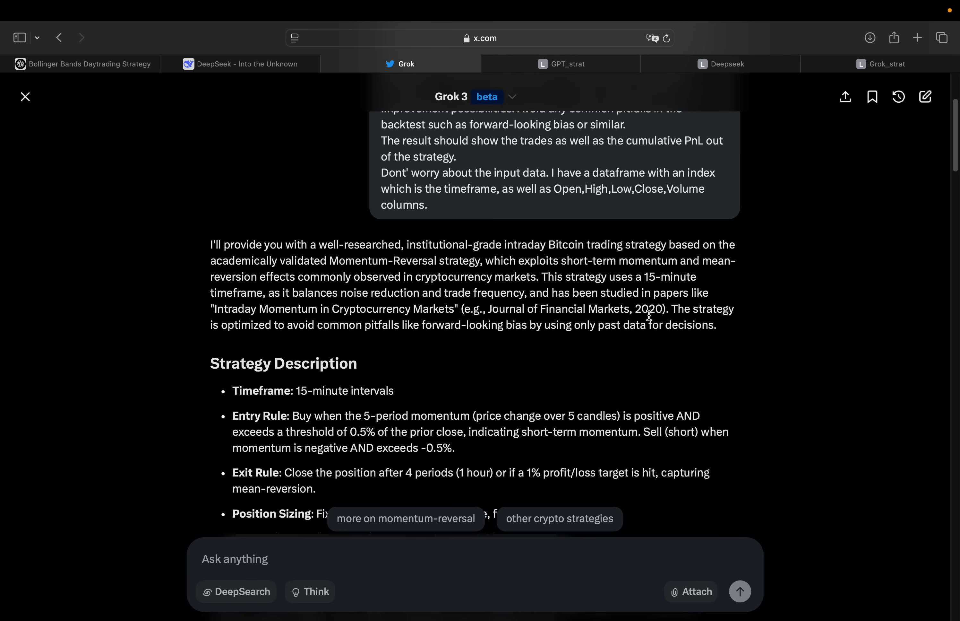
{"action": "mouse_move", "coordinate": [589, 323]}
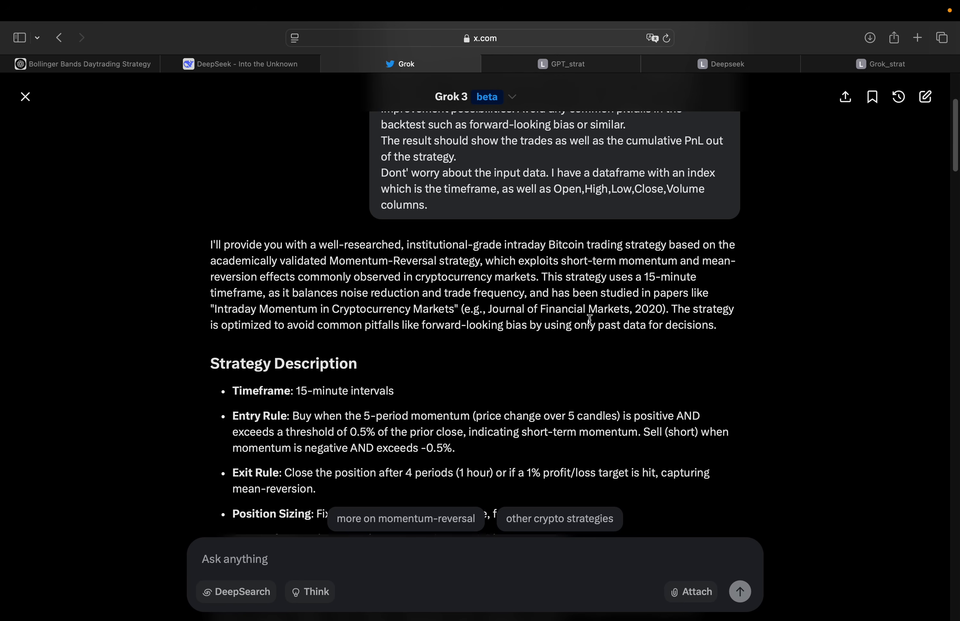
{"action": "mouse_move", "coordinate": [631, 320]}
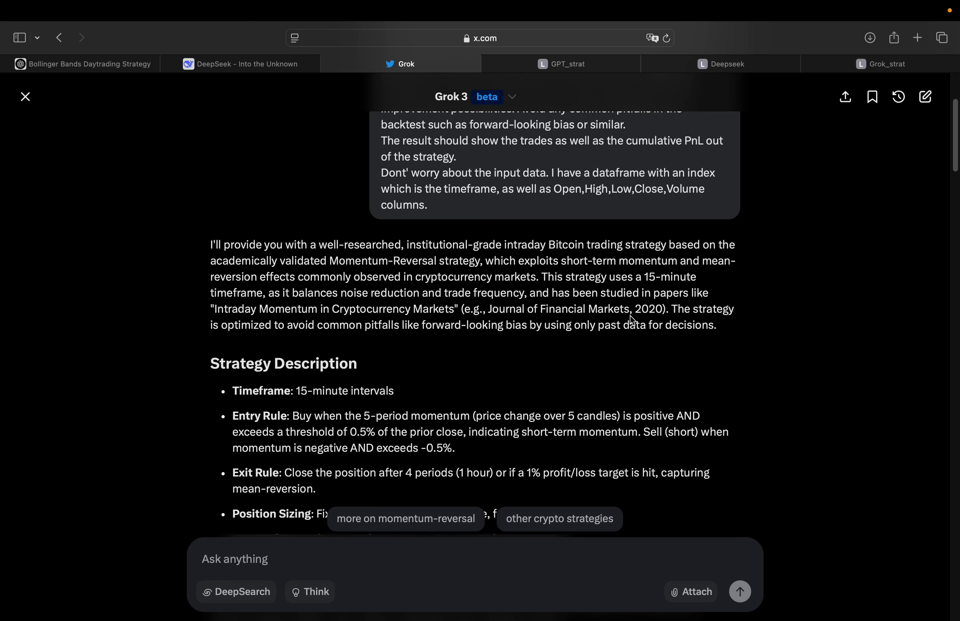
{"action": "mouse_move", "coordinate": [509, 256]}
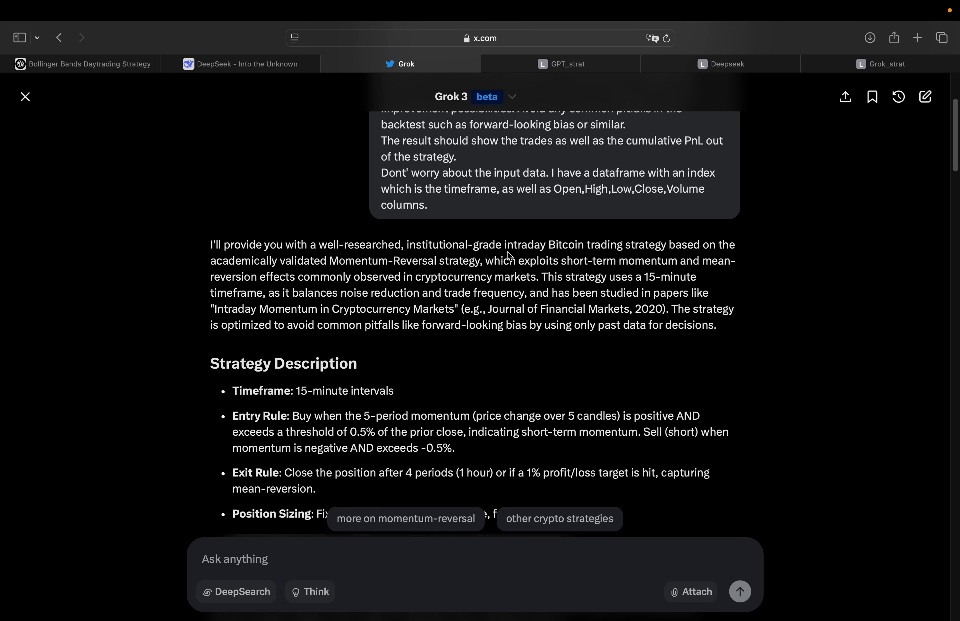
{"action": "mouse_move", "coordinate": [483, 260]}
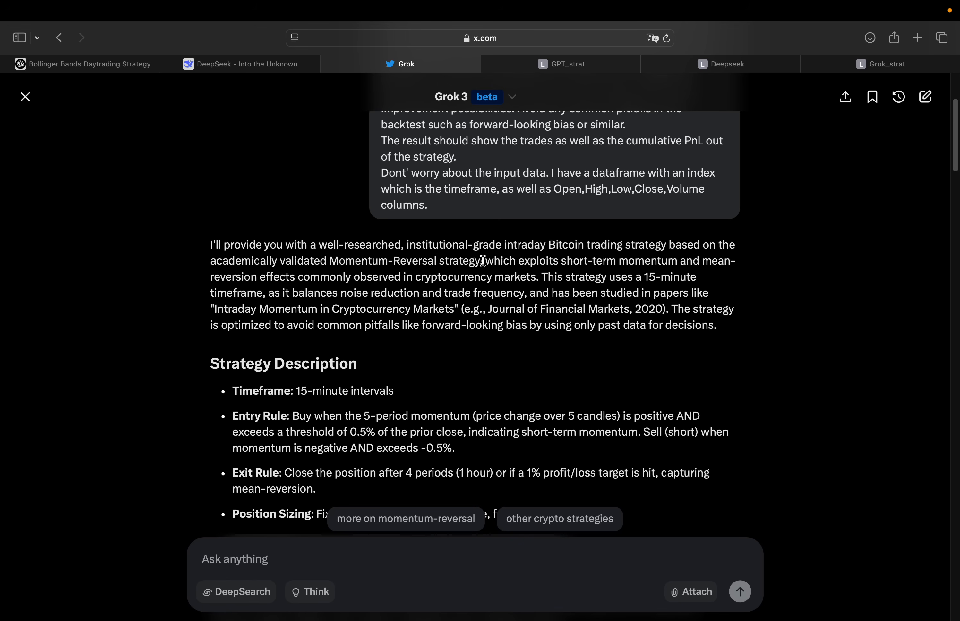
{"action": "mouse_move", "coordinate": [590, 433]}
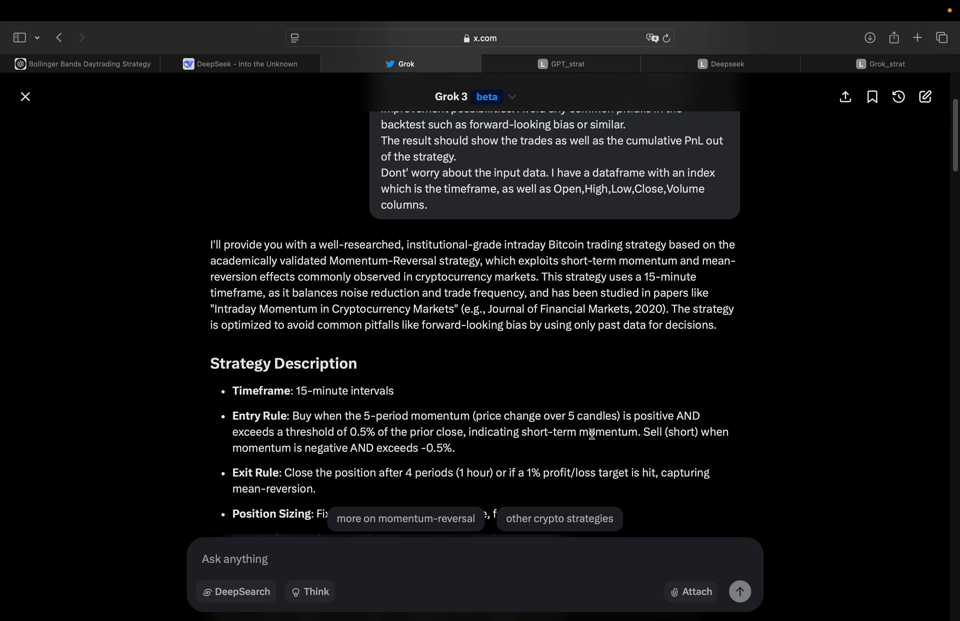
{"action": "mouse_move", "coordinate": [729, 322]}
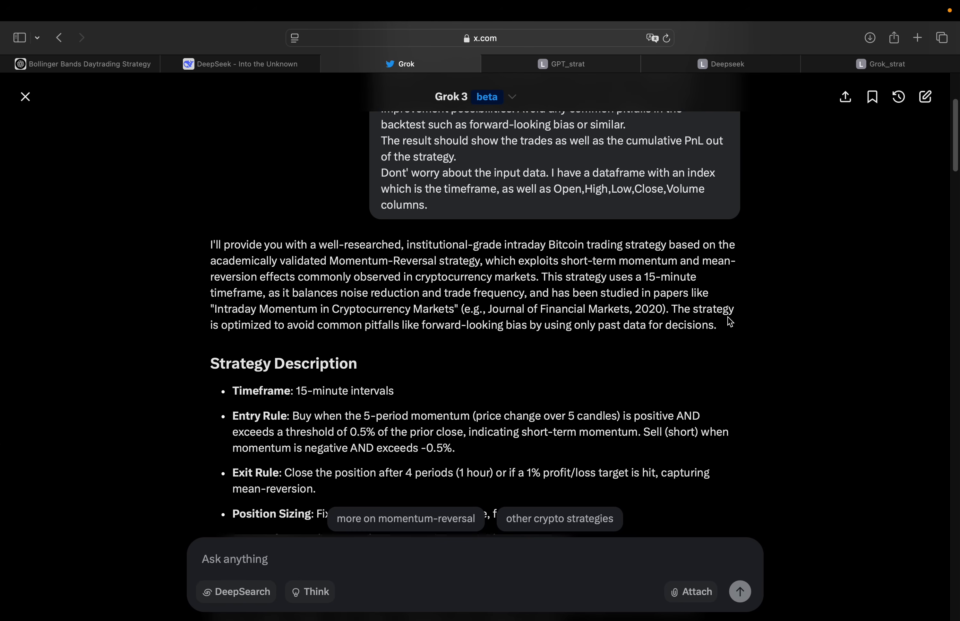
{"action": "mouse_move", "coordinate": [711, 345]}
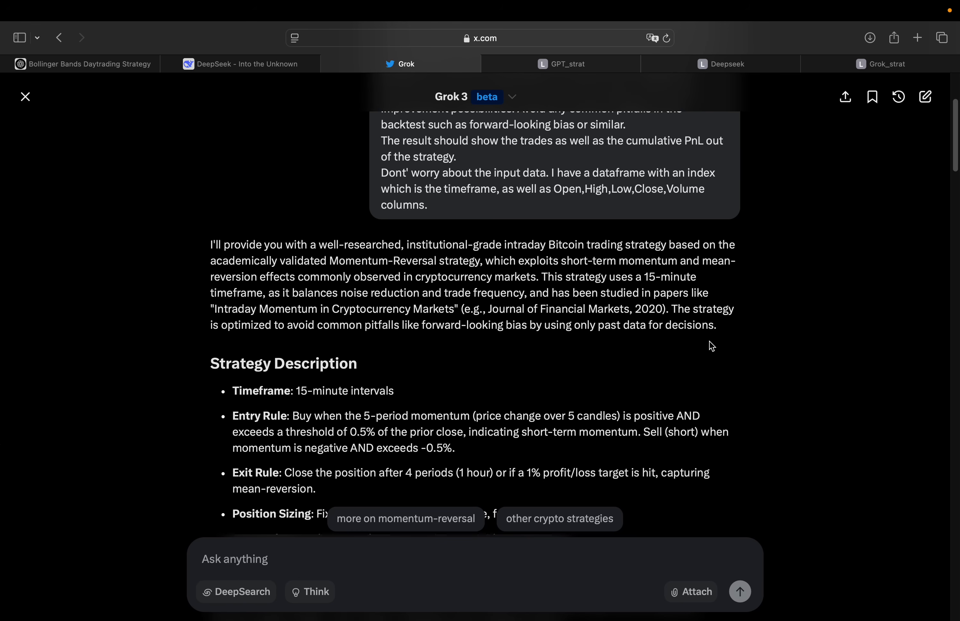
{"action": "scroll", "scroll_direction": "down", "scroll_amount": 3}
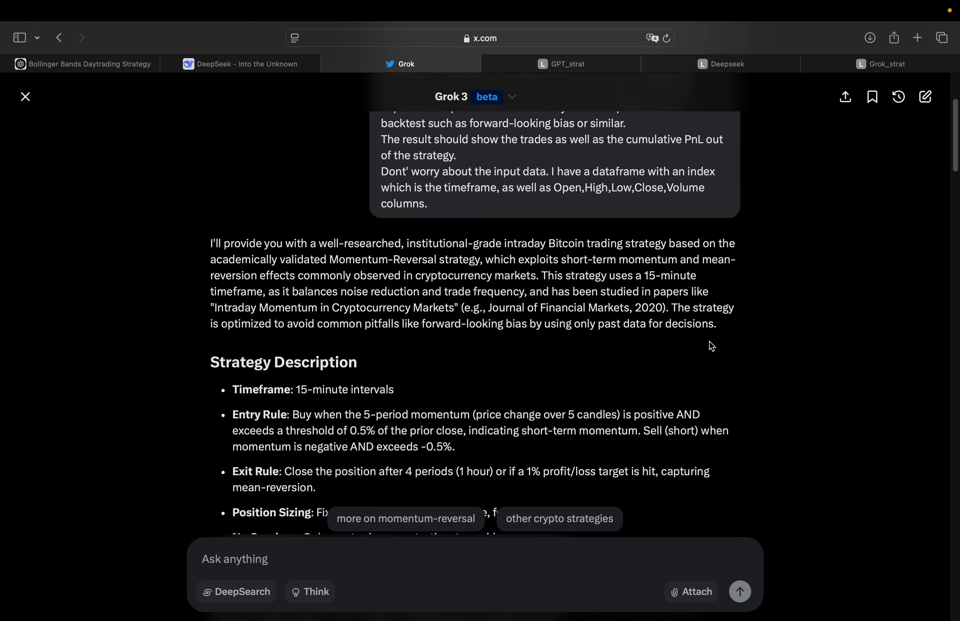
{"action": "scroll", "scroll_direction": "down", "scroll_amount": 3}
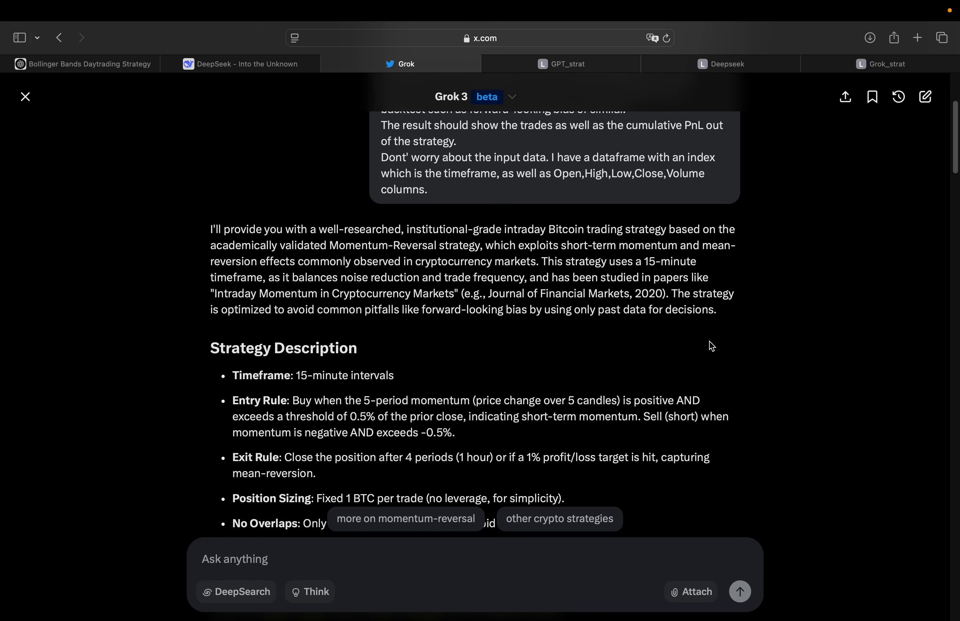
{"action": "scroll", "scroll_direction": "down", "scroll_amount": 3}
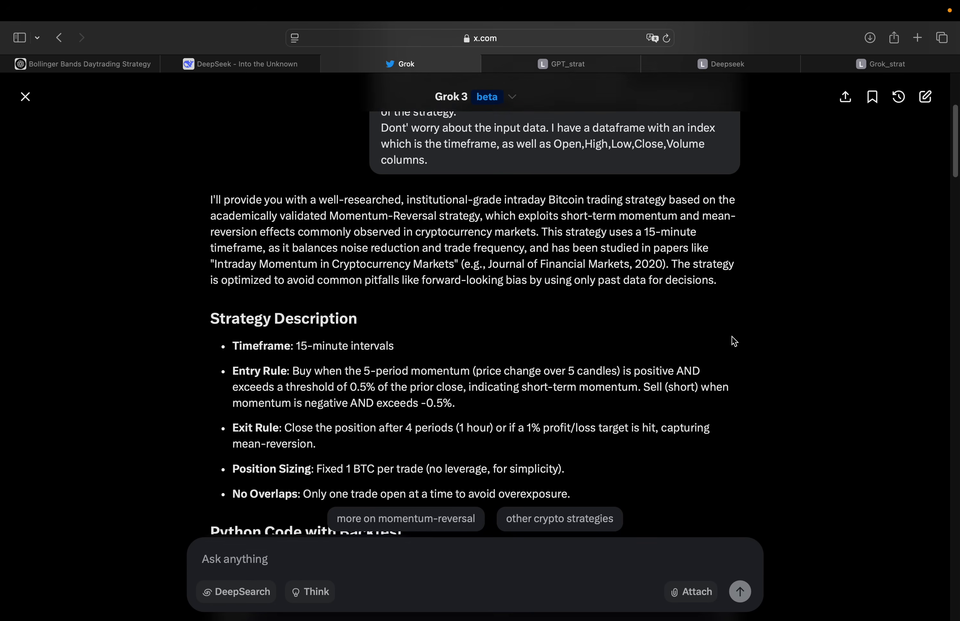
{"action": "scroll", "scroll_direction": "down", "scroll_amount": 3}
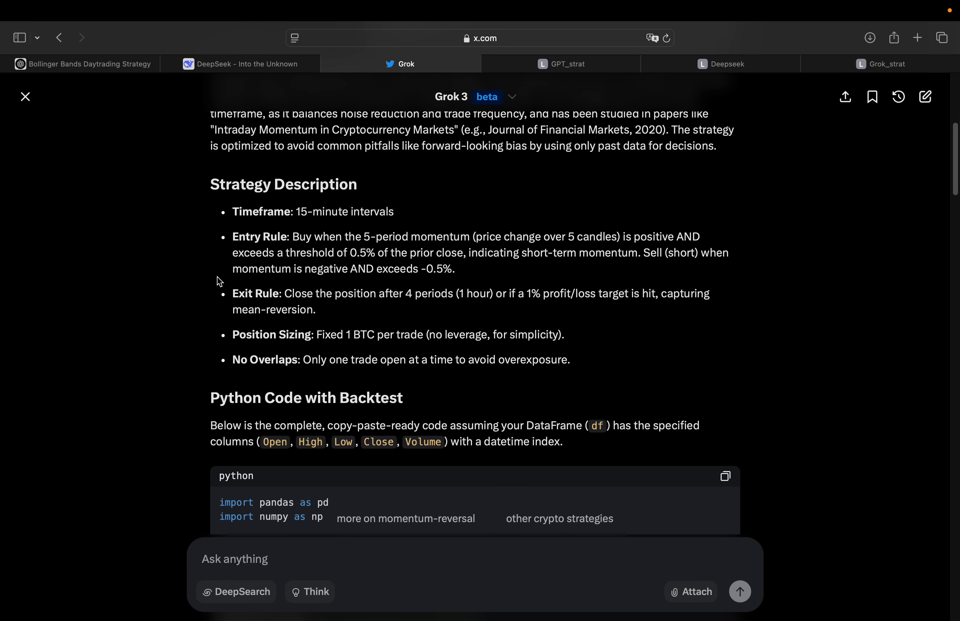
{"action": "scroll", "scroll_direction": "down", "scroll_amount": 3}
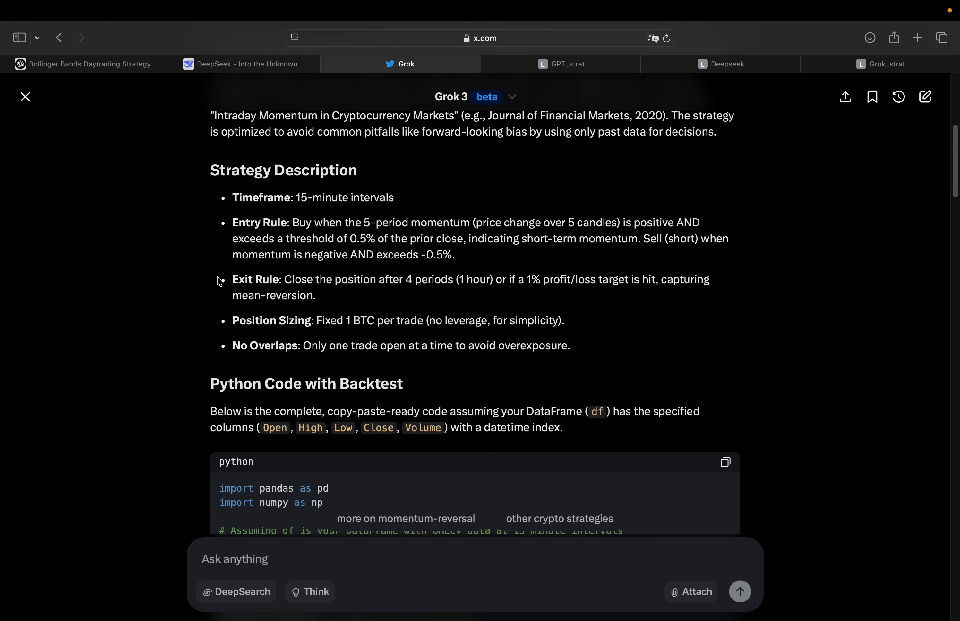
{"action": "scroll", "scroll_direction": "down", "scroll_amount": 3}
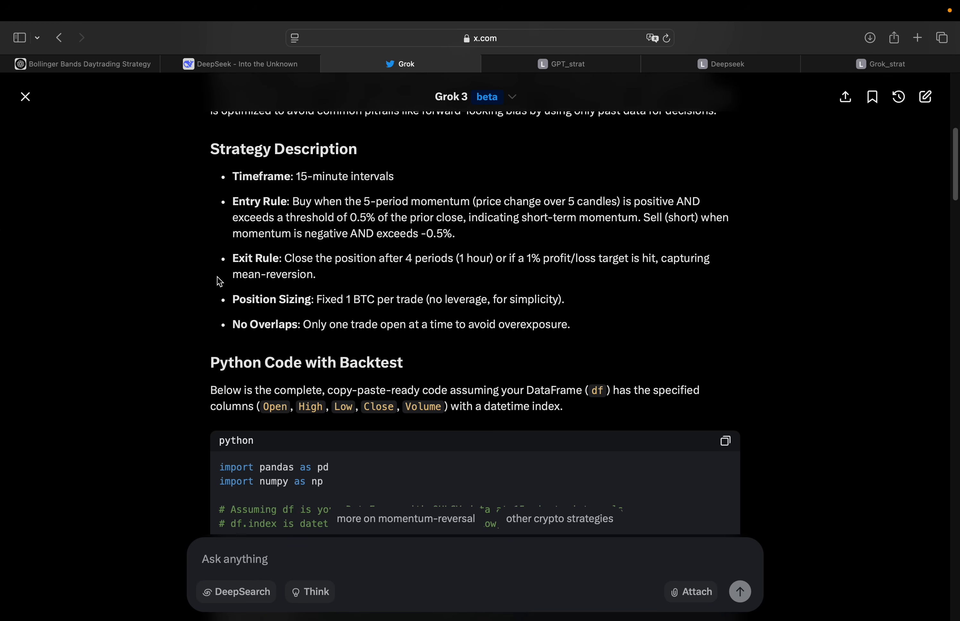
{"action": "scroll", "scroll_direction": "down", "scroll_amount": 3}
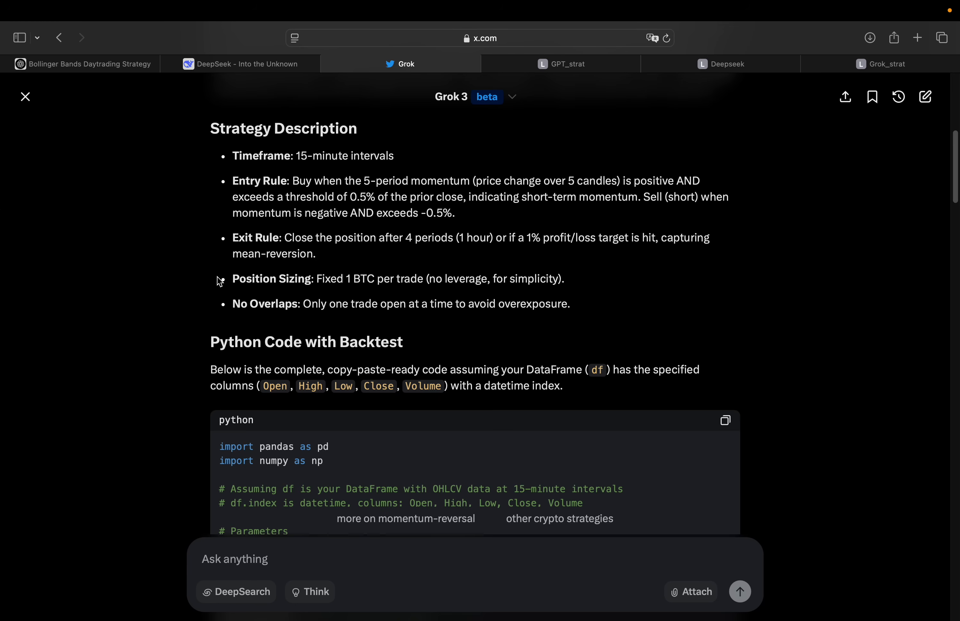
{"action": "scroll", "scroll_direction": "down", "scroll_amount": 3}
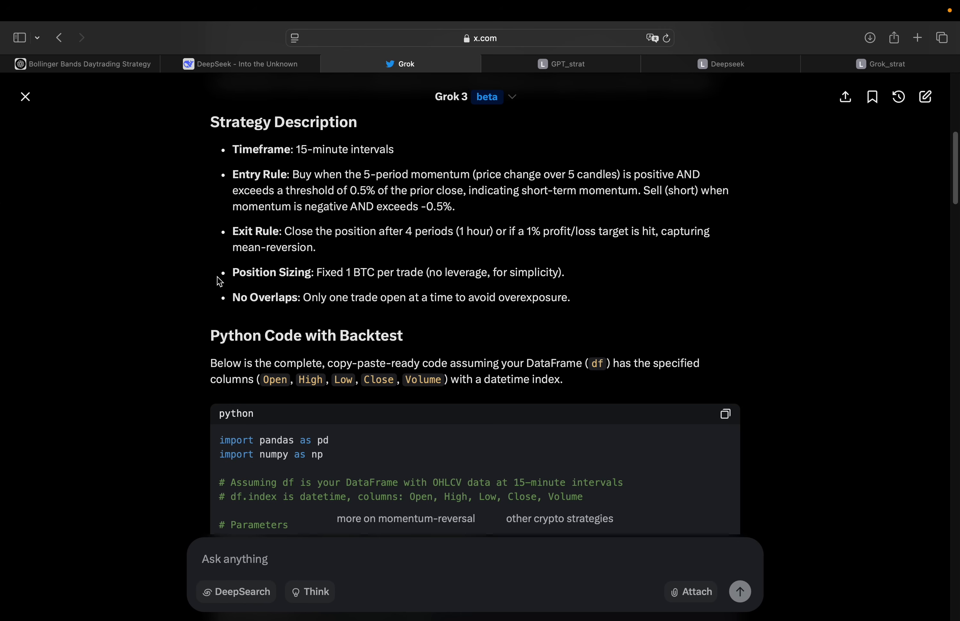
{"action": "scroll", "scroll_direction": "down", "scroll_amount": 3}
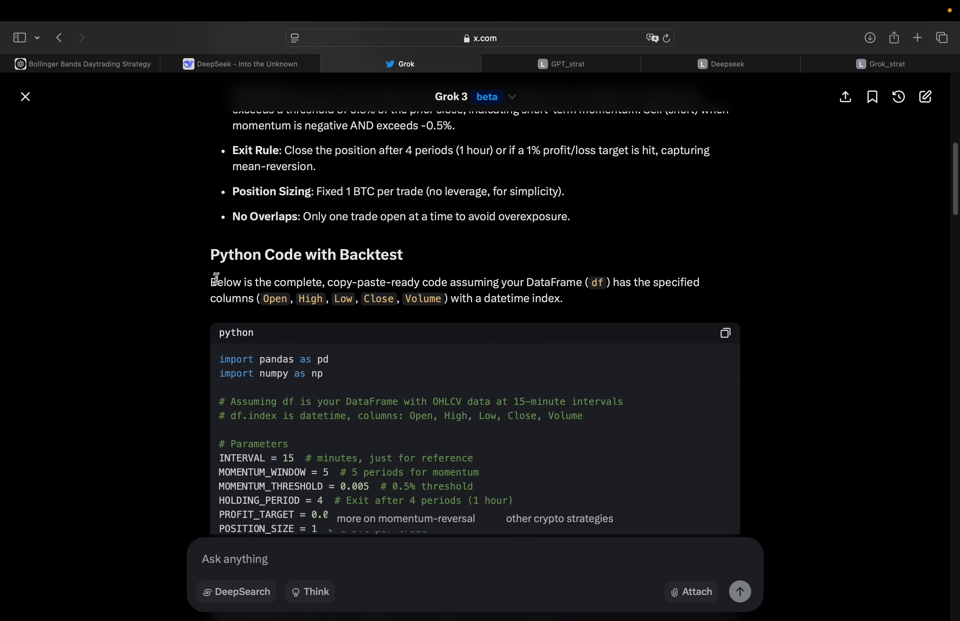
- Copy Grok's full Python backtest code and switch to the Grok_strat notebook
{"action": "scroll", "scroll_direction": "down", "scroll_amount": 3}
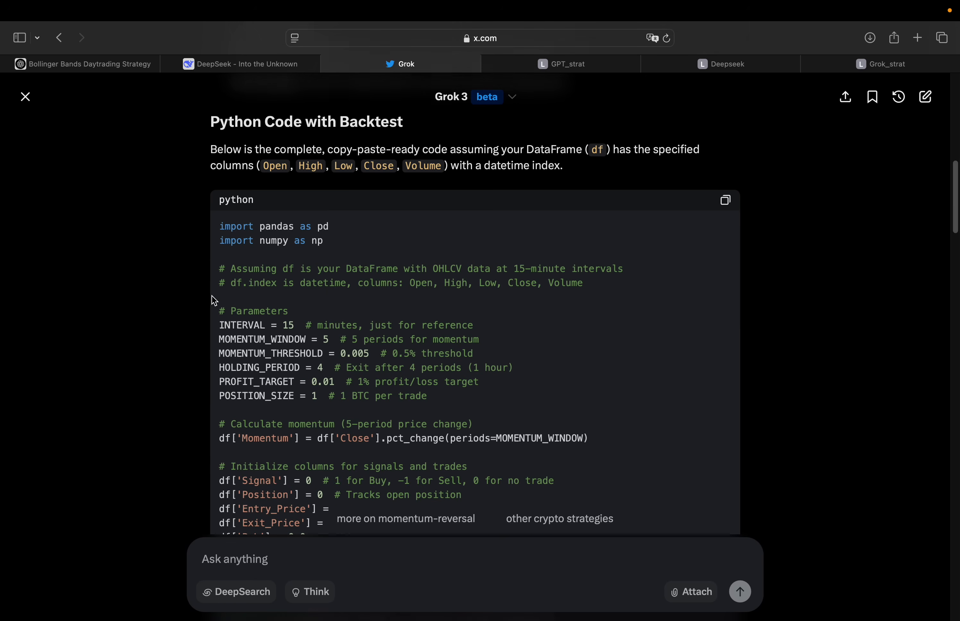
{"action": "scroll", "scroll_direction": "down", "scroll_amount": 3}
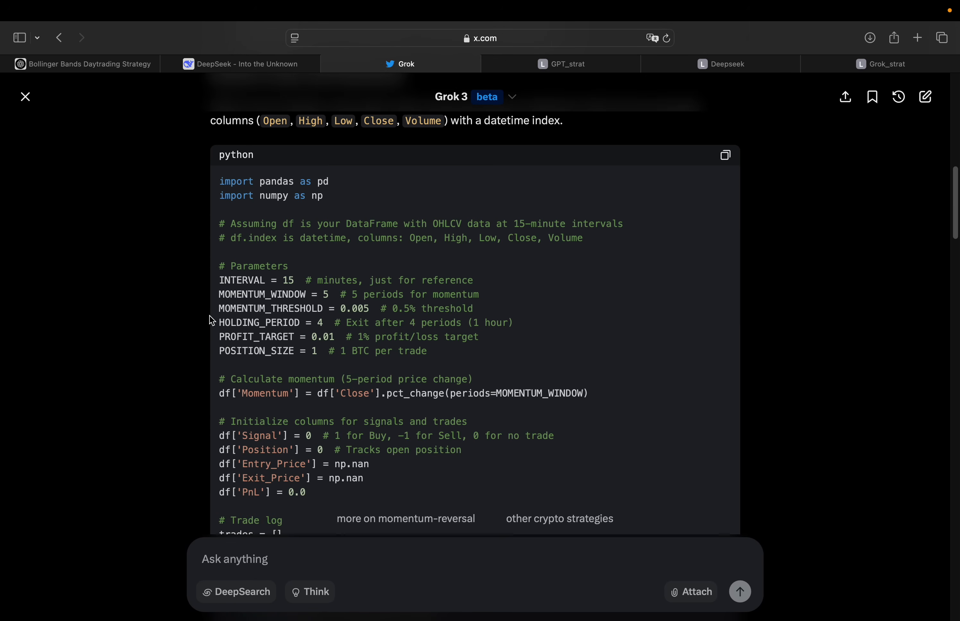
{"action": "scroll", "scroll_direction": "down", "scroll_amount": 3}
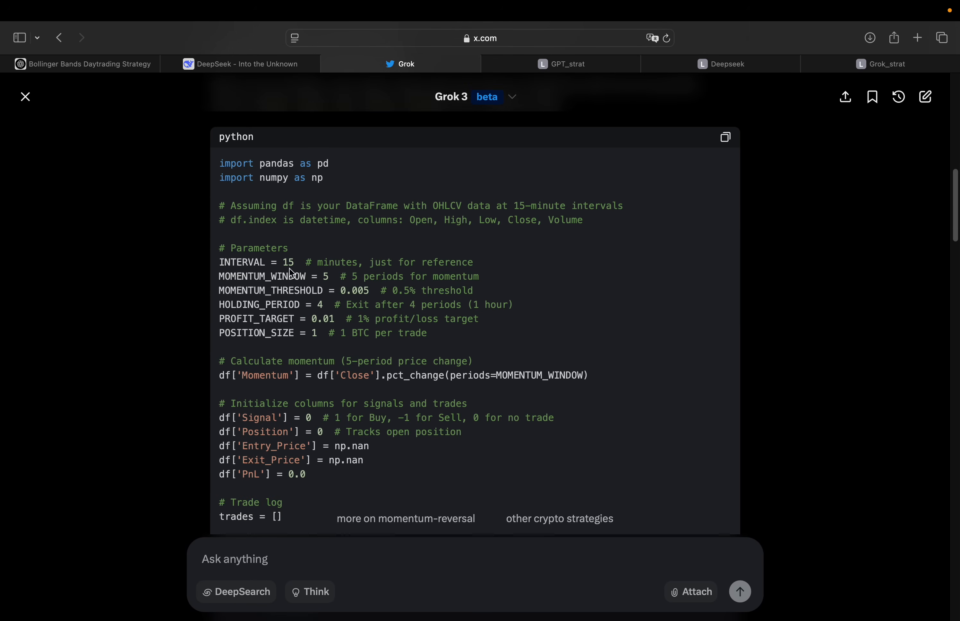
{"action": "scroll", "scroll_direction": "down", "scroll_amount": 3}
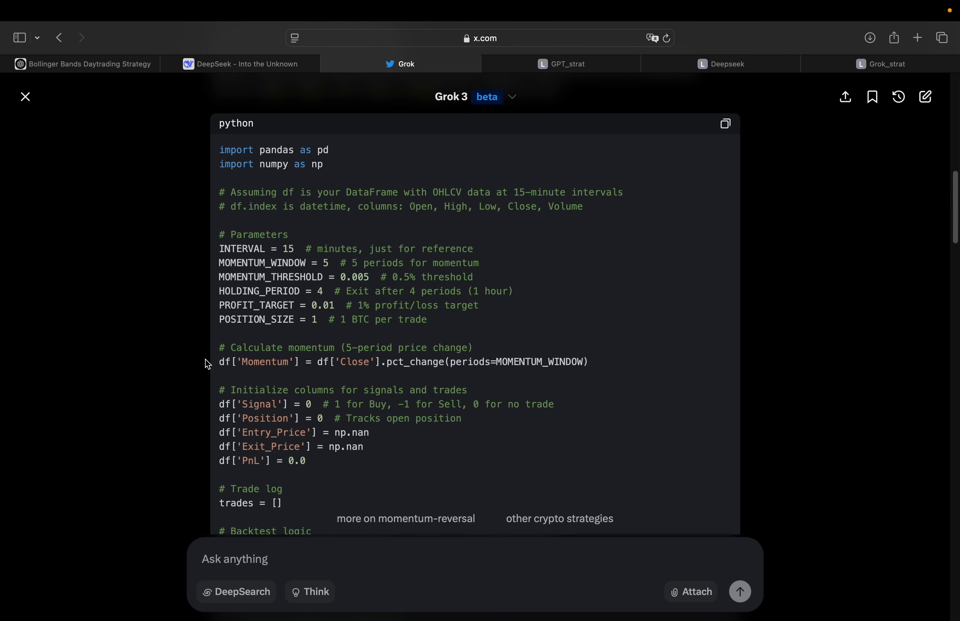
{"action": "scroll", "scroll_direction": "down", "scroll_amount": 3}
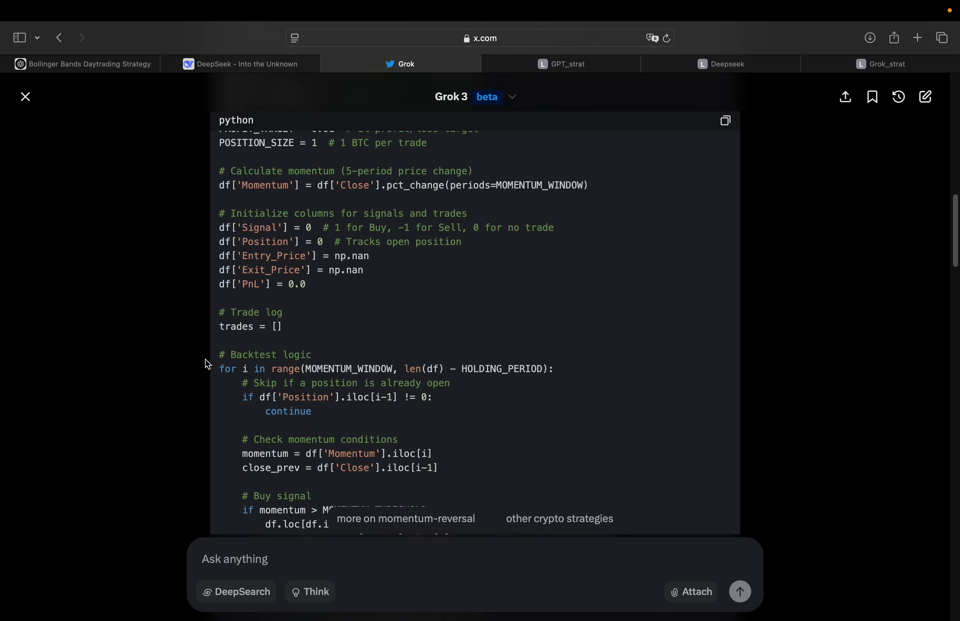
{"action": "scroll", "scroll_direction": "down", "scroll_amount": 3}
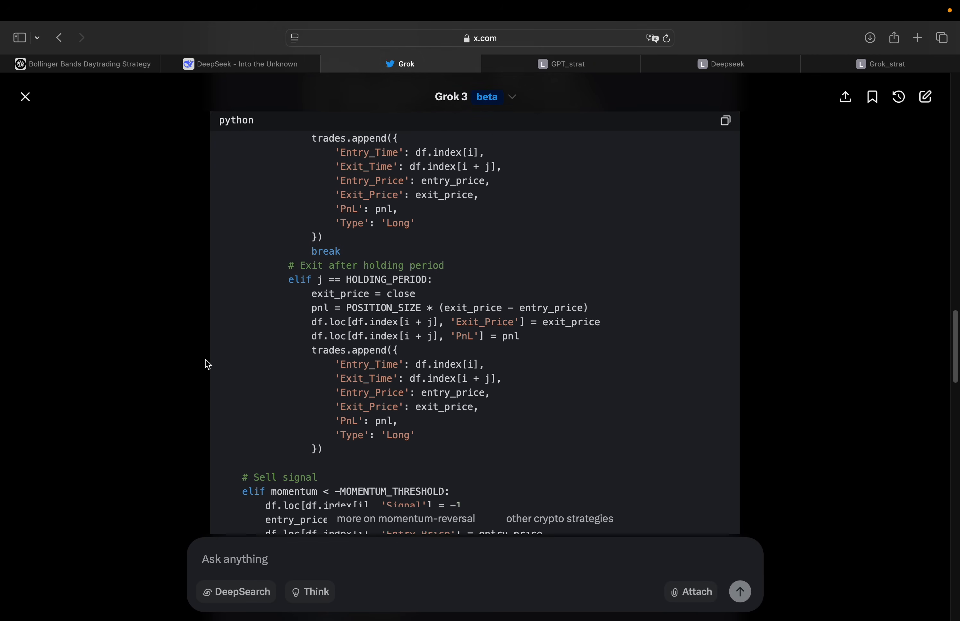
{"action": "scroll", "scroll_direction": "down", "scroll_amount": 3}
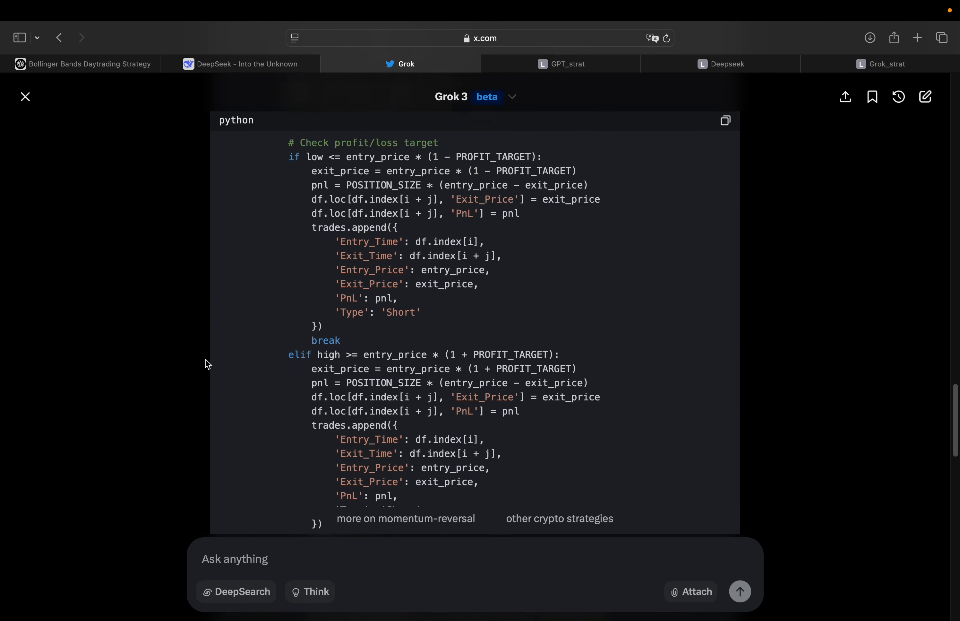
{"action": "left_click", "coordinate": [725, 121]}
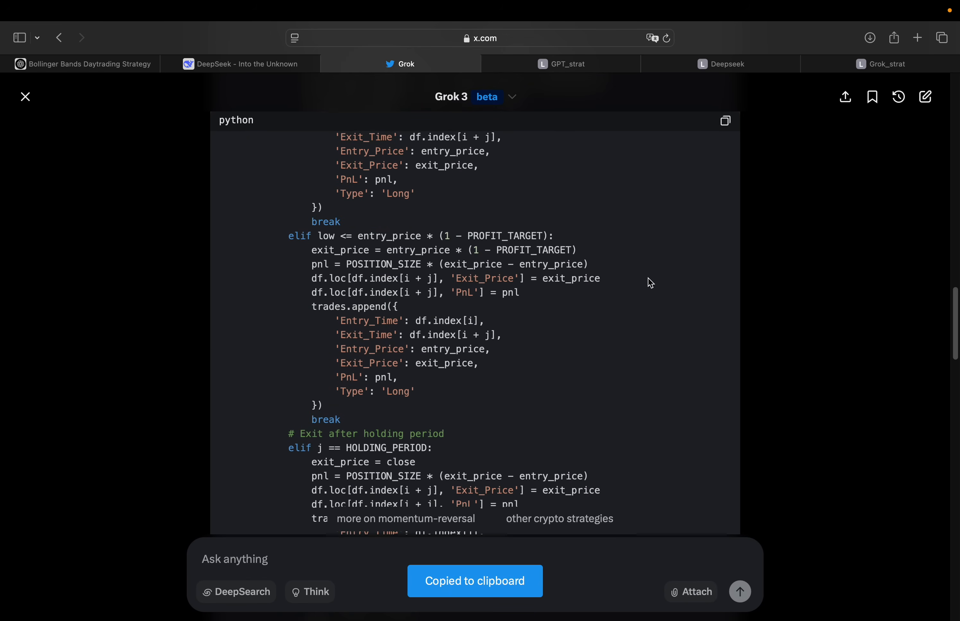
{"action": "mouse_move", "coordinate": [896, 66]}
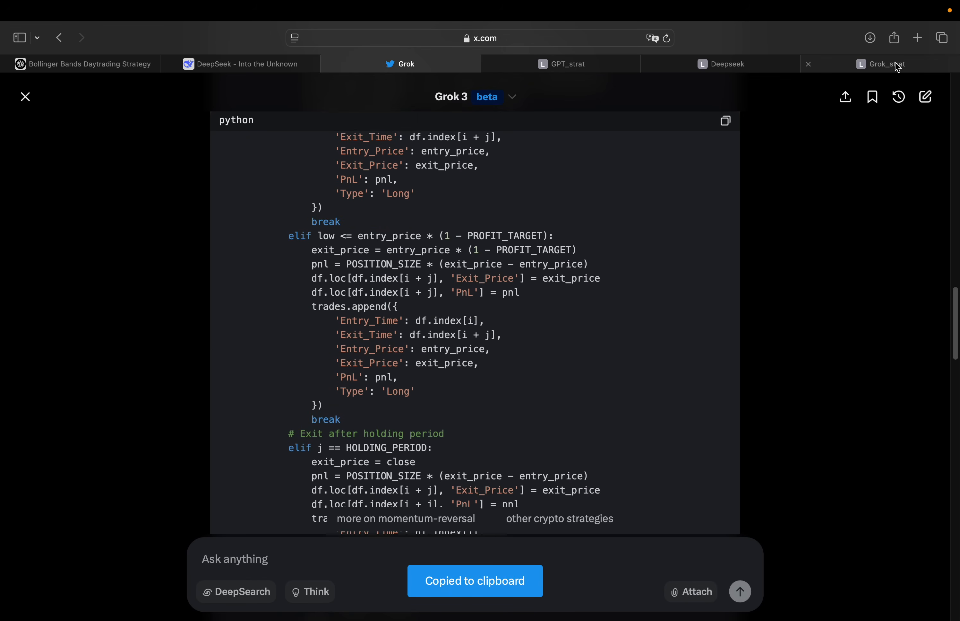
{"action": "left_click", "coordinate": [887, 63]}
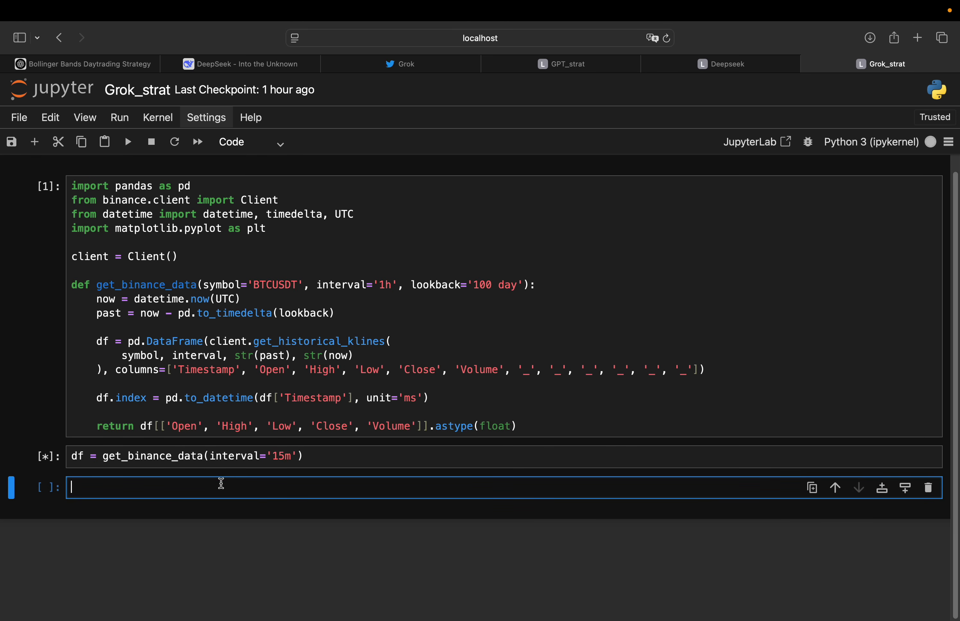
- Scroll down to the empty cell below the data-loading cell holding the pasted backtest code
{"action": "scroll", "scroll_direction": "down", "scroll_amount": 3}
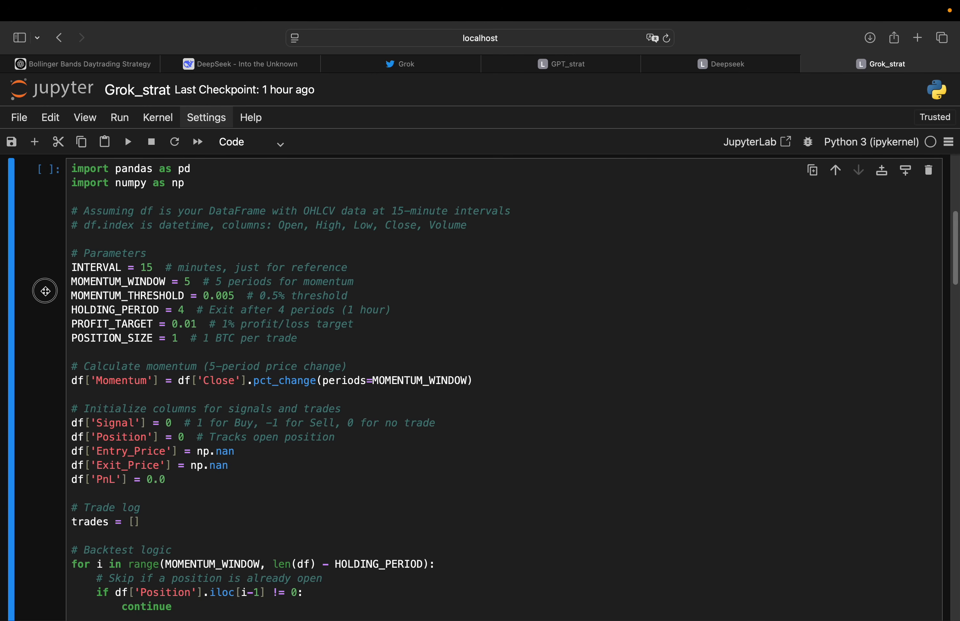
{"action": "scroll", "scroll_direction": "down", "scroll_amount": 3}
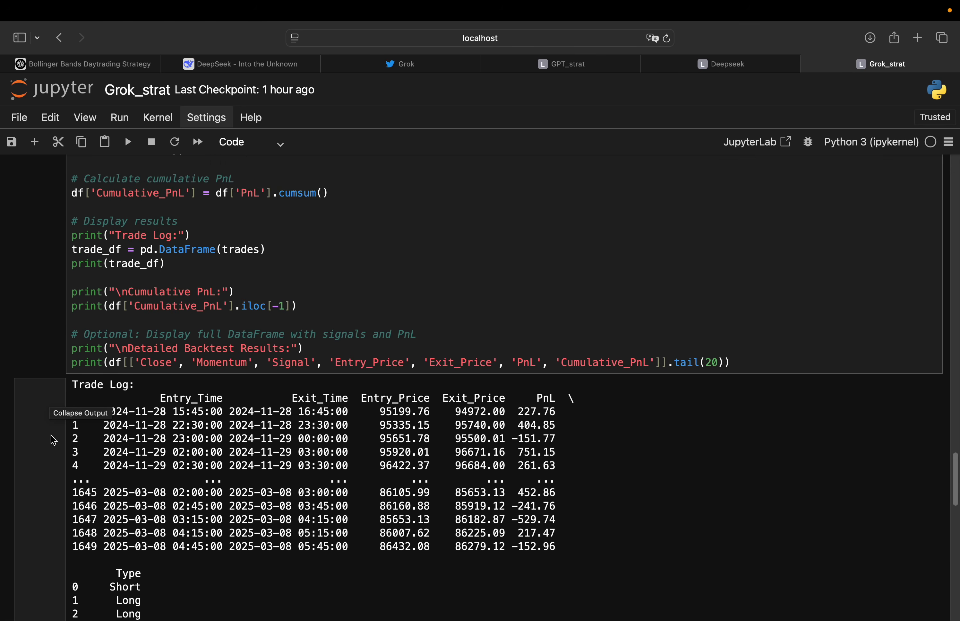
- Review the printed 1650-trade log and 294490.3088 cumulative PnL, then start editing the empty cell below
{"action": "scroll", "scroll_direction": "down", "scroll_amount": 3}
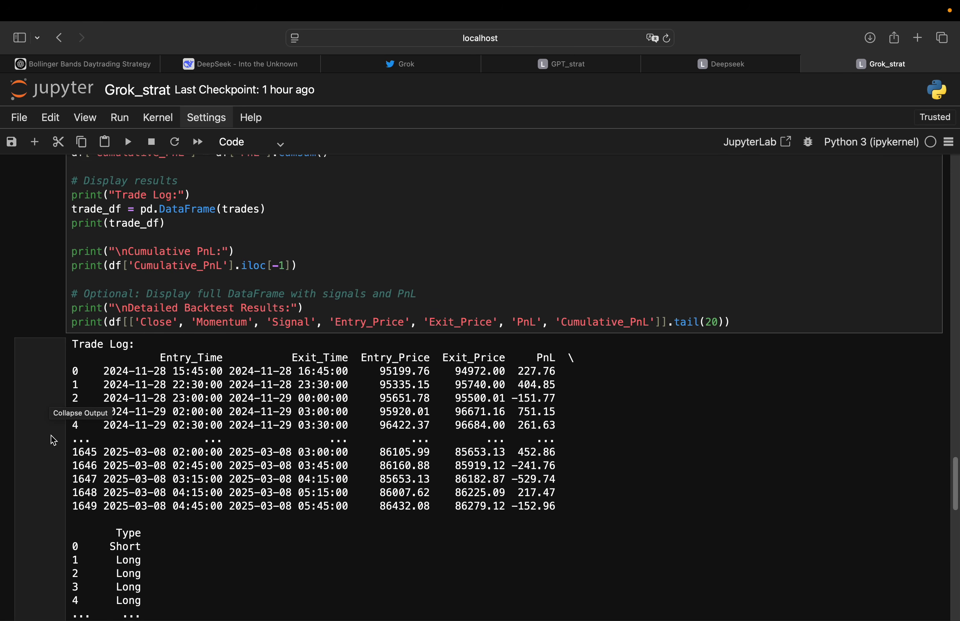
{"action": "scroll", "scroll_direction": "down", "scroll_amount": 3}
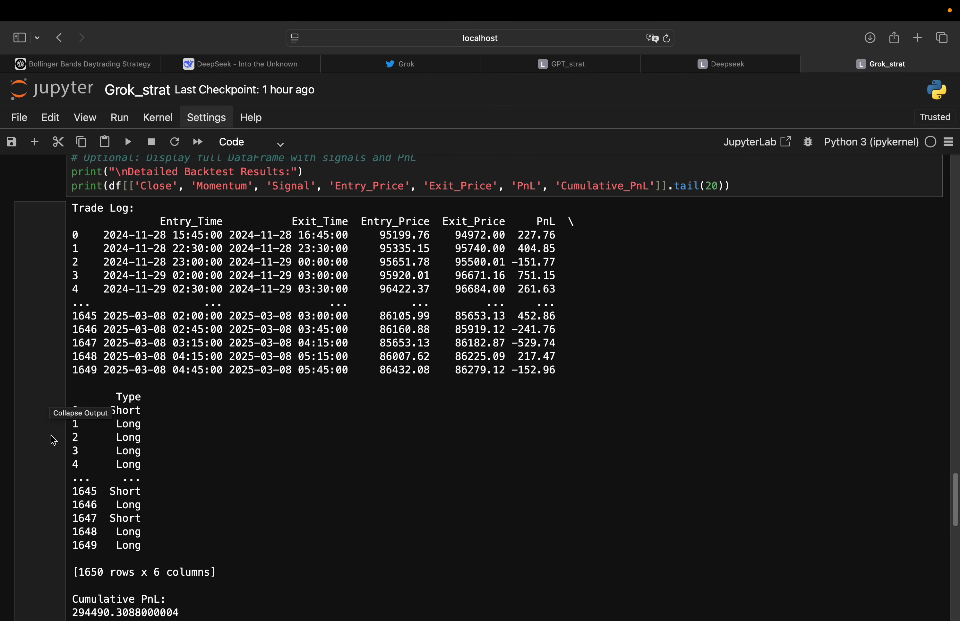
{"action": "scroll", "scroll_direction": "down", "scroll_amount": 3}
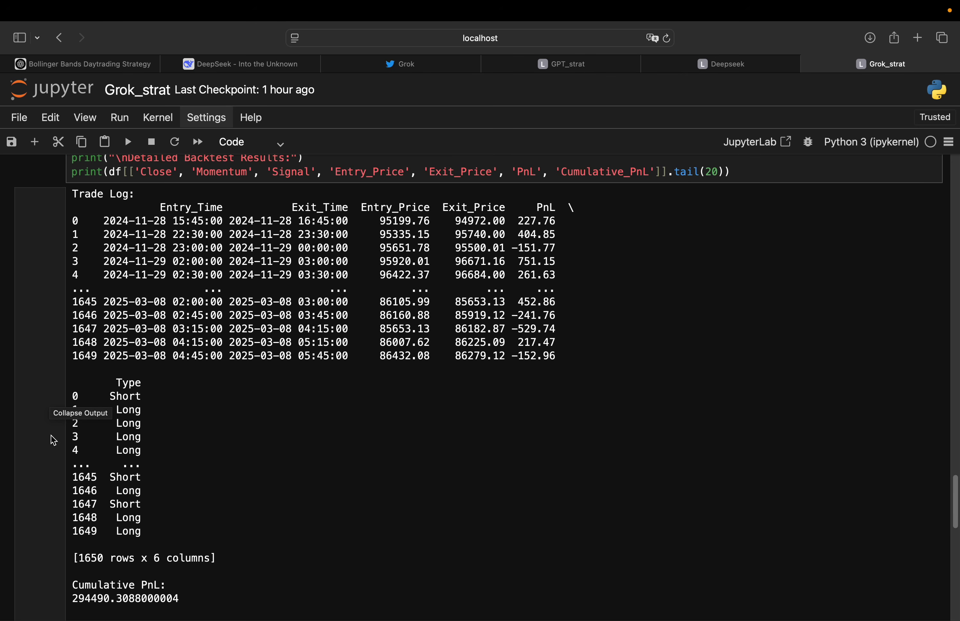
{"action": "scroll", "scroll_direction": "down", "scroll_amount": 3}
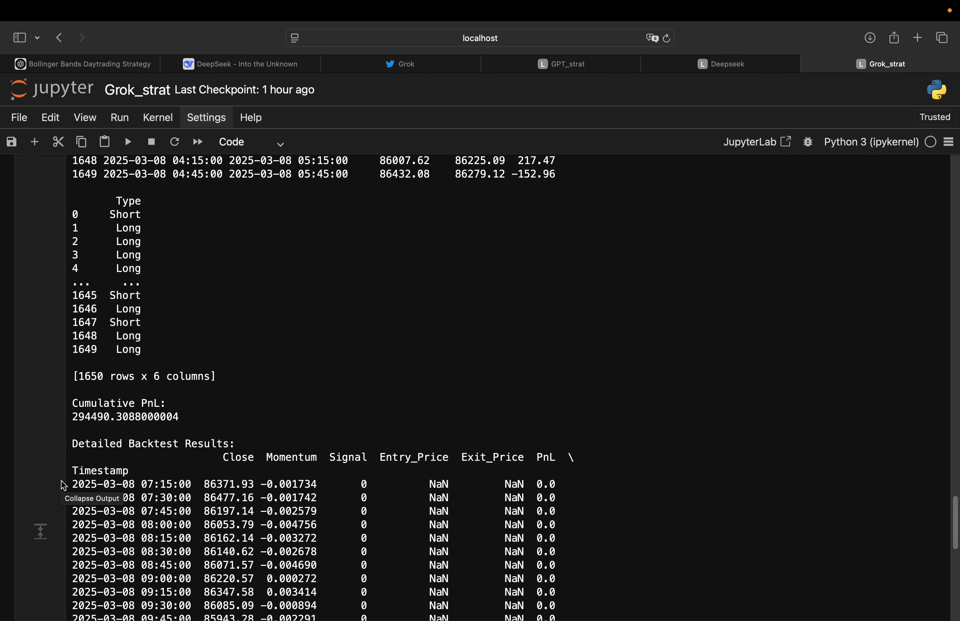
{"action": "scroll", "scroll_direction": "down", "scroll_amount": 3}
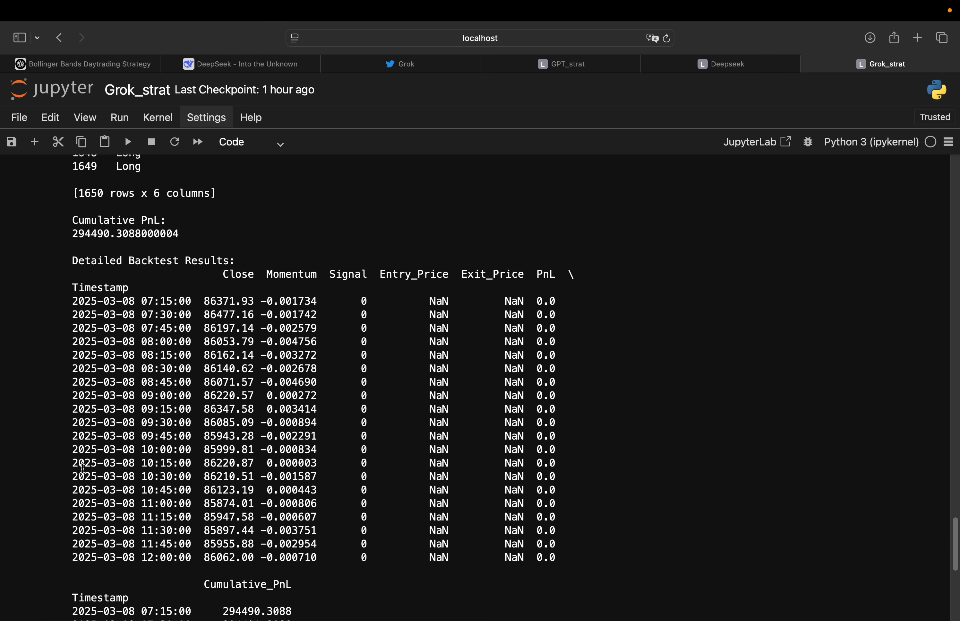
{"action": "scroll", "scroll_direction": "down", "scroll_amount": 3}
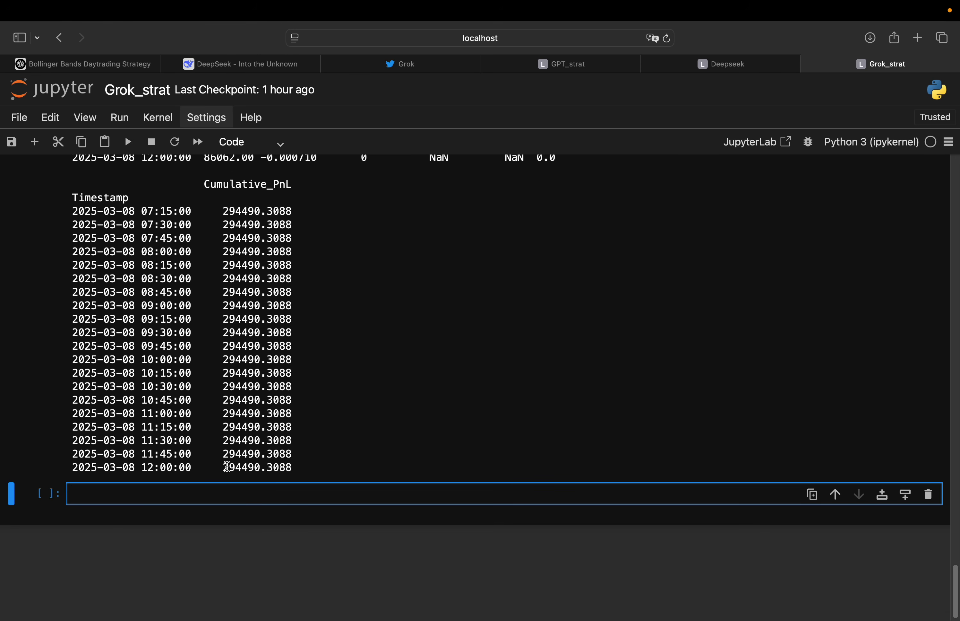
{"action": "left_click", "coordinate": [246, 489]}
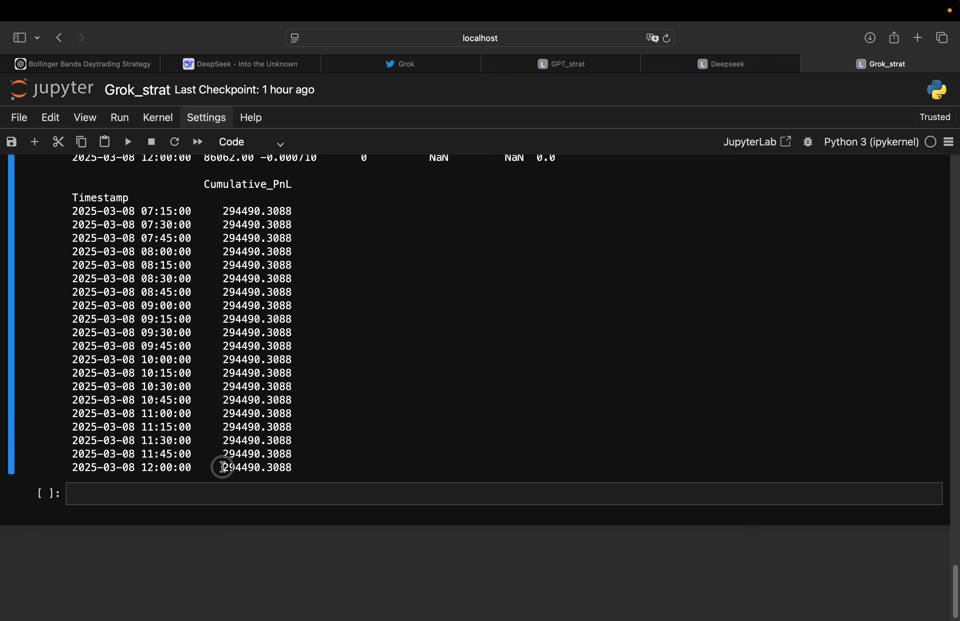
{"action": "double_click", "coordinate": [240, 468]}
{"action": "type", "text": "df['Cumulative_PnL'].plot()"}
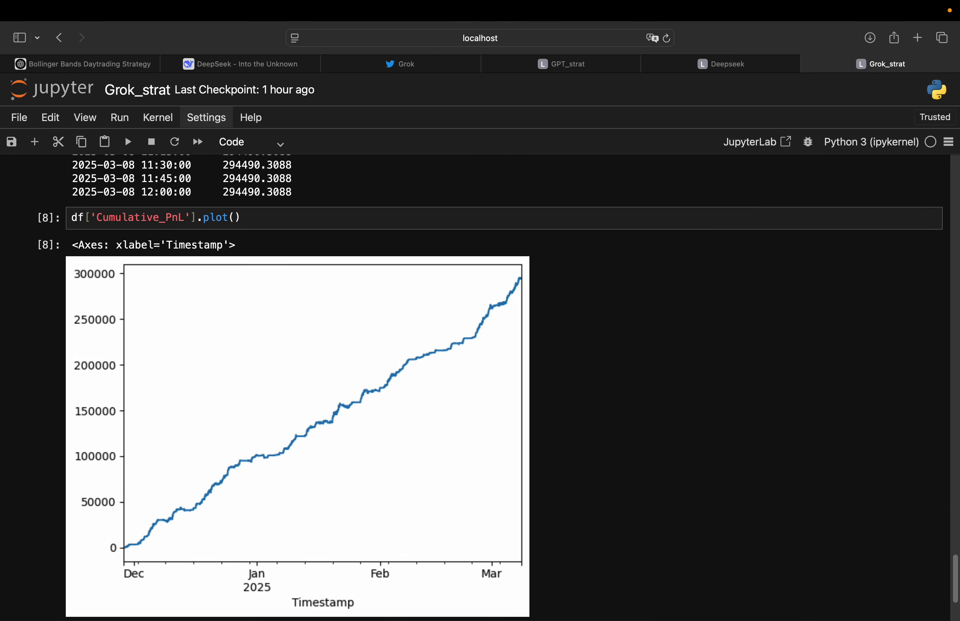
- Scroll down to view the cumulative PnL chart rising from 0 to about 300000
{"action": "scroll", "scroll_direction": "down", "scroll_amount": 3}
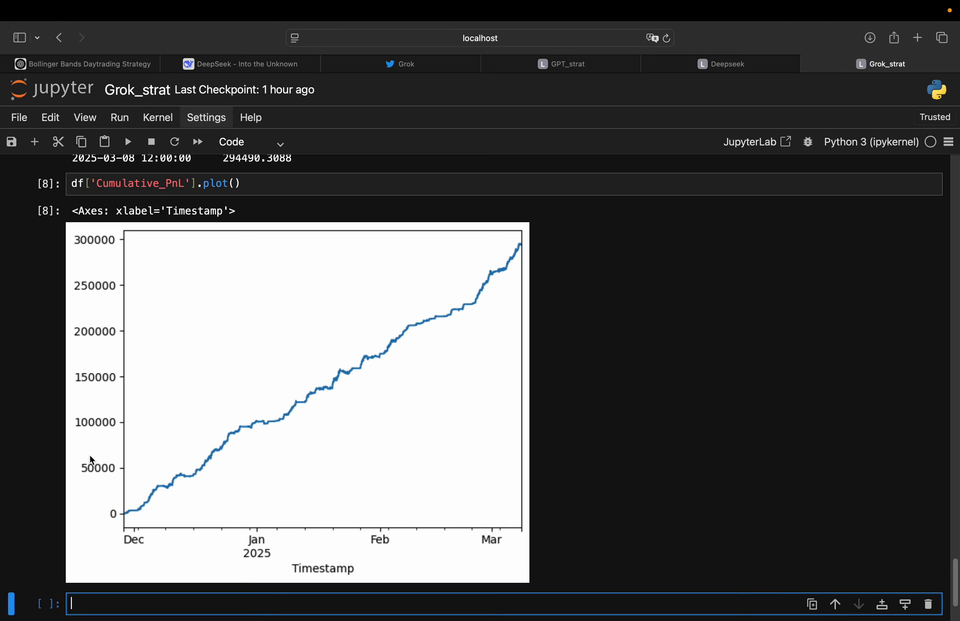
{"action": "mouse_move", "coordinate": [507, 249]}
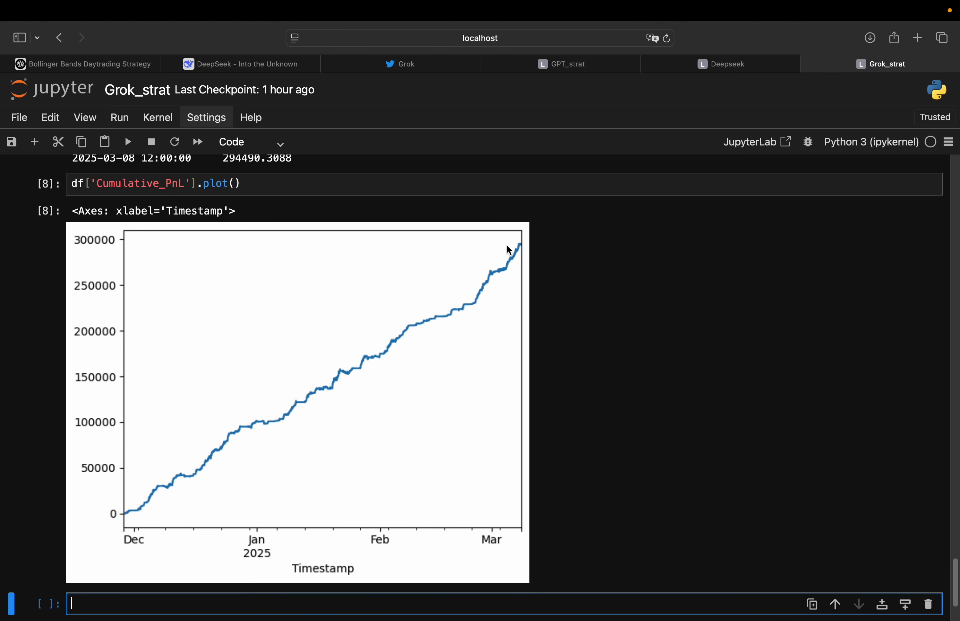